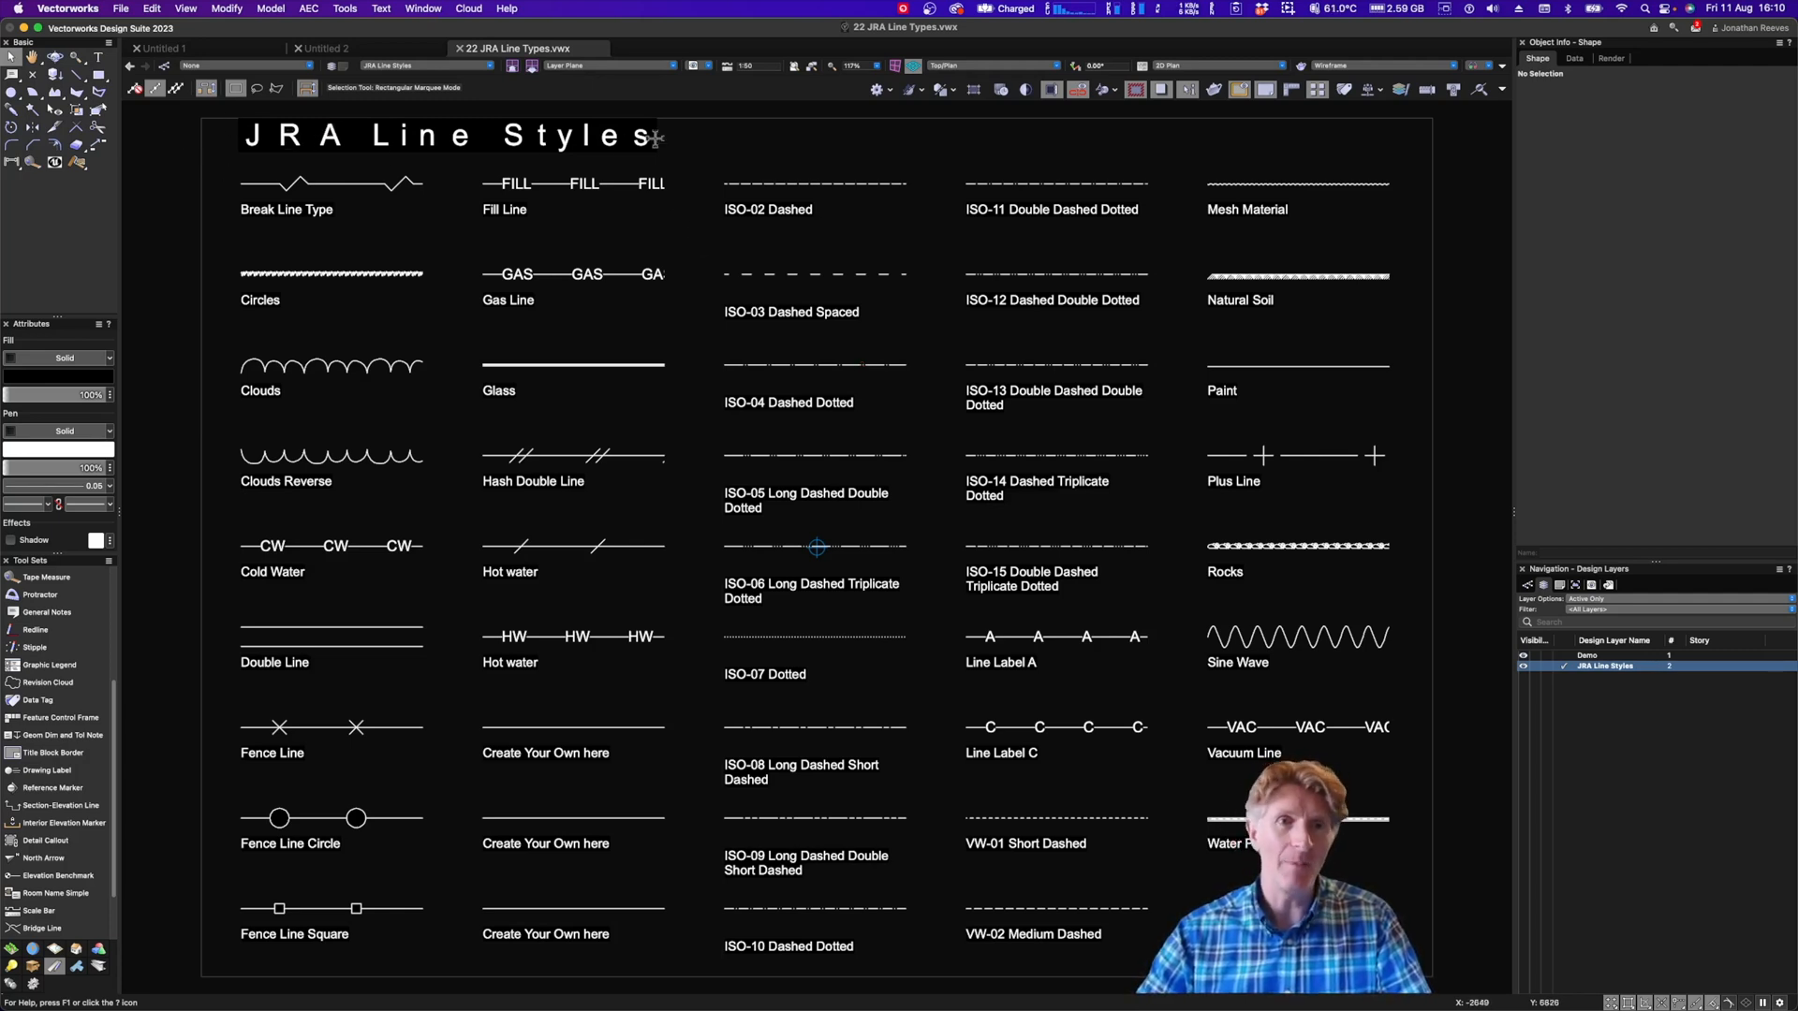
mouse_move(448, 172)
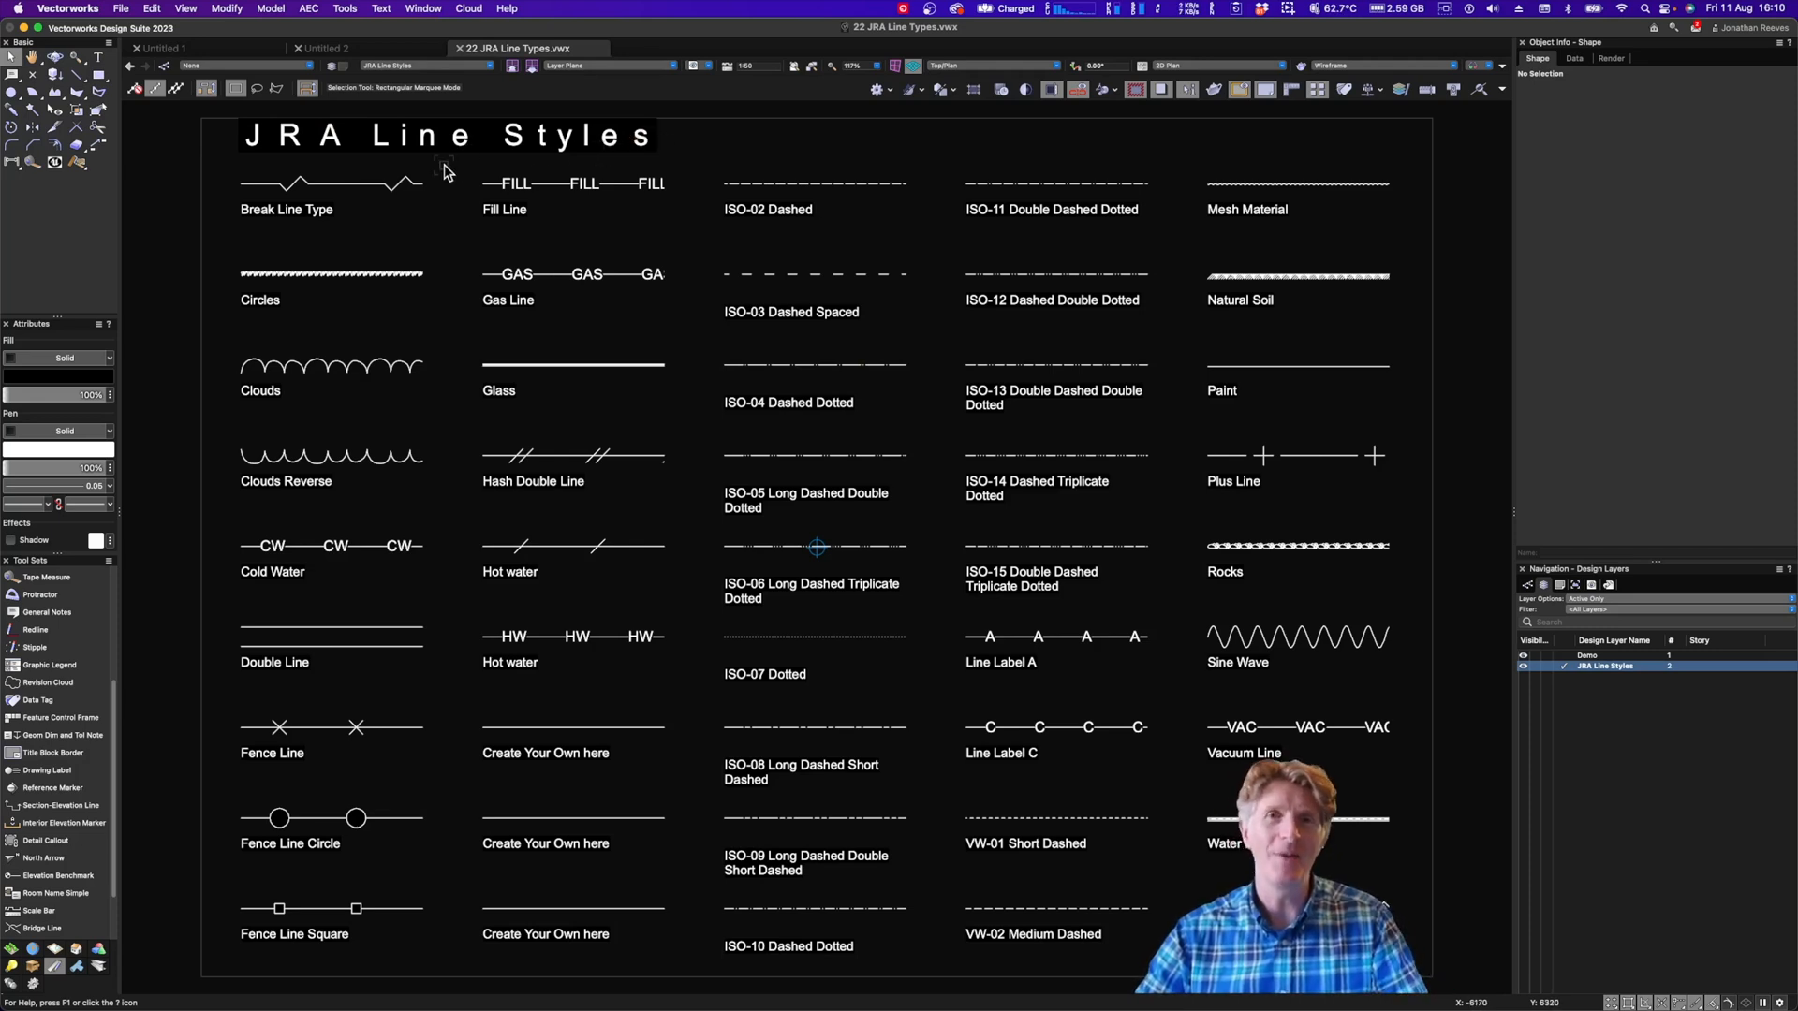
Set the Break Line Type sample line to a 1.40 line weight
left_click(330, 183)
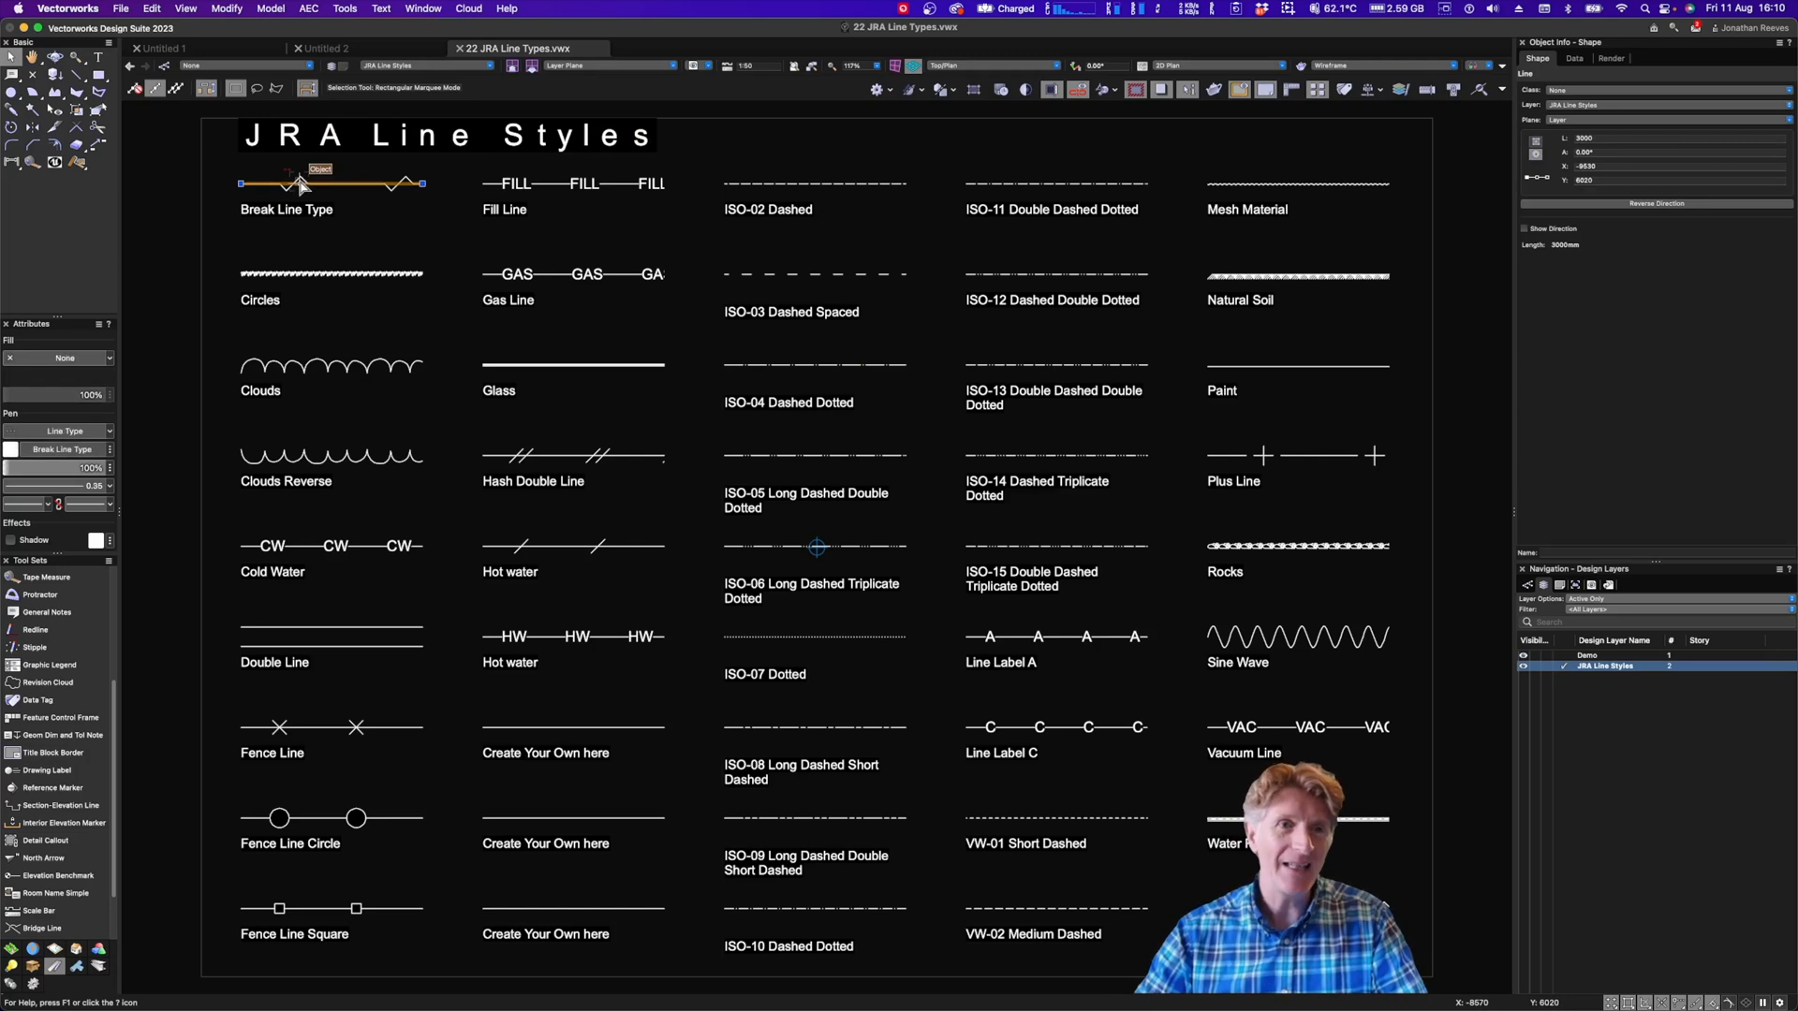
mouse_move(333, 273)
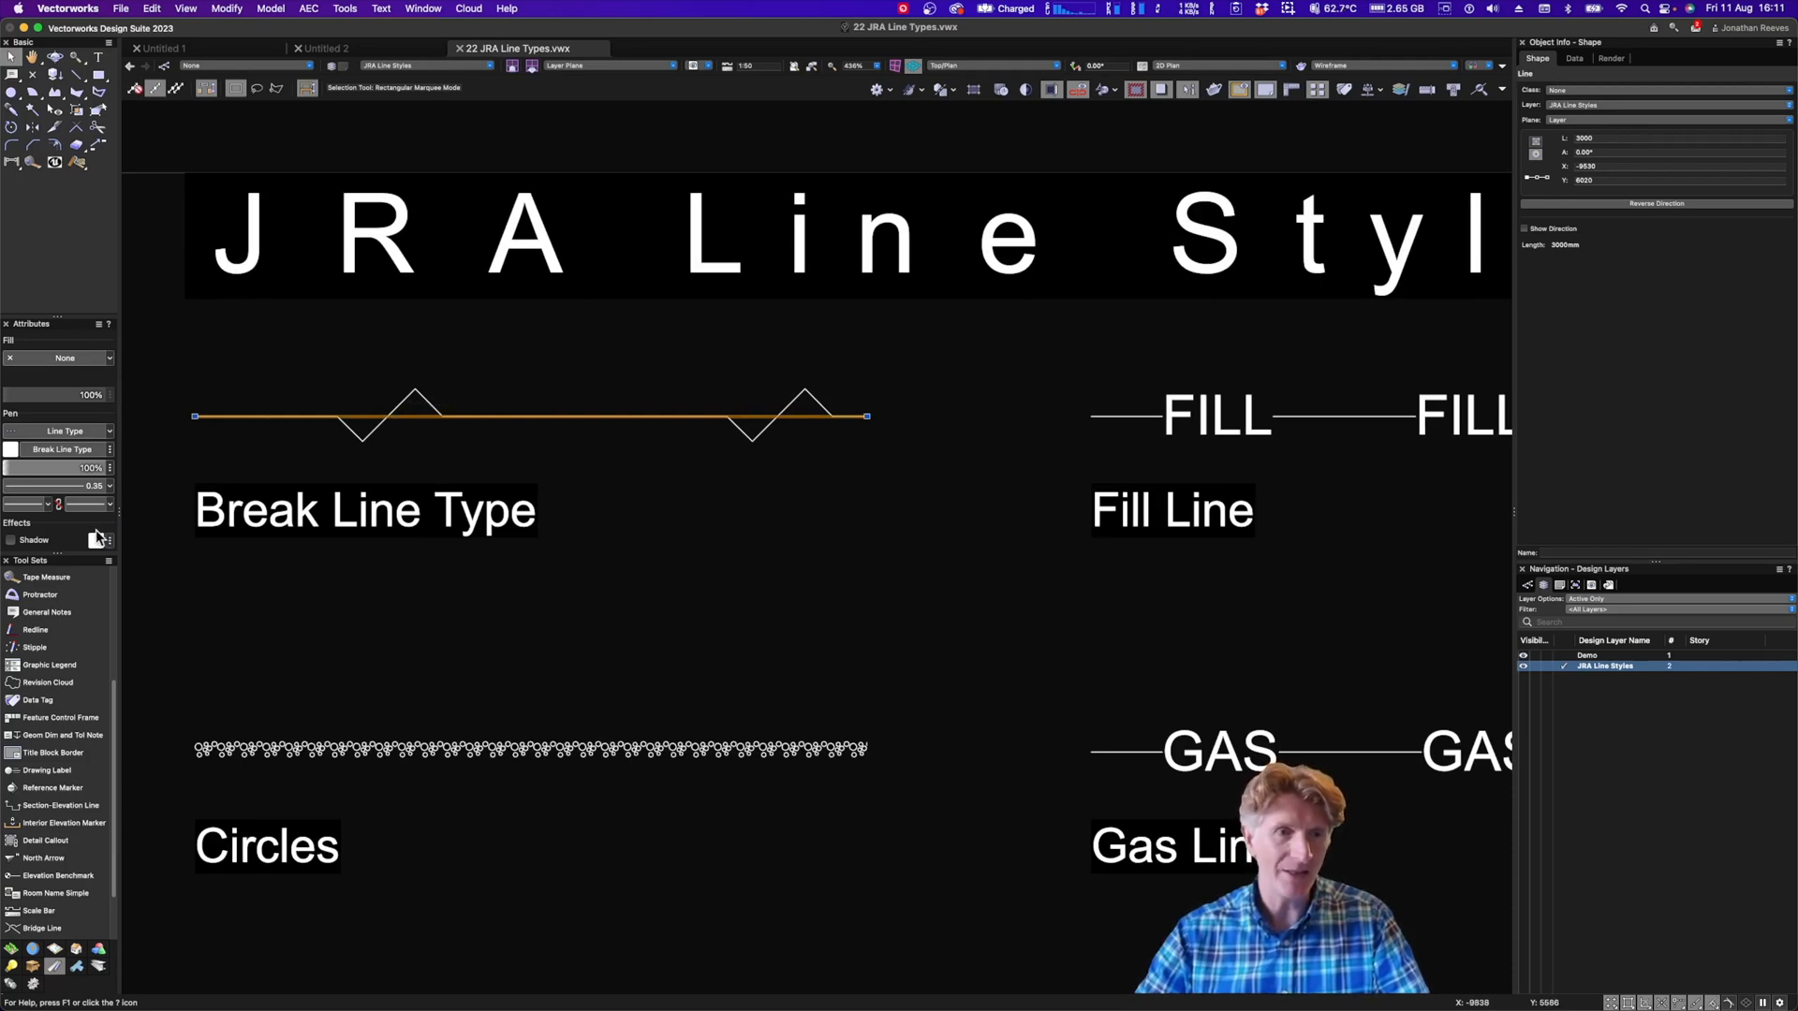
left_click(98, 469)
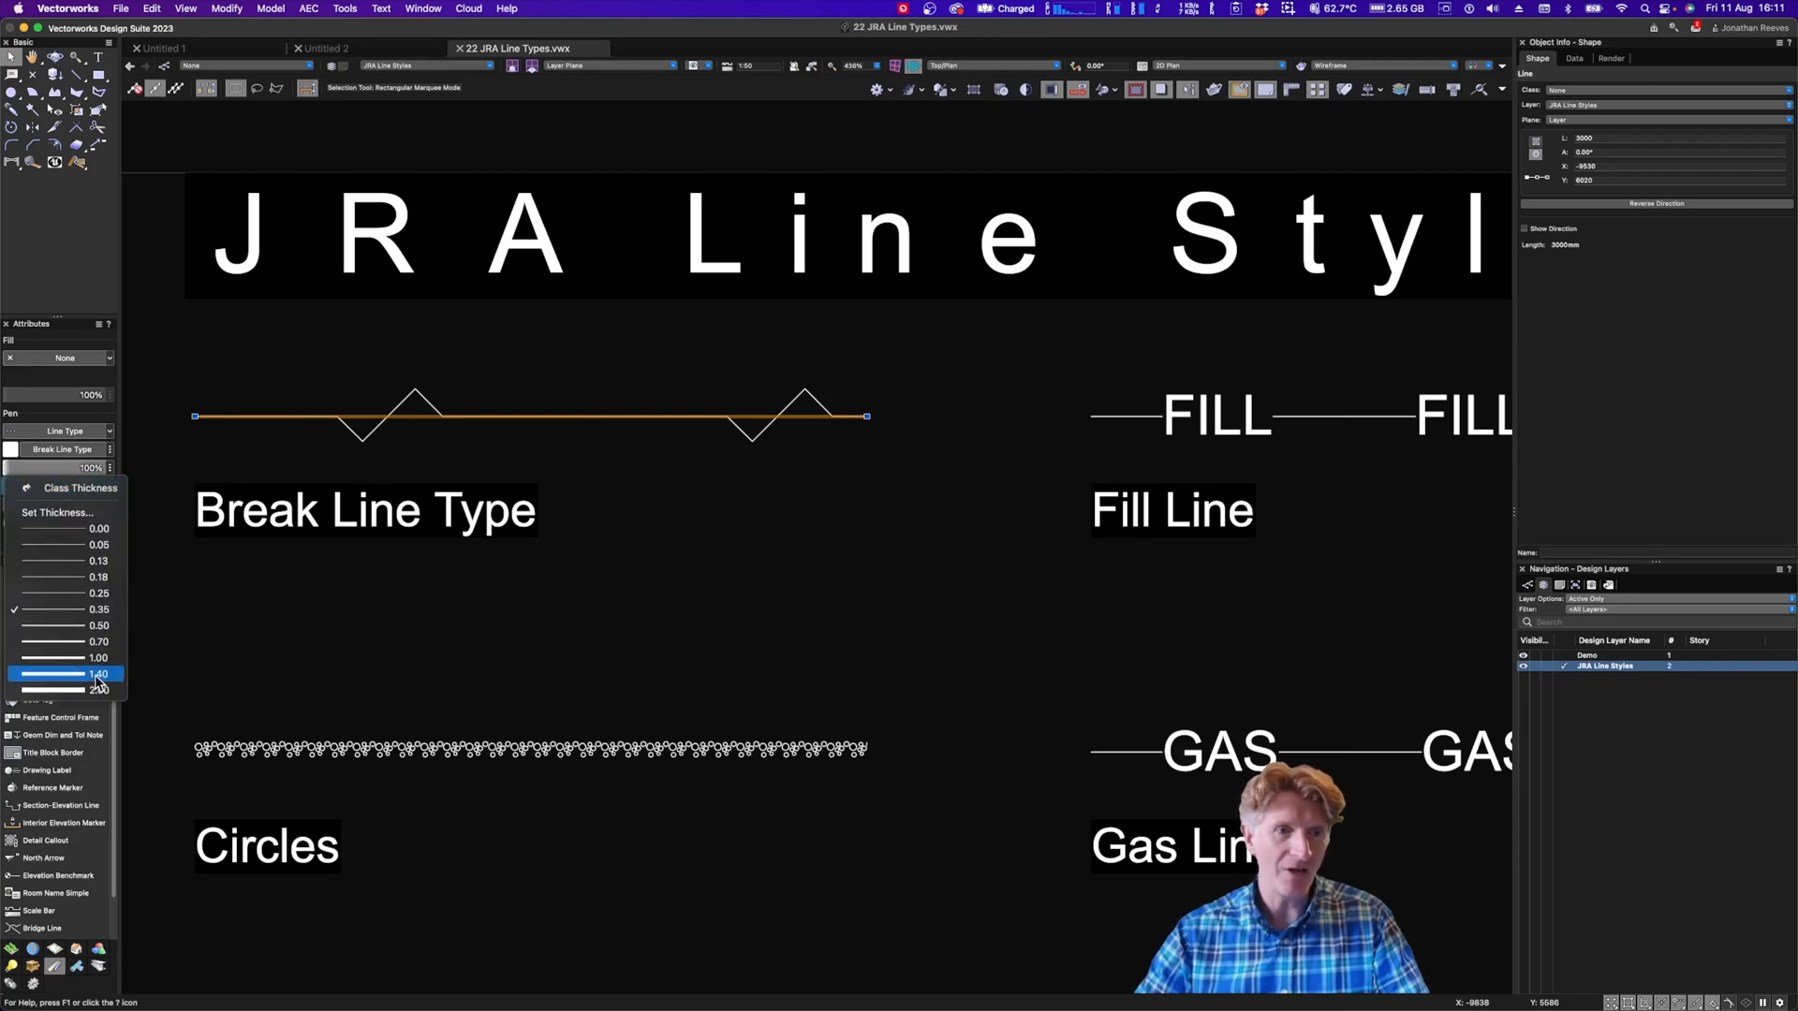
left_click(97, 674)
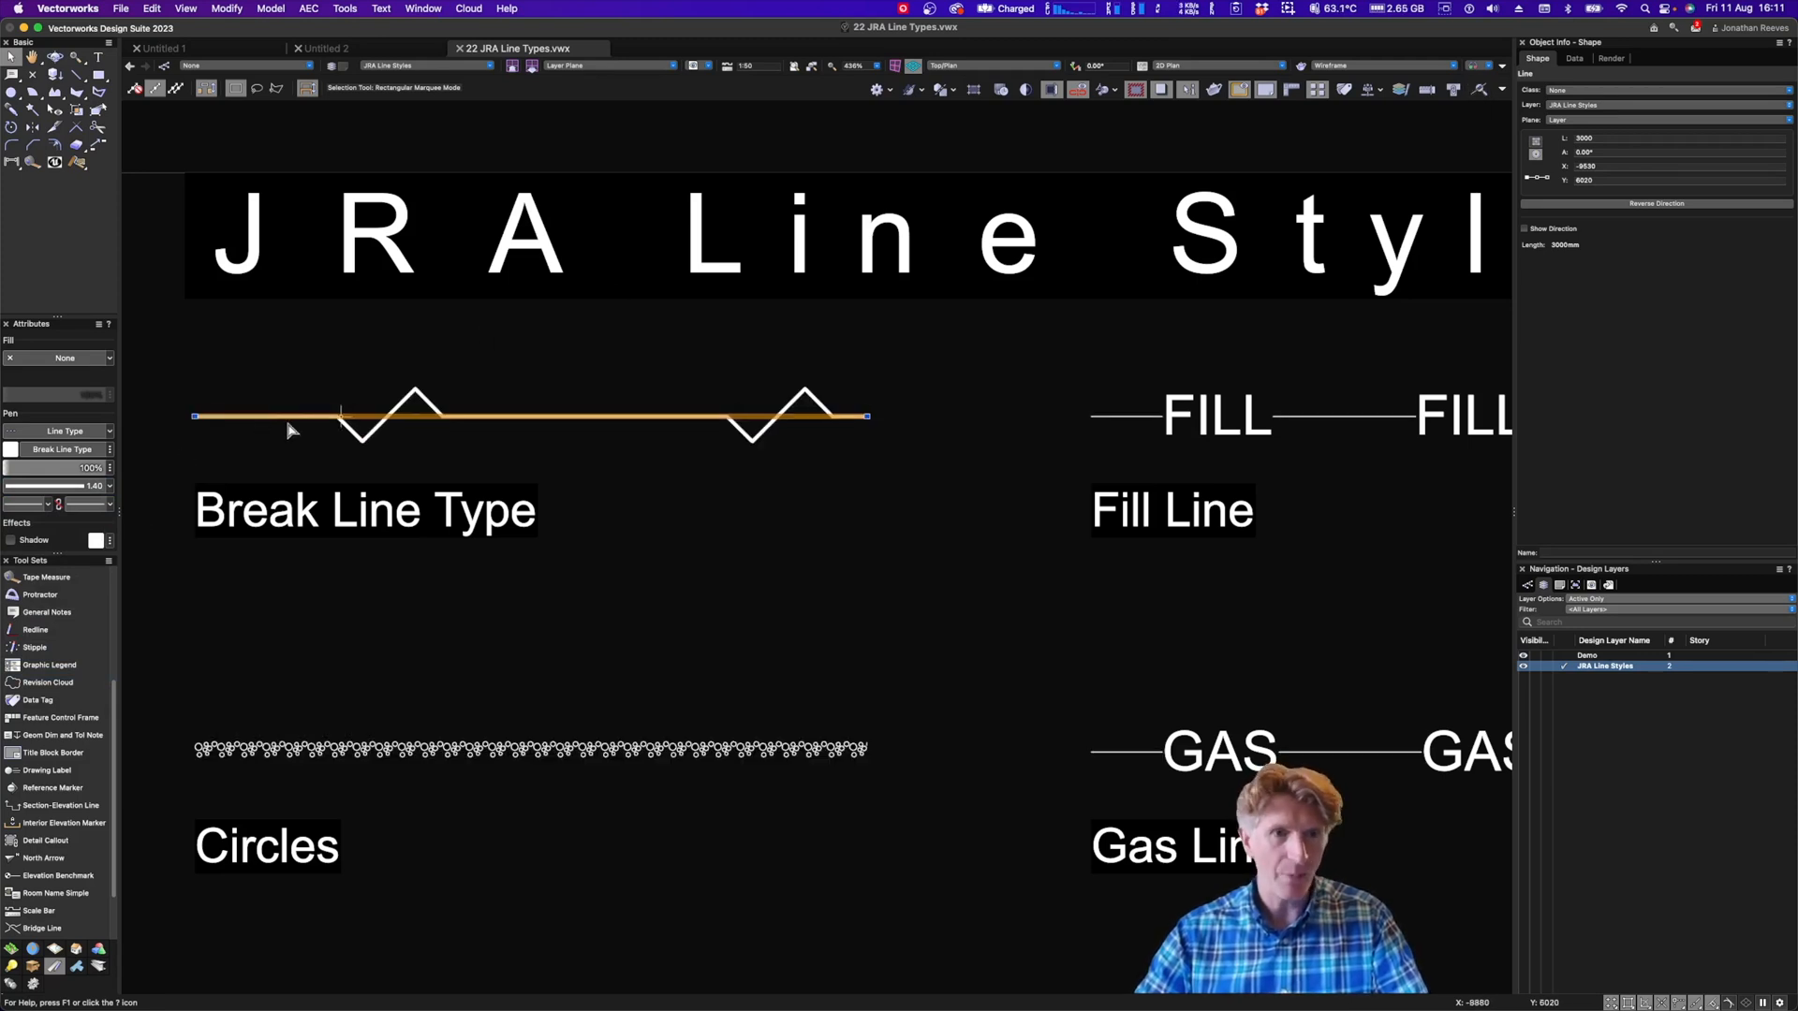
mouse_move(413, 419)
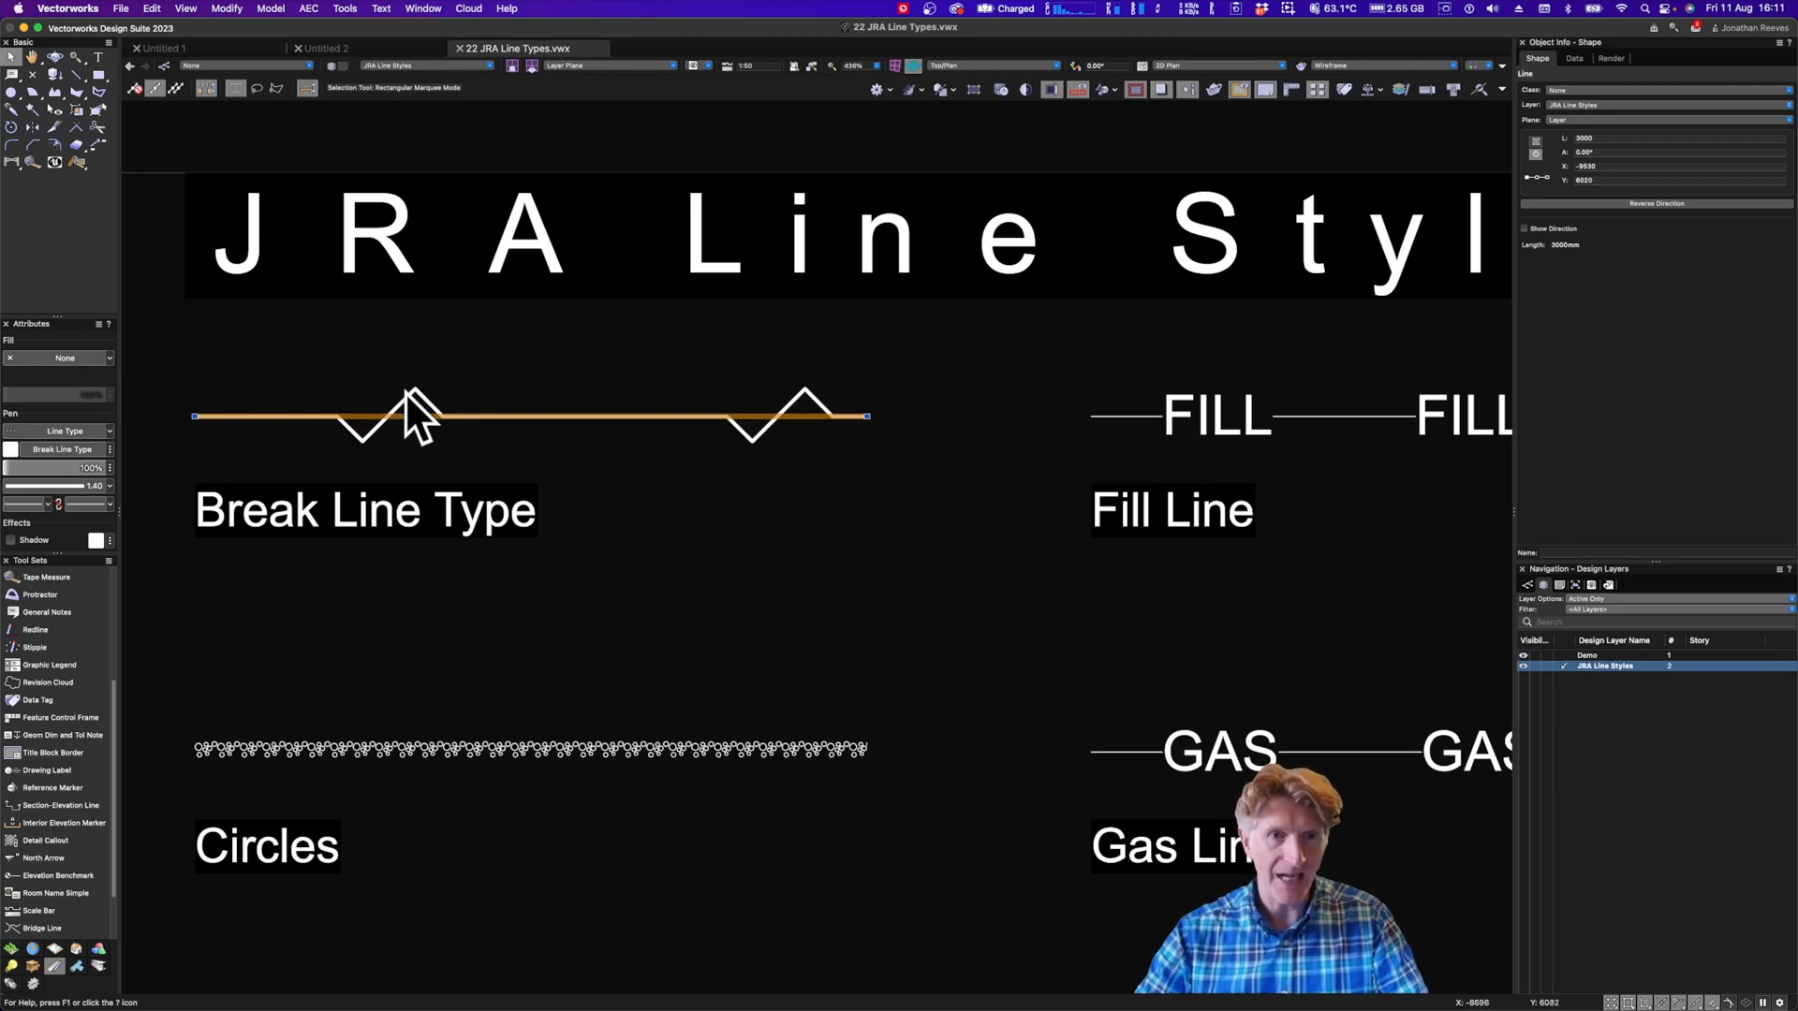
mouse_move(362, 404)
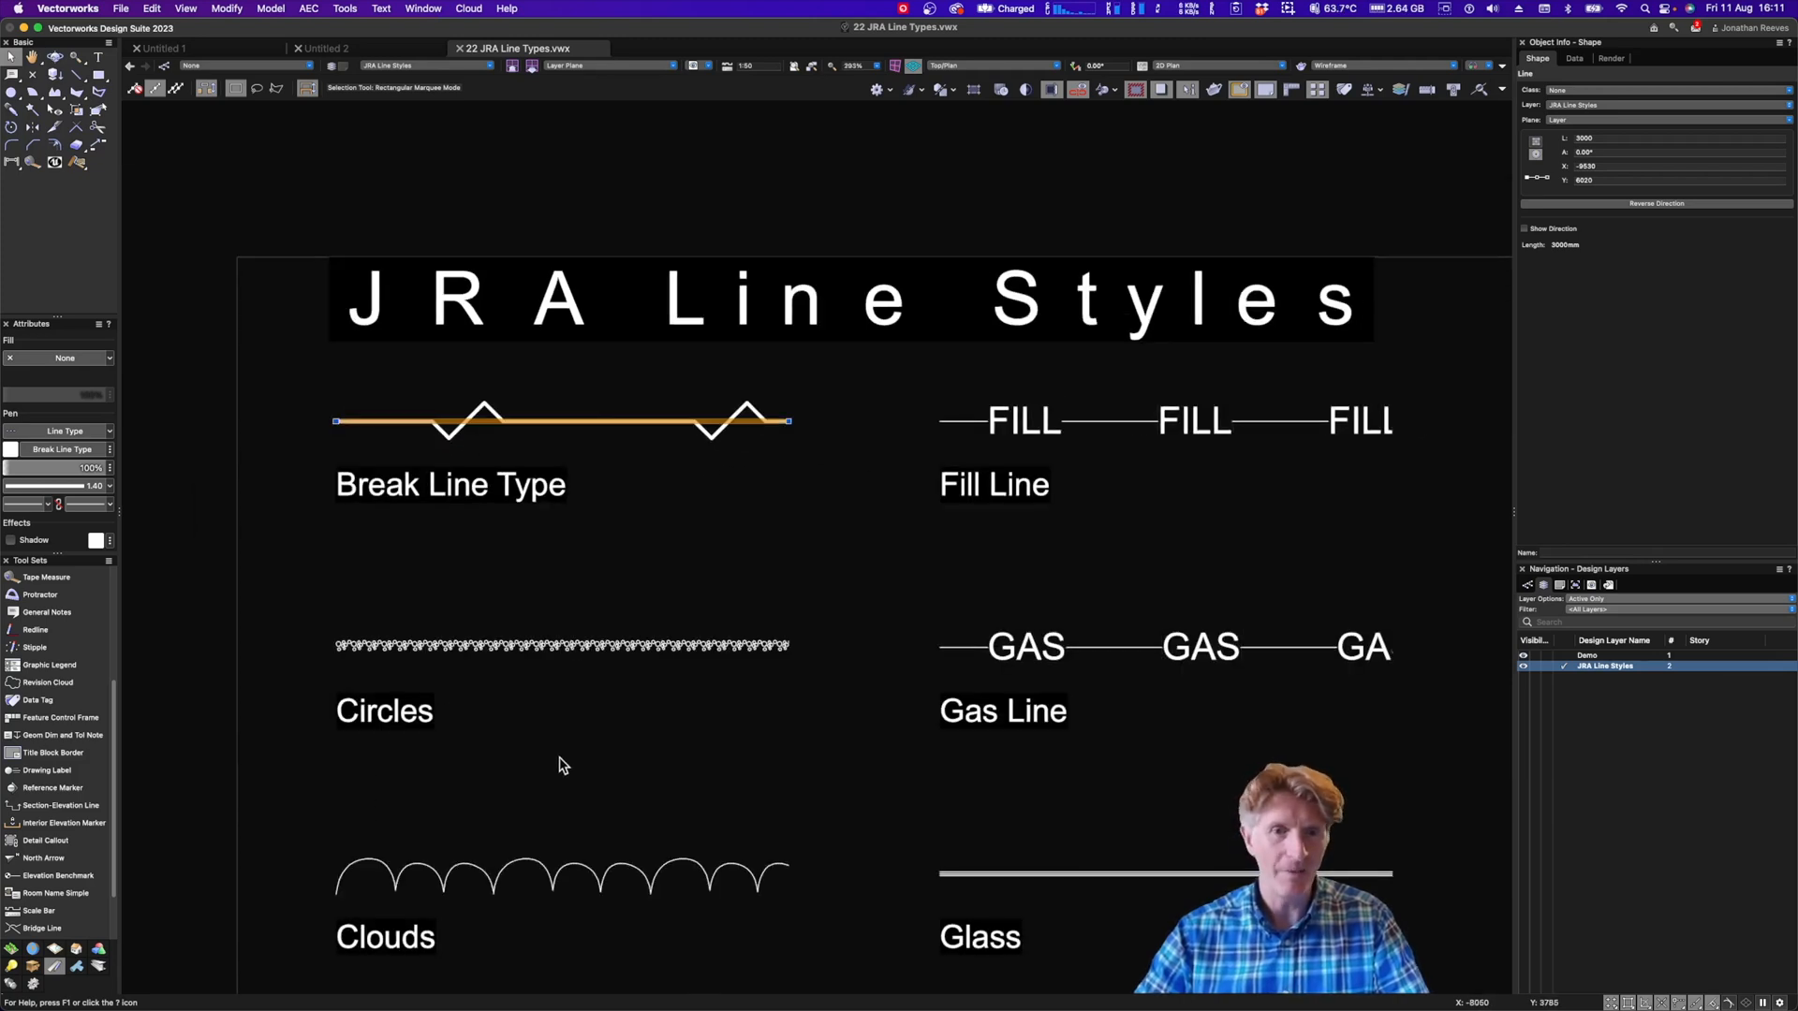
Give the ISO-10 Dashed Dotted sample line a 1.40 line weight
scroll("down", 3)
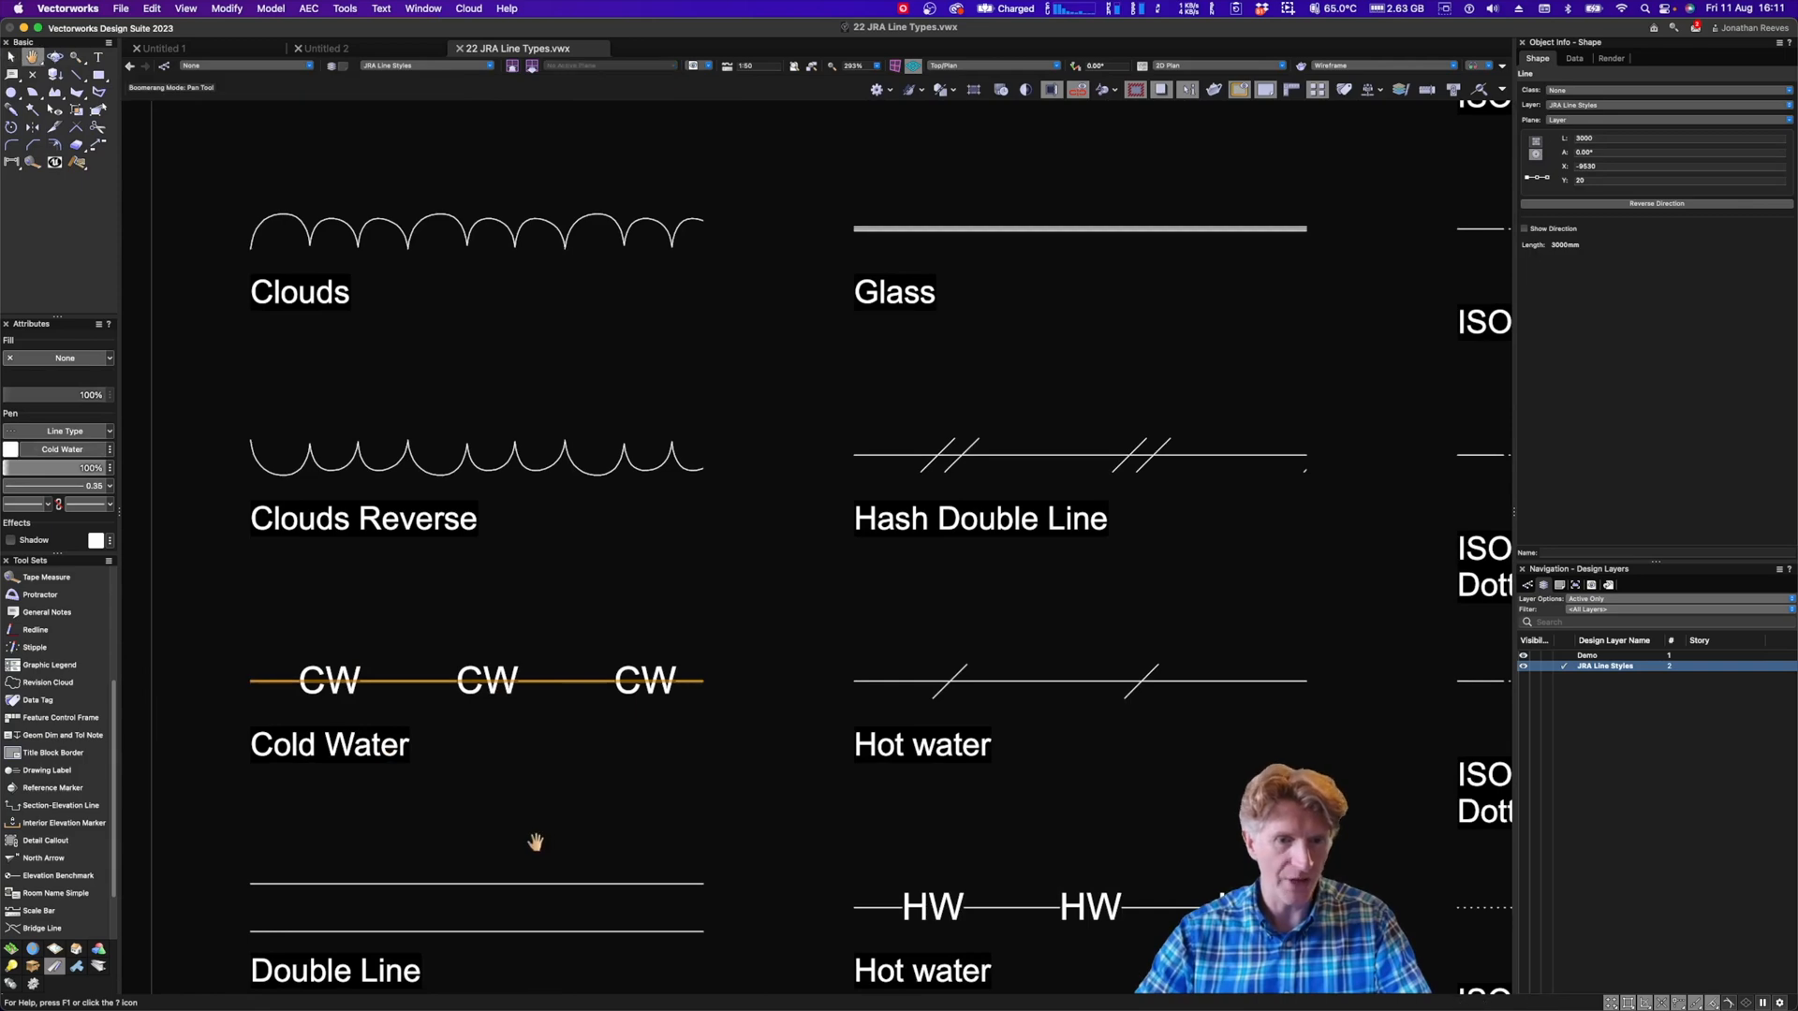
scroll("down", 3)
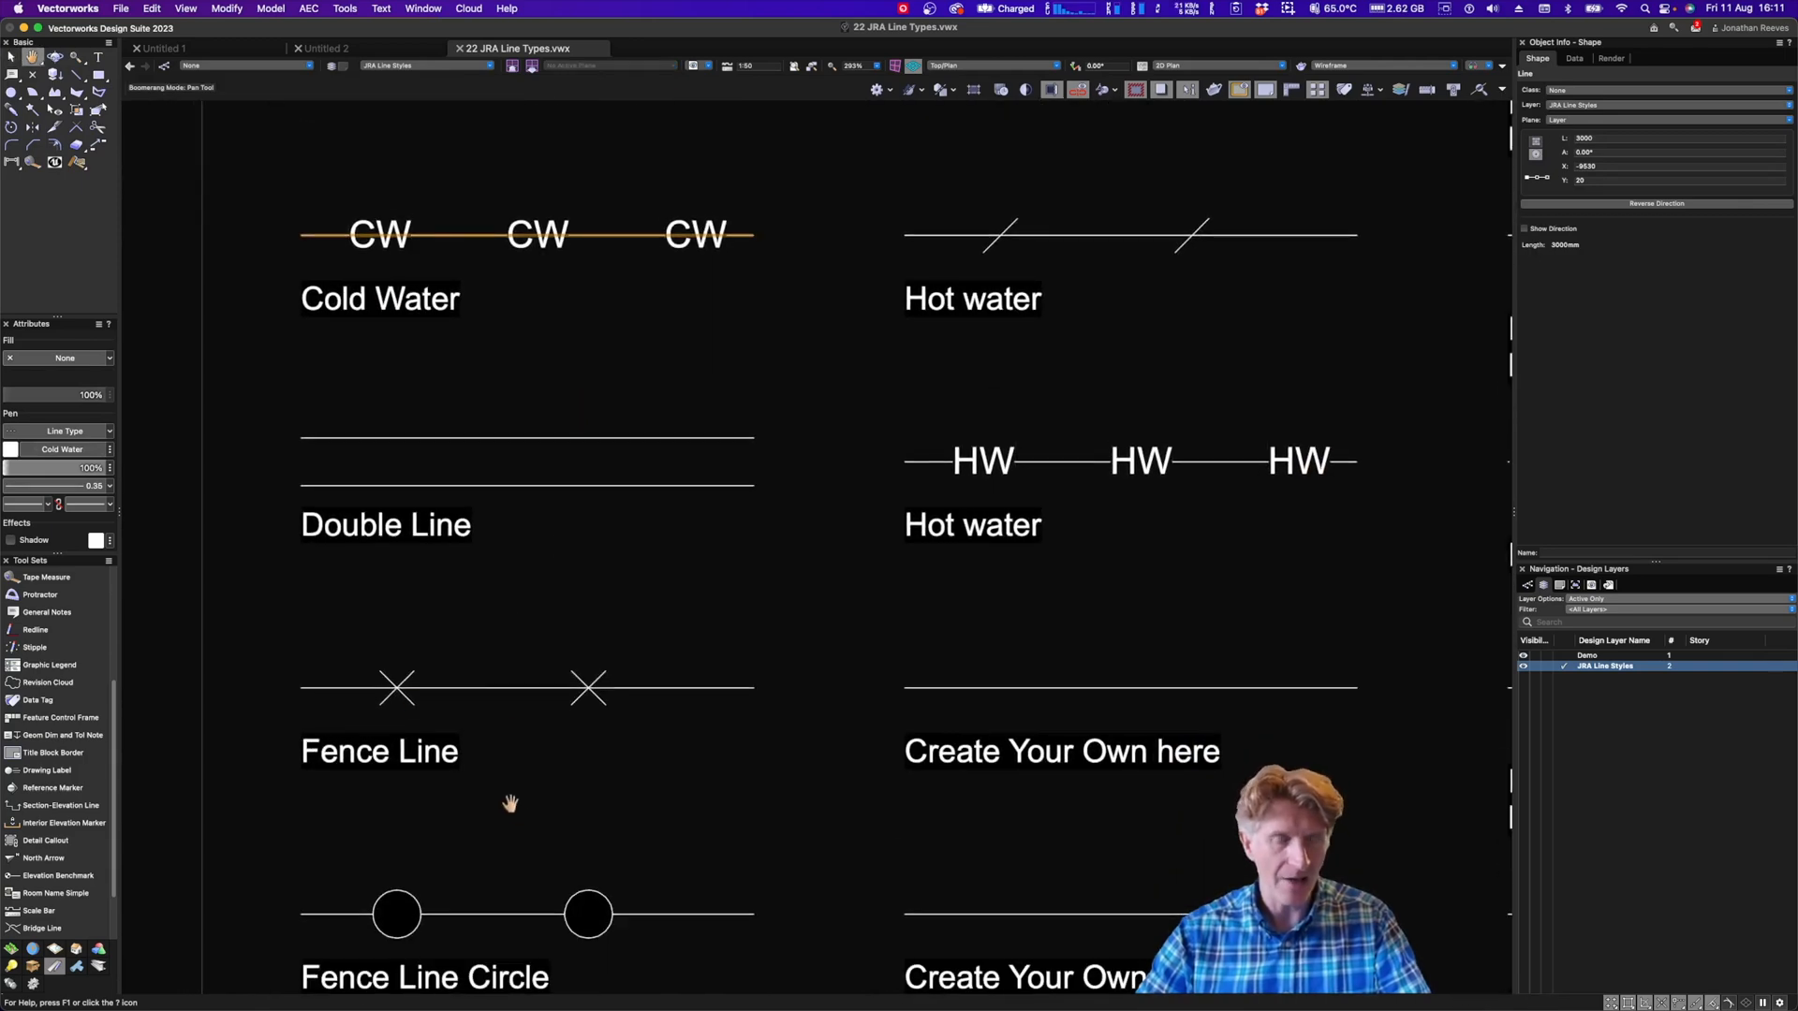
scroll("down", 3)
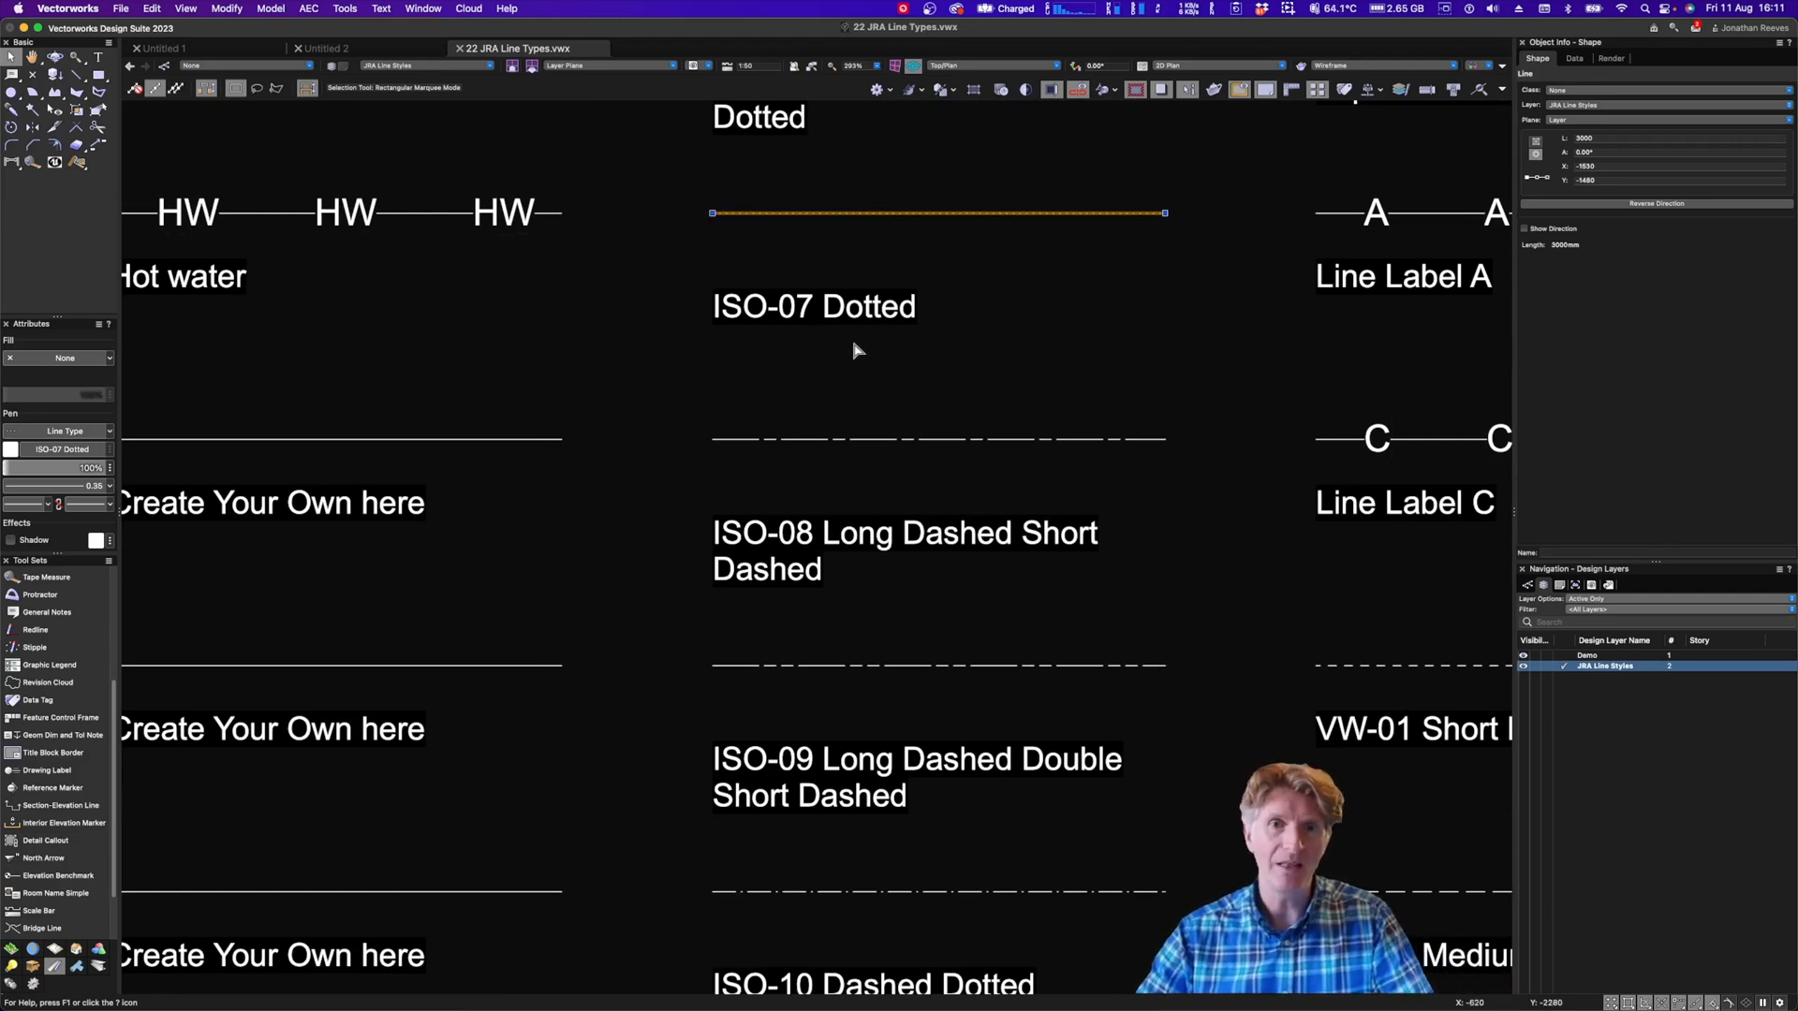
left_click(816, 376)
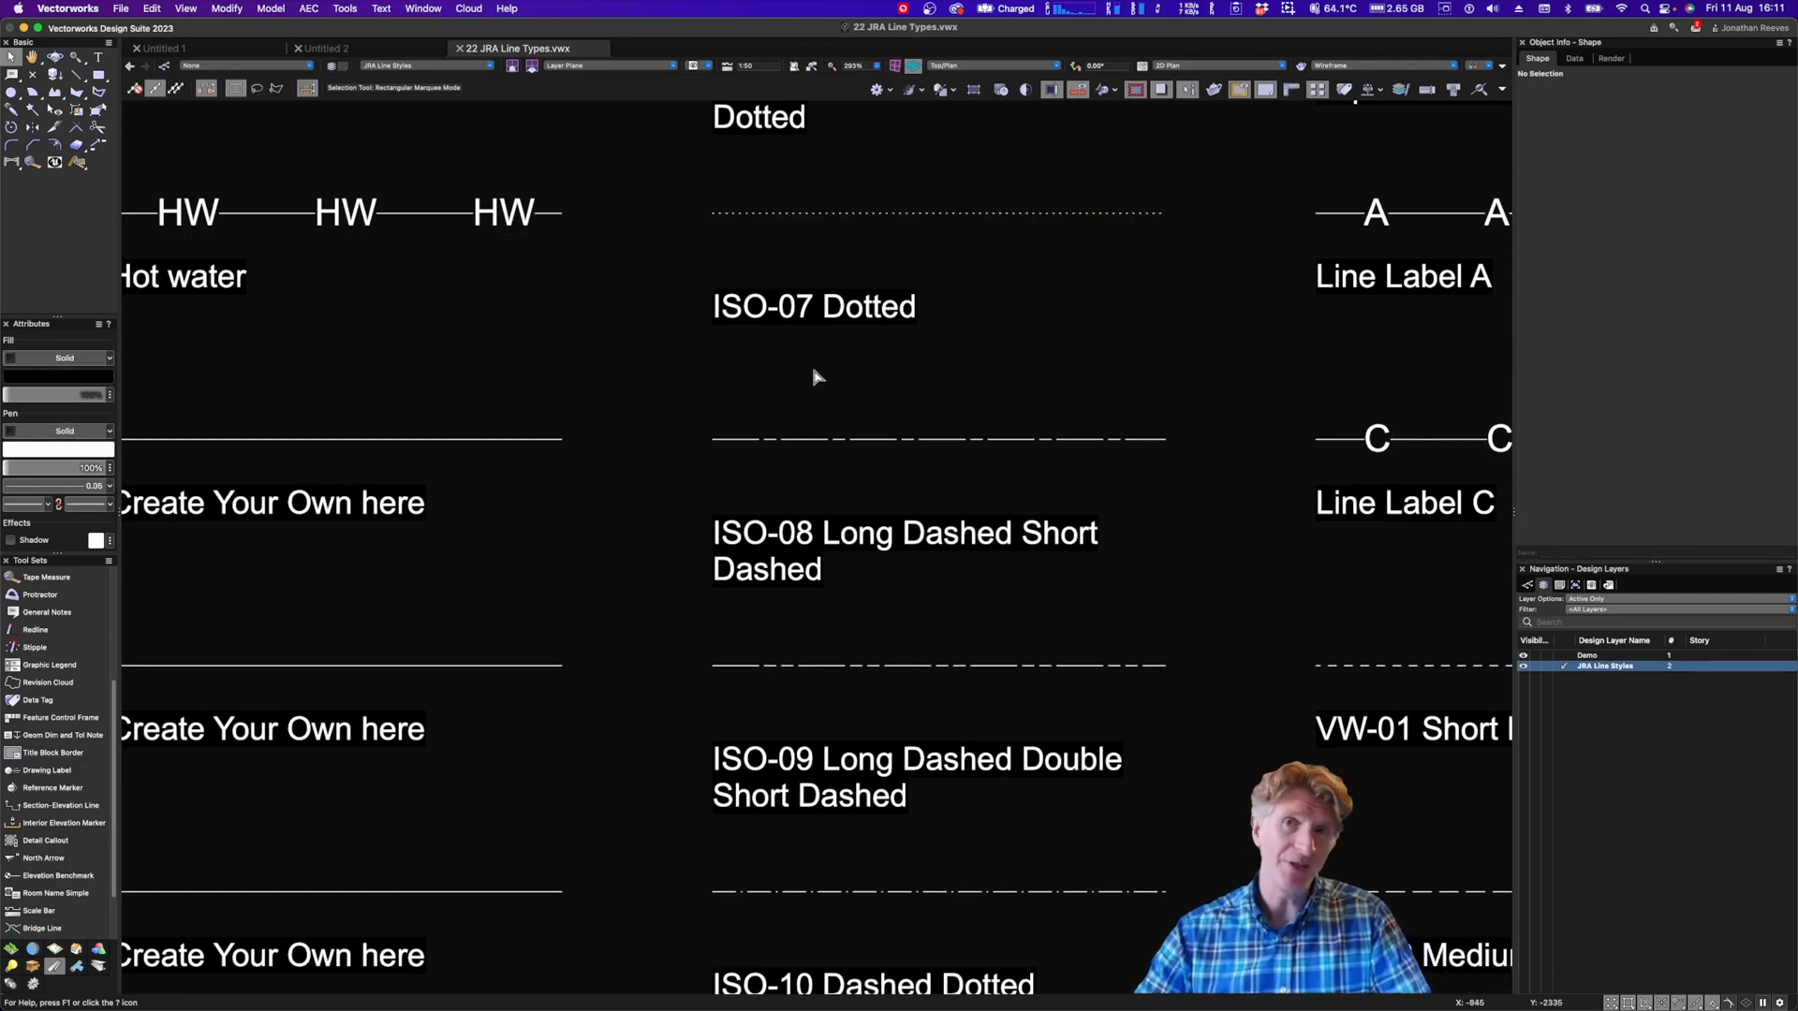
mouse_move(1009, 445)
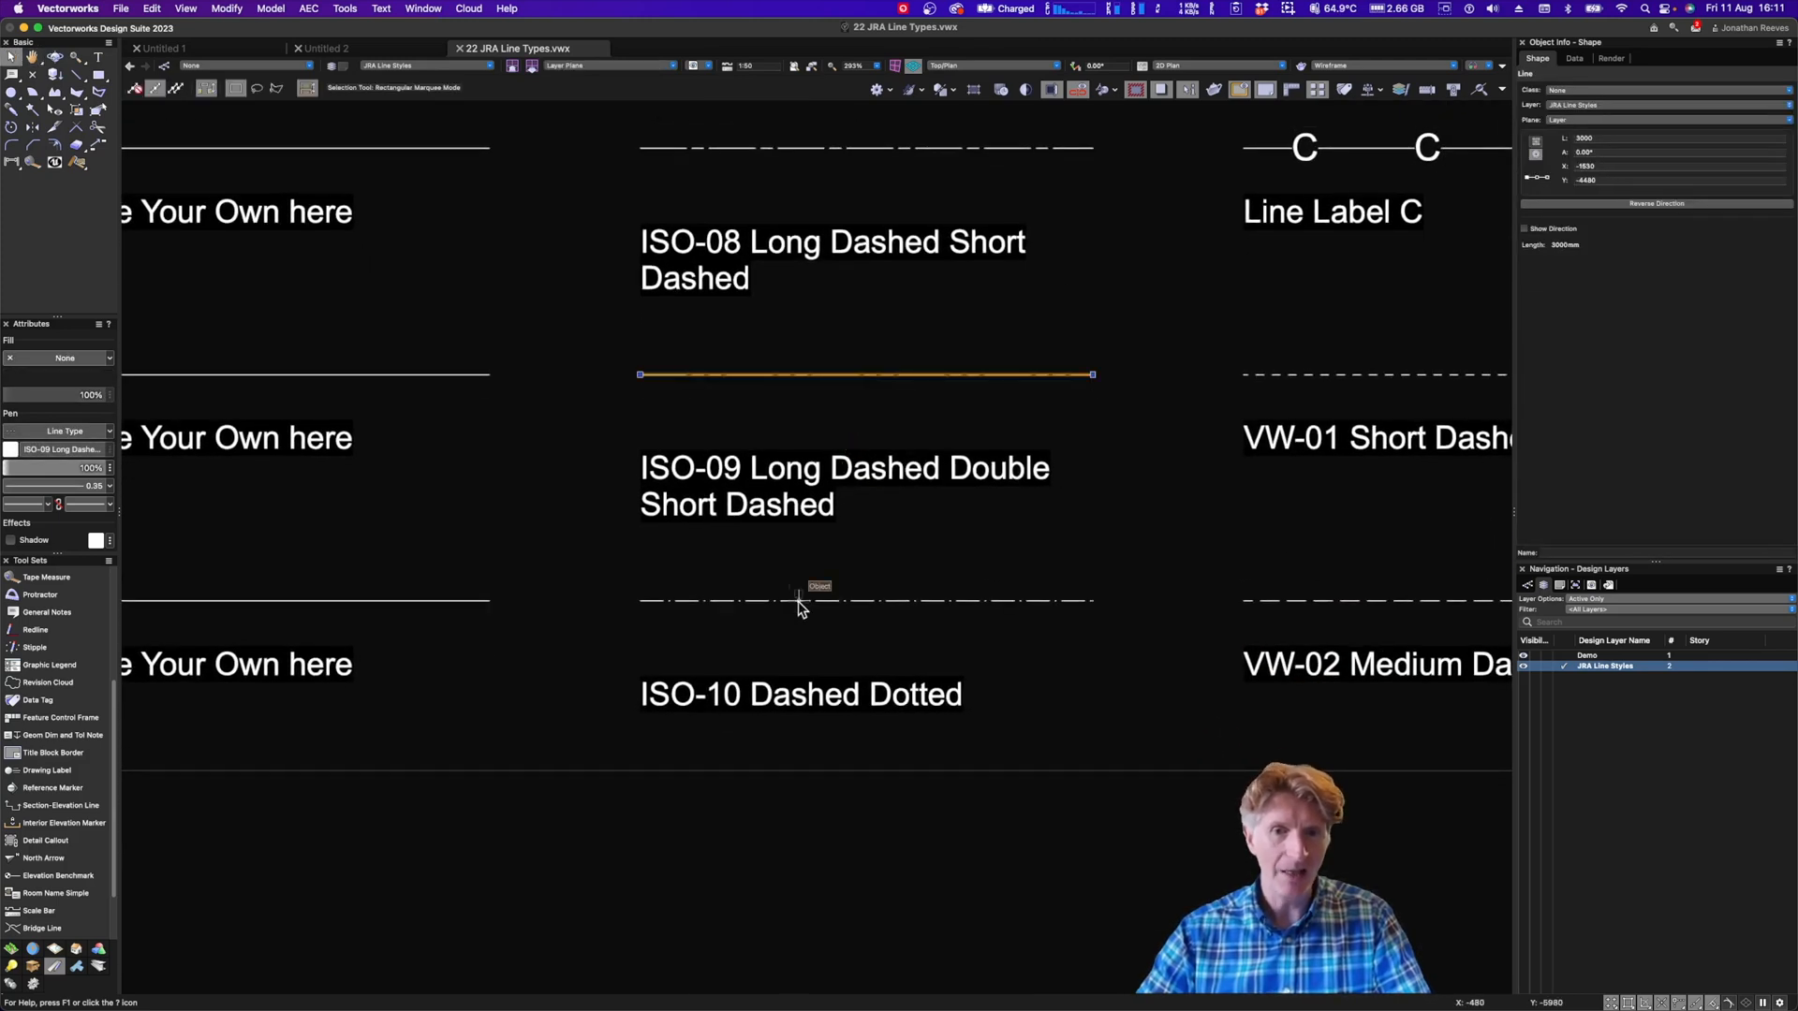
left_click(57, 468)
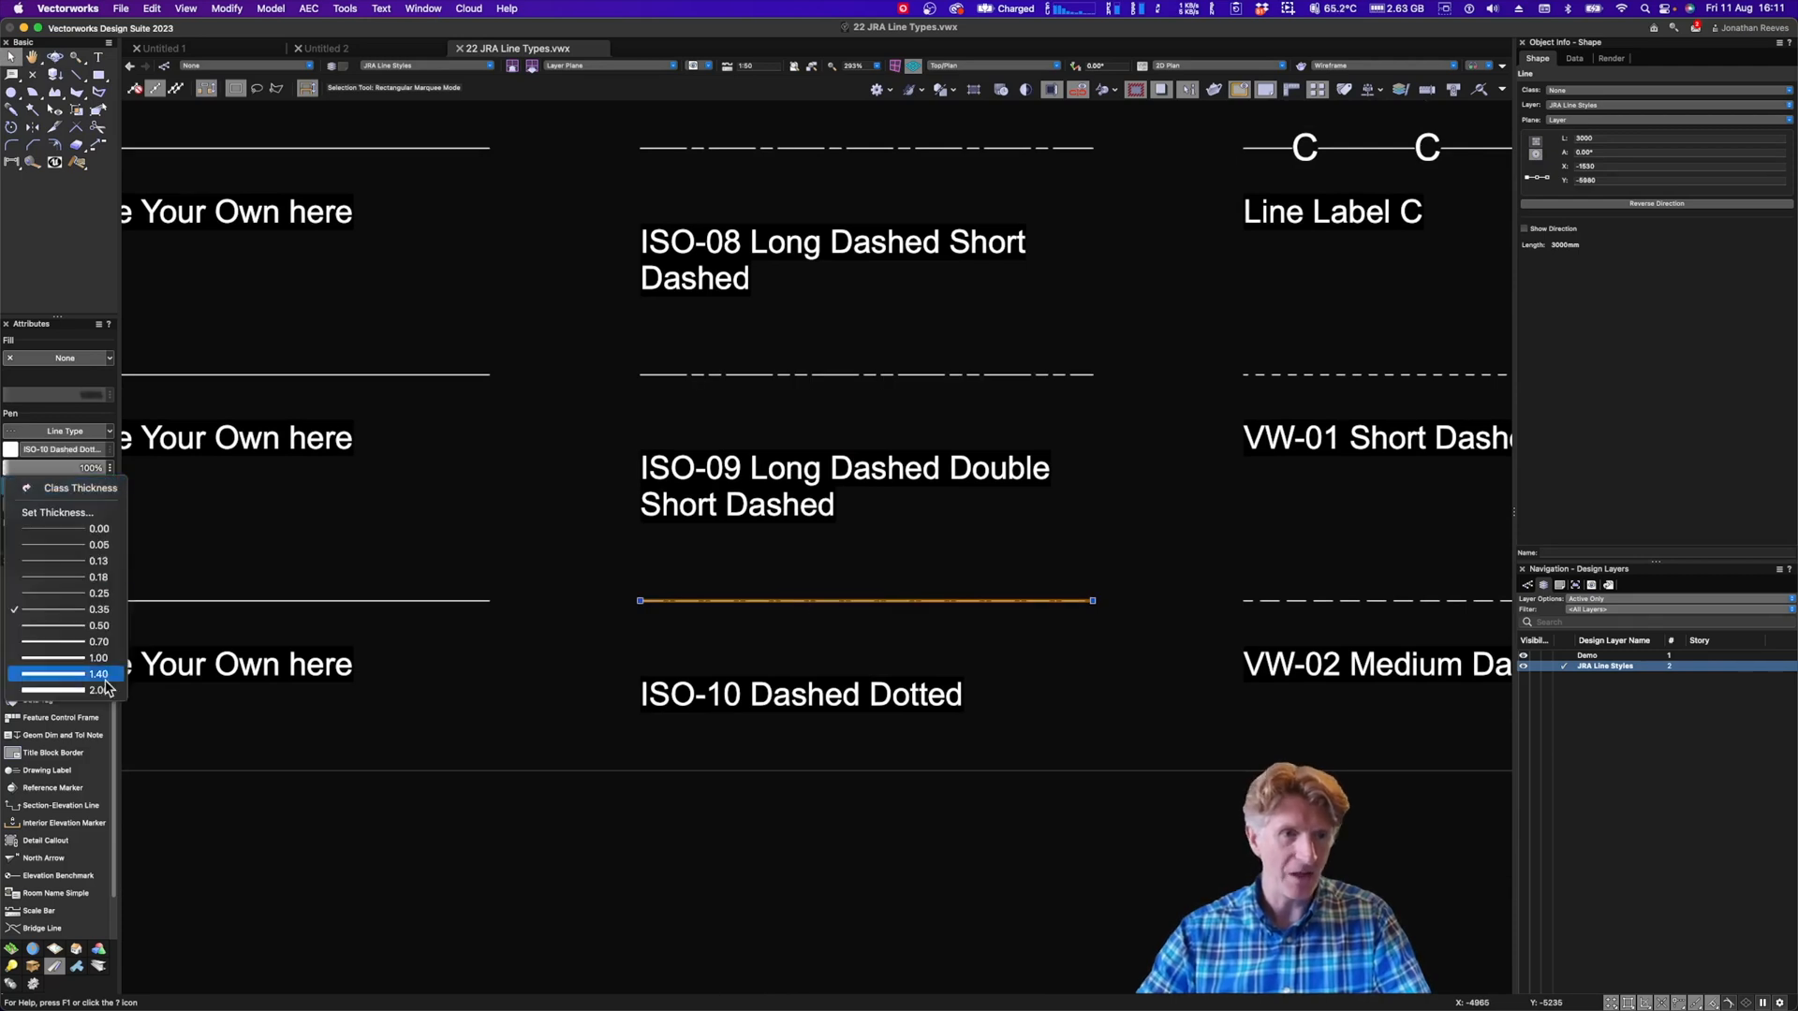
left_click(97, 689)
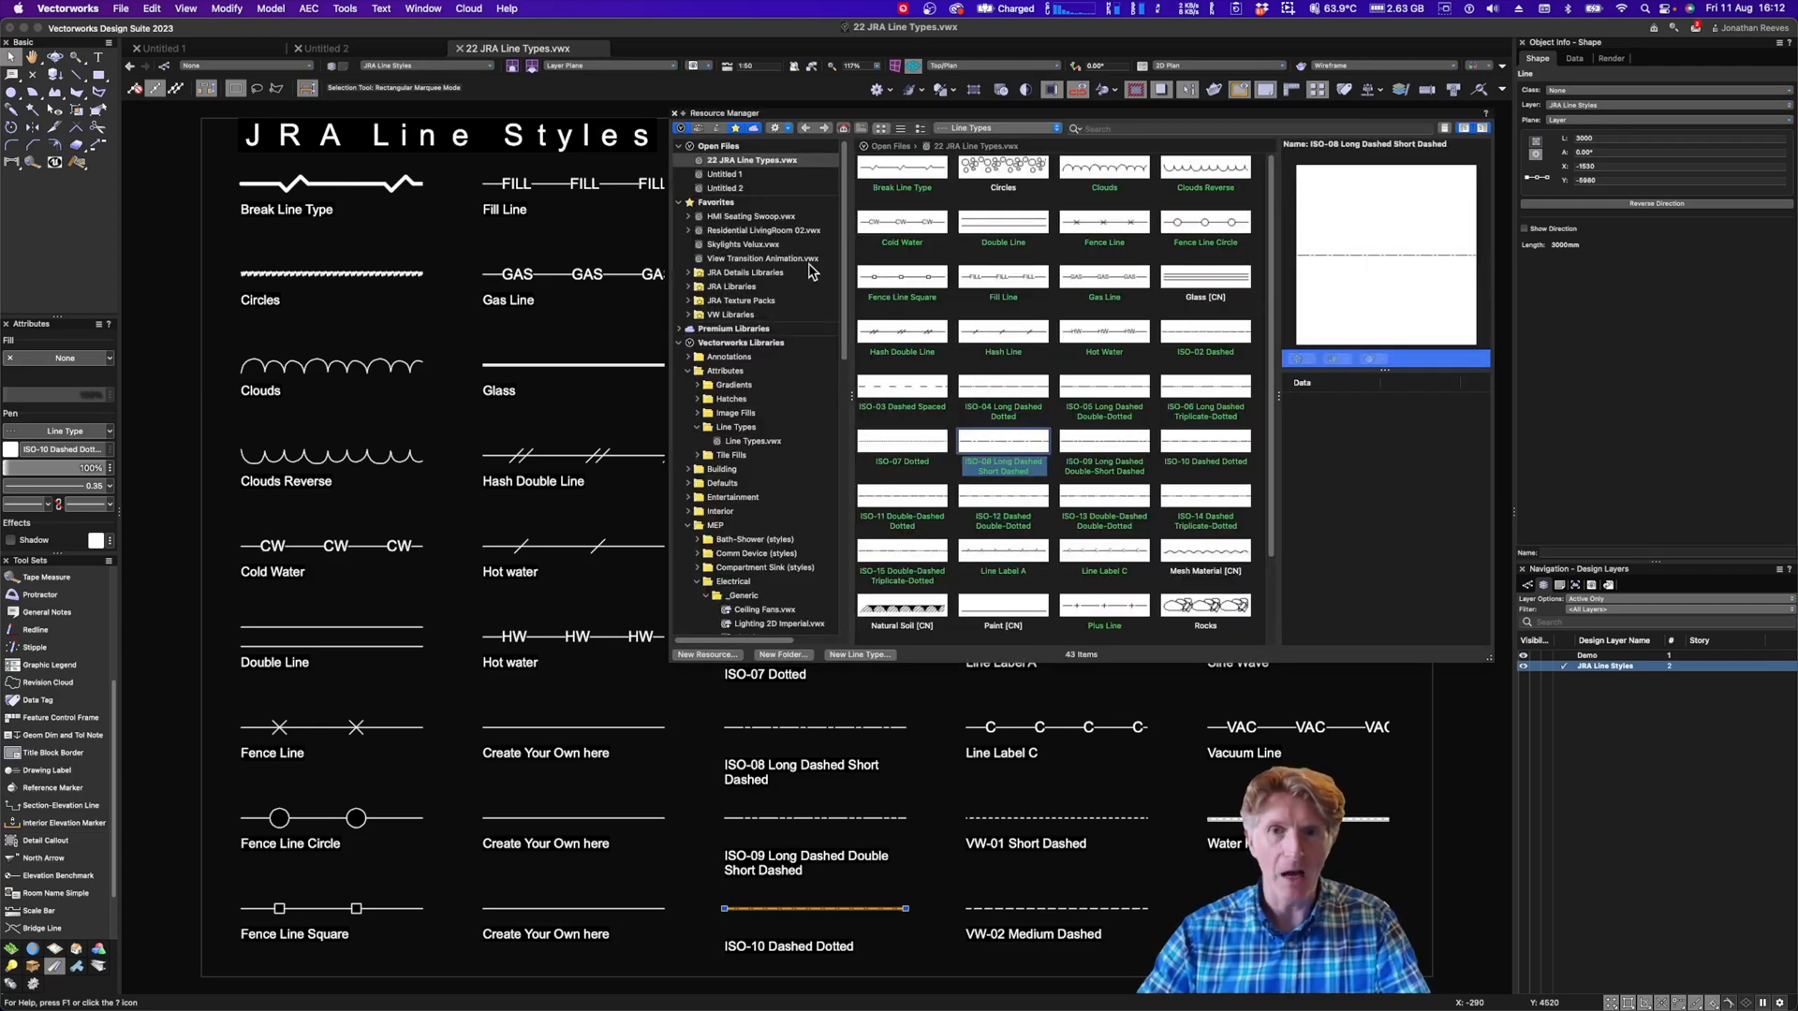
Enlarge the Resource Manager and open Vectorworks Libraries > Attributes > Line Types.vwx
left_click_drag(751, 112, 533, 131)
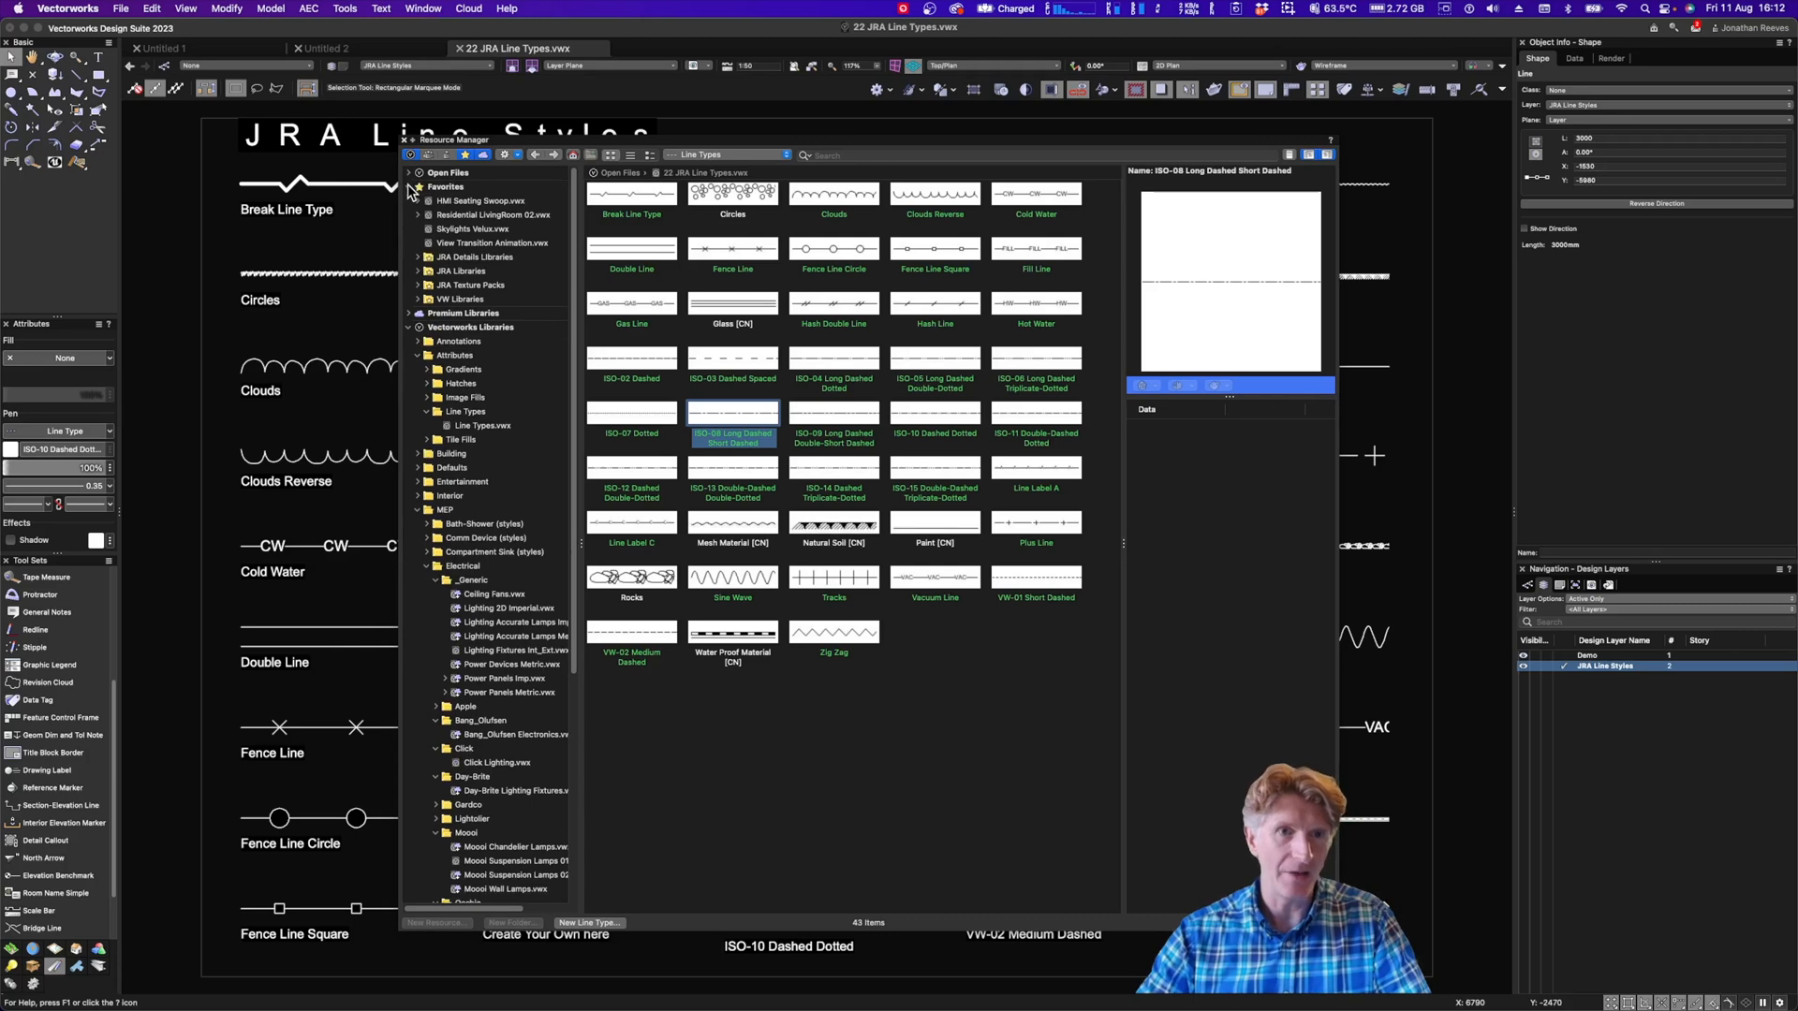
left_click(409, 186)
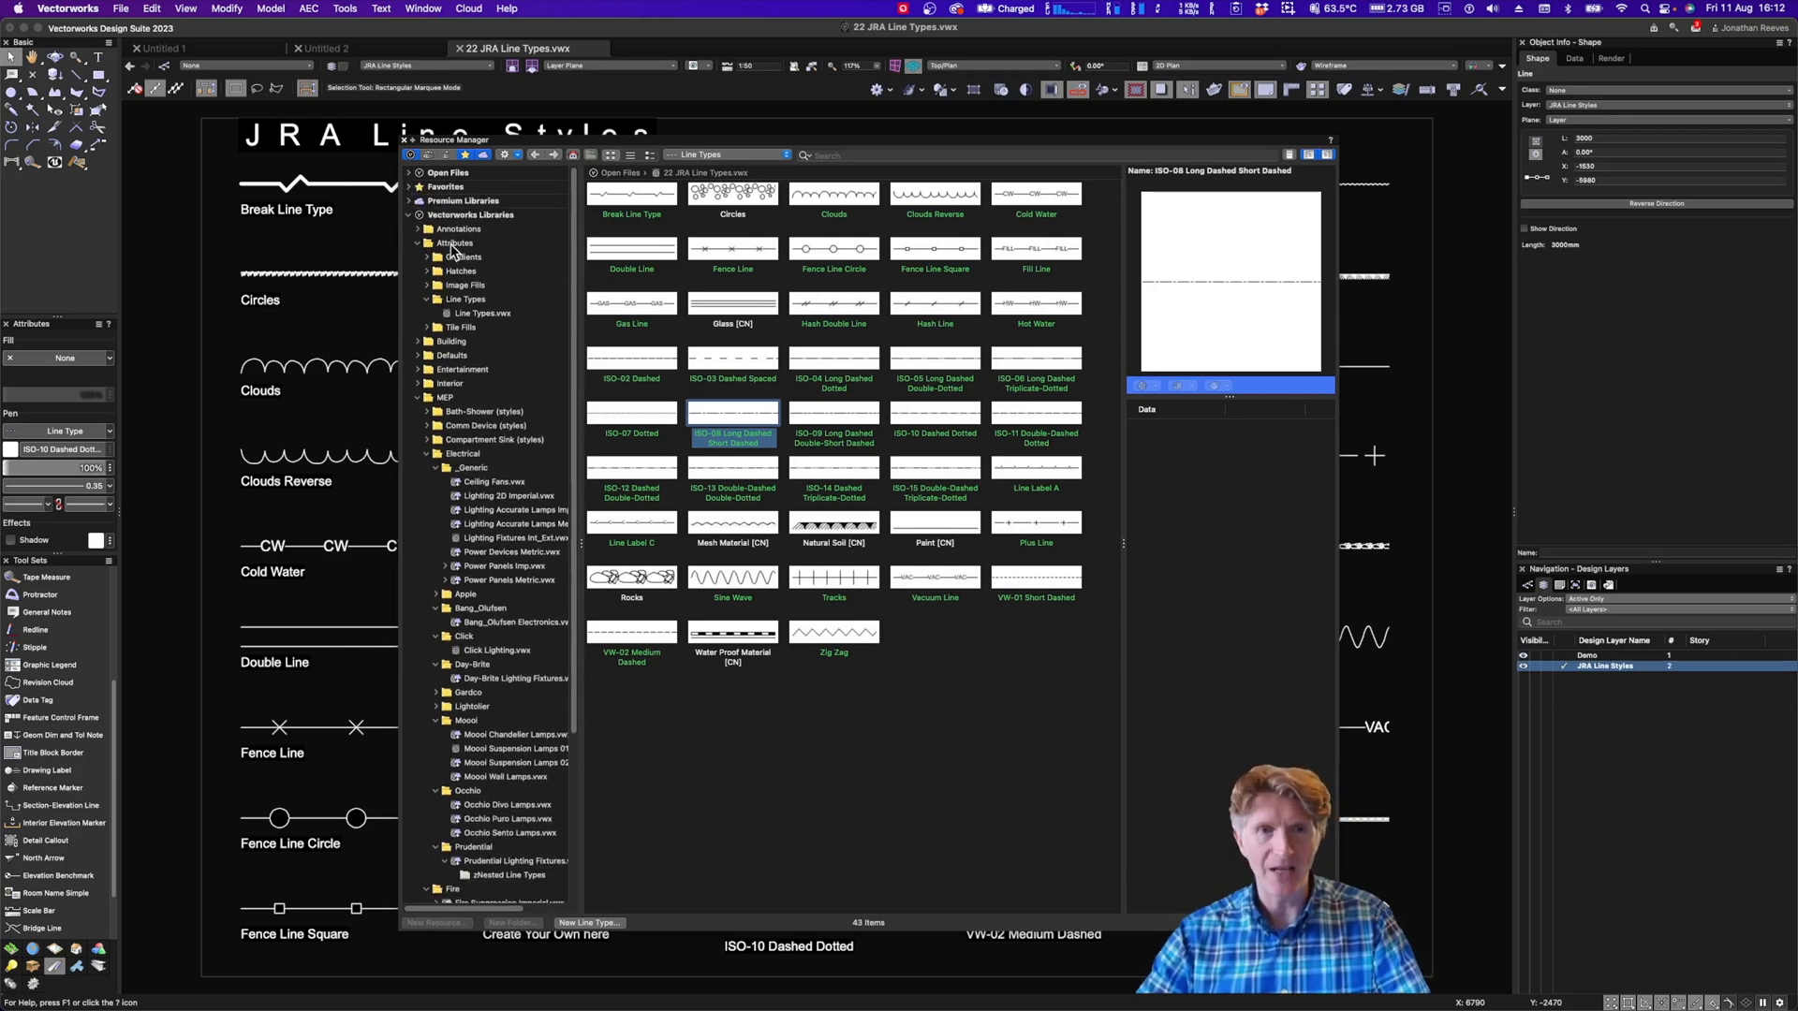
left_click(484, 313)
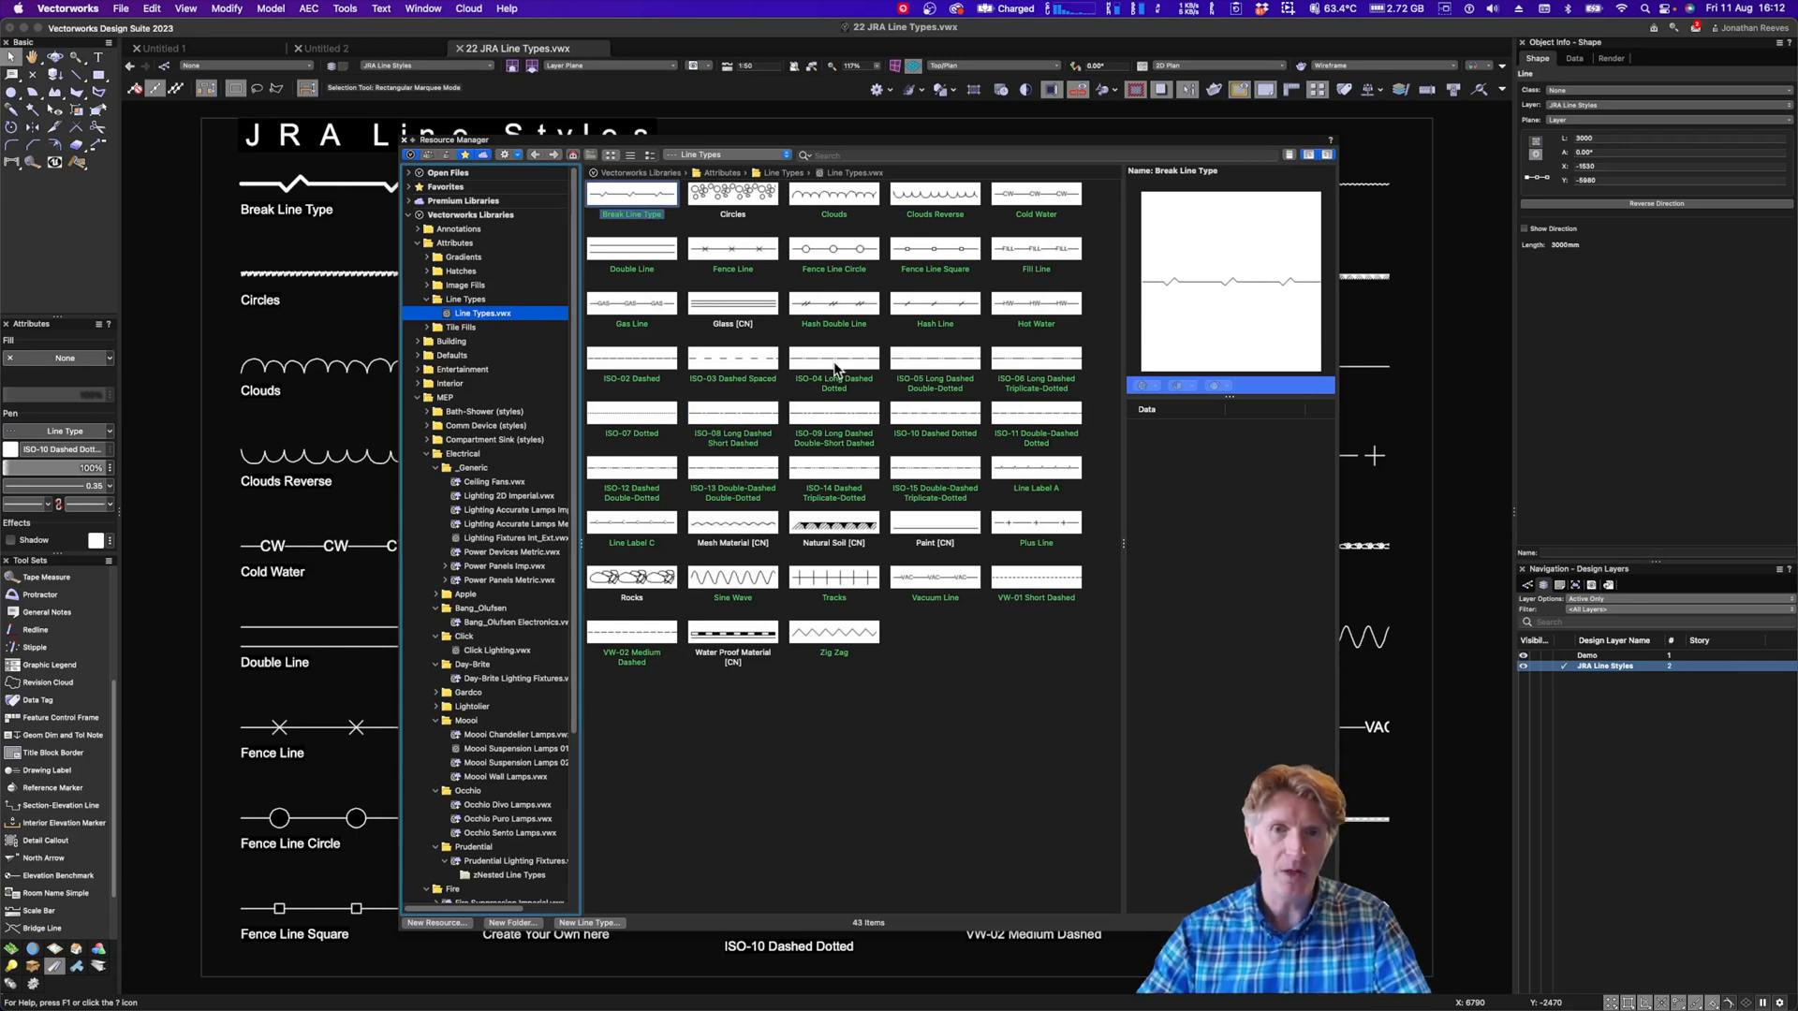
left_click(1036, 358)
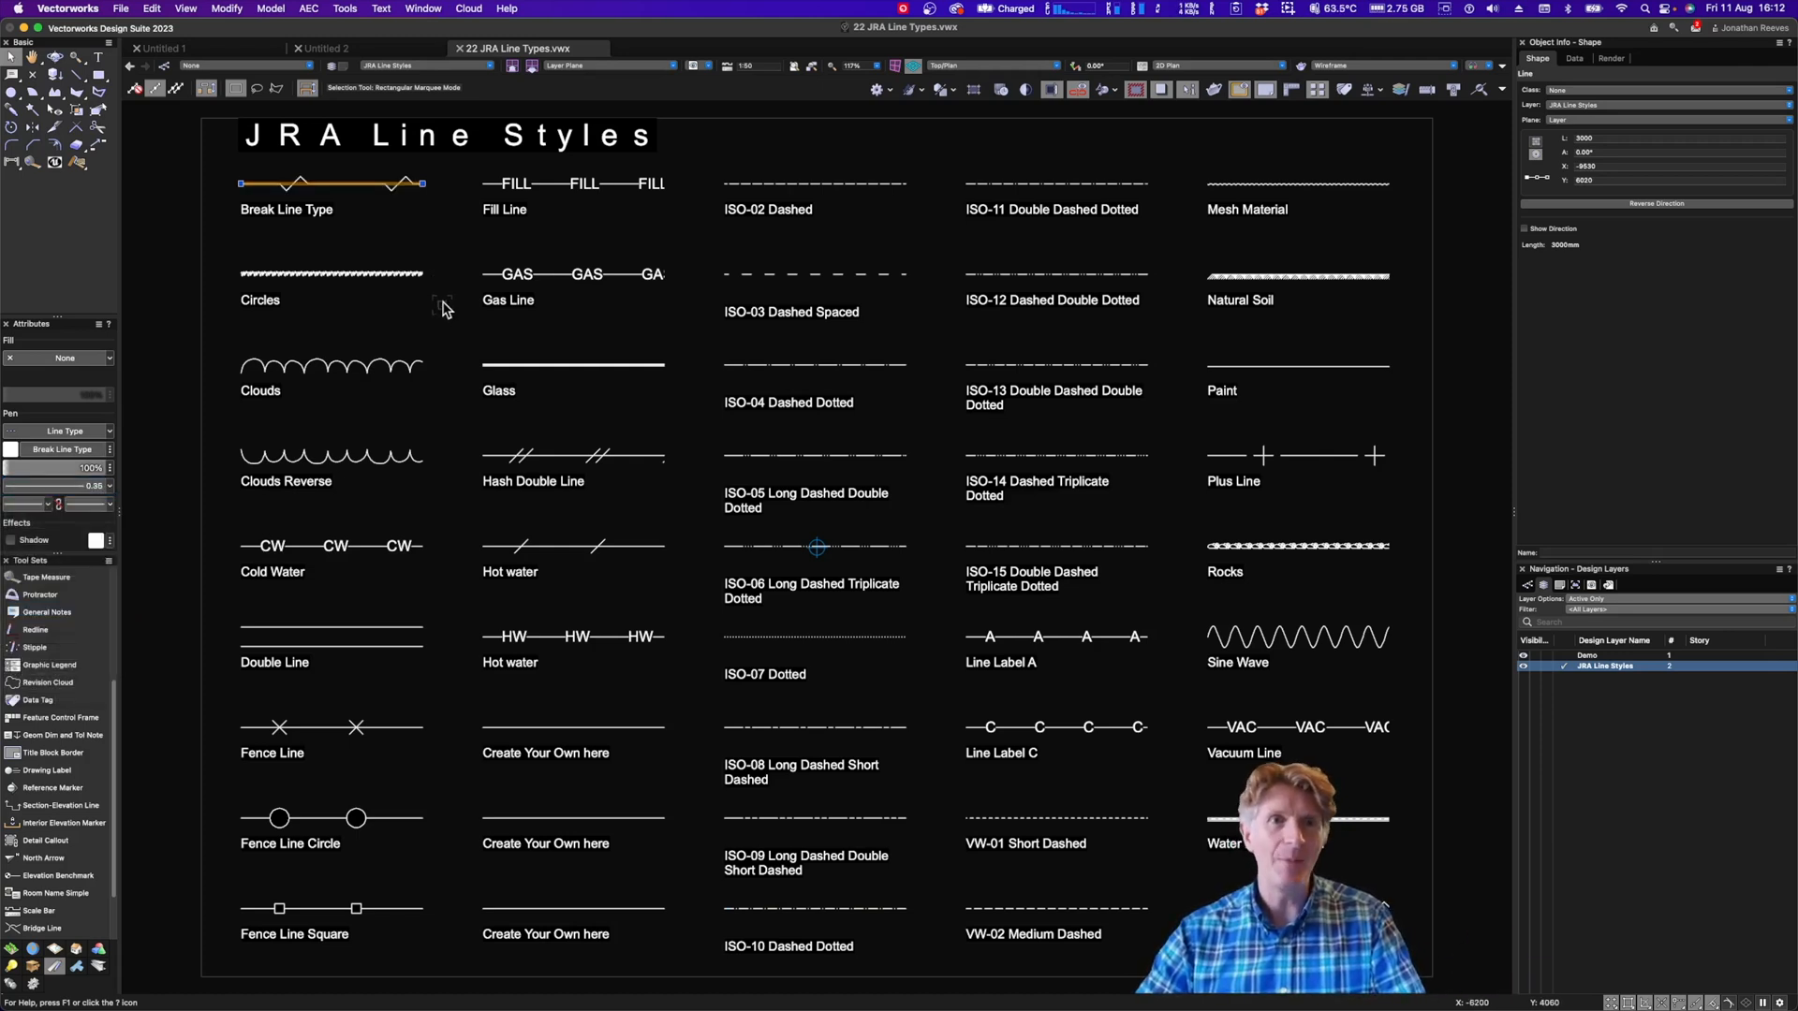
left_click(814, 184)
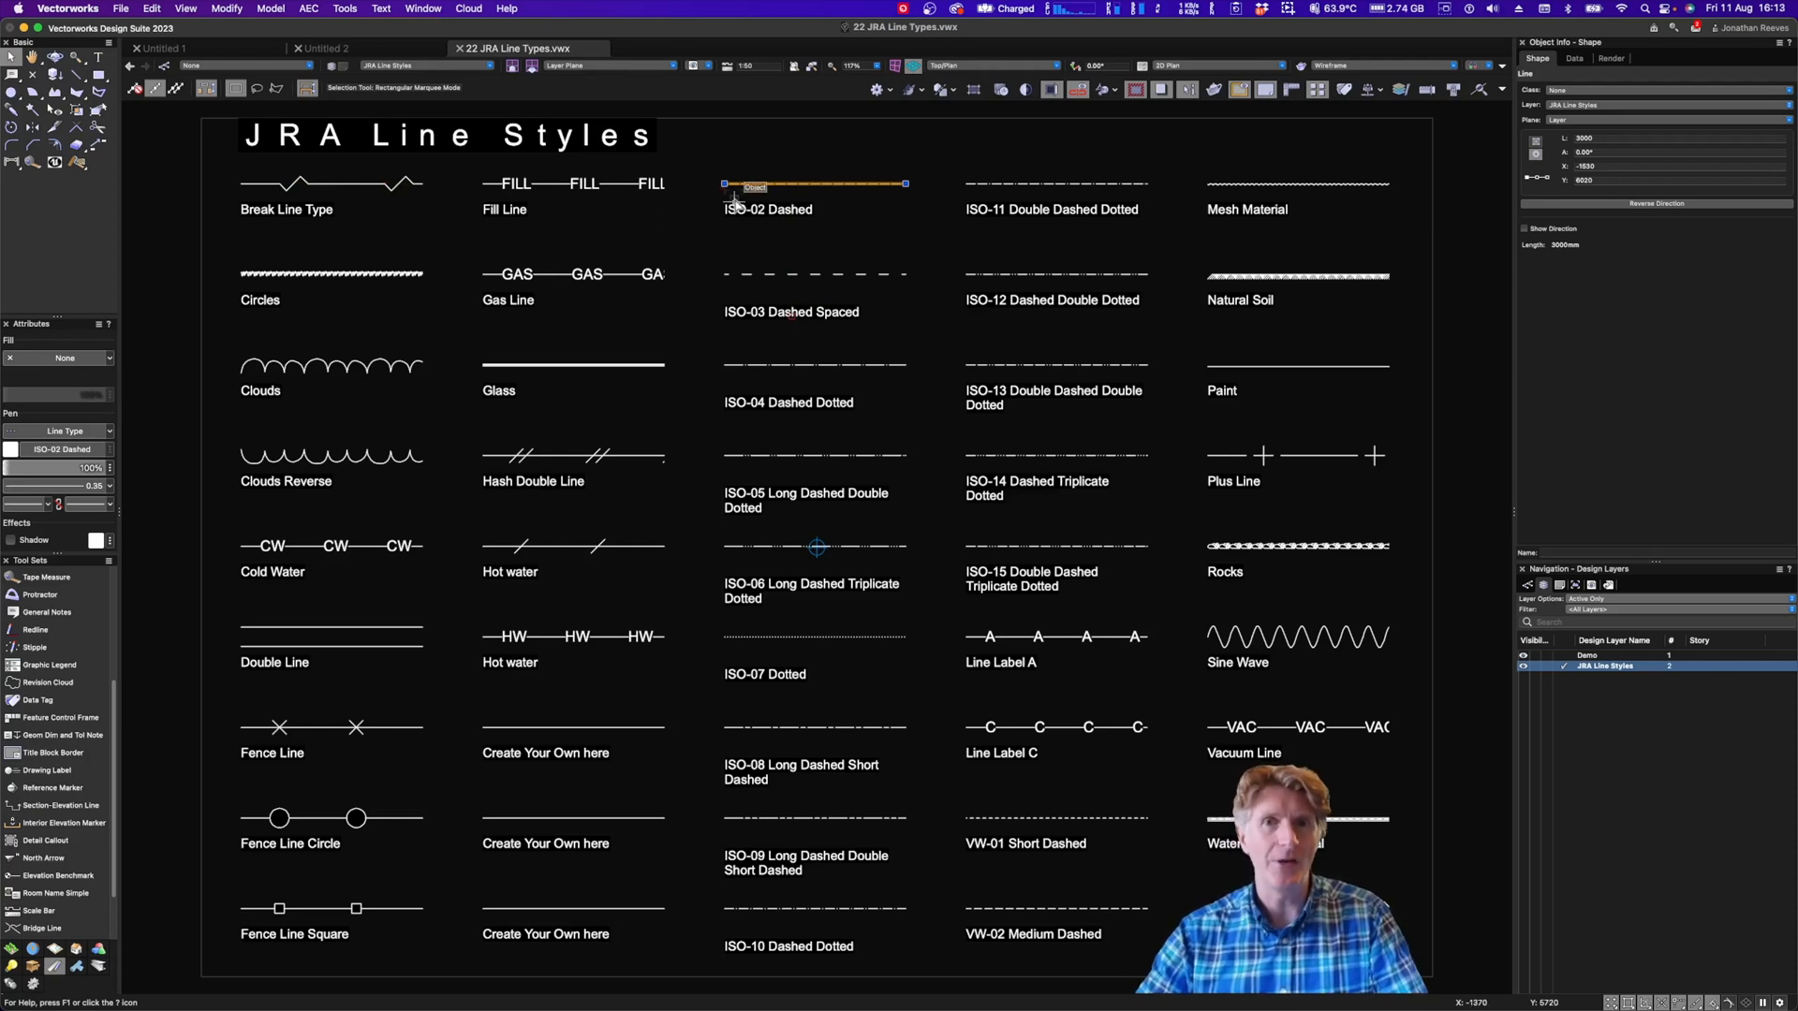
left_click(1588, 655)
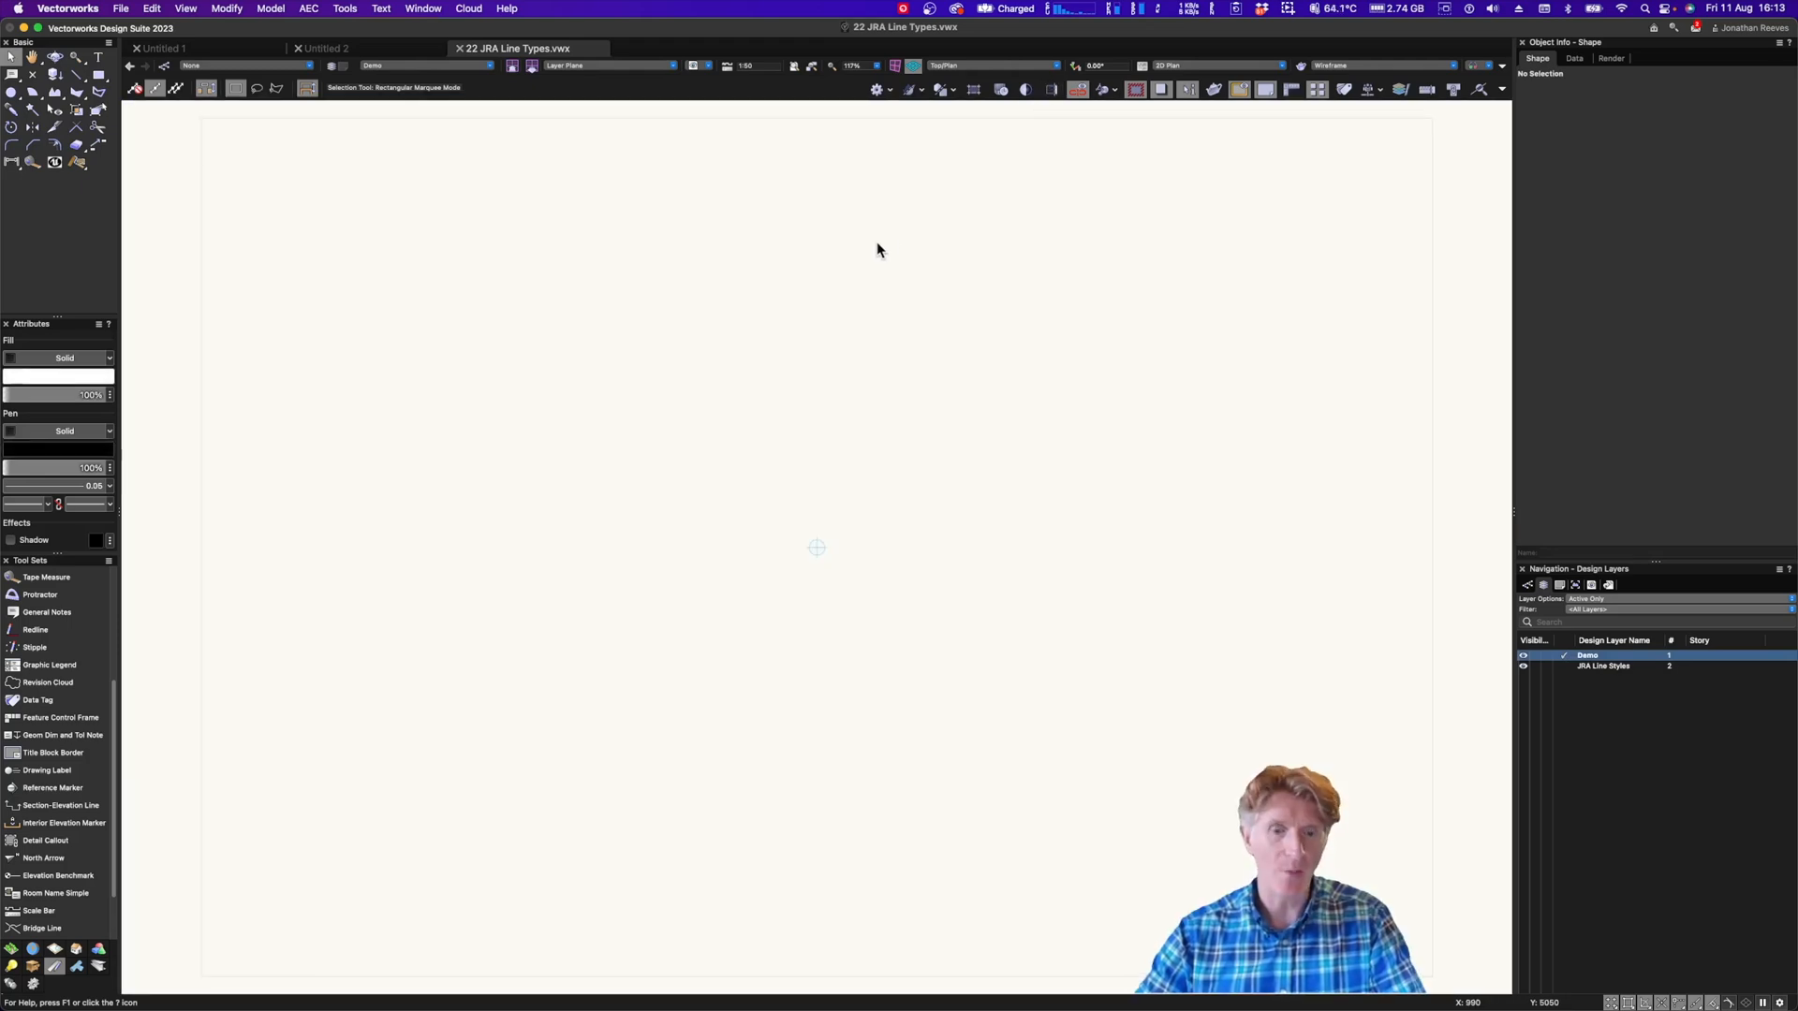
mouse_move(552, 317)
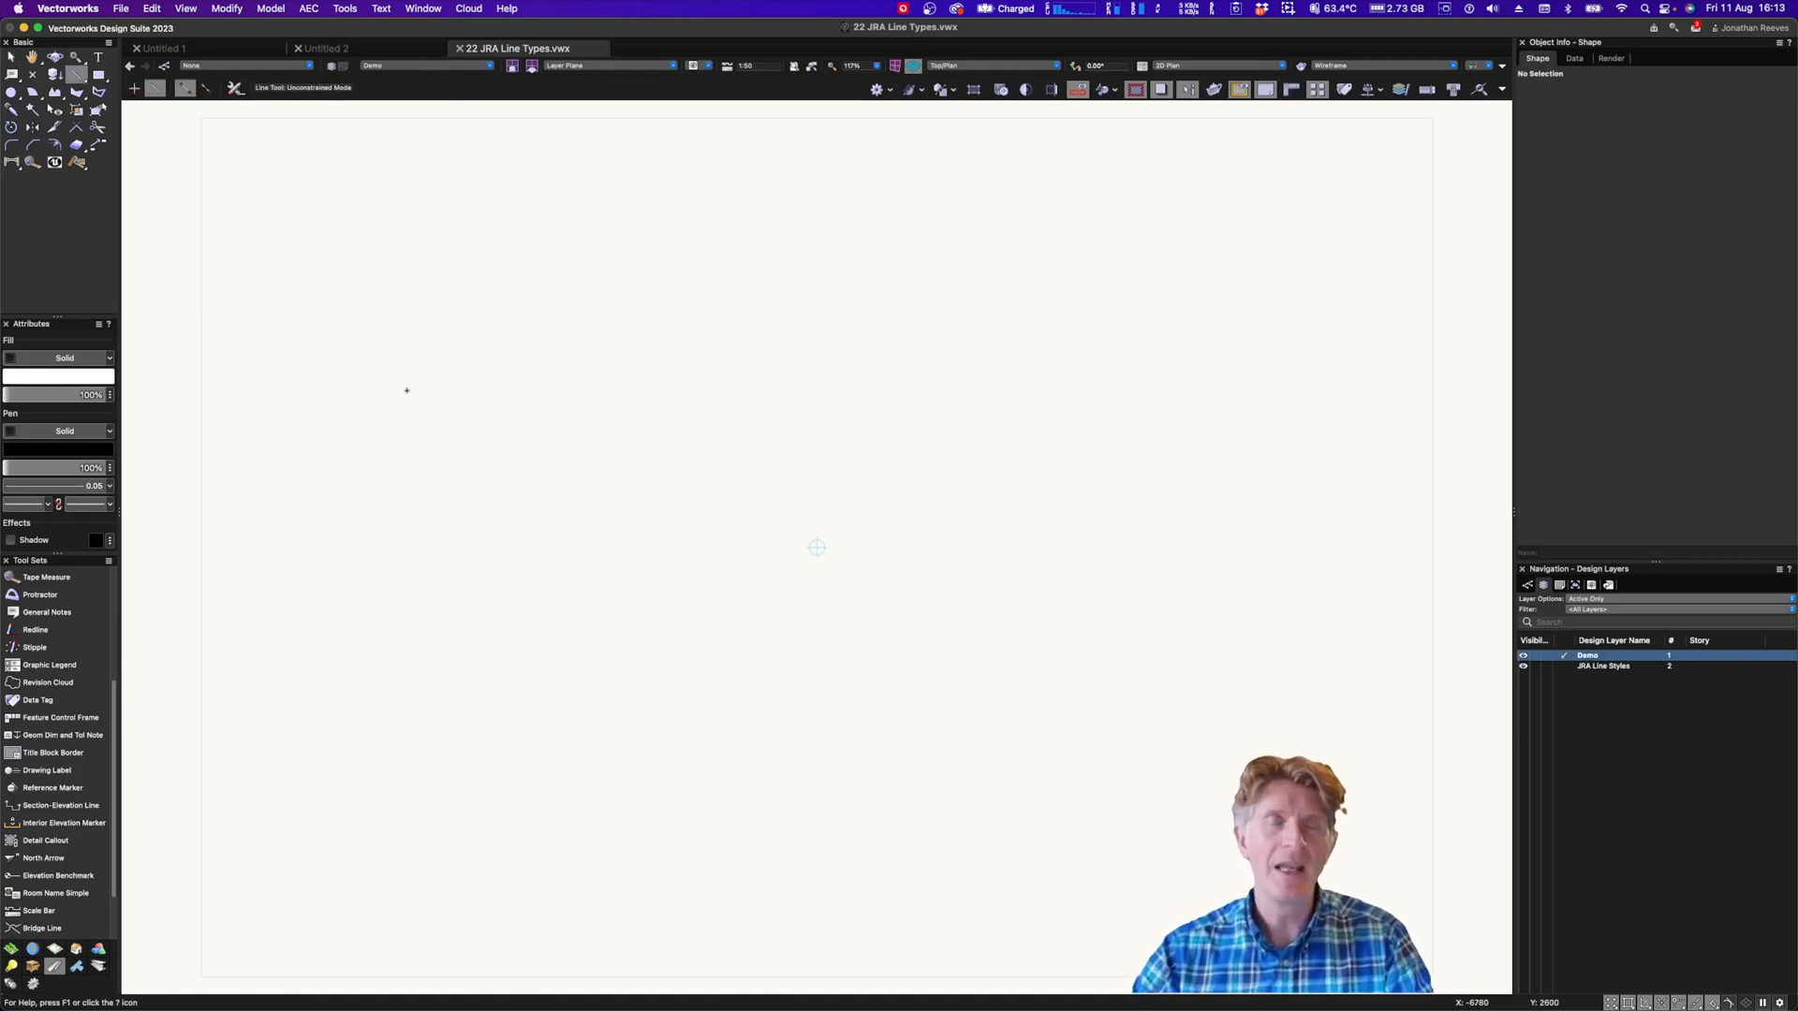
mouse_move(483, 336)
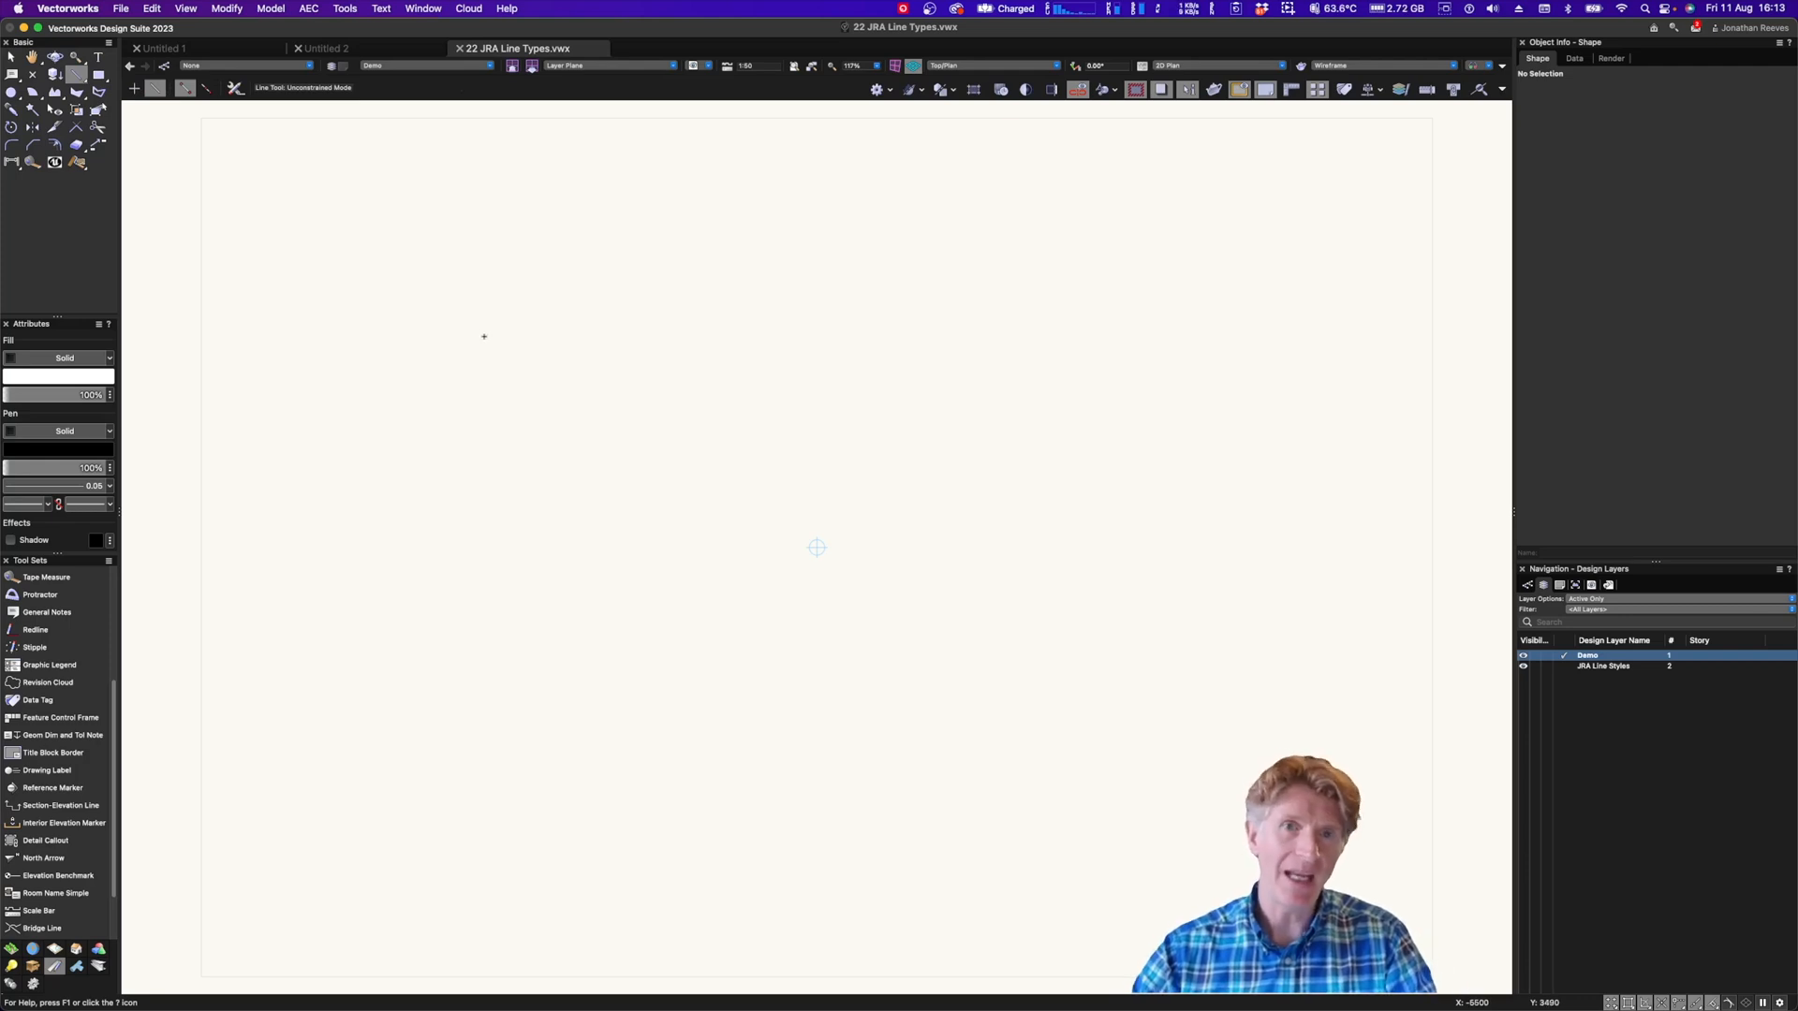
Draw horizontal lines 5000, 3200 and 450 mm long on the Demo layer, changing pen weight
left_click(484, 336)
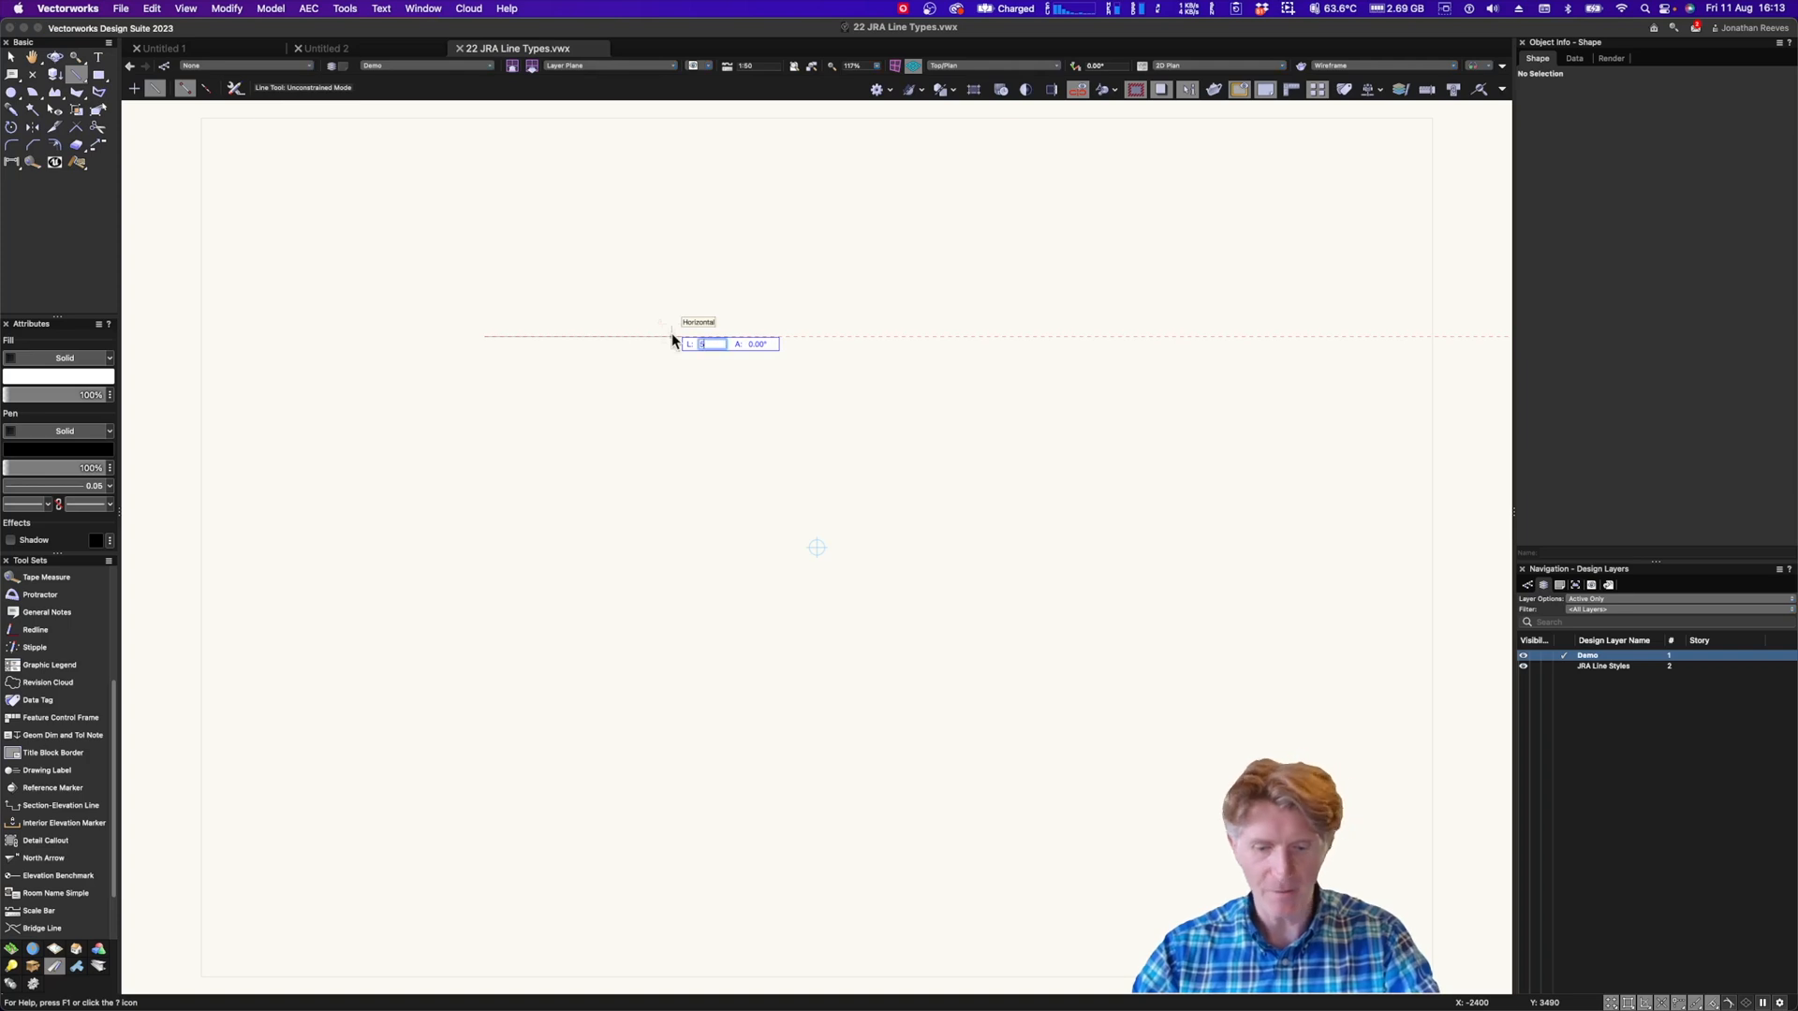
type("5000")
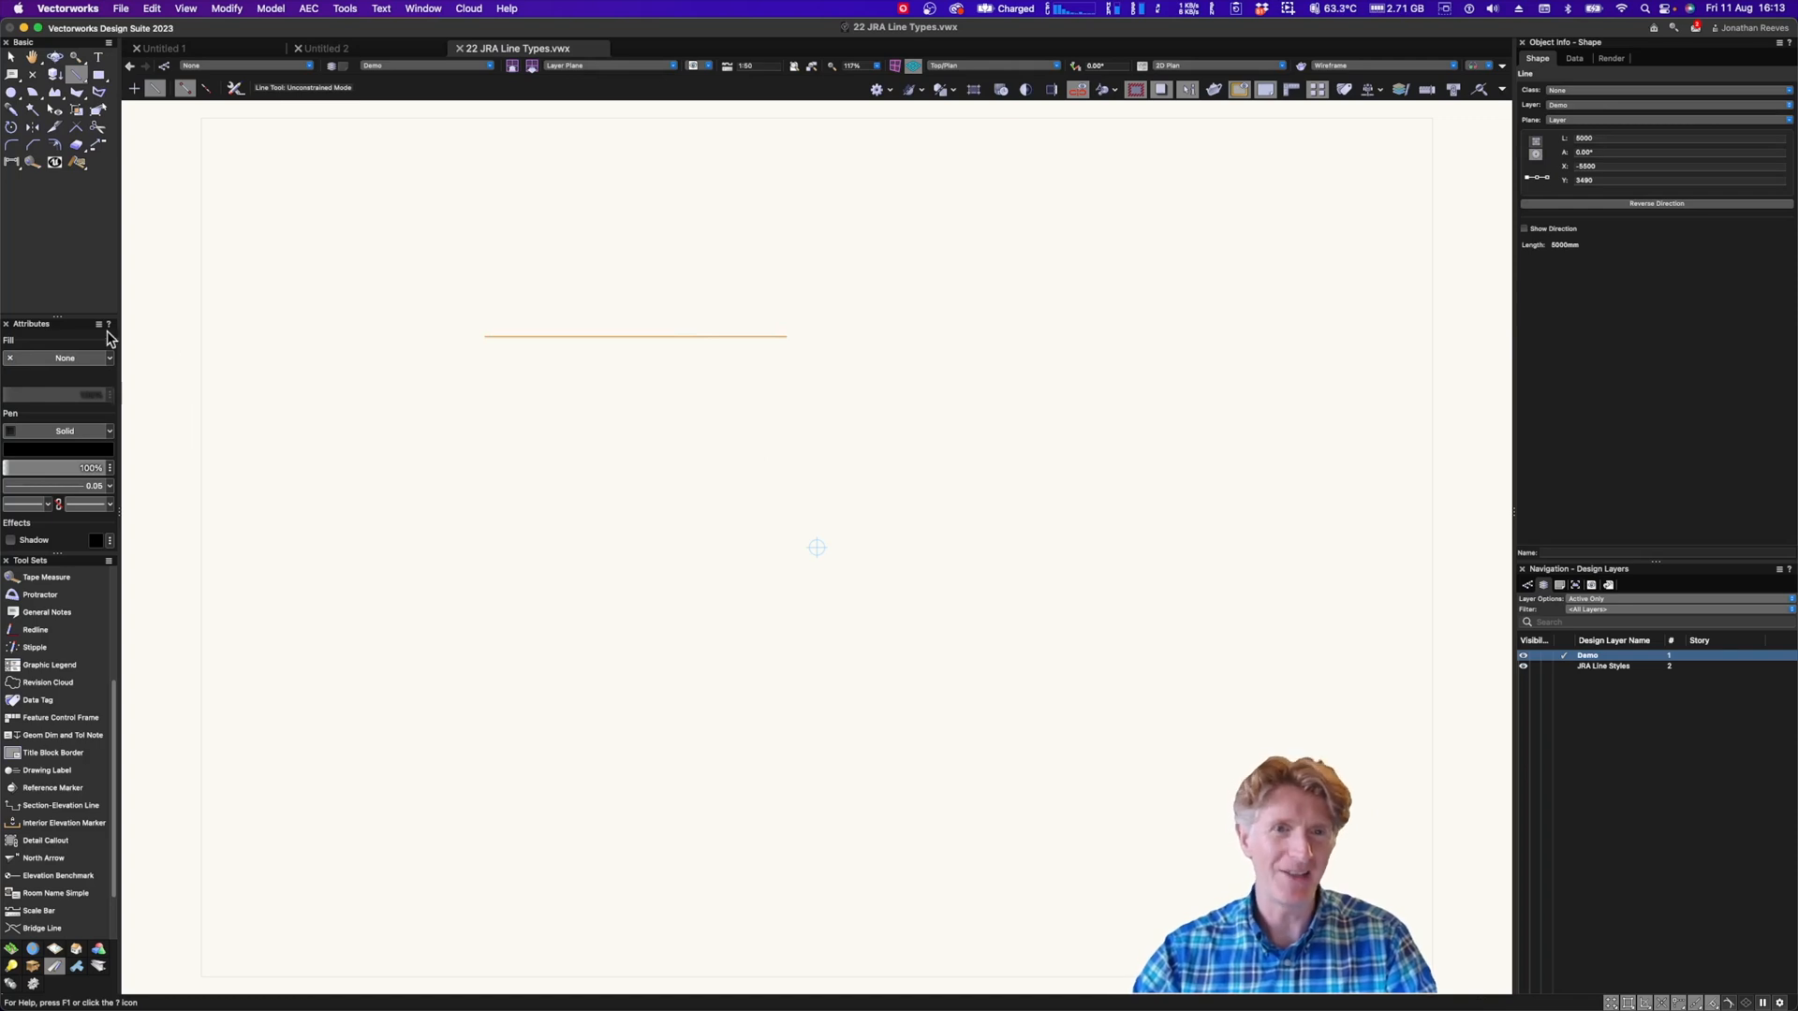
left_click(92, 469)
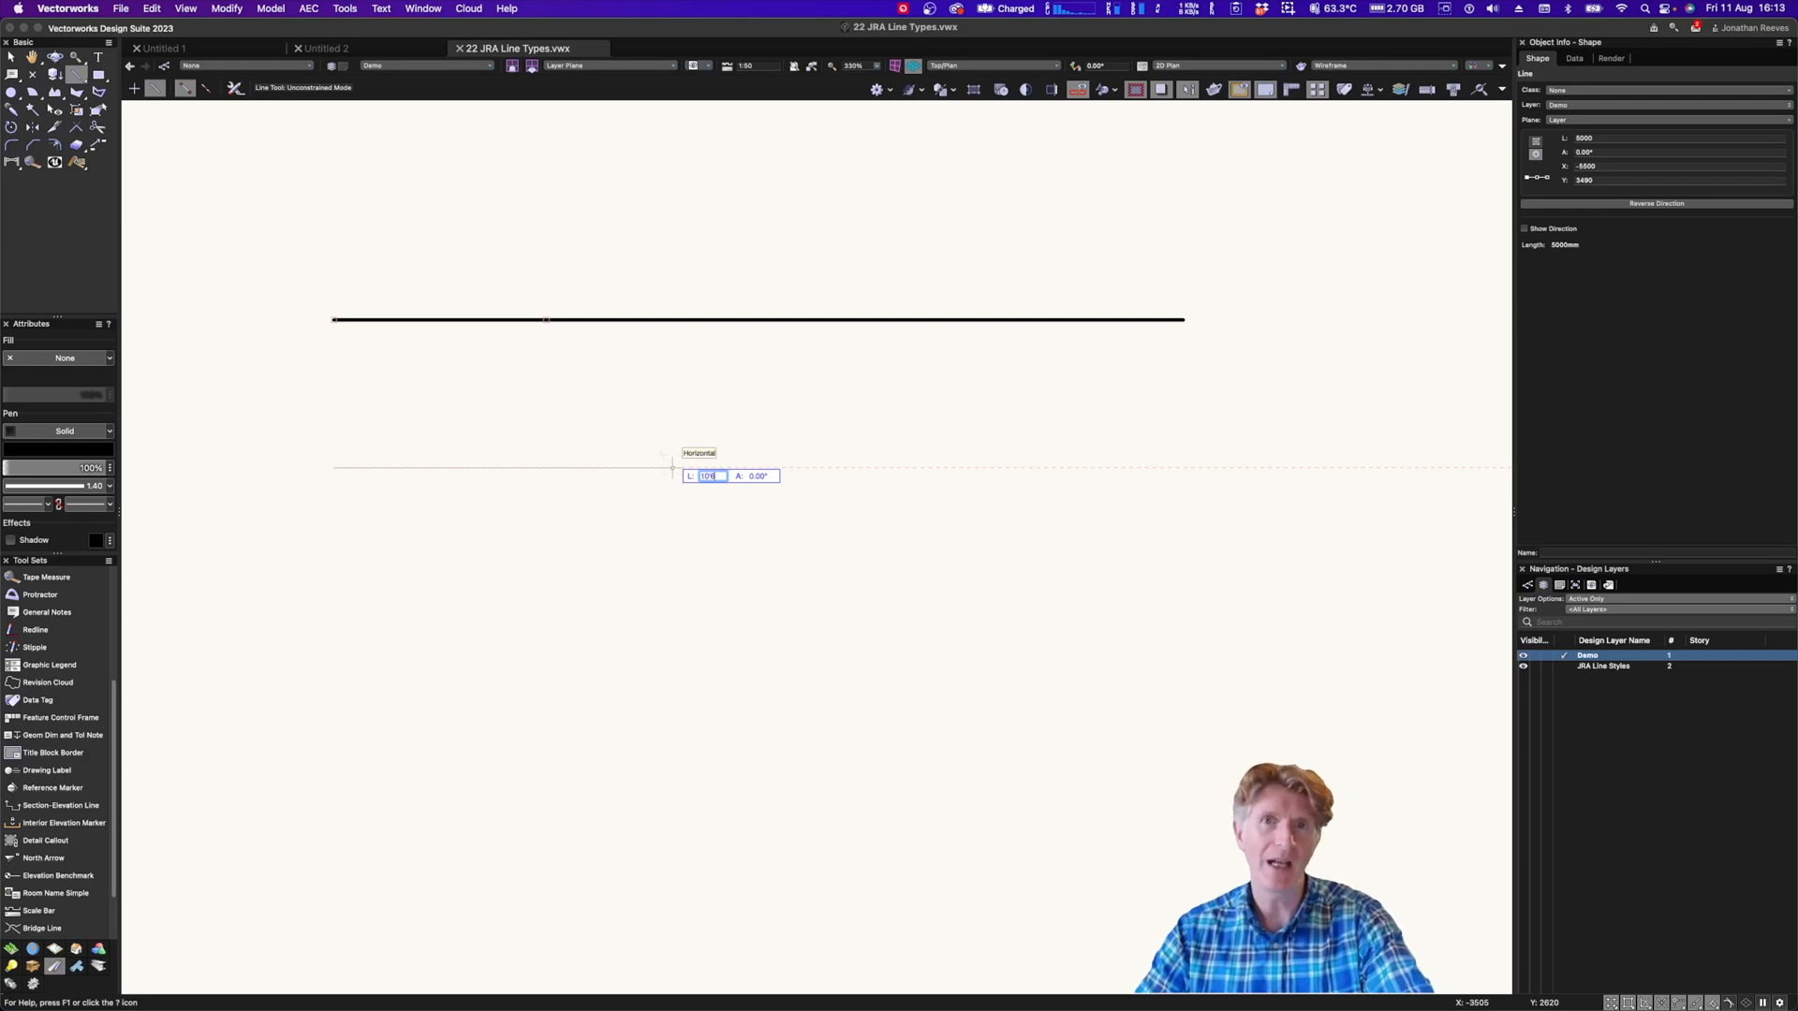
type("3200")
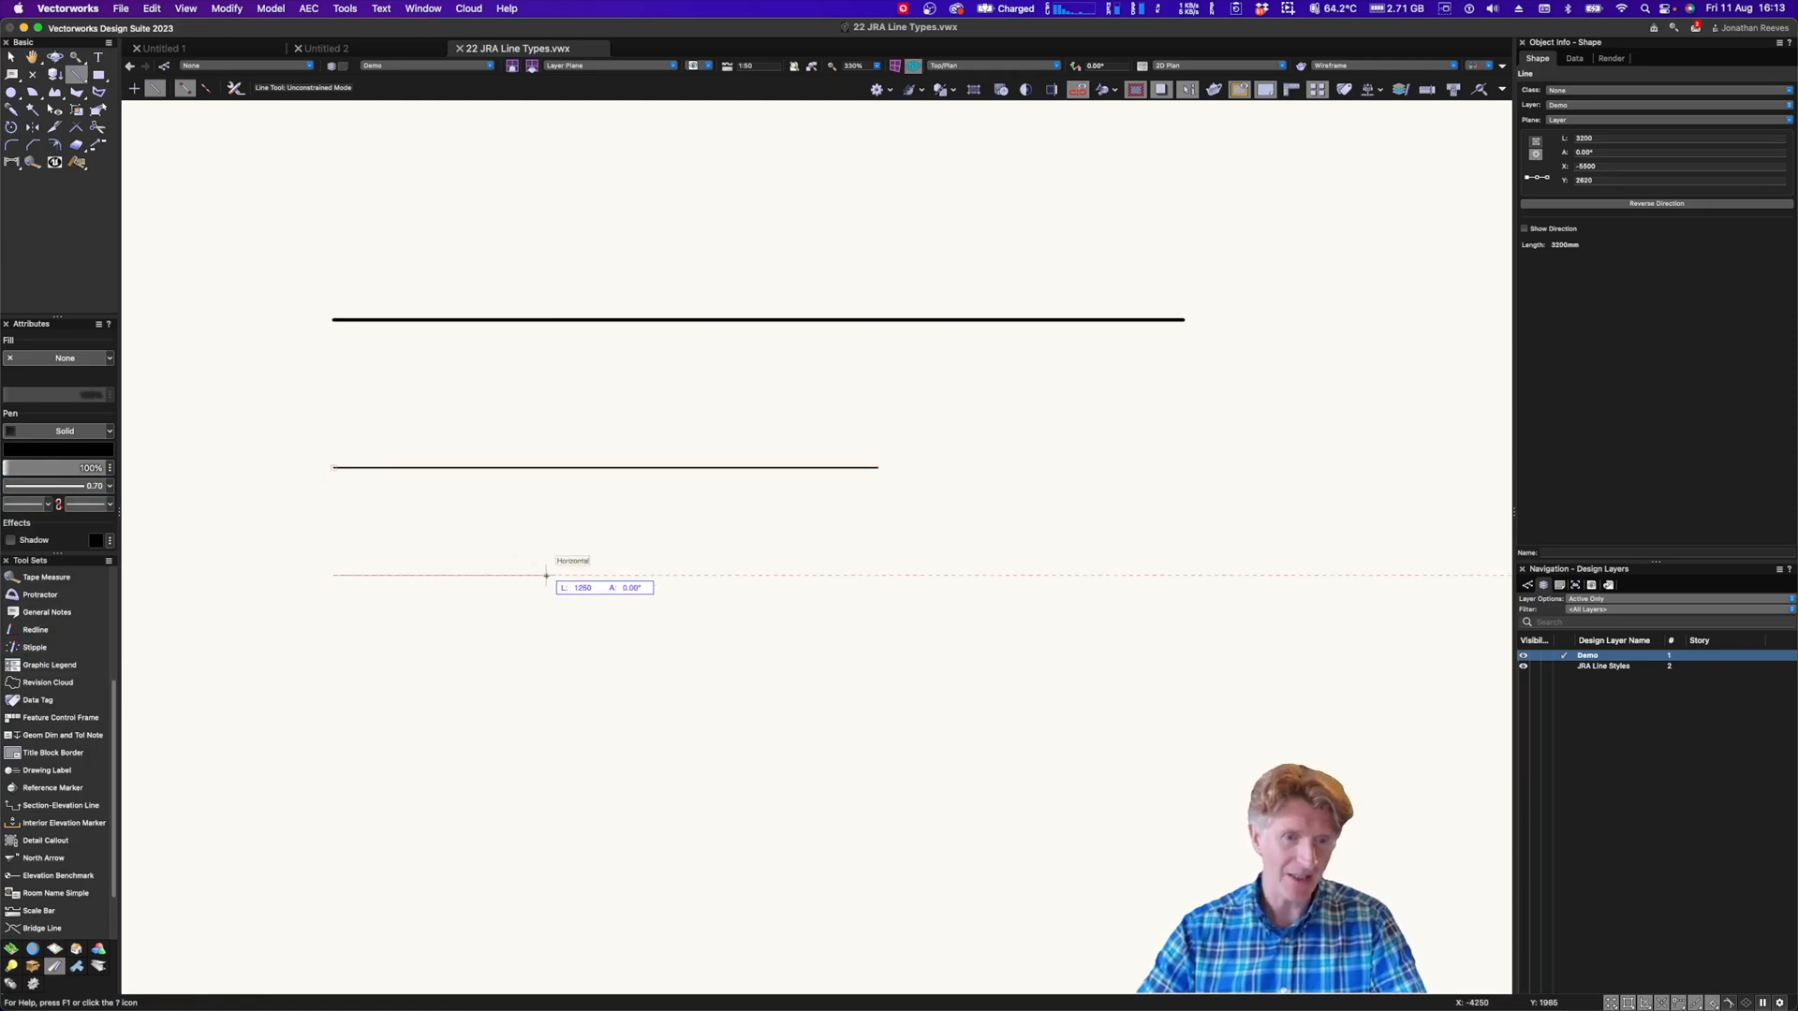
type("450")
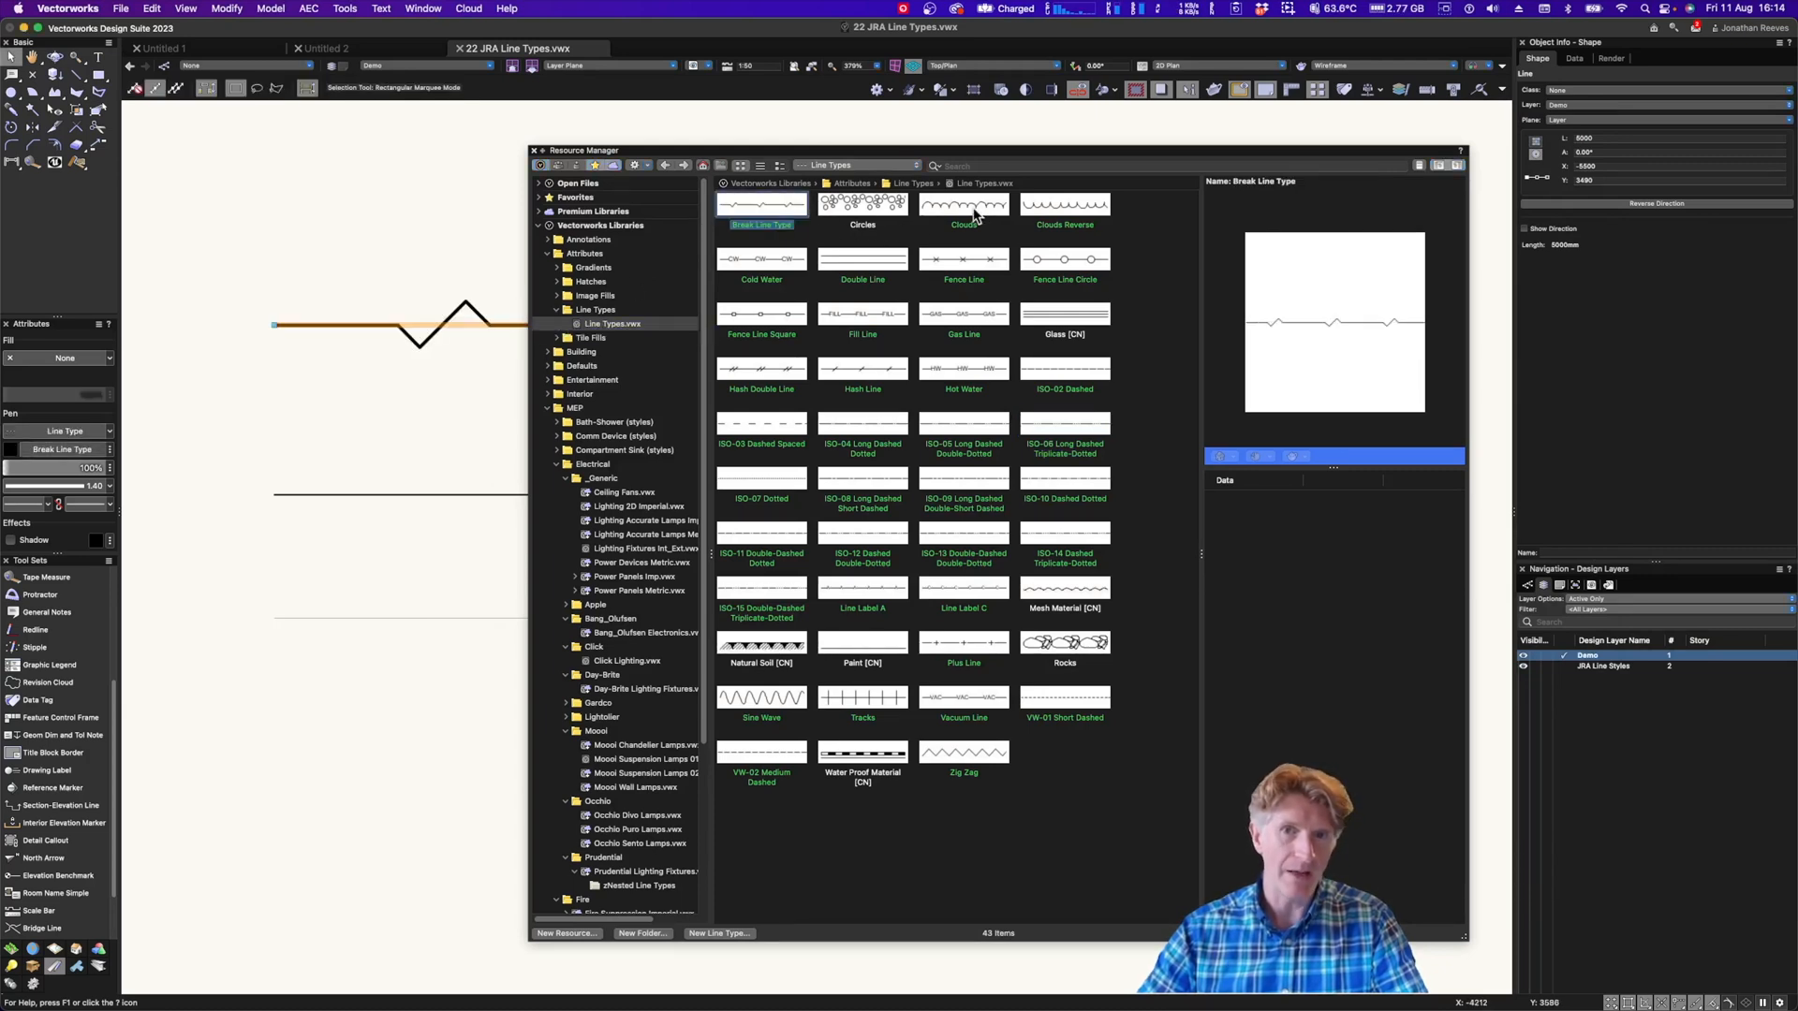
Apply Clouds to the second line and Fence Line Circle to the third, then reselect the break line
left_click(964, 204)
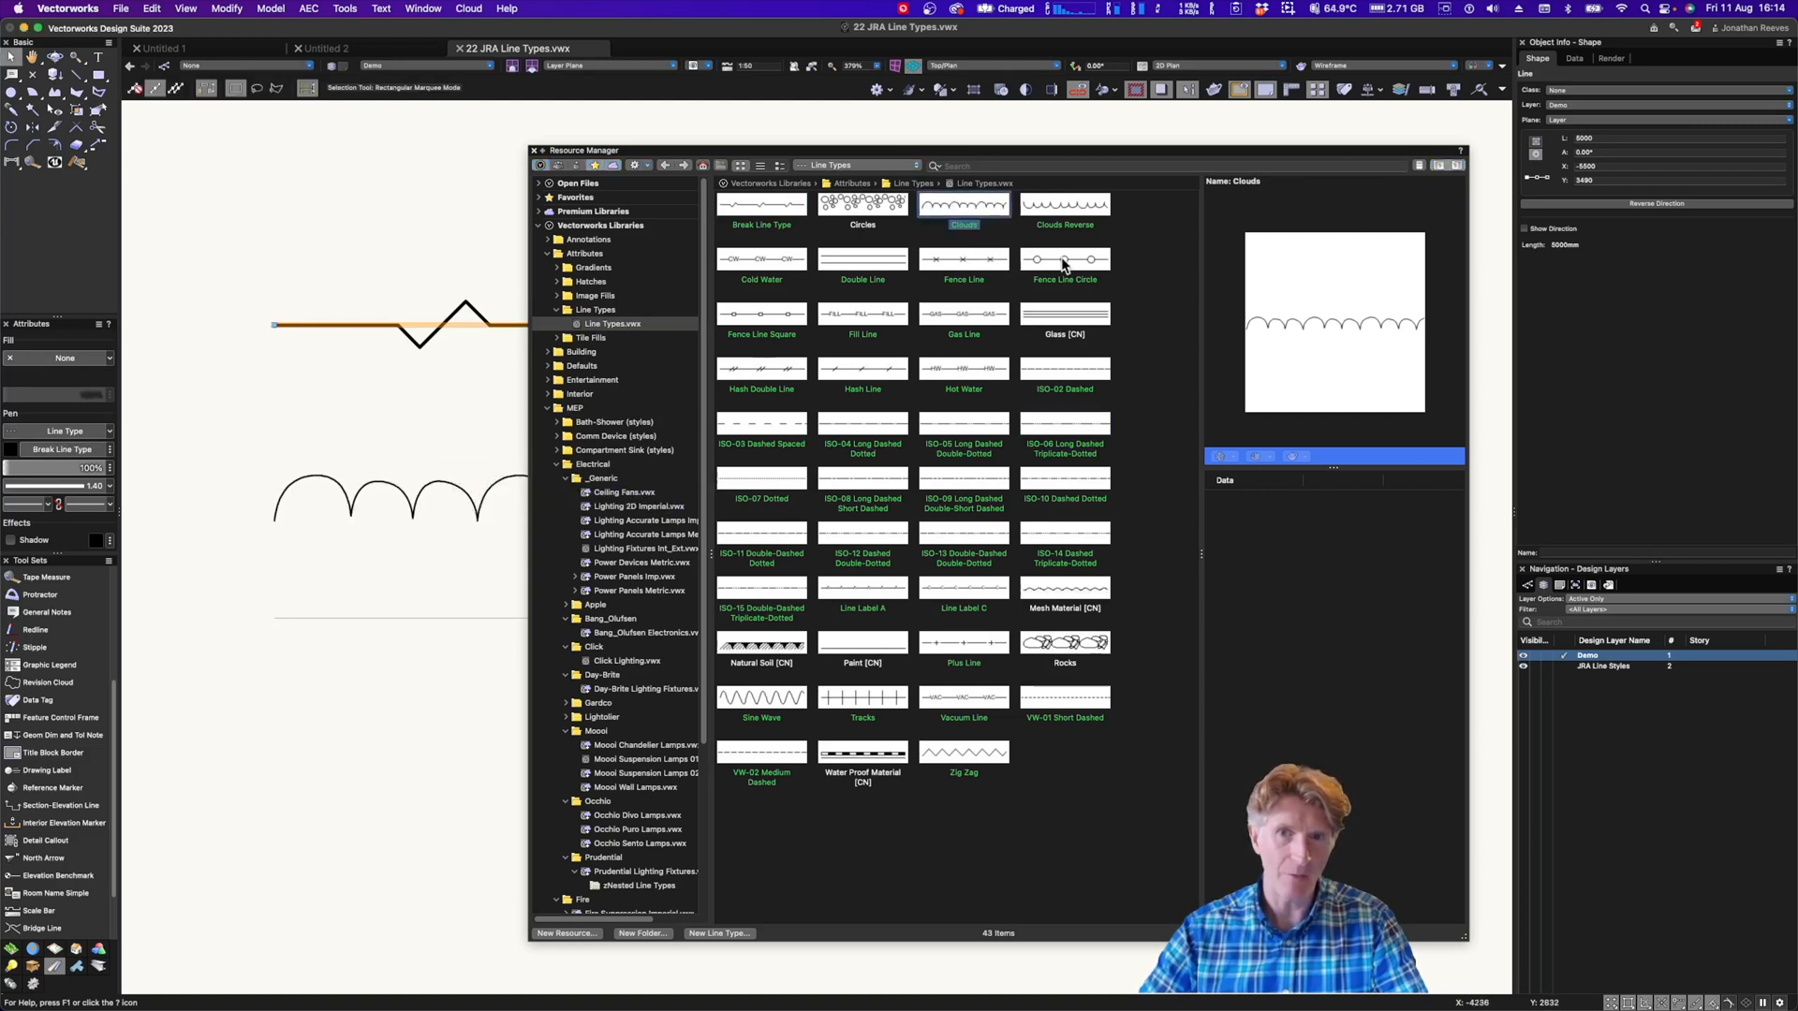
left_click(1063, 259)
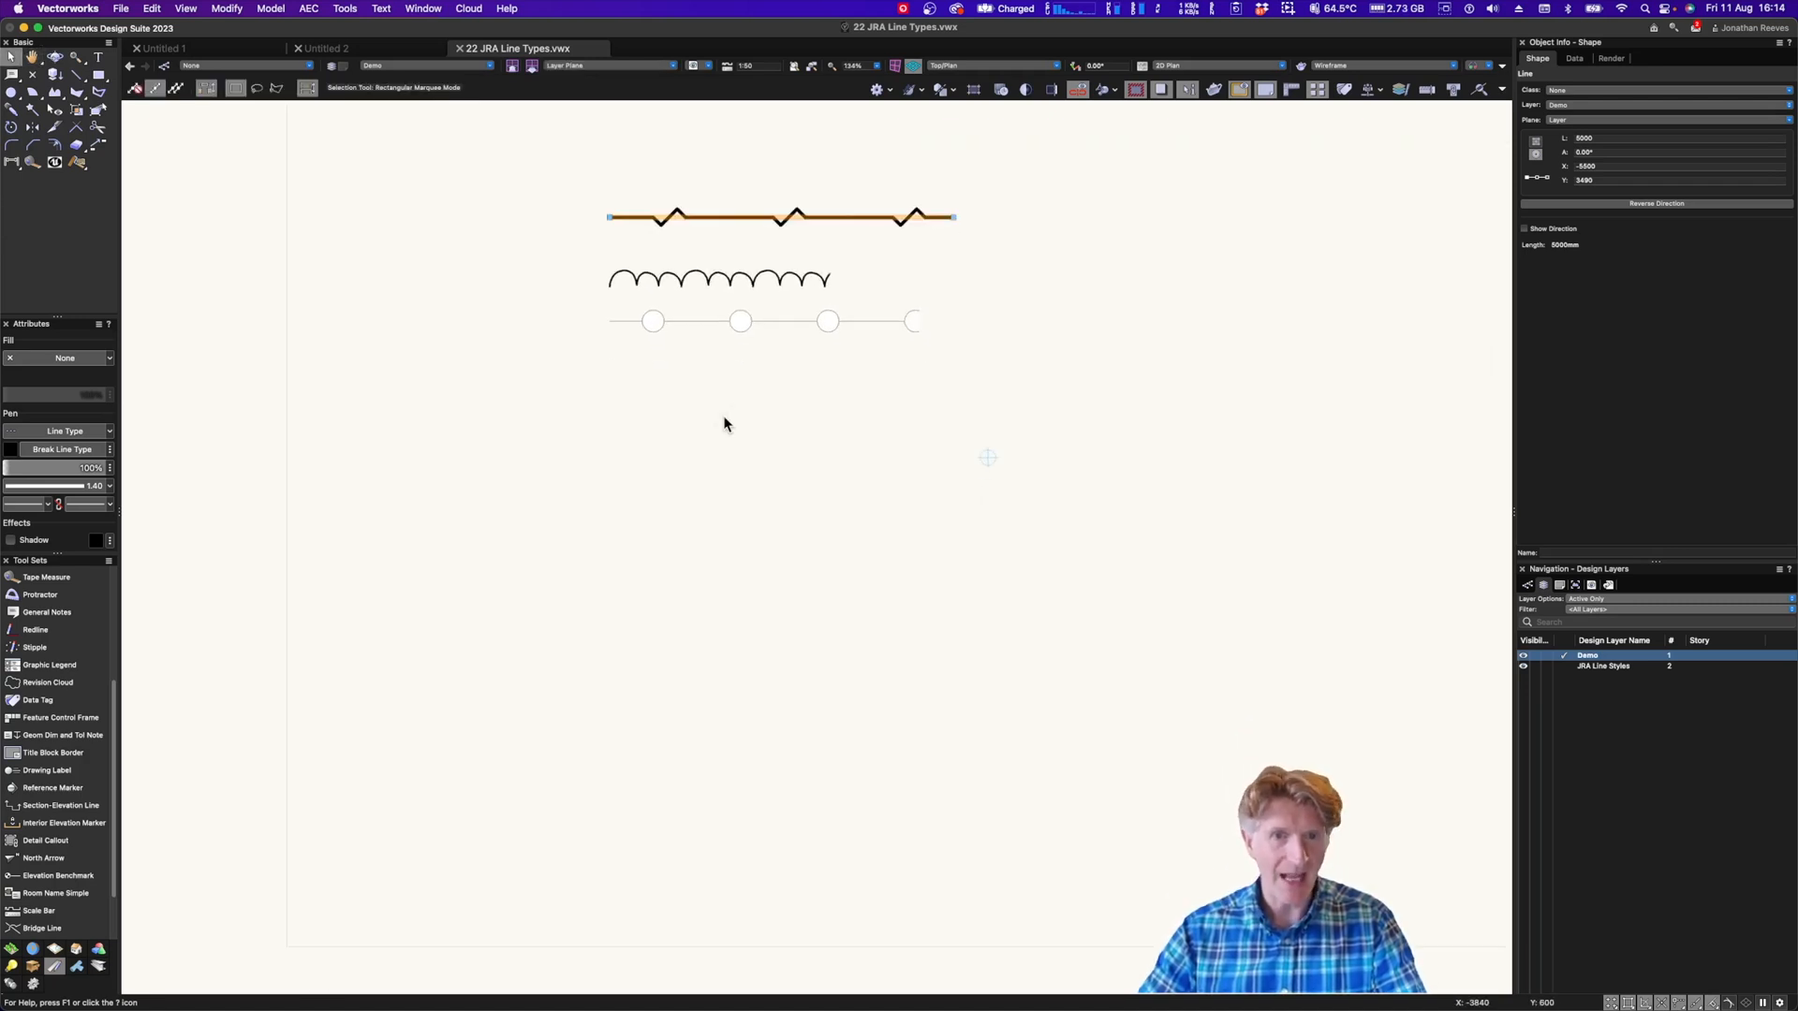
left_click(722, 424)
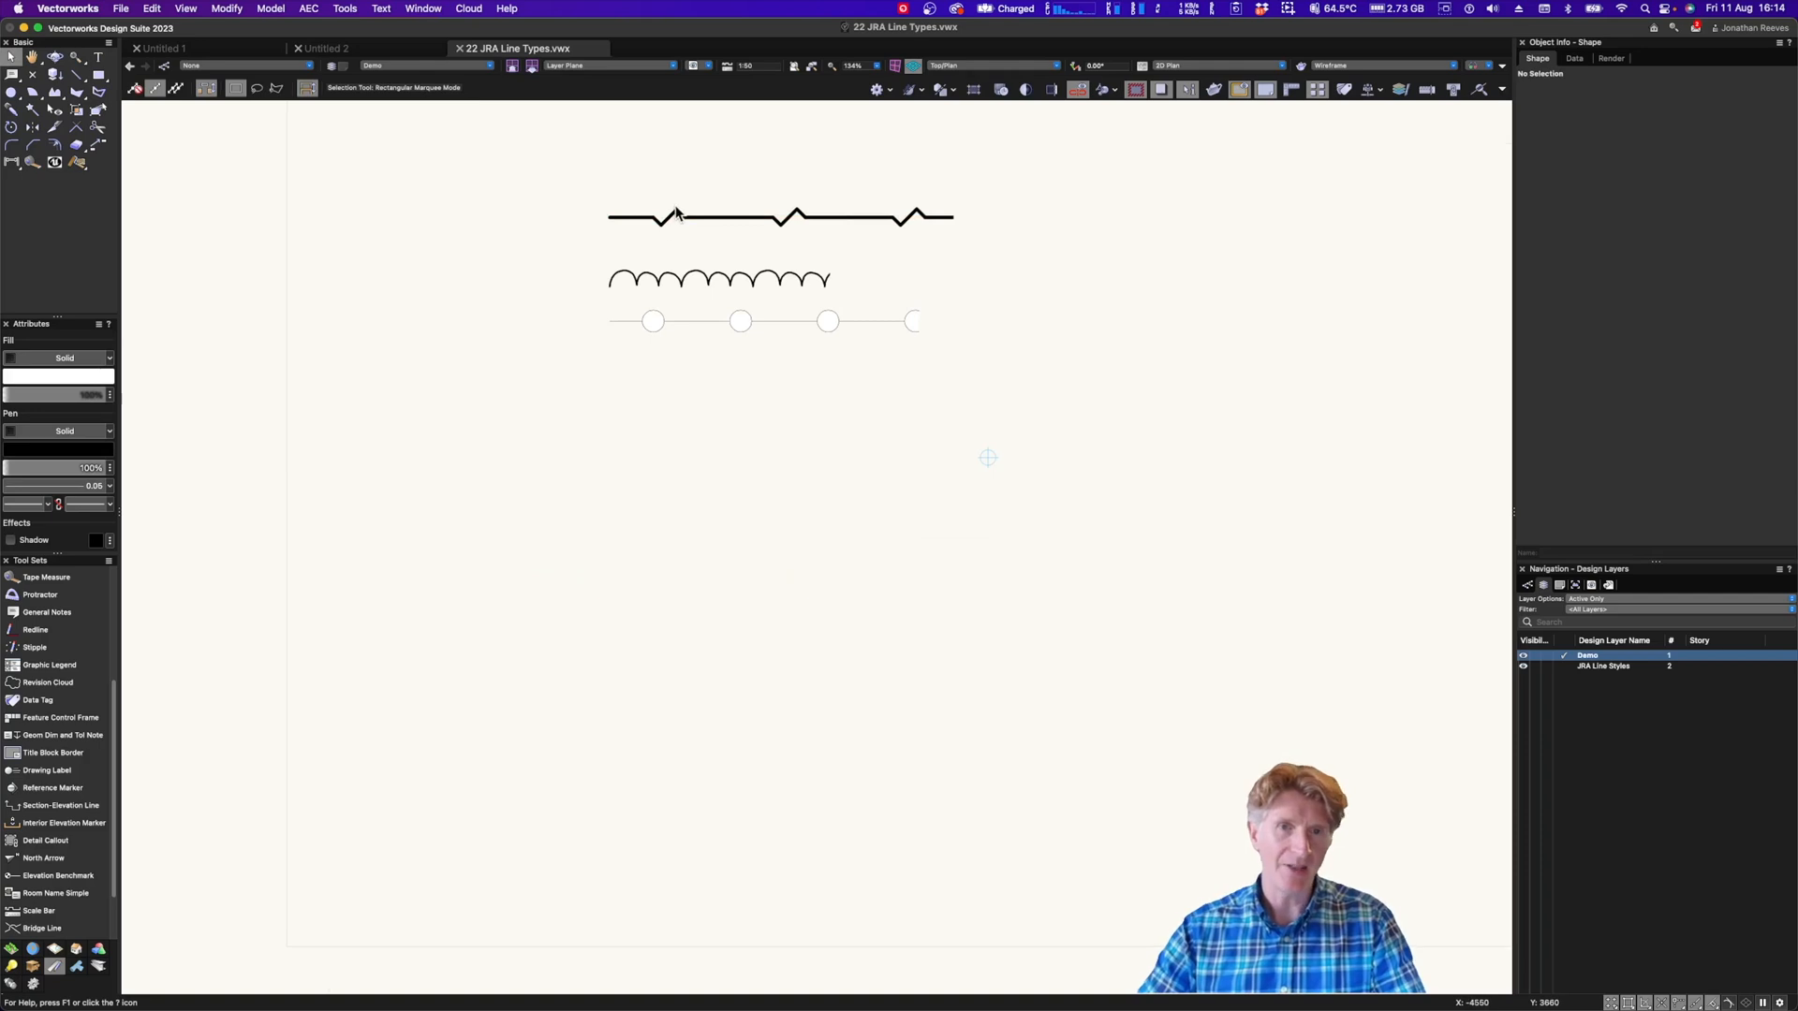
left_click(676, 216)
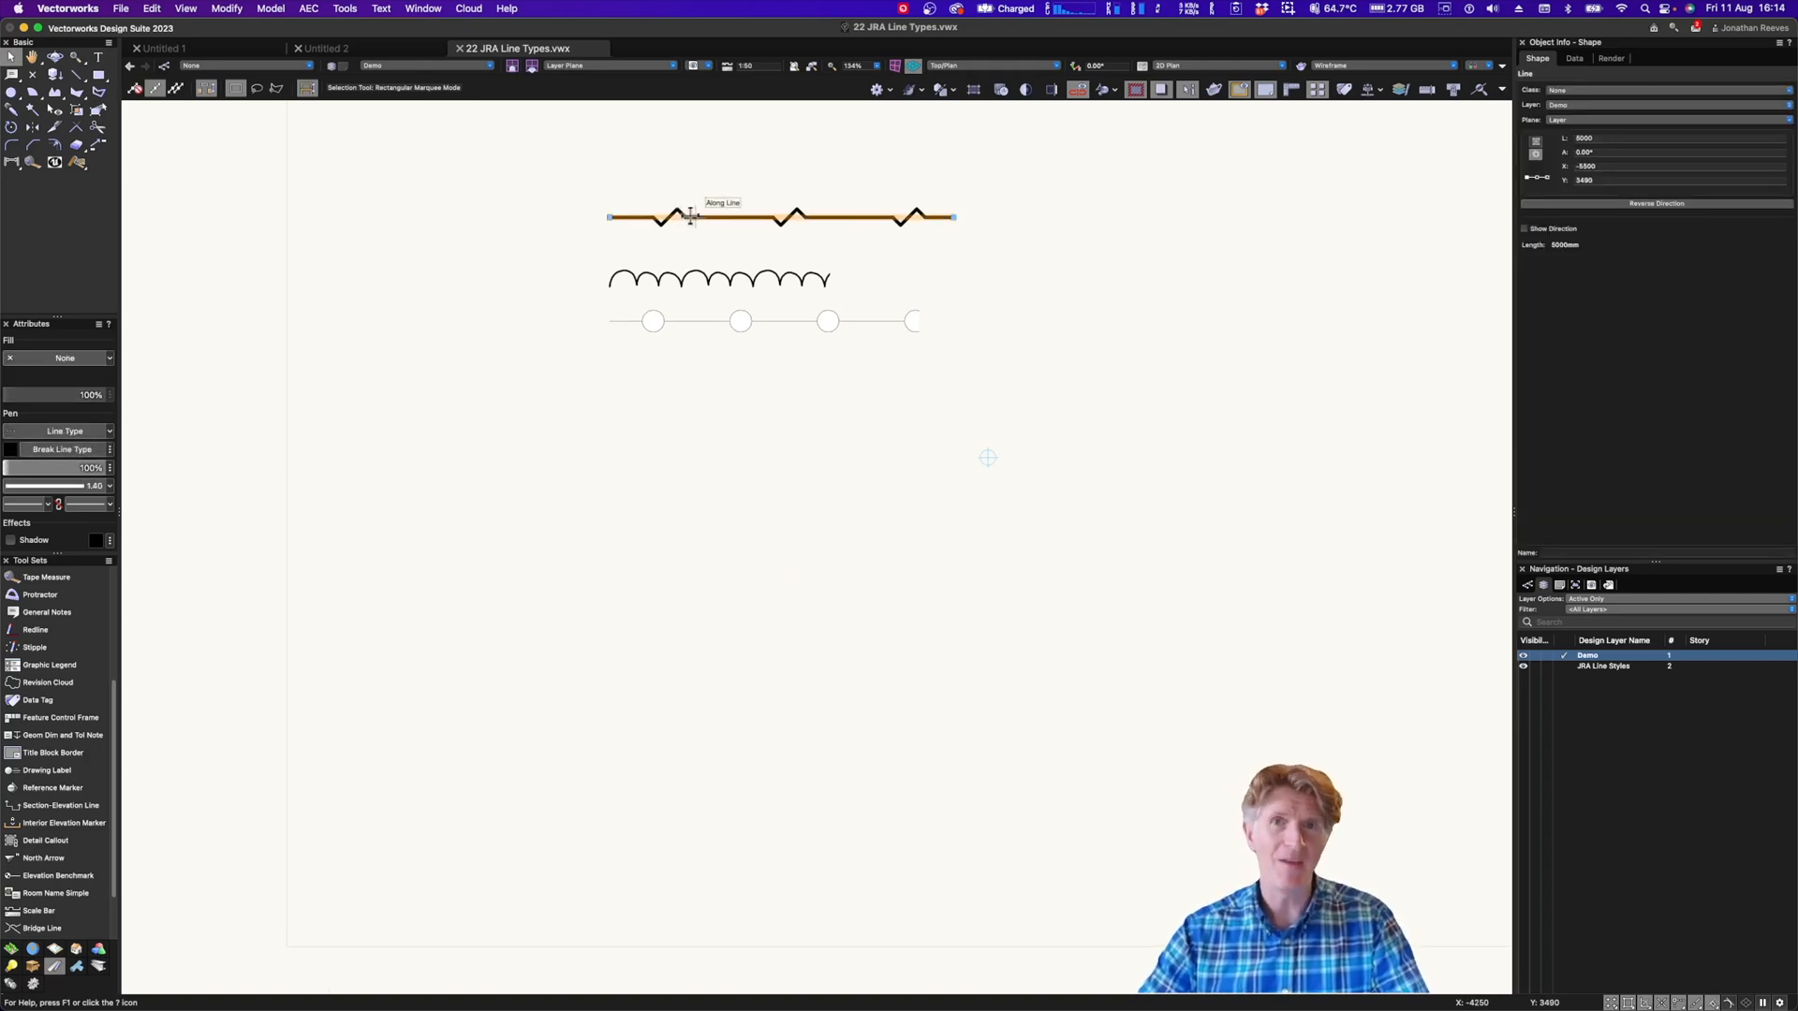
Create the Line-Break class from the break line's object attributes and accept its graphic settings
right_click(689, 218)
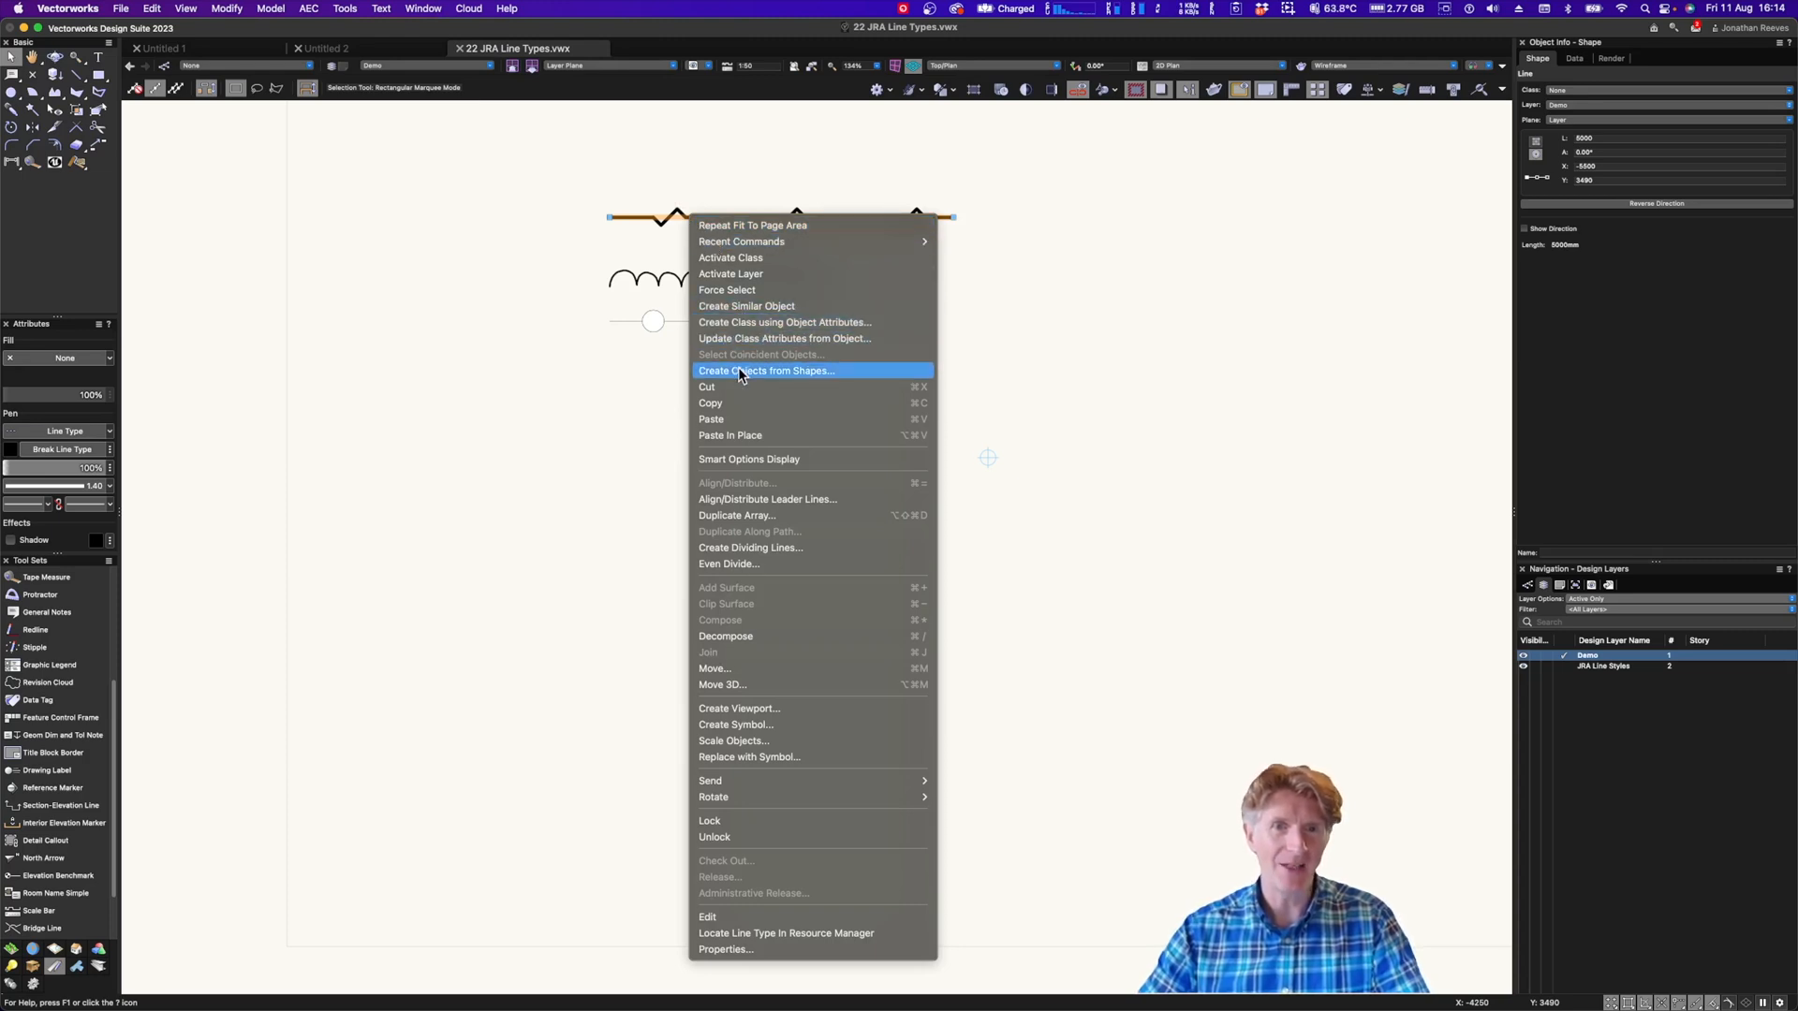
mouse_move(742, 328)
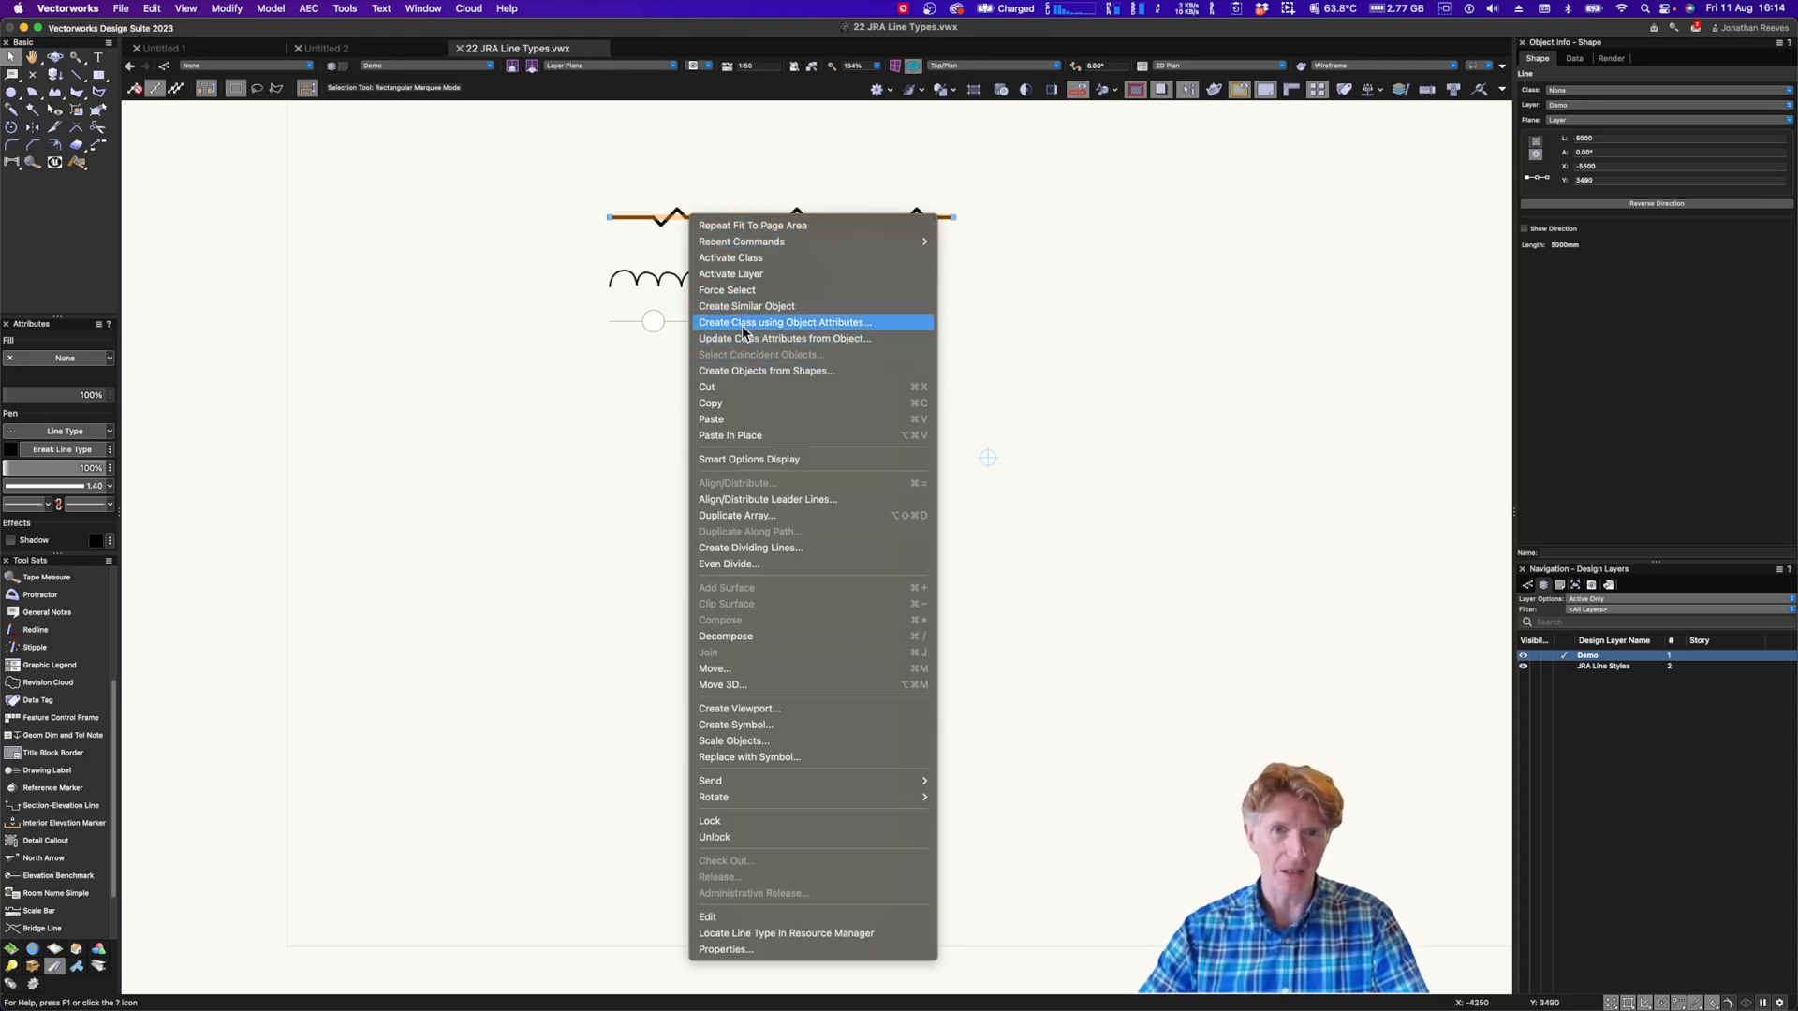
left_click(784, 323)
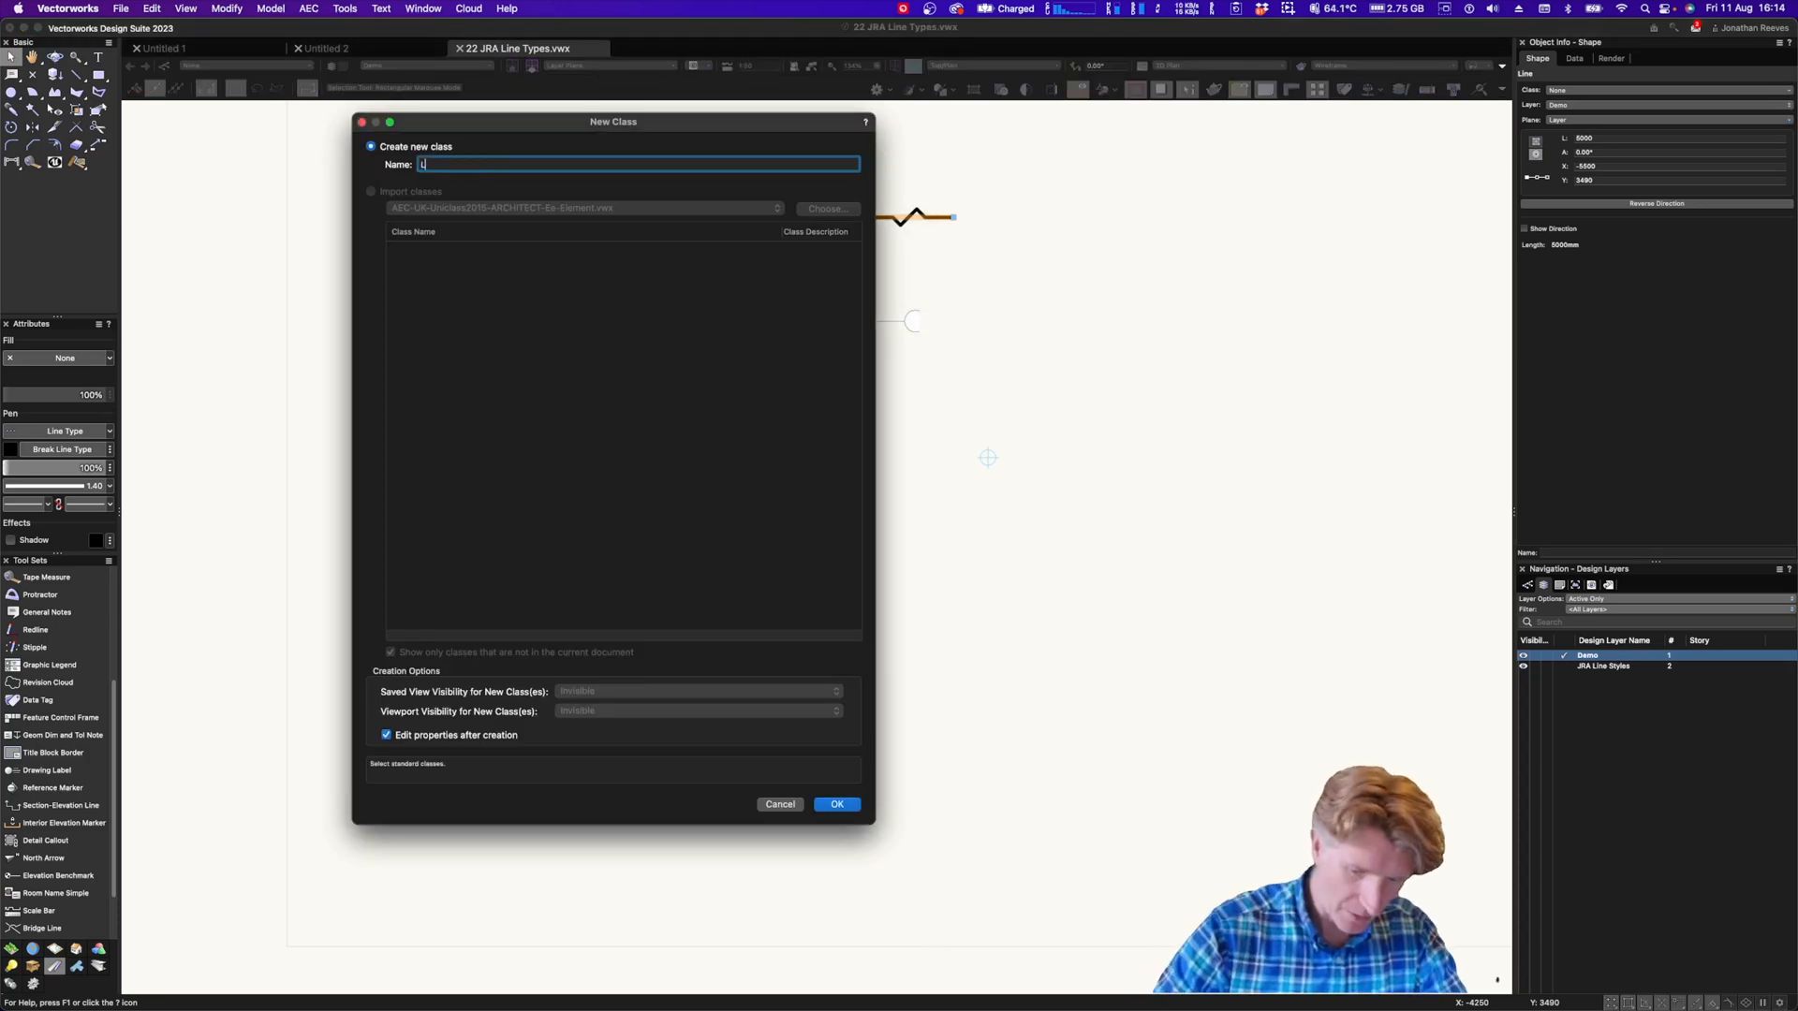
type("Line-VB")
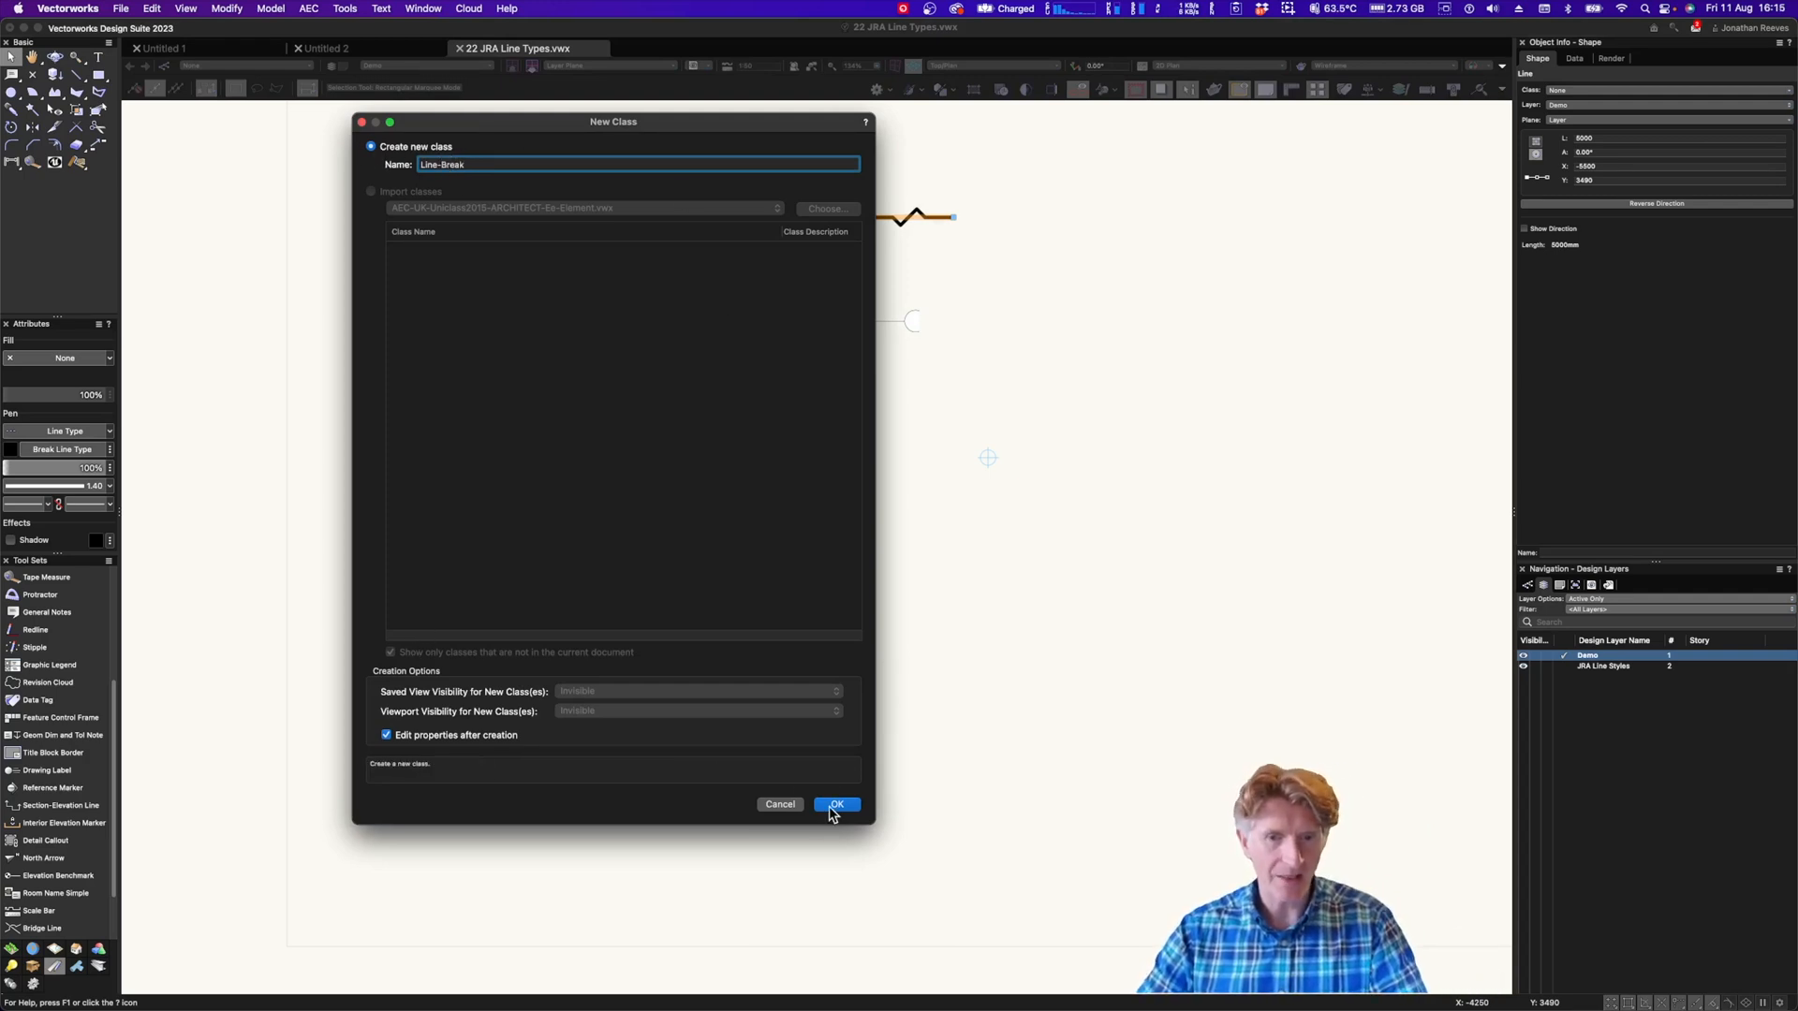
left_click(836, 804)
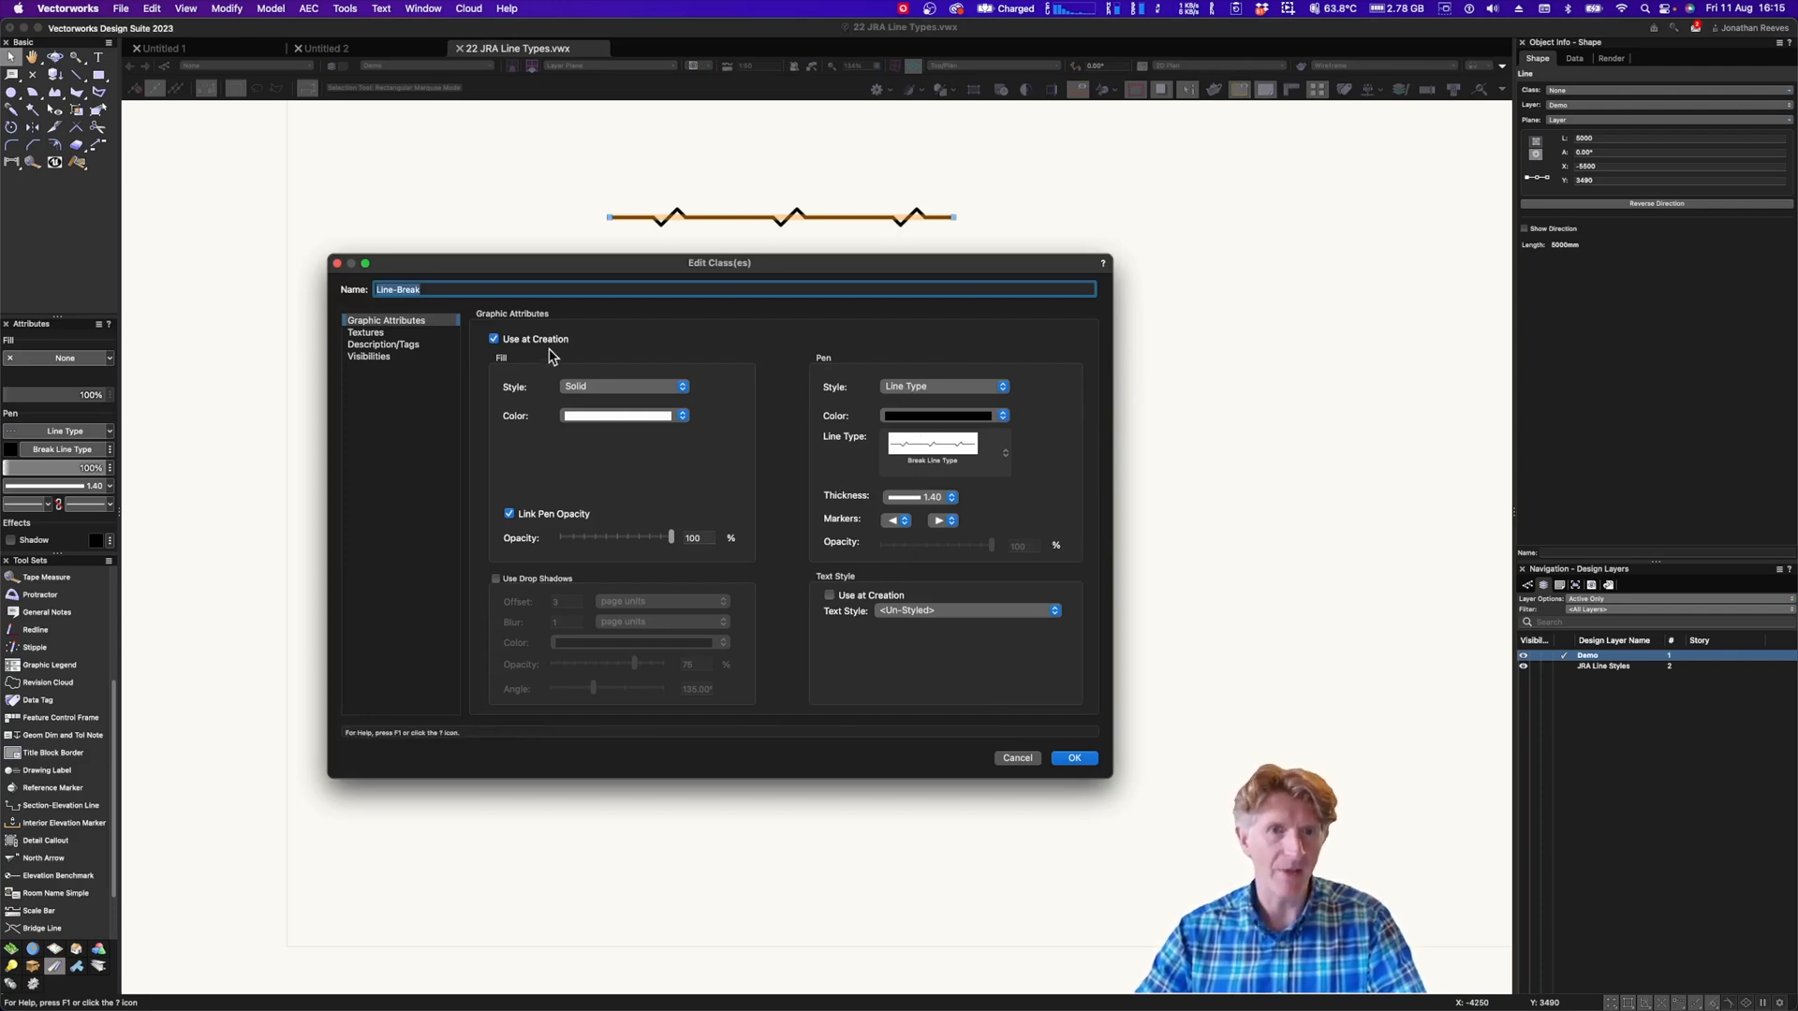
left_click(1073, 758)
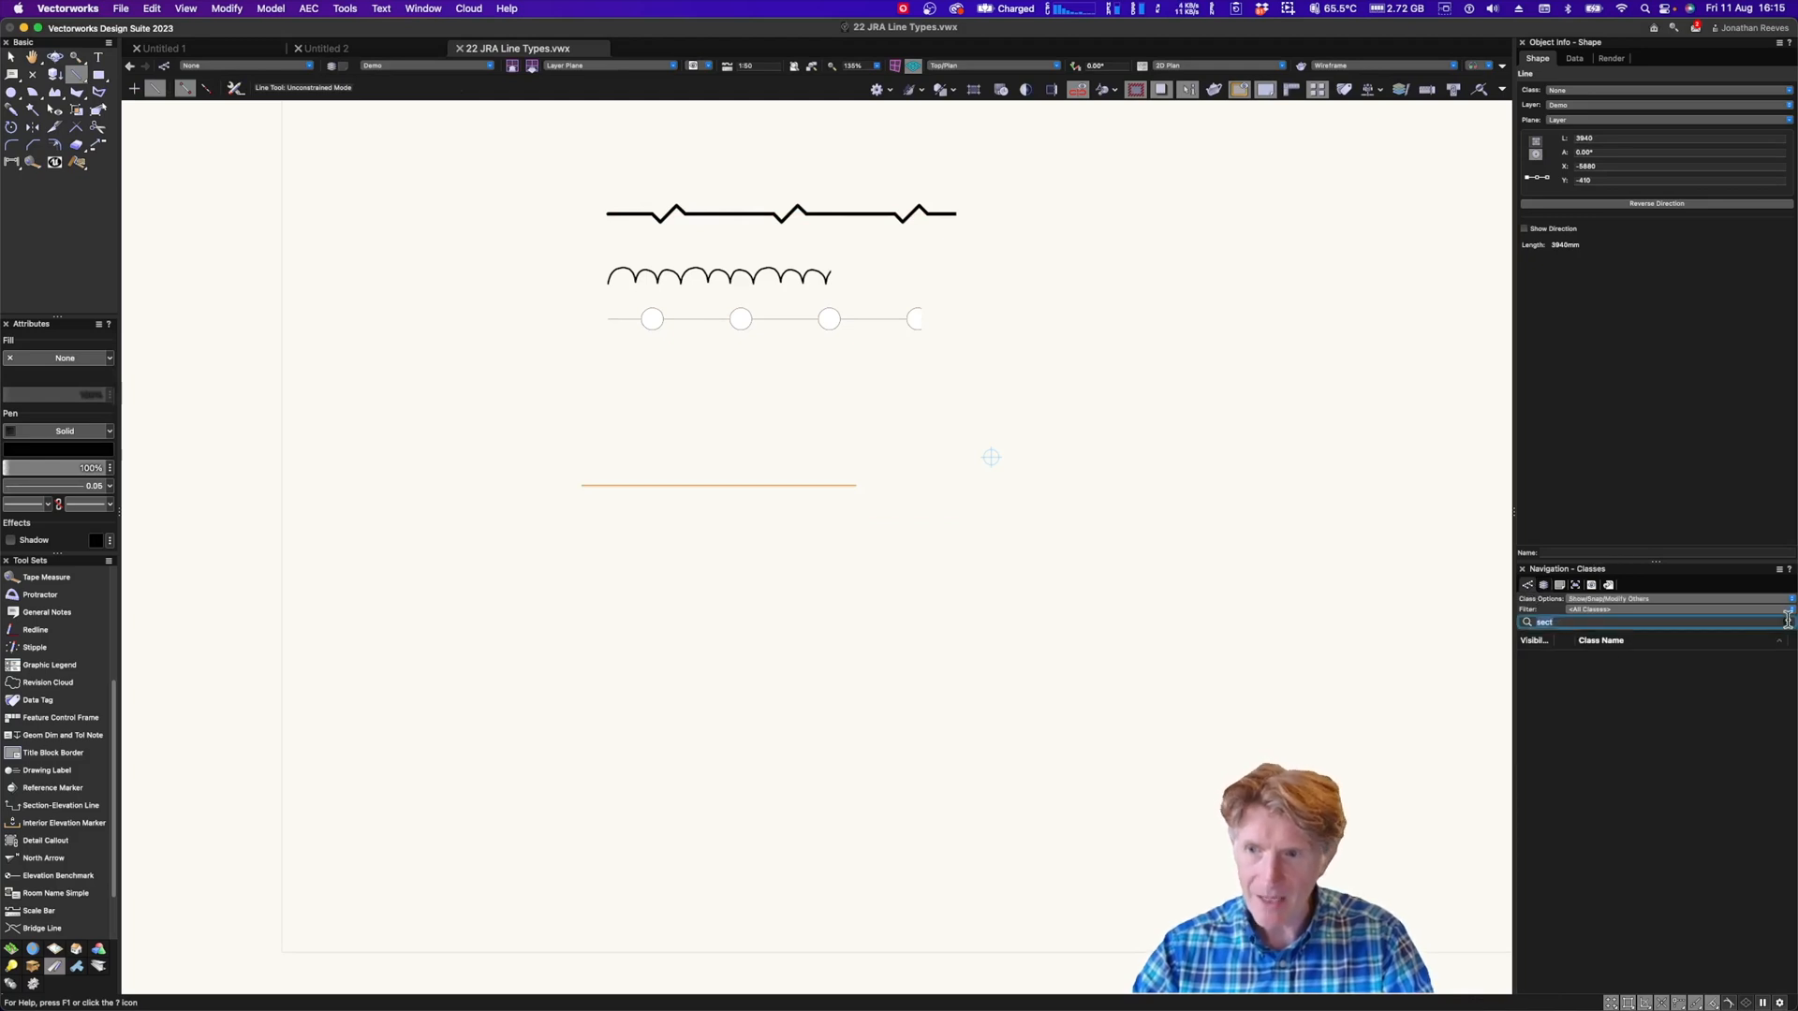
Assign the Line-Break class to the new line and make its pen thinner
right_click(1585, 676)
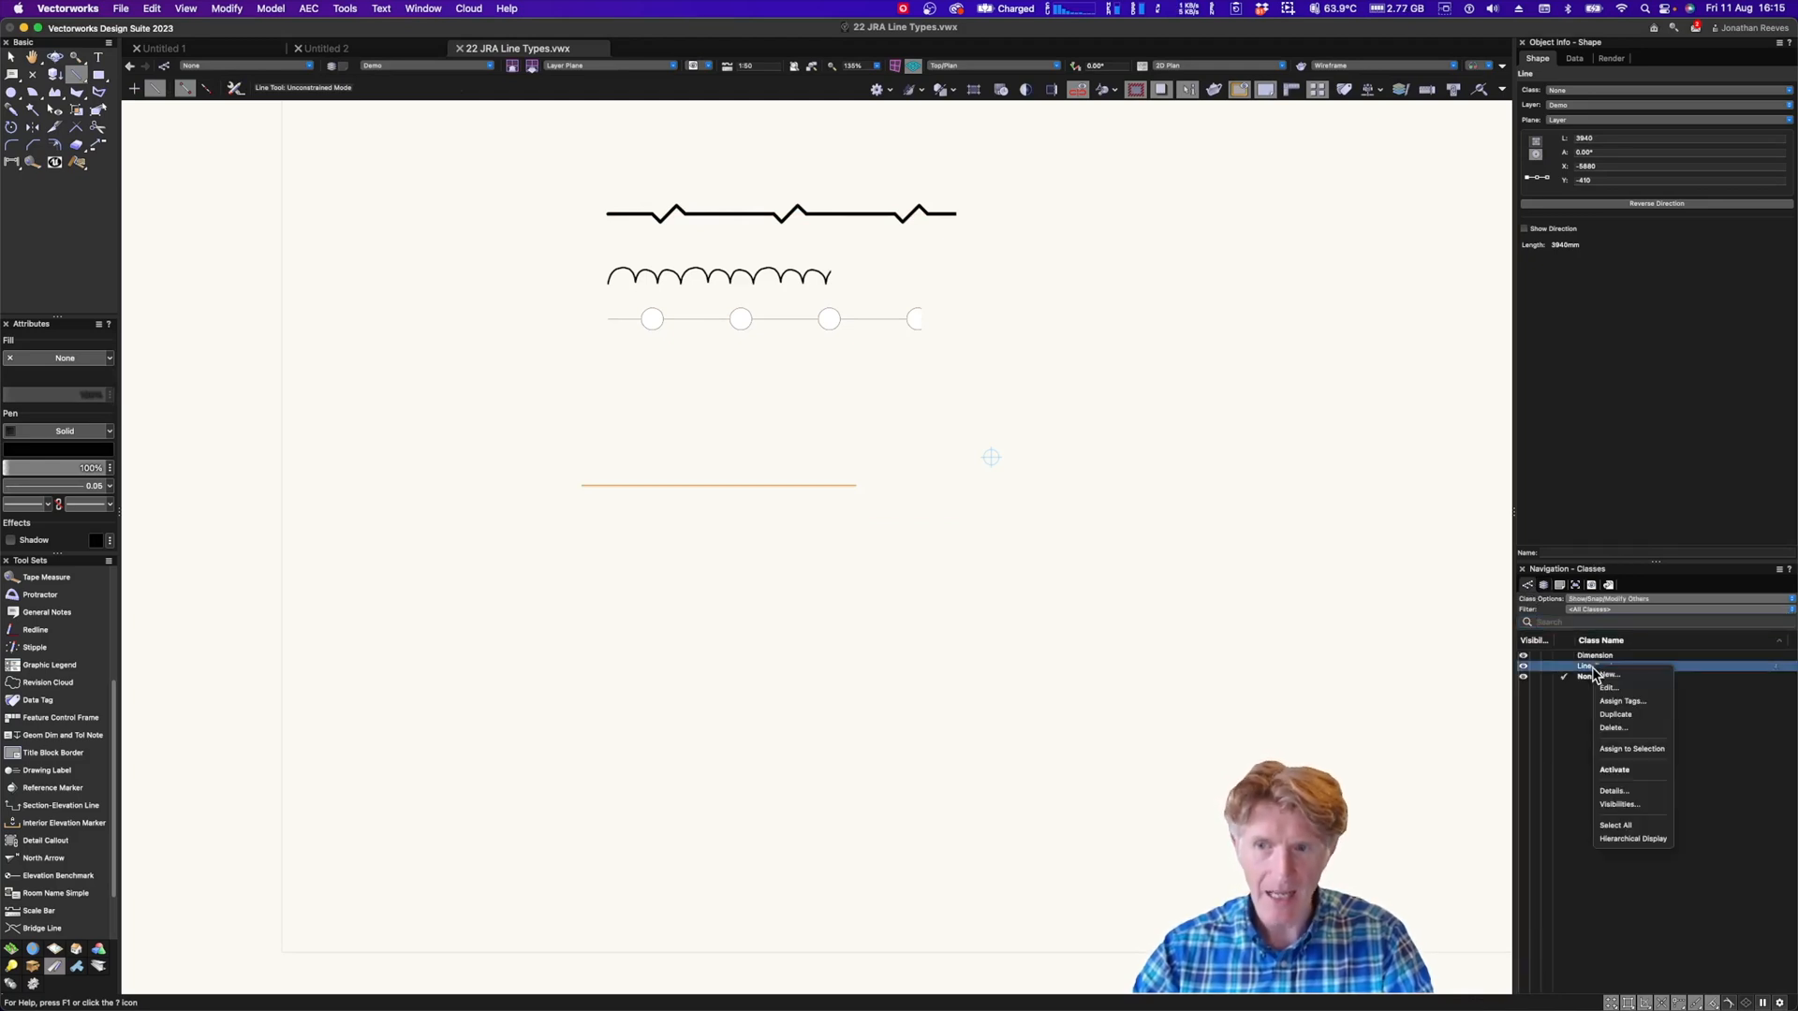
mouse_move(1629, 749)
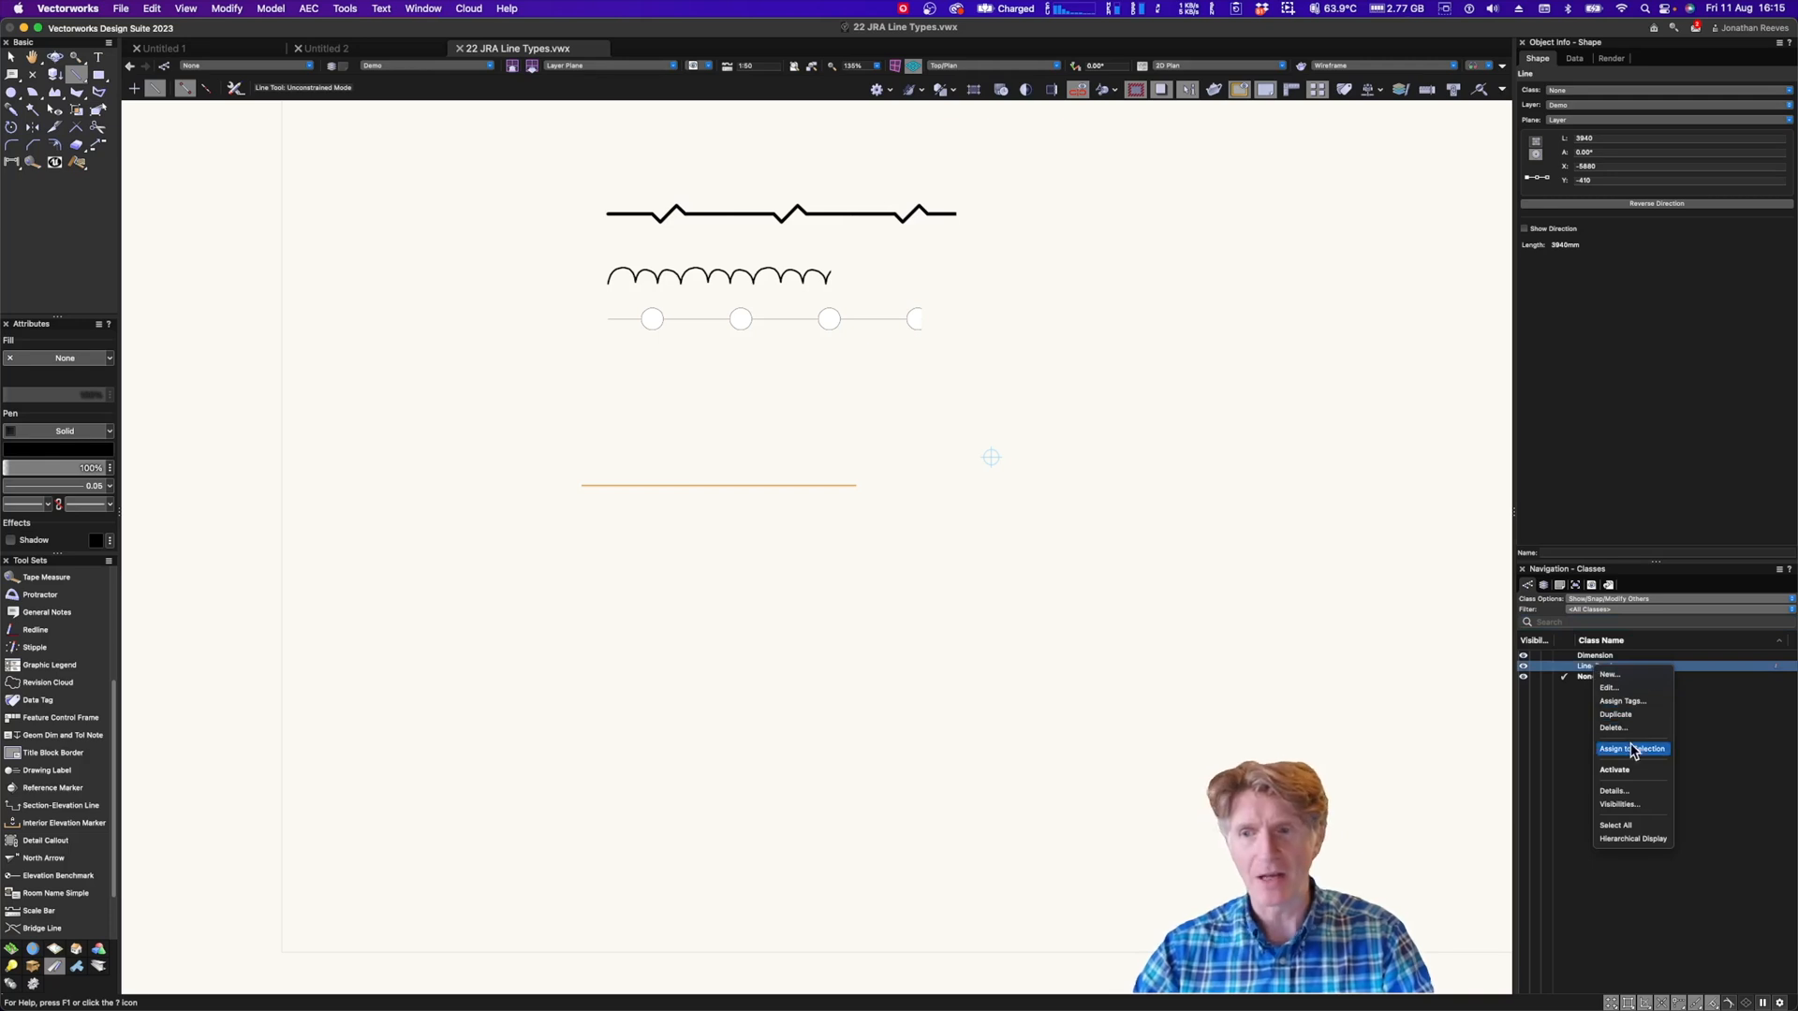
left_click(1630, 750)
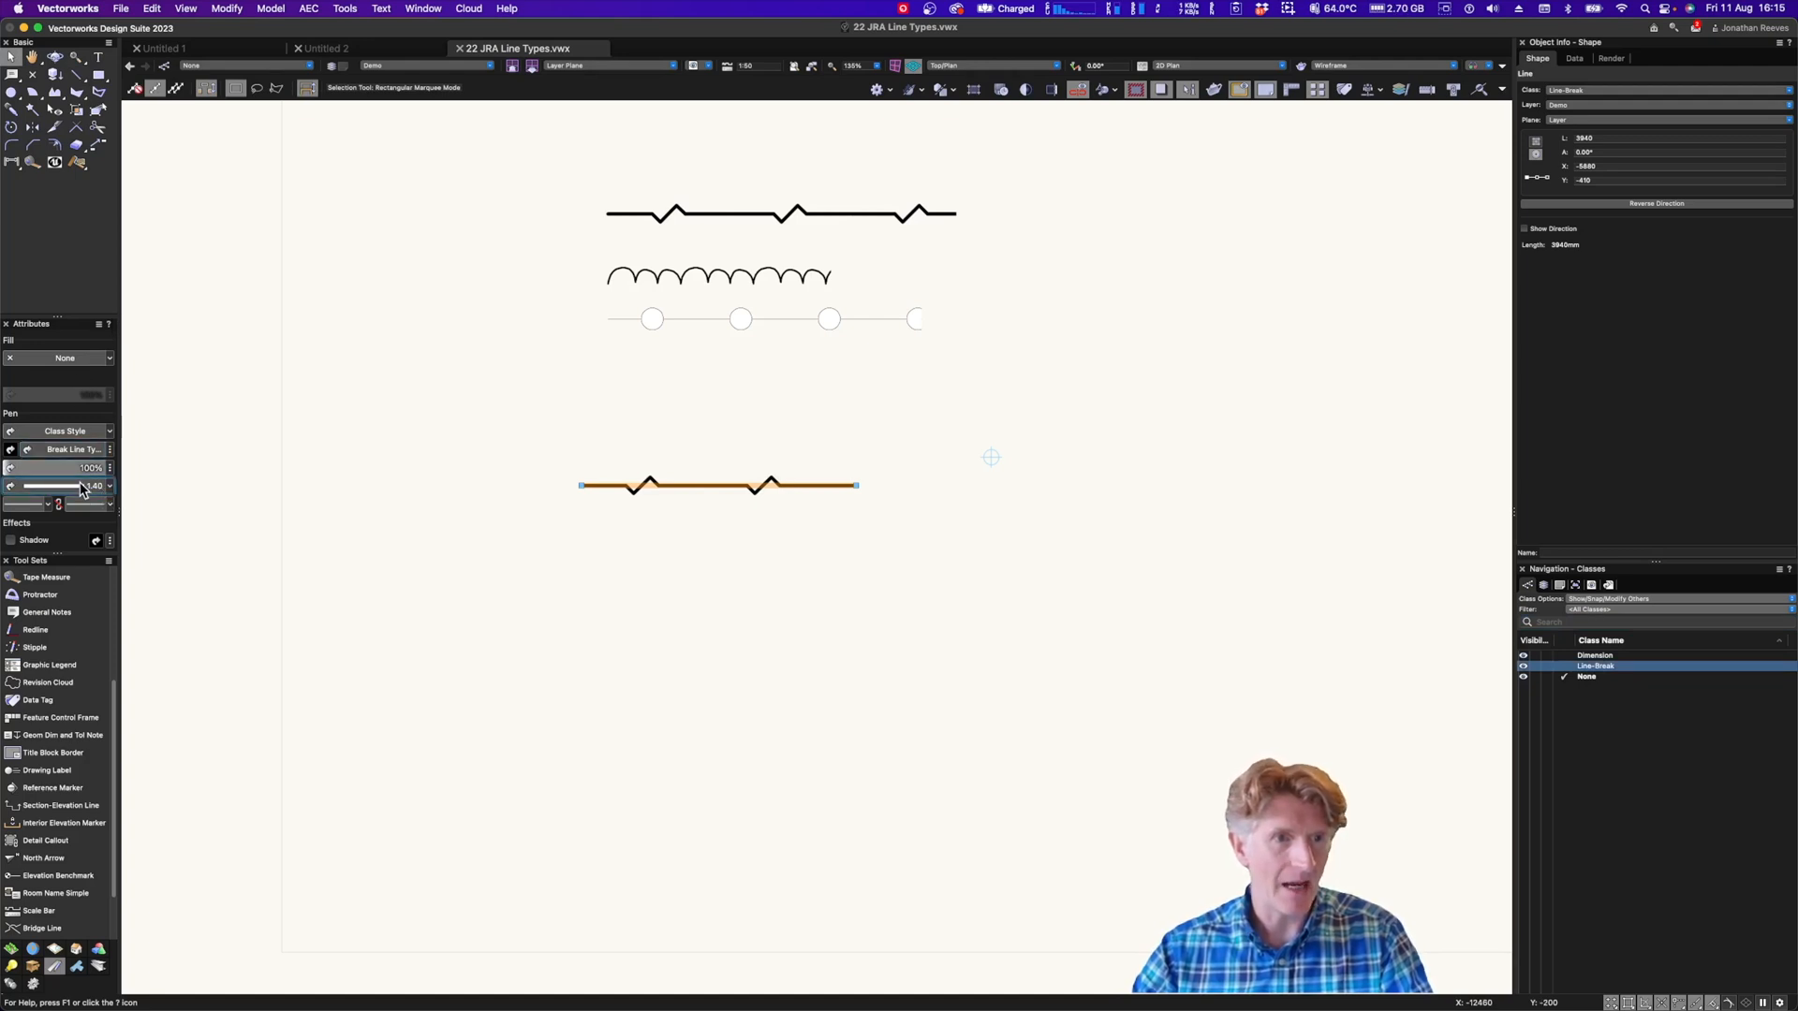
left_click(97, 468)
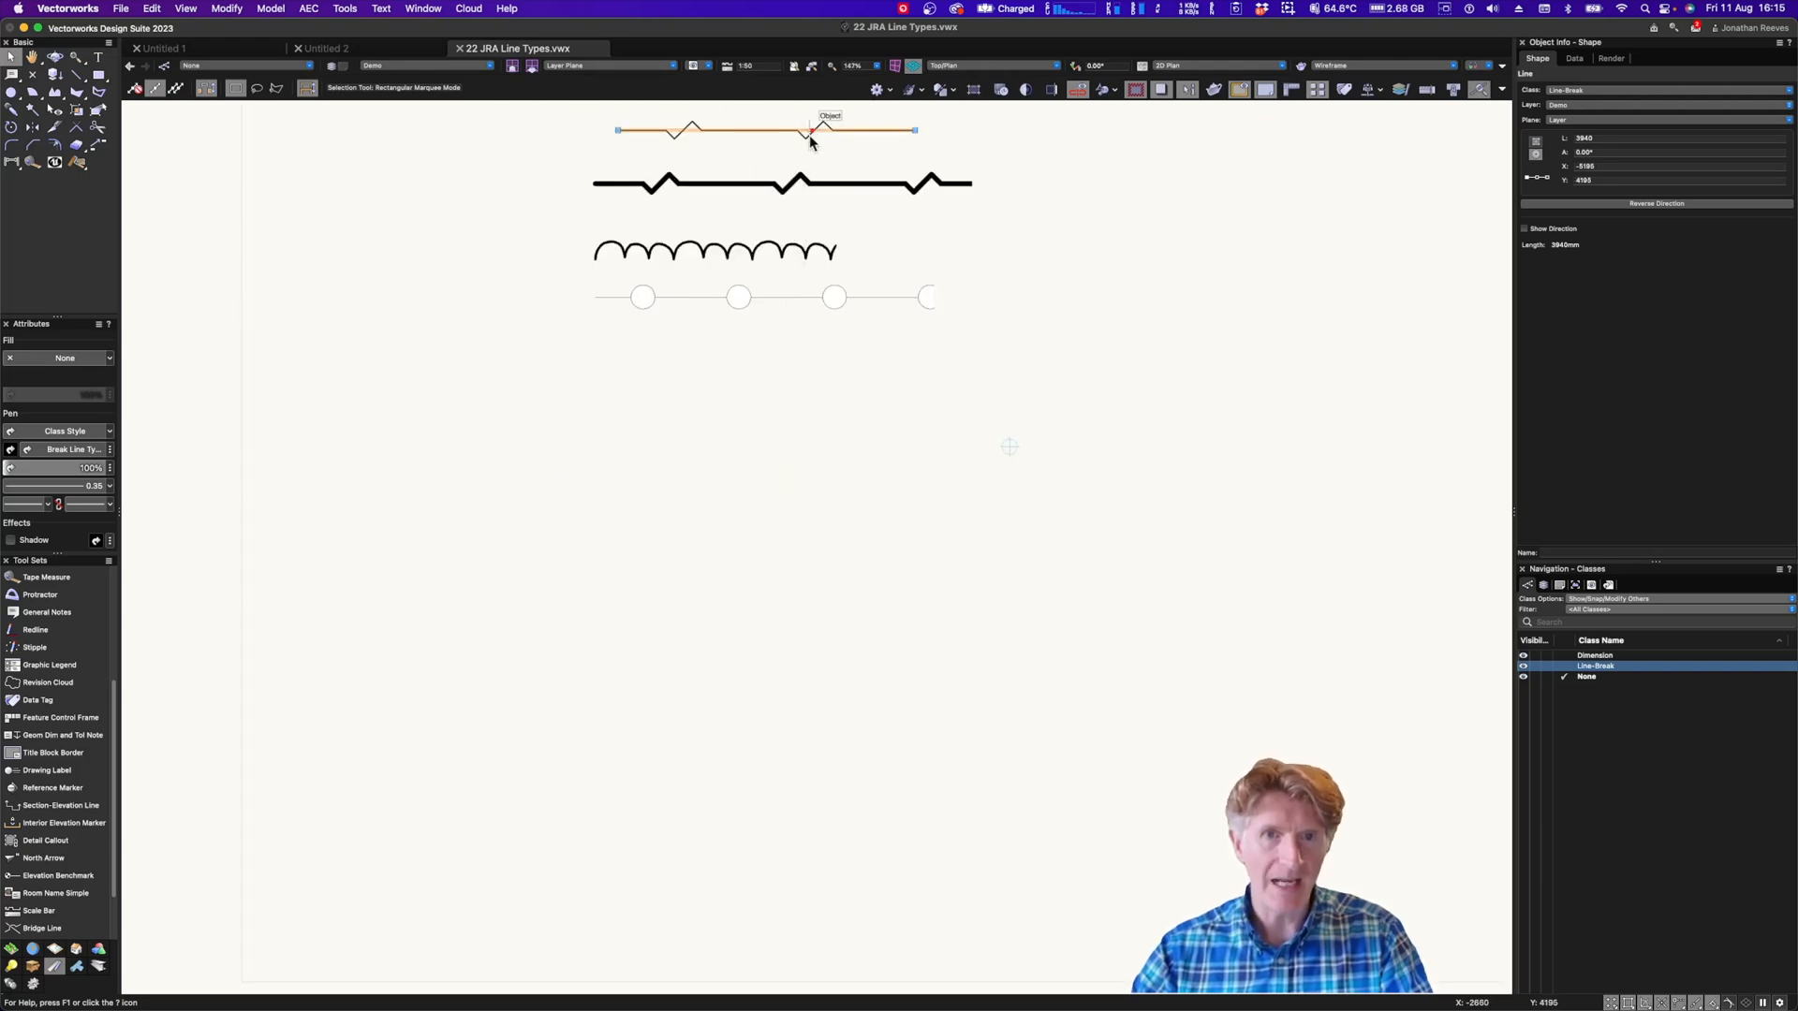
Set the original break line's class to Line-Break and select the top line
right_click(808, 143)
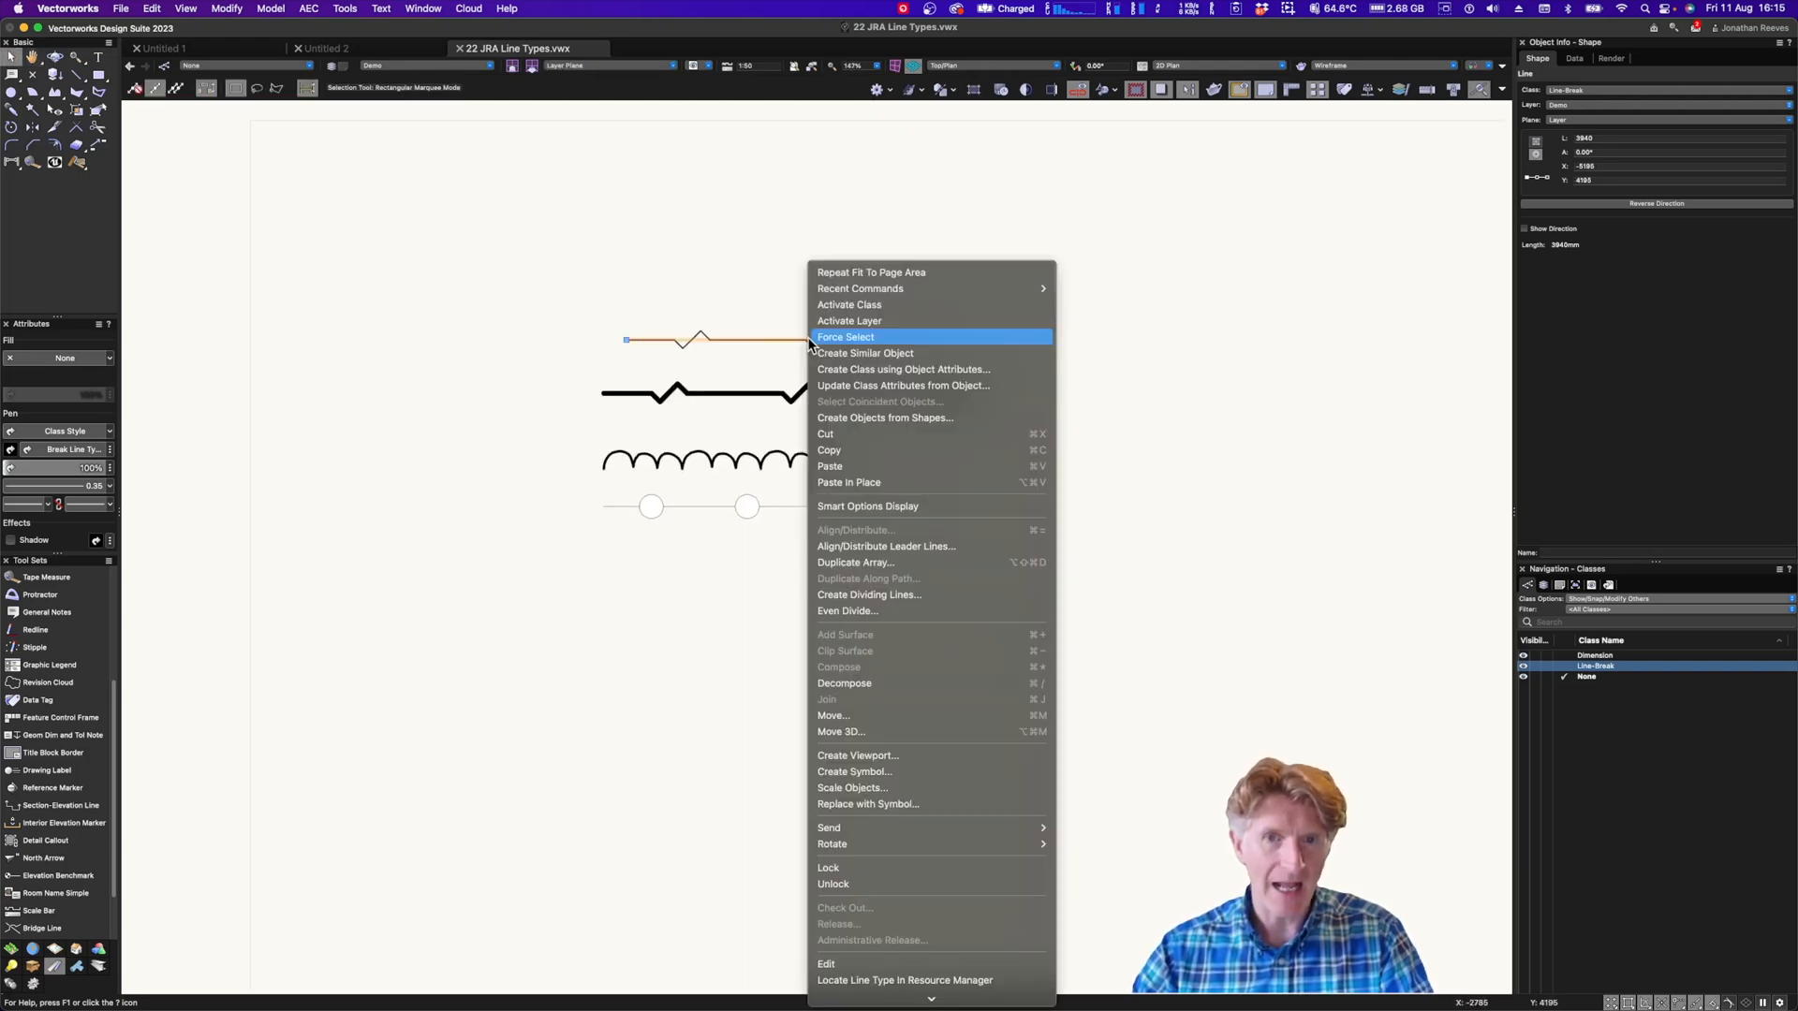
mouse_move(854, 389)
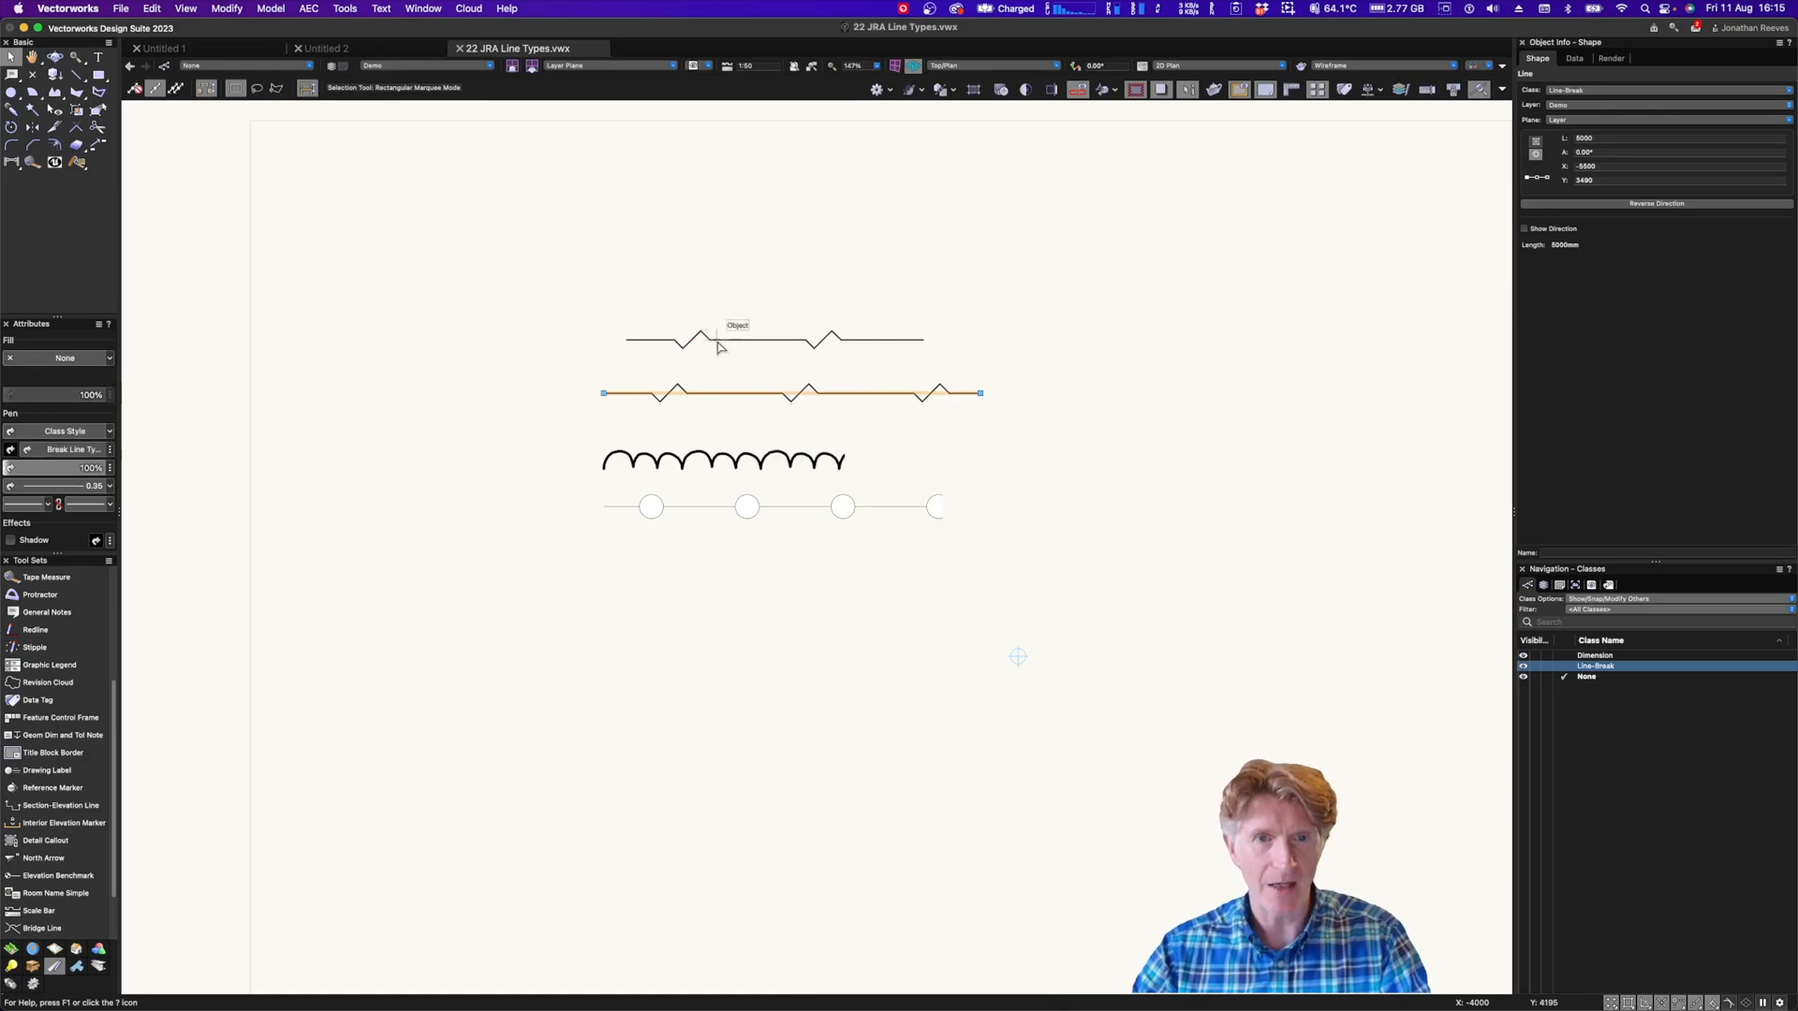
left_click(722, 339)
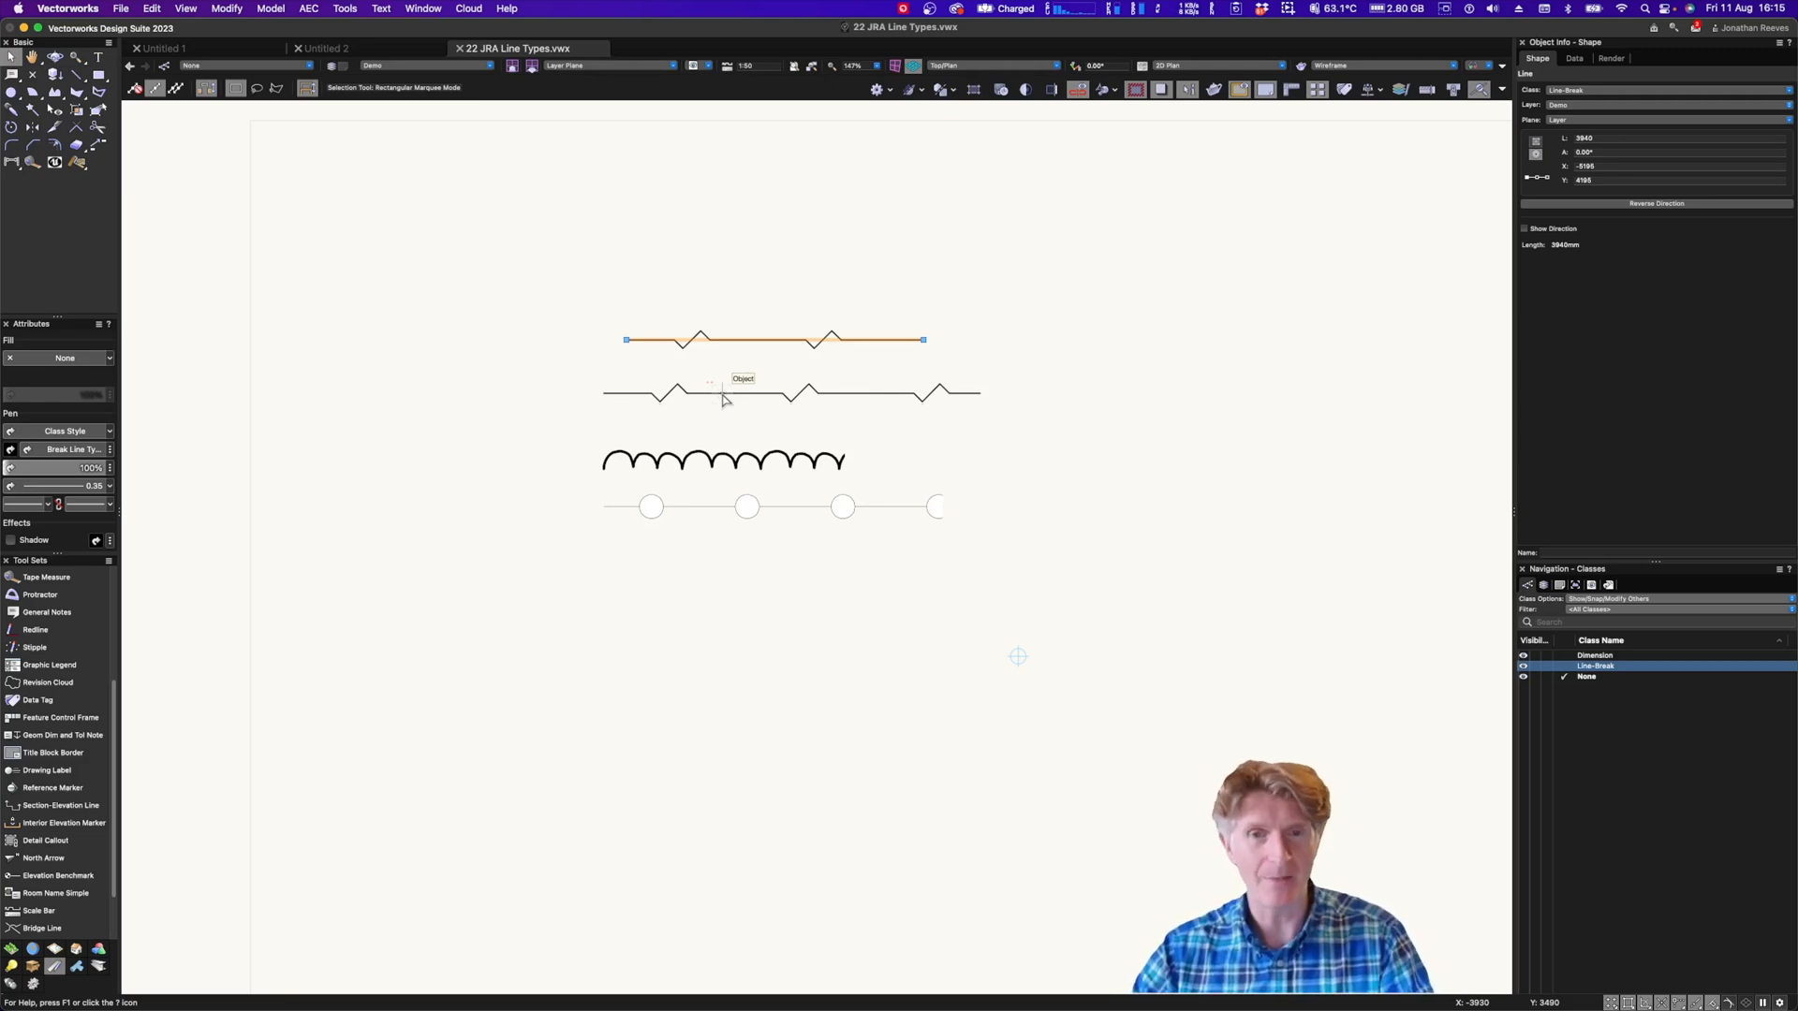
mouse_move(648, 510)
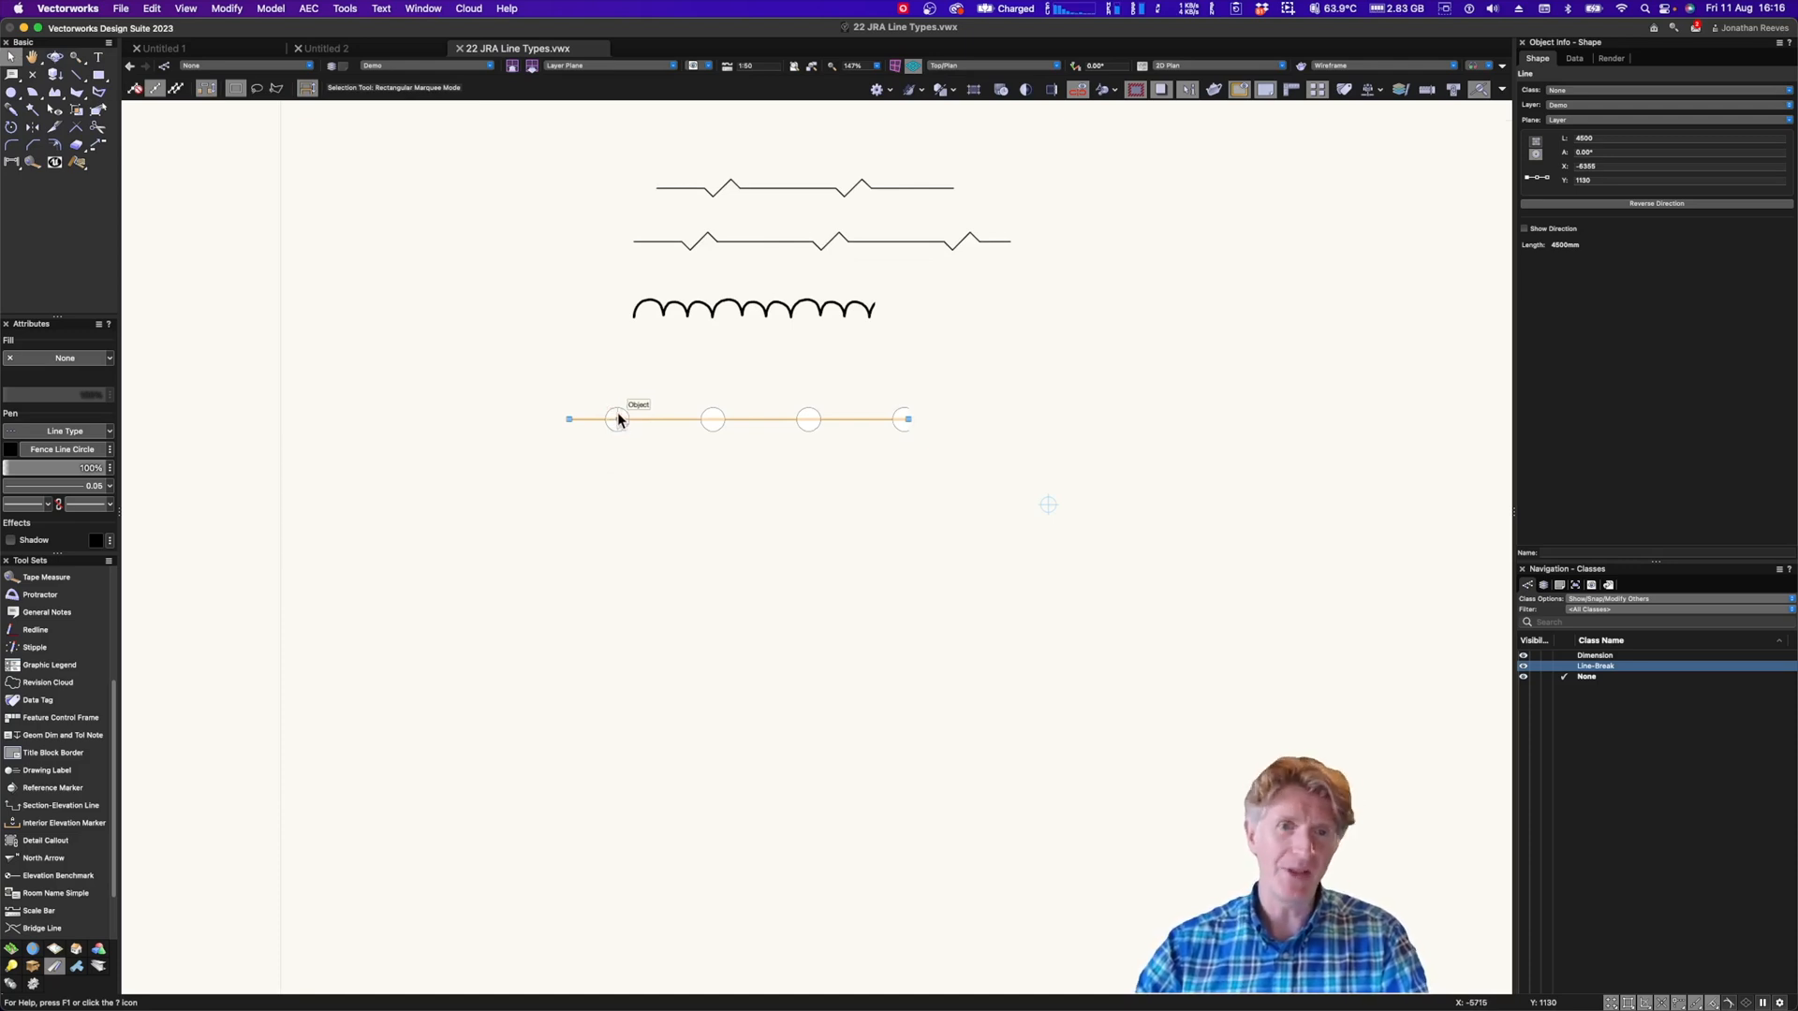
mouse_move(648, 444)
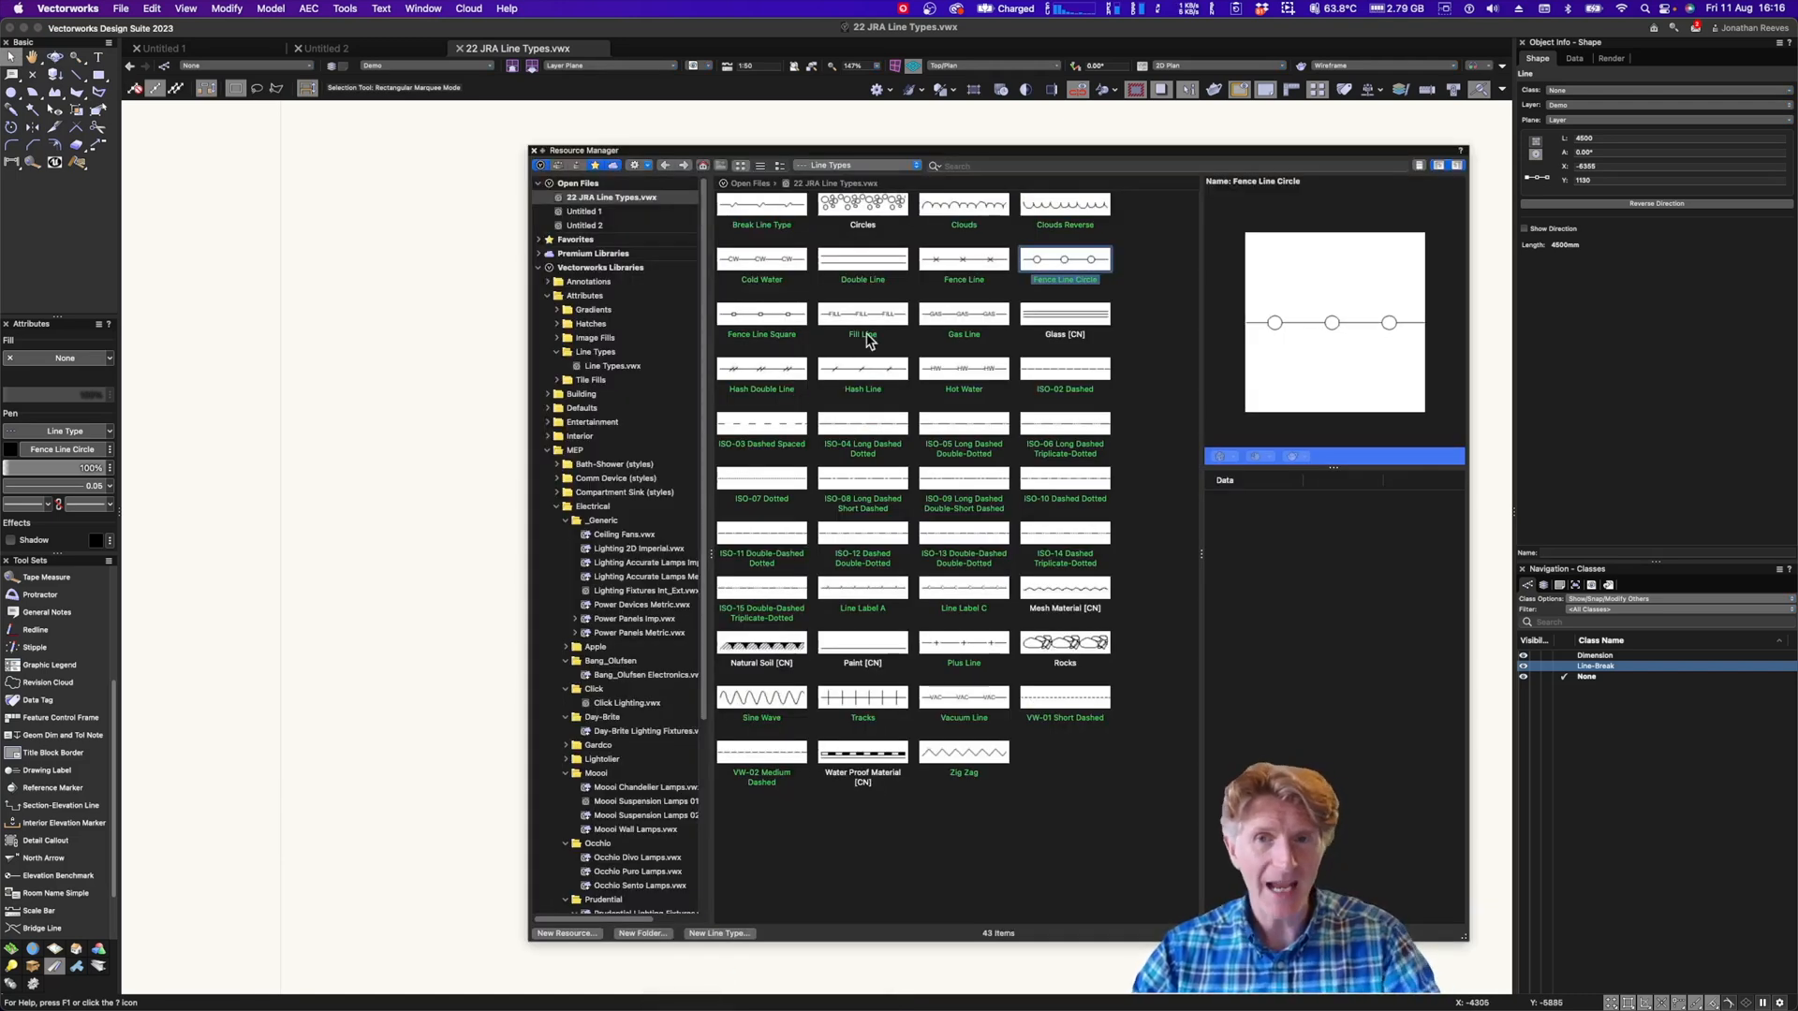
mouse_move(1064, 259)
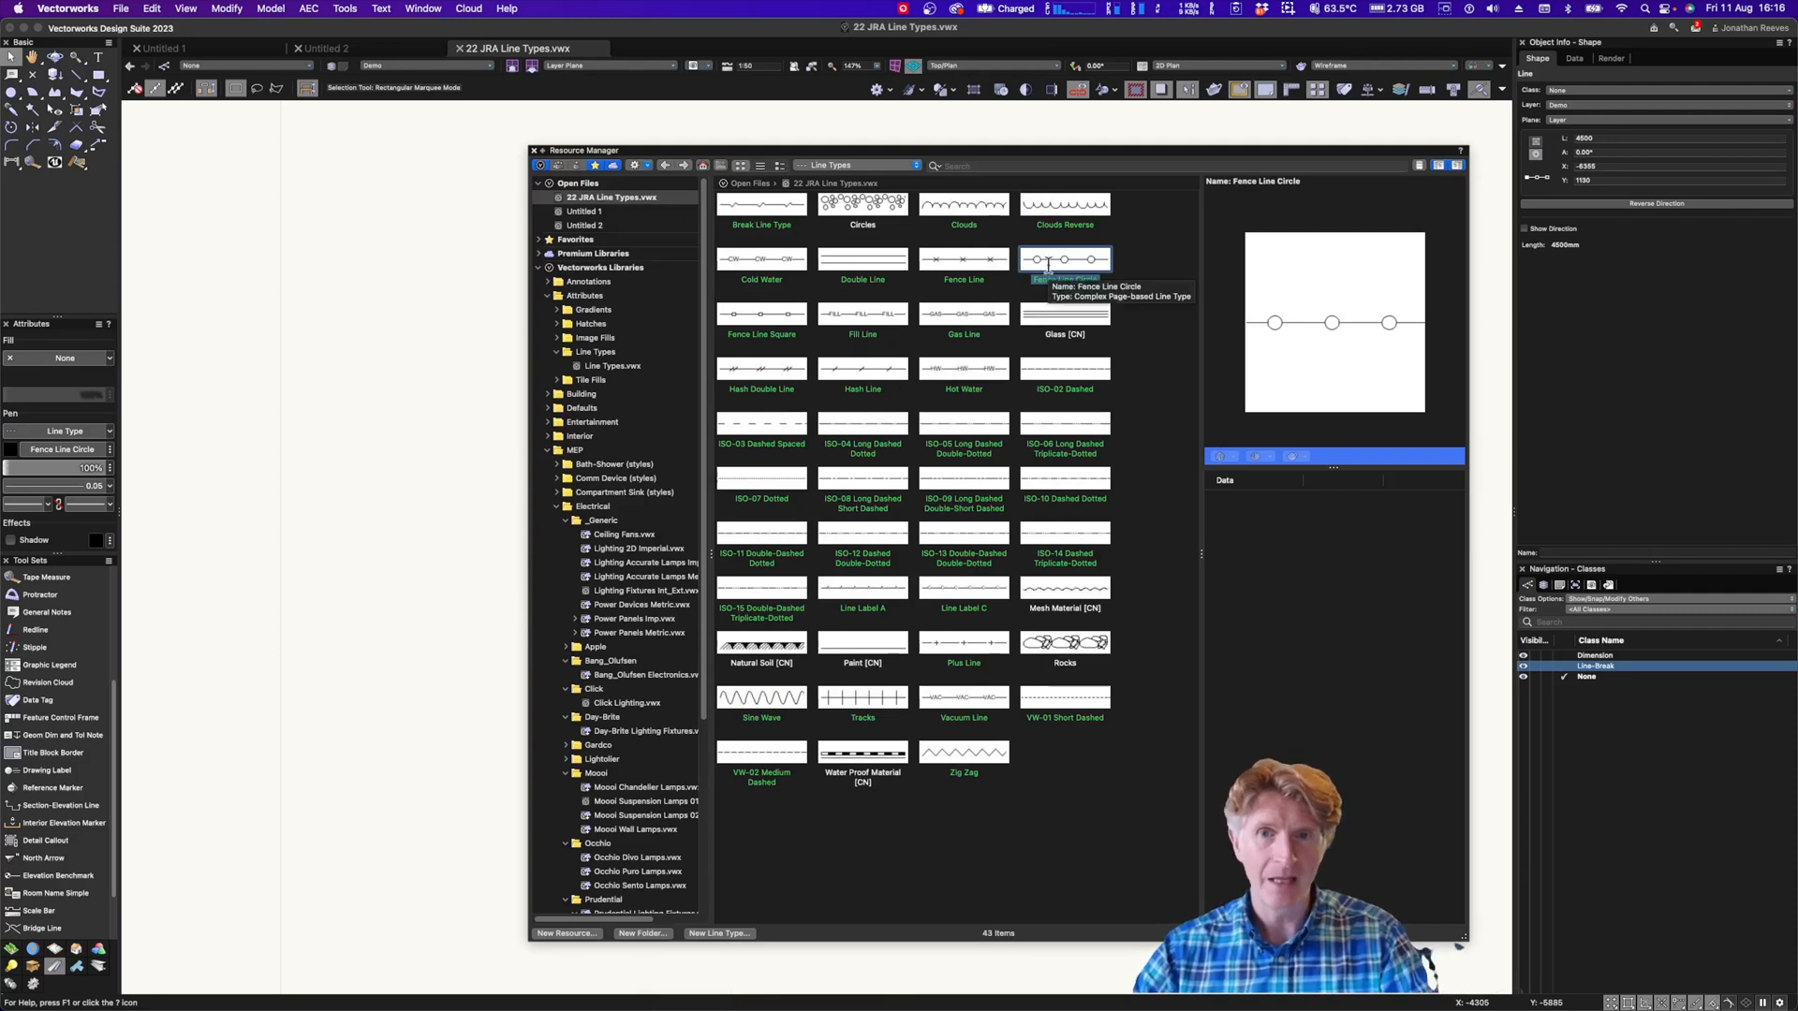
Duplicate the Fence Line Circle line type as Fence Line Circle-2
right_click(1064, 259)
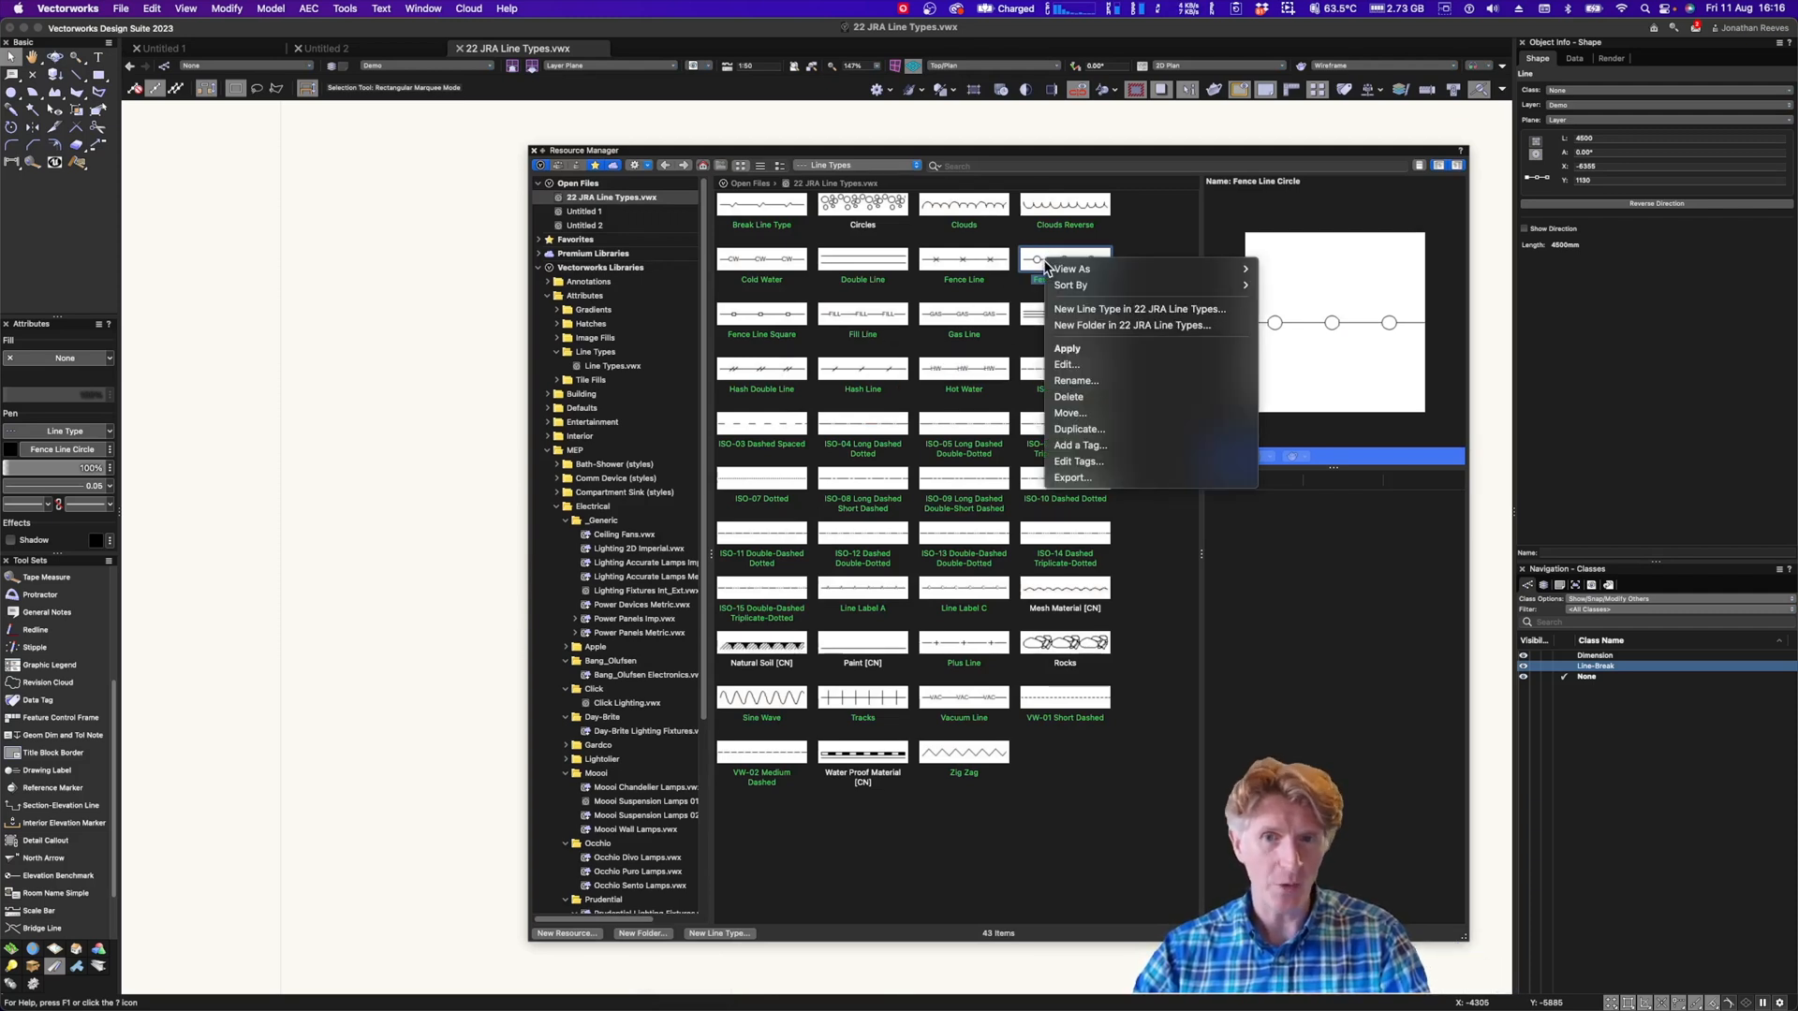
mouse_move(1078, 429)
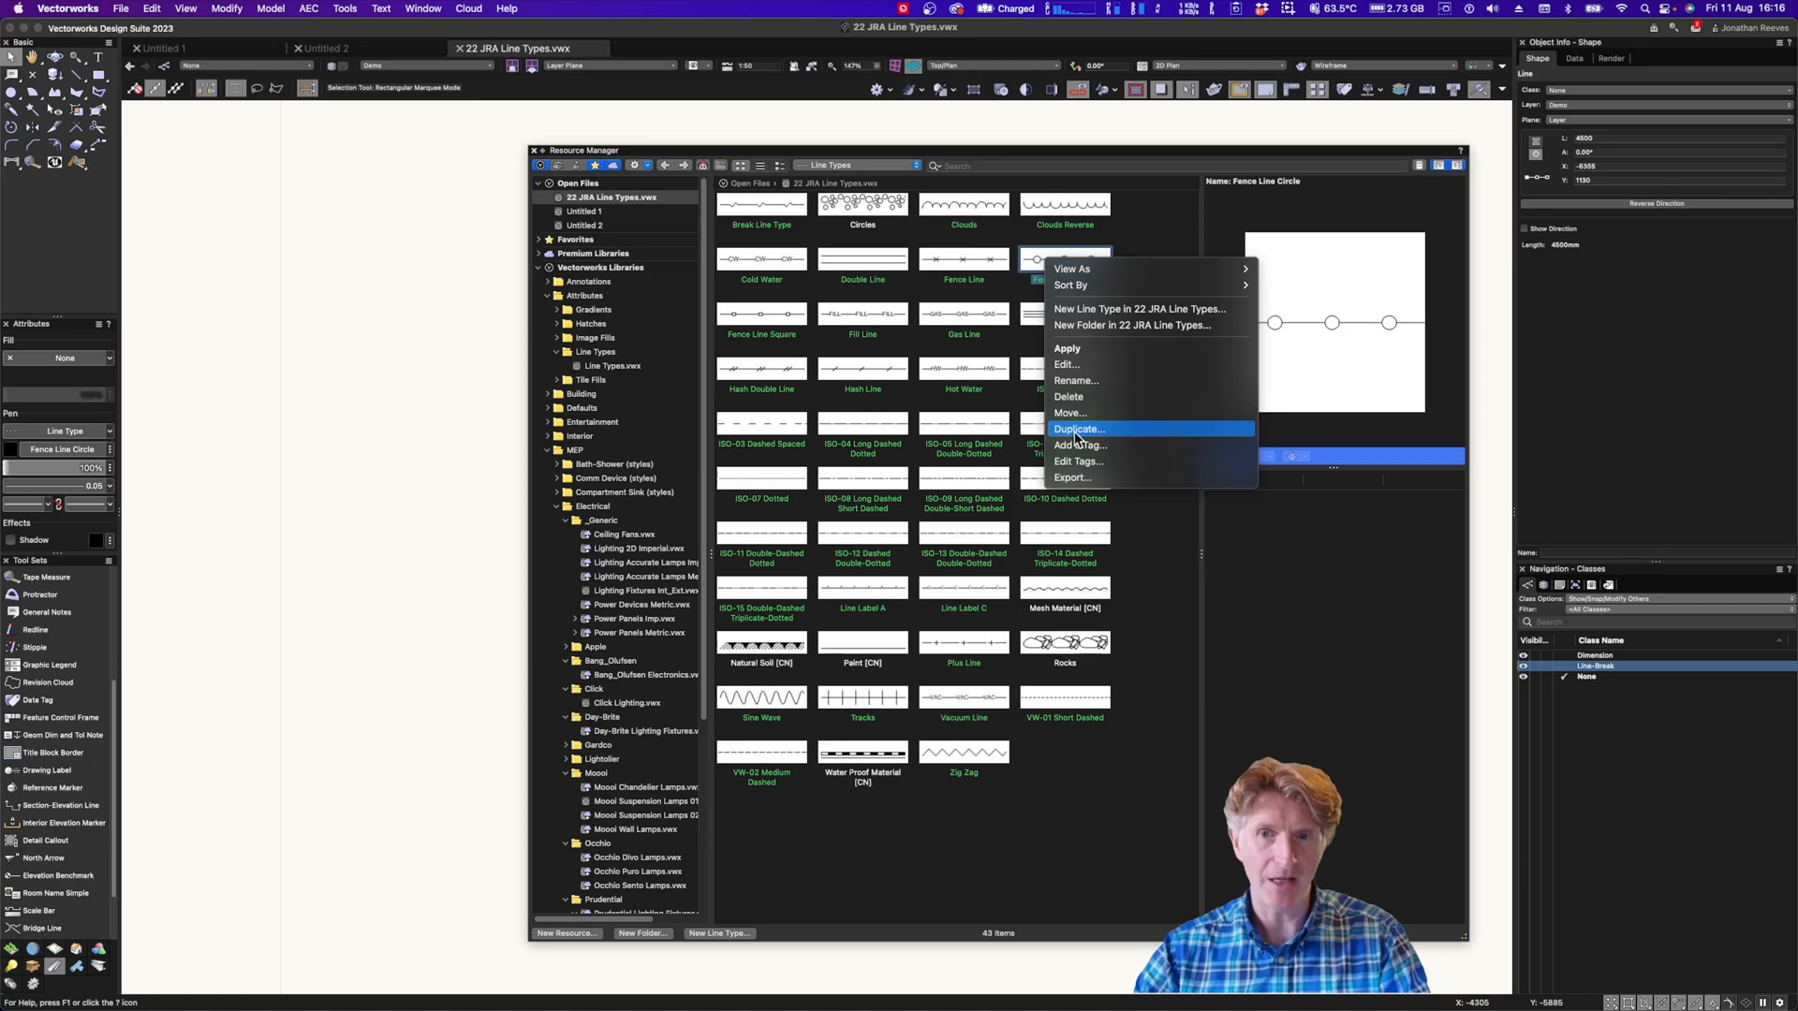
left_click(1077, 428)
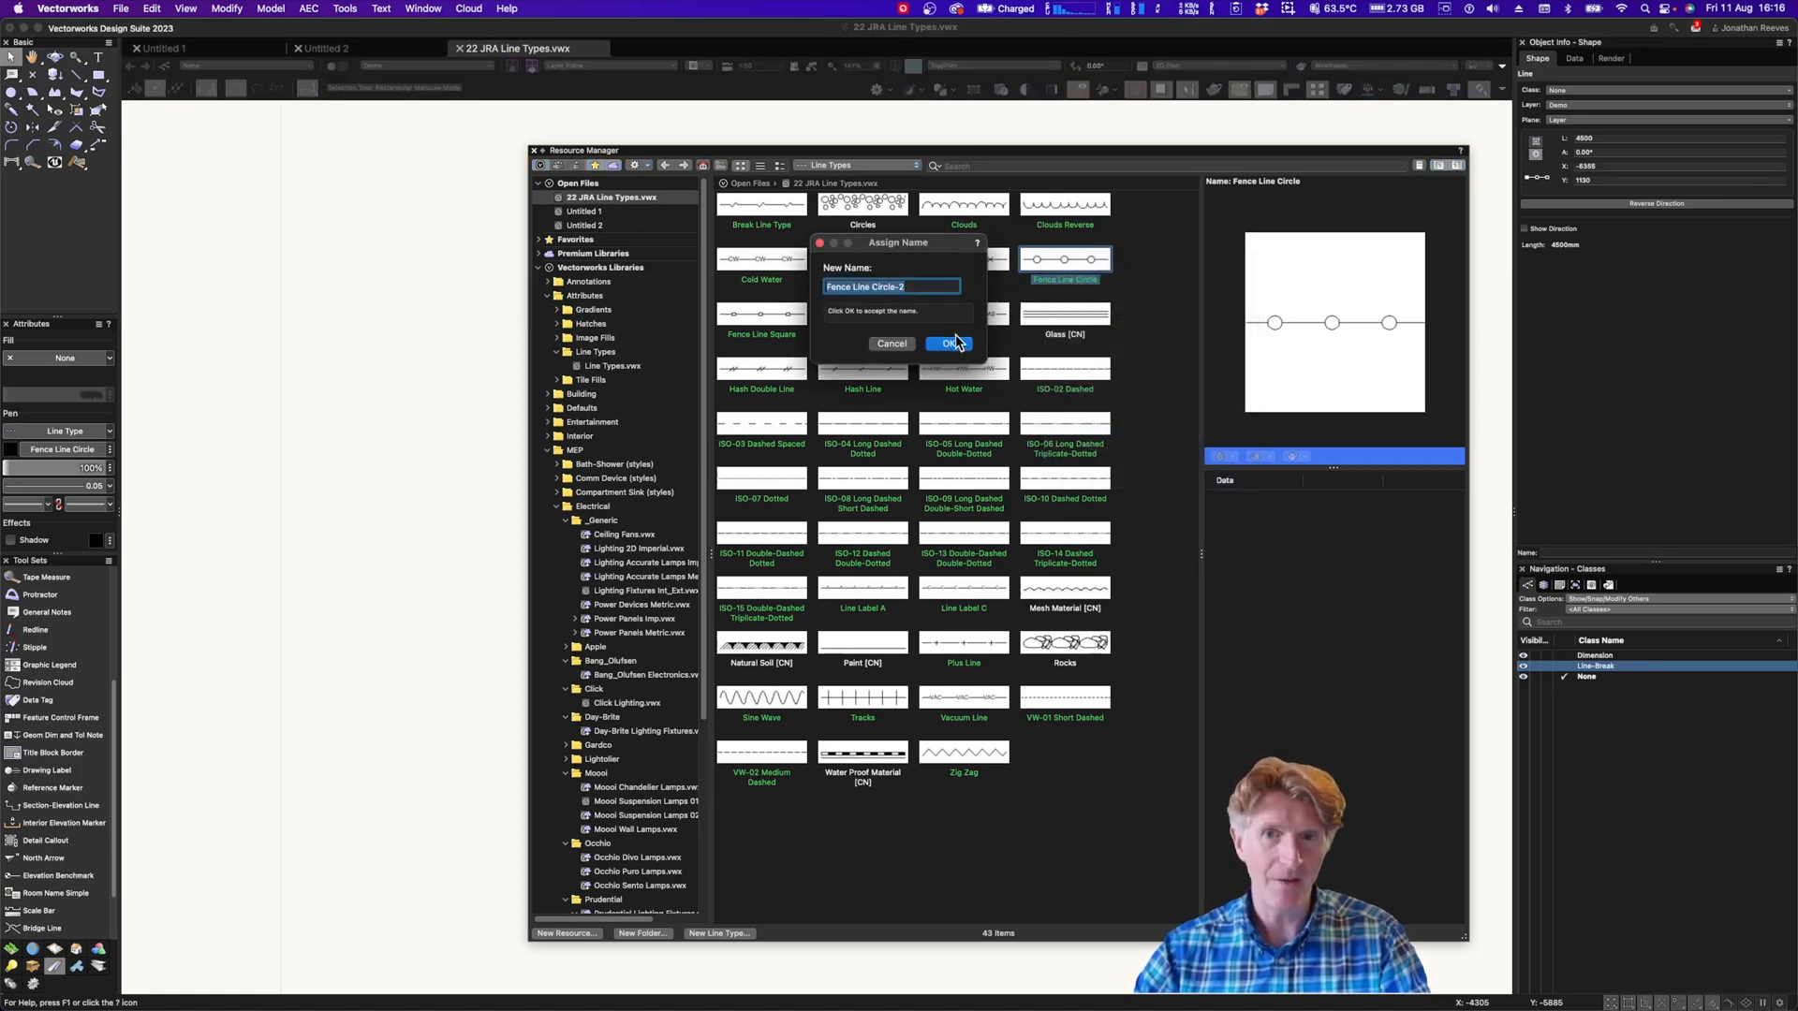
left_click(949, 343)
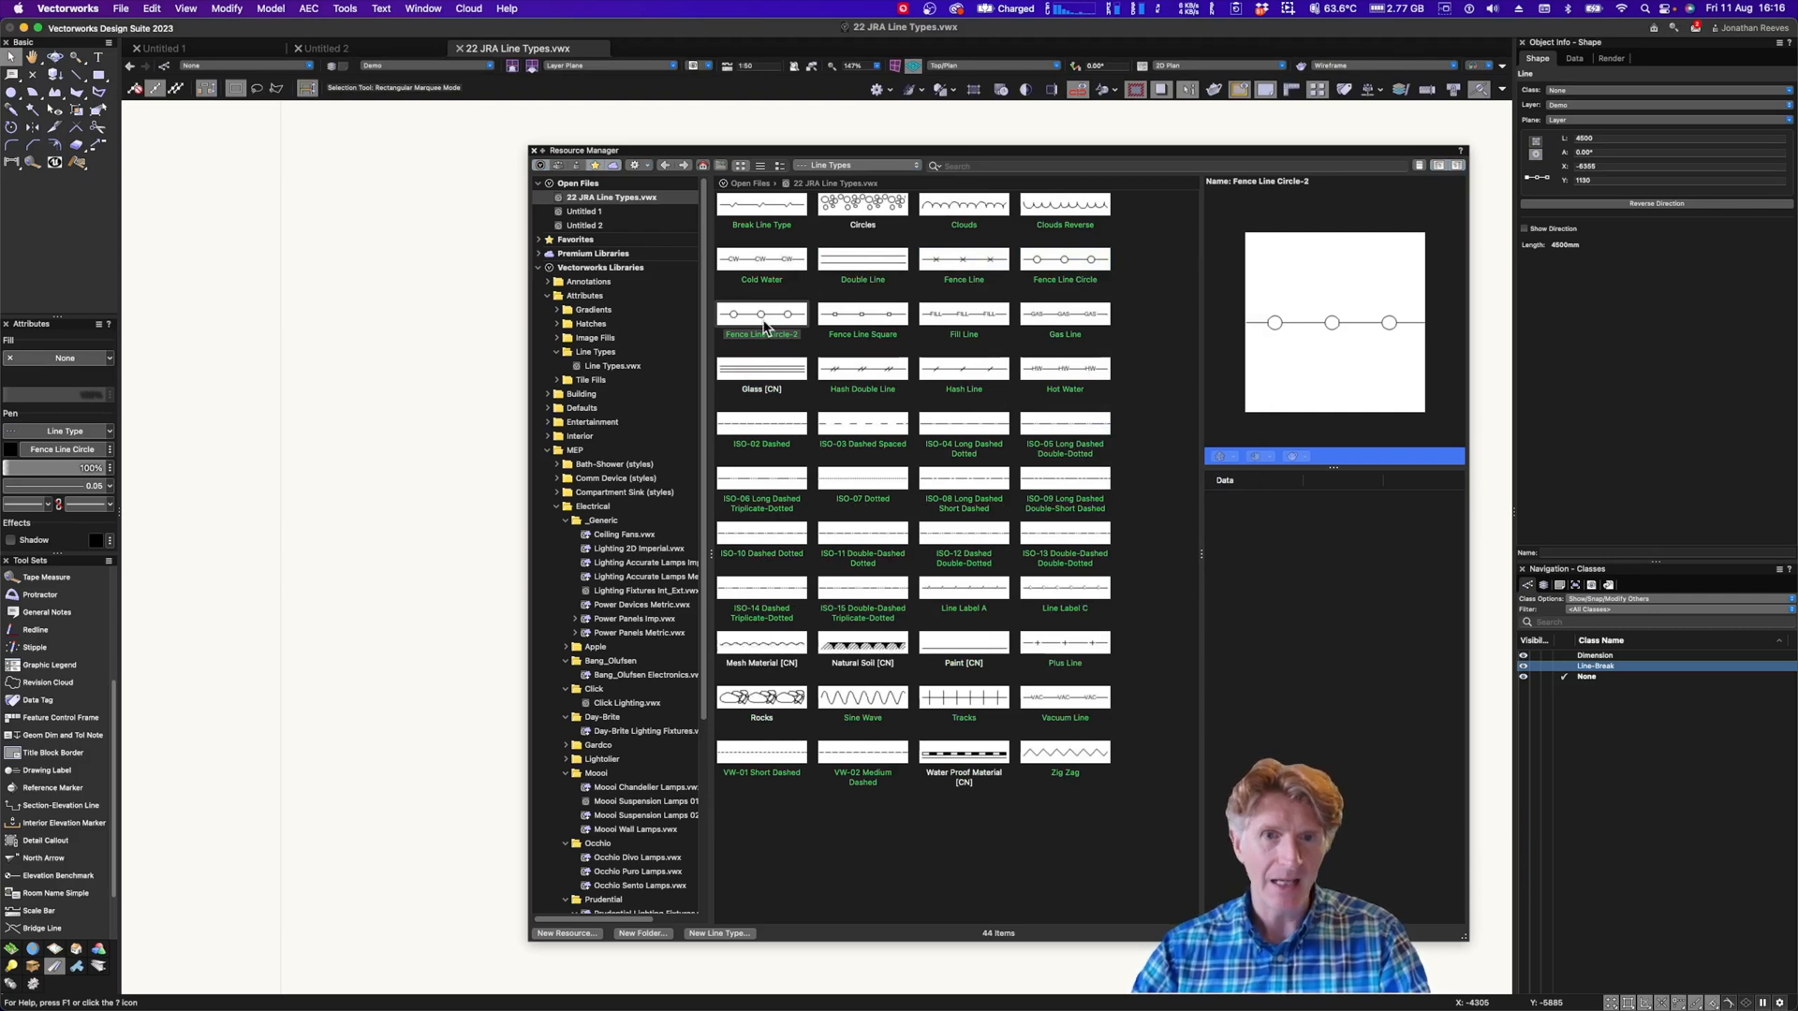
Keep the name Fence Line Circle-2 and enter its line type geometry edit mode
right_click(761, 321)
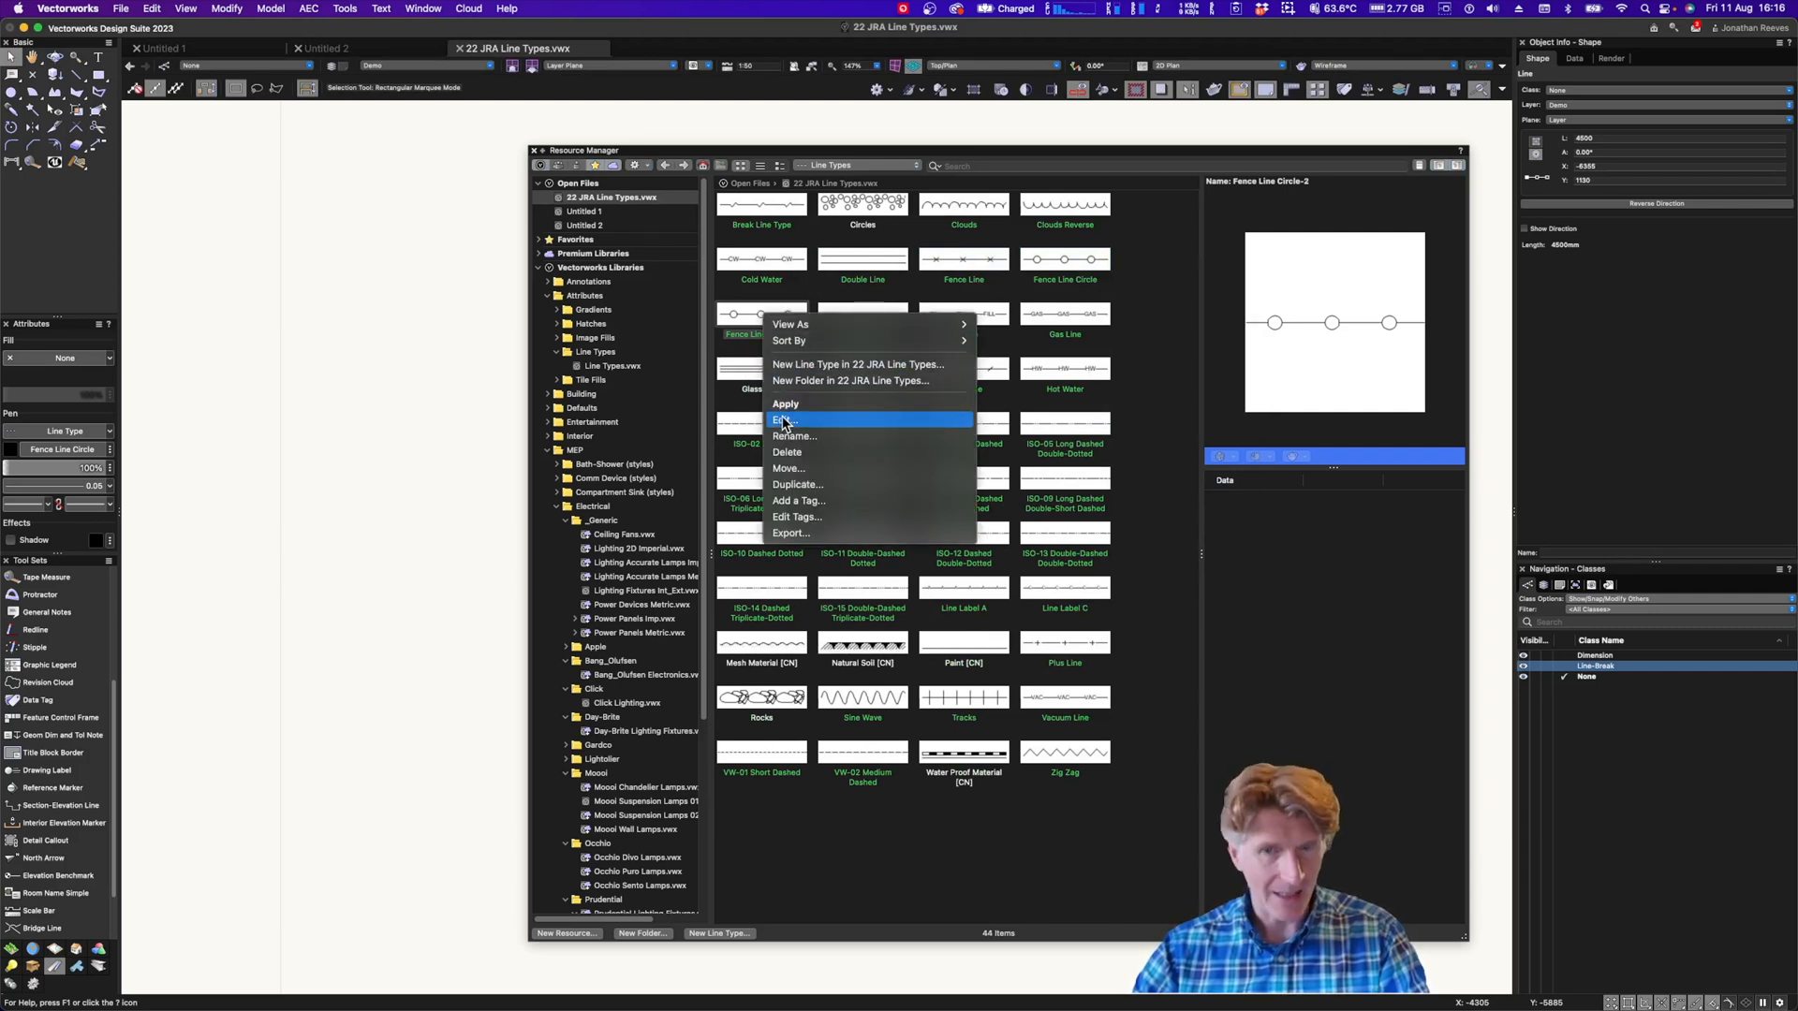
left_click(783, 421)
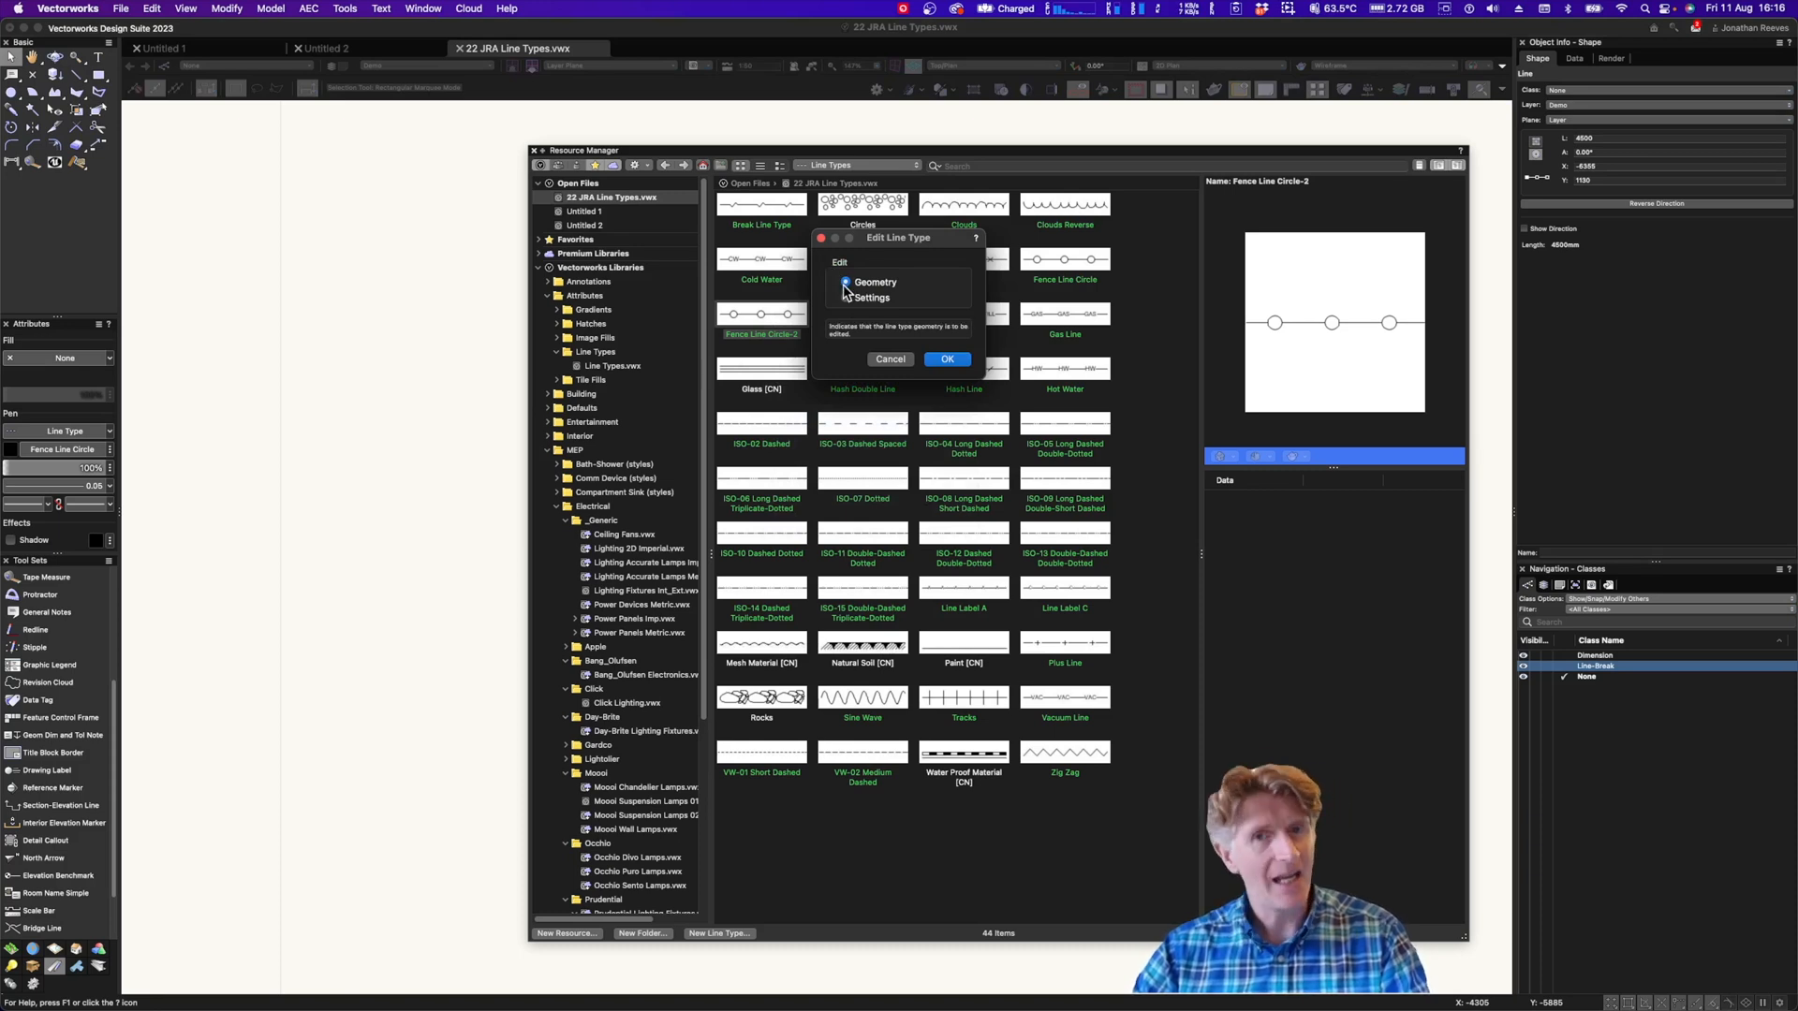
left_click(843, 297)
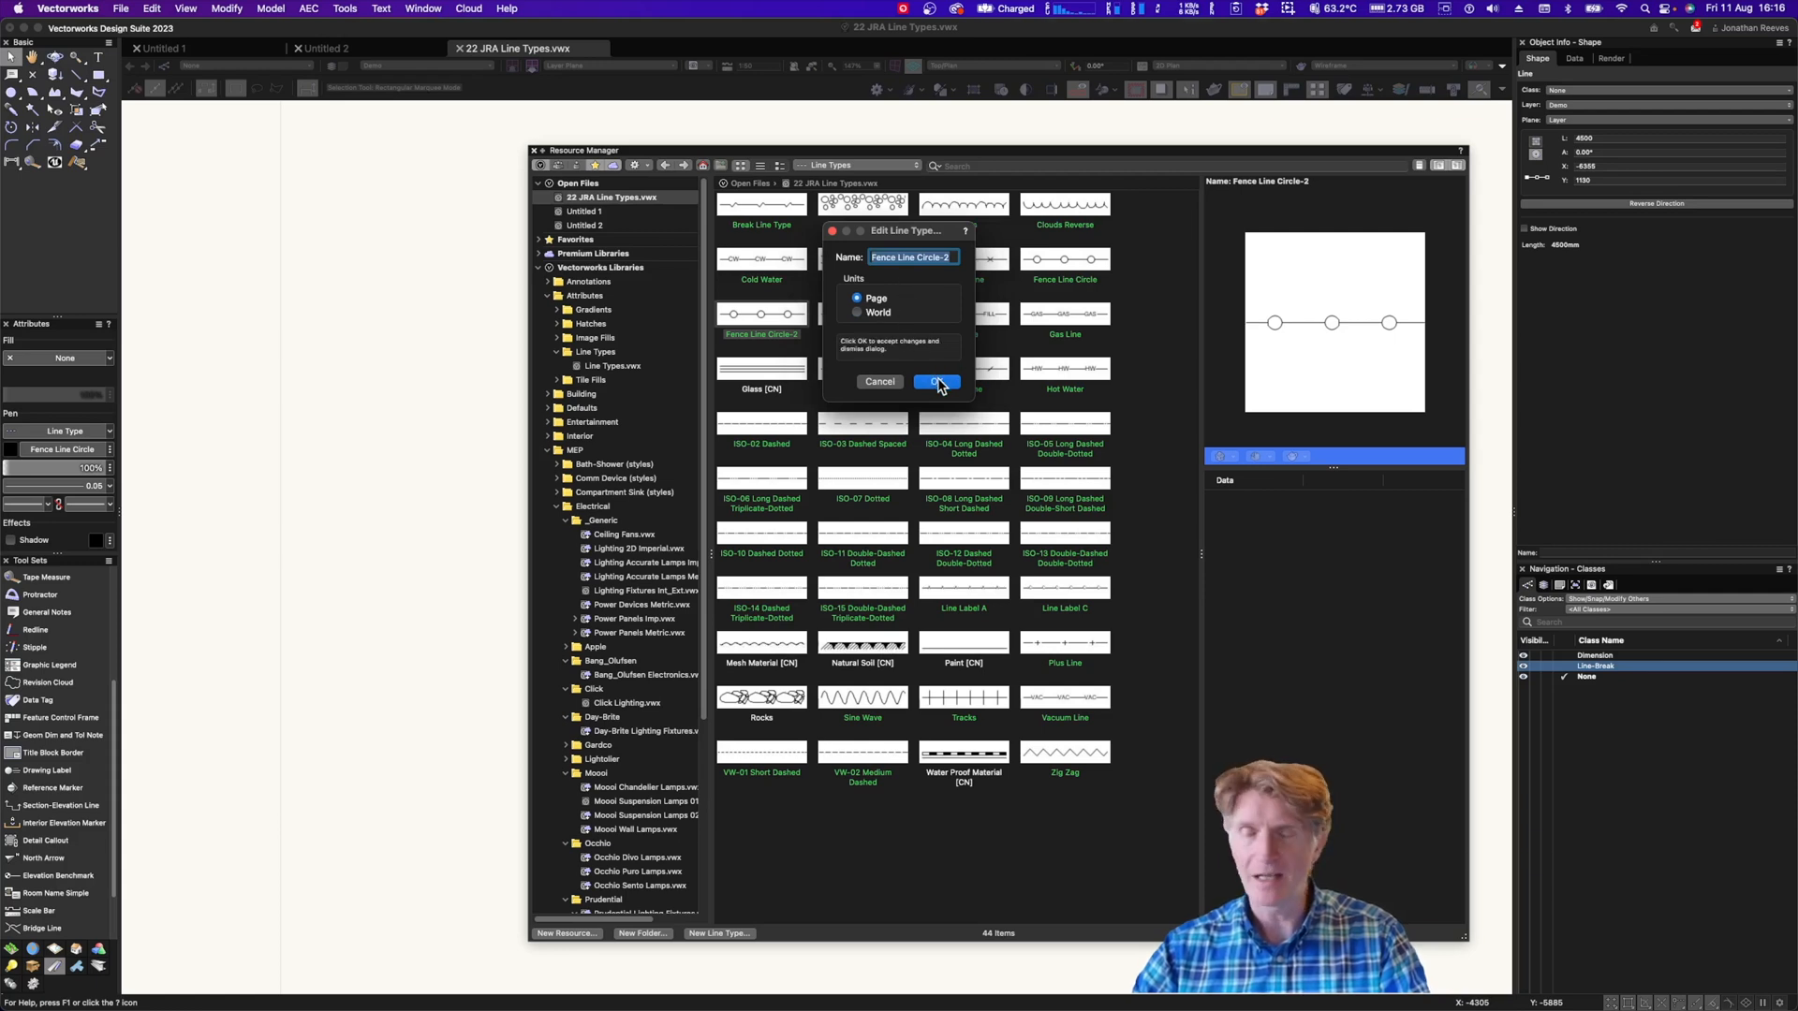
left_click(936, 382)
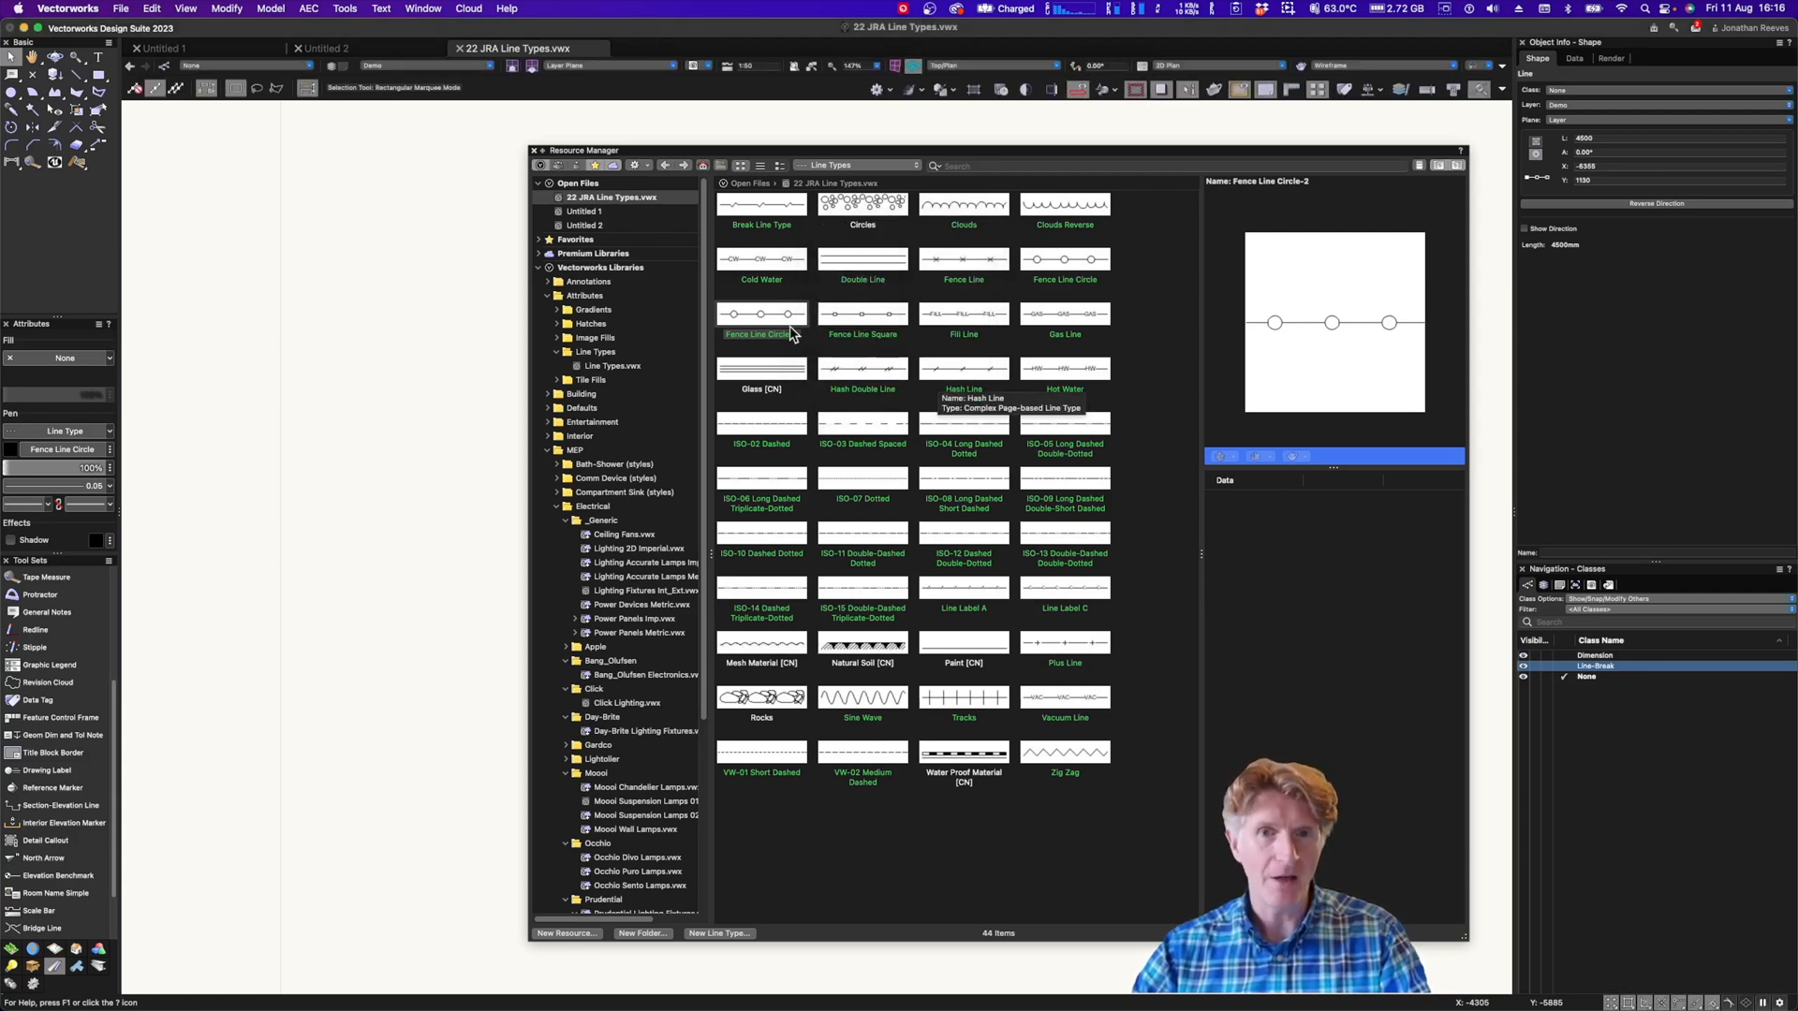
double_click(761, 313)
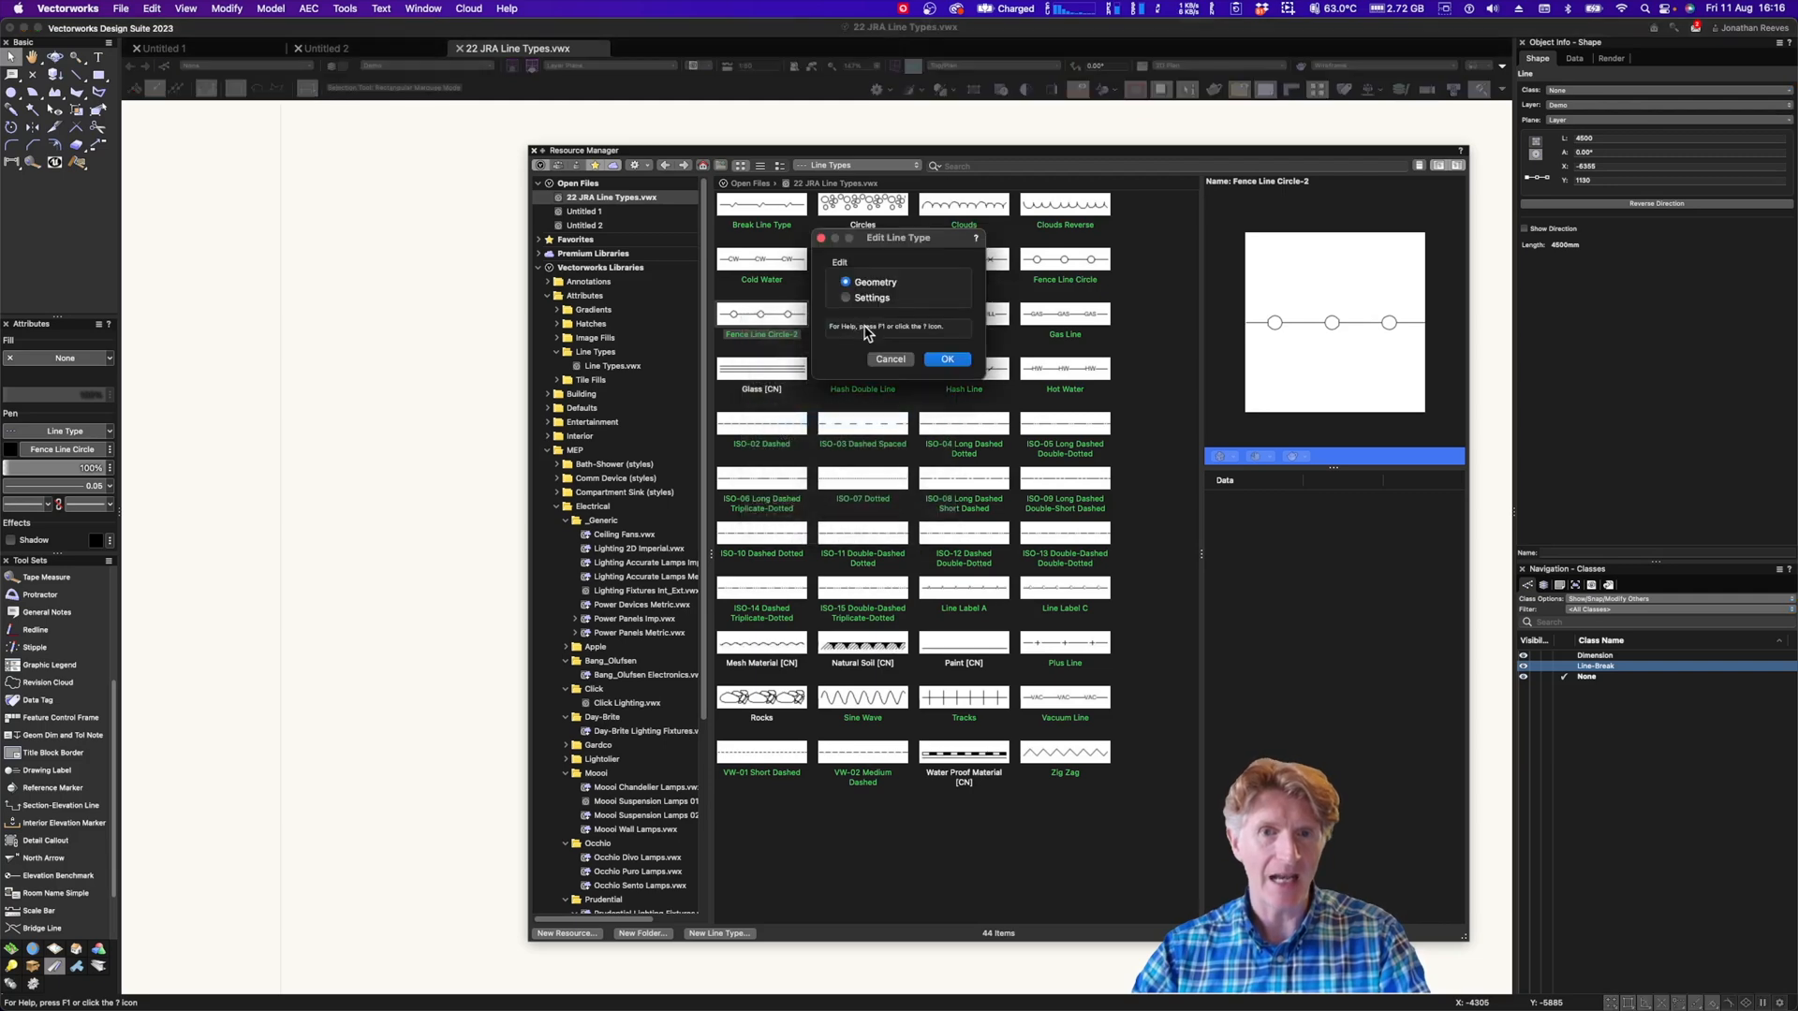
left_click(946, 358)
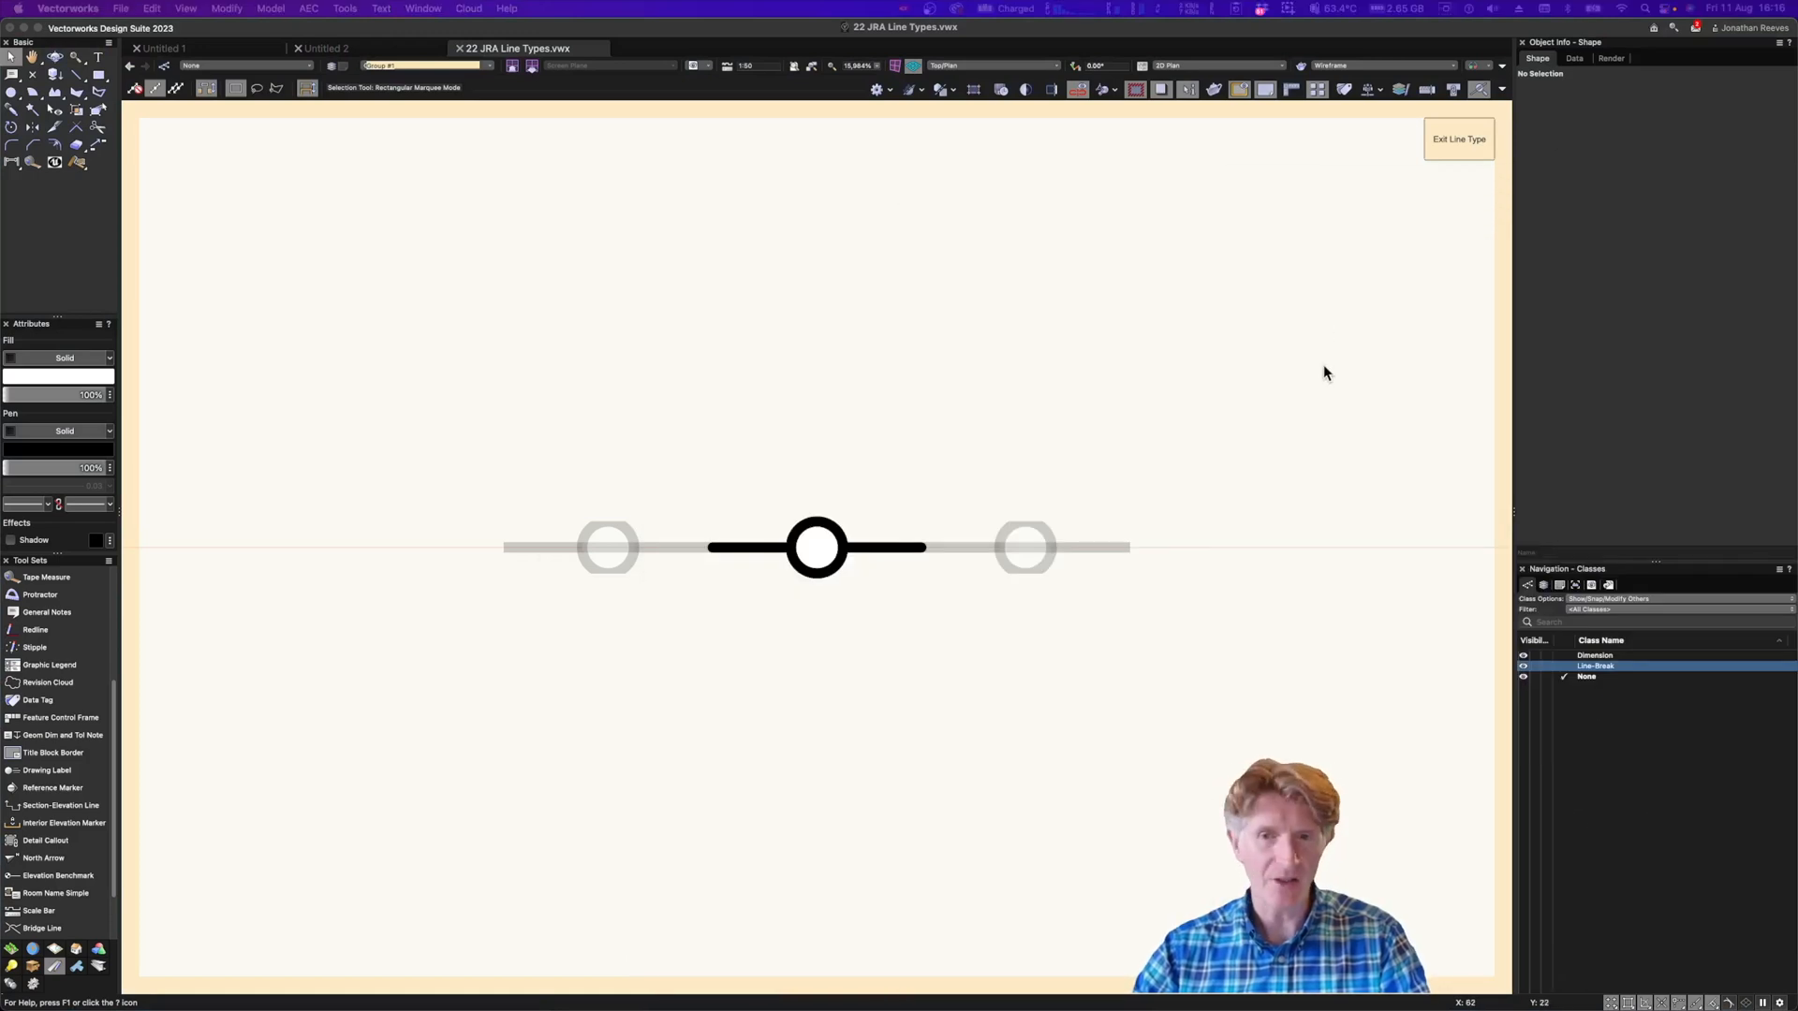
mouse_move(754, 584)
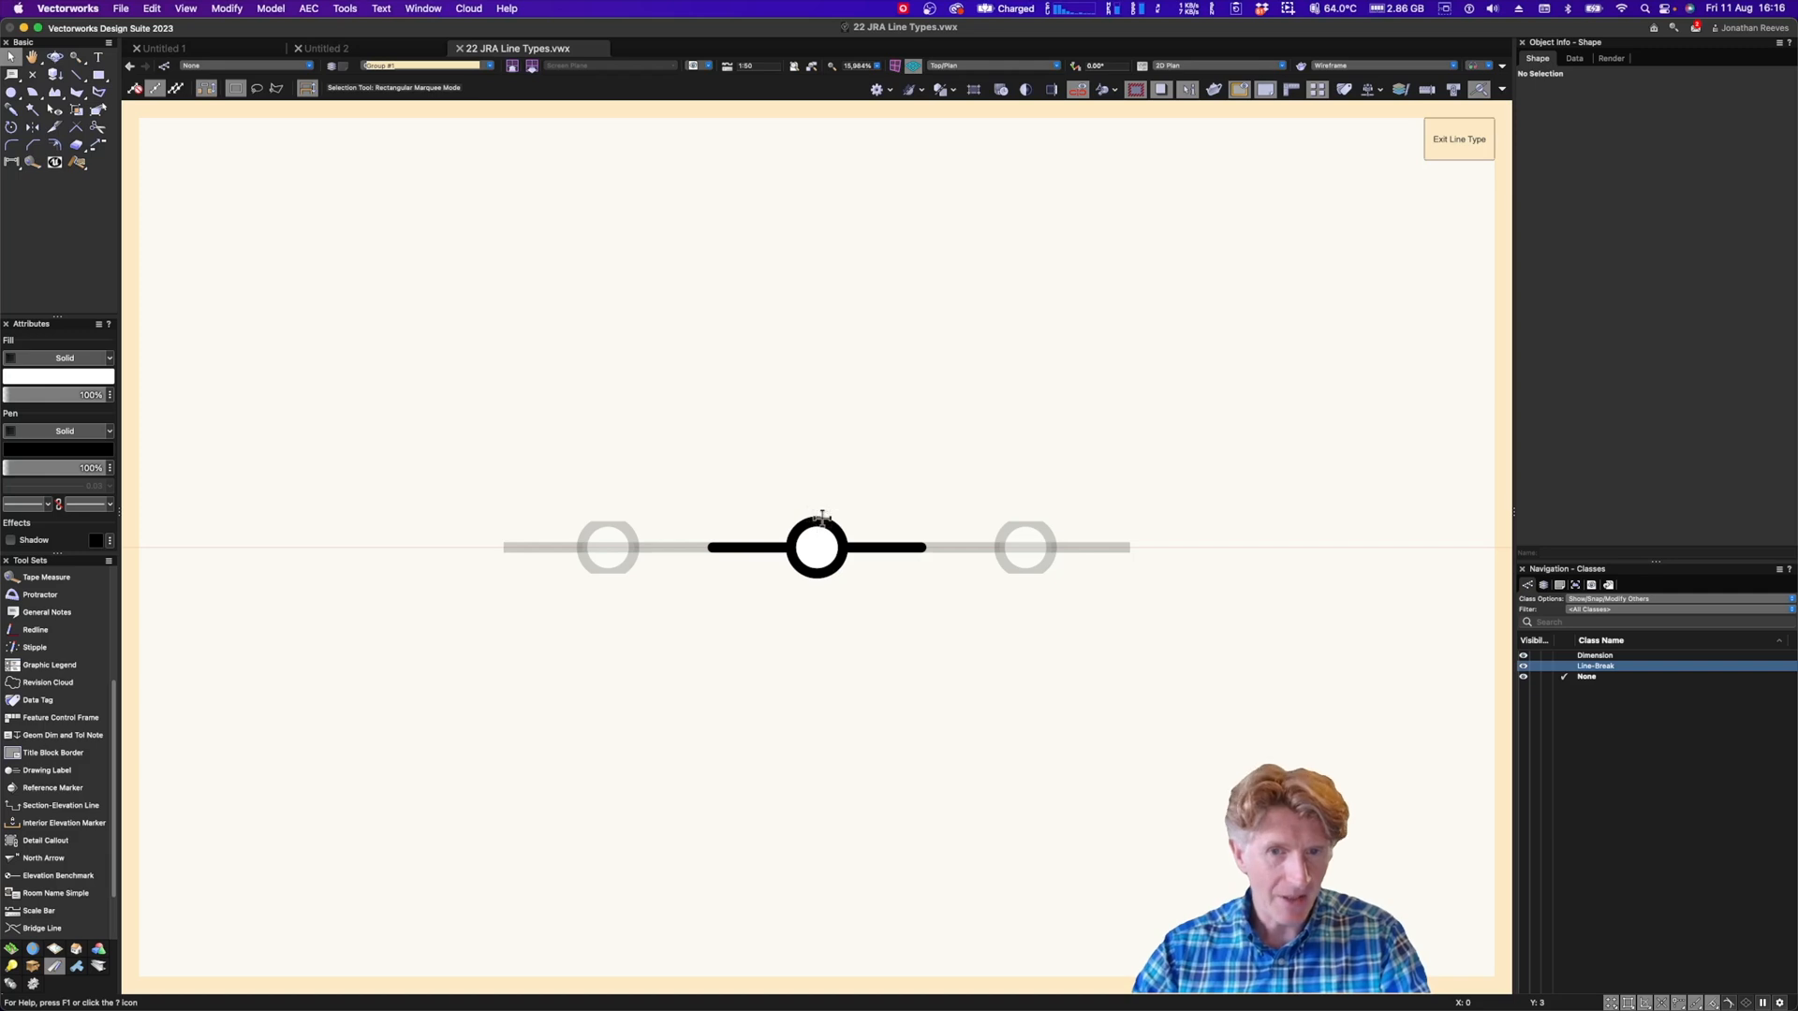
Fill the pattern's central circle red and combine the stacked post shapes crossing it
left_click(818, 547)
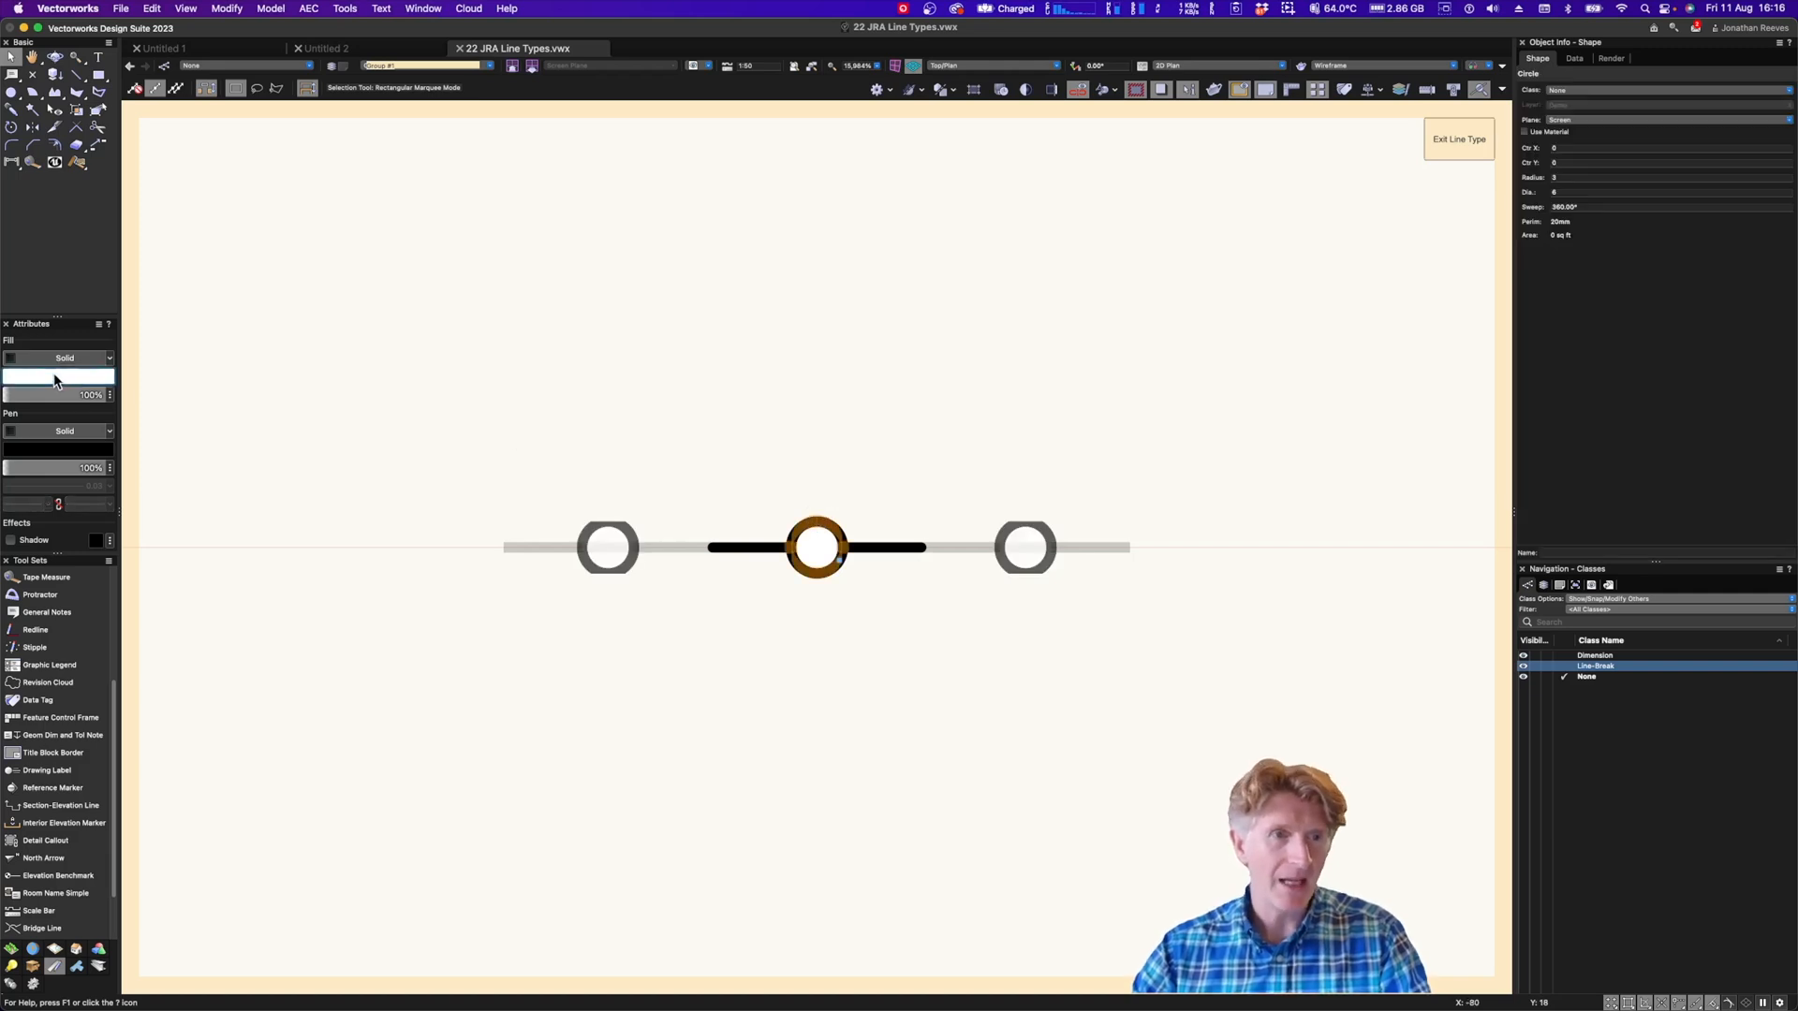
left_click(57, 376)
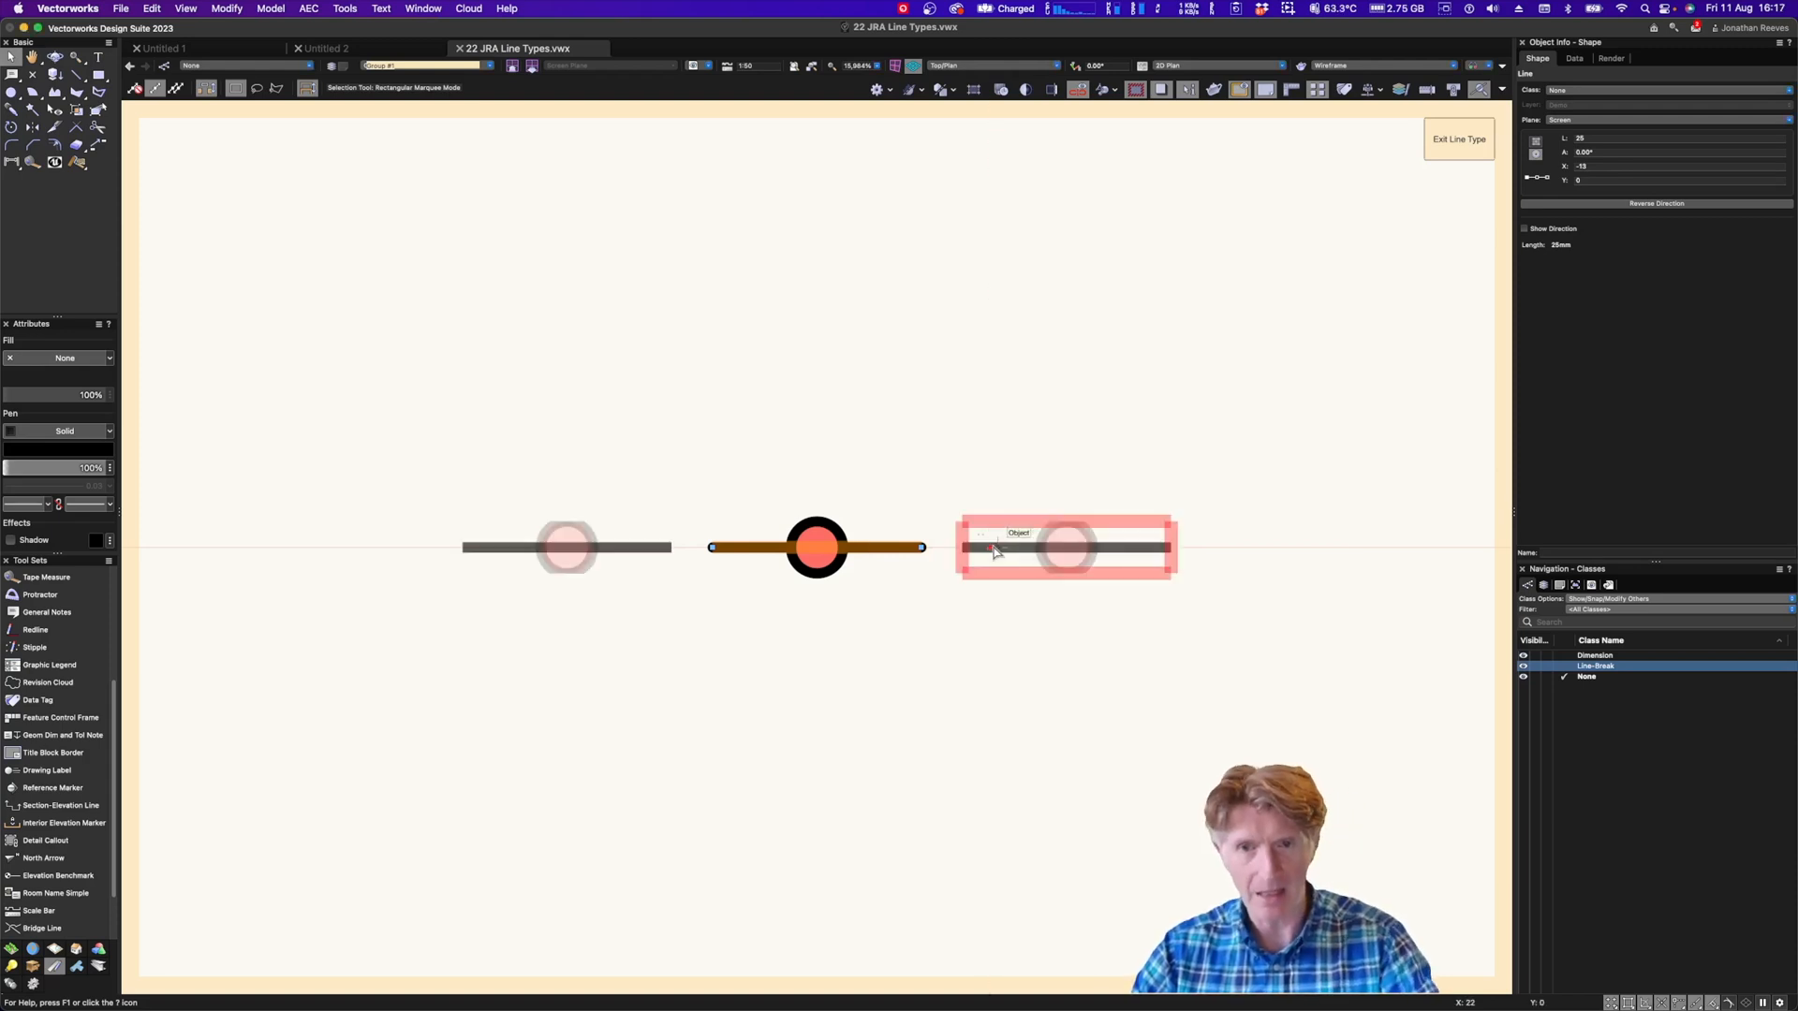
left_click(548, 686)
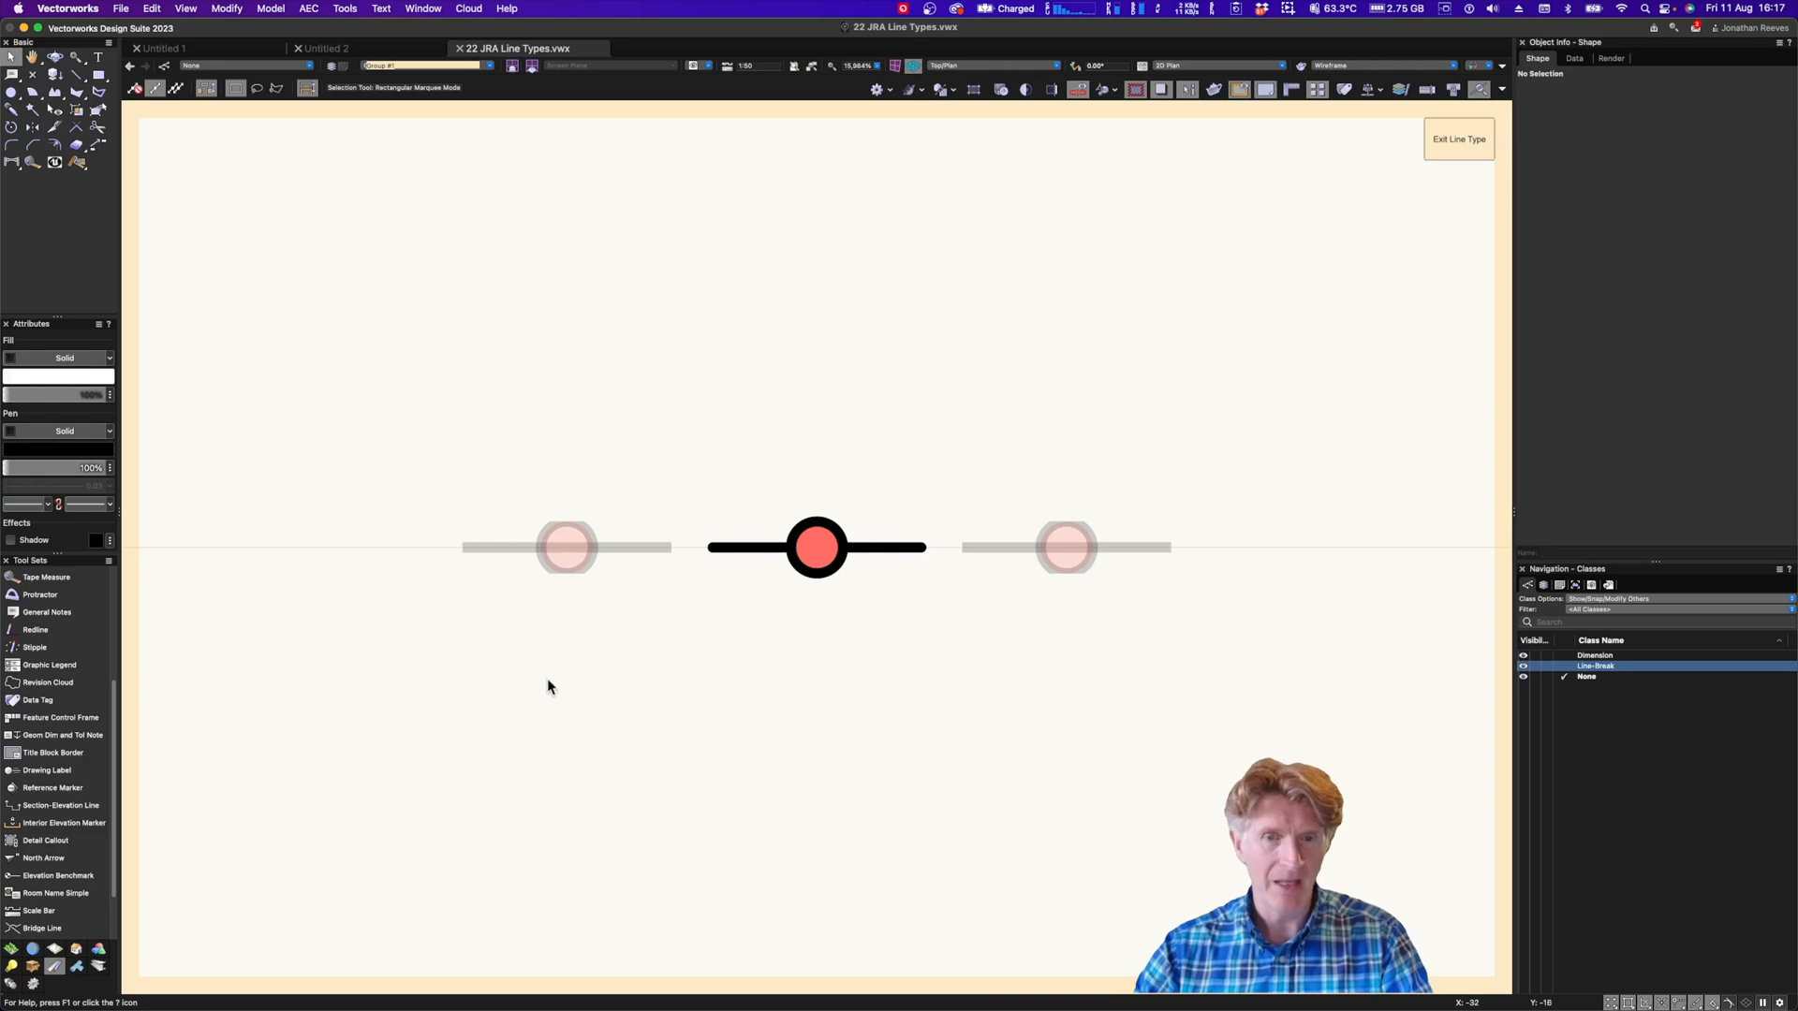
left_click(88, 73)
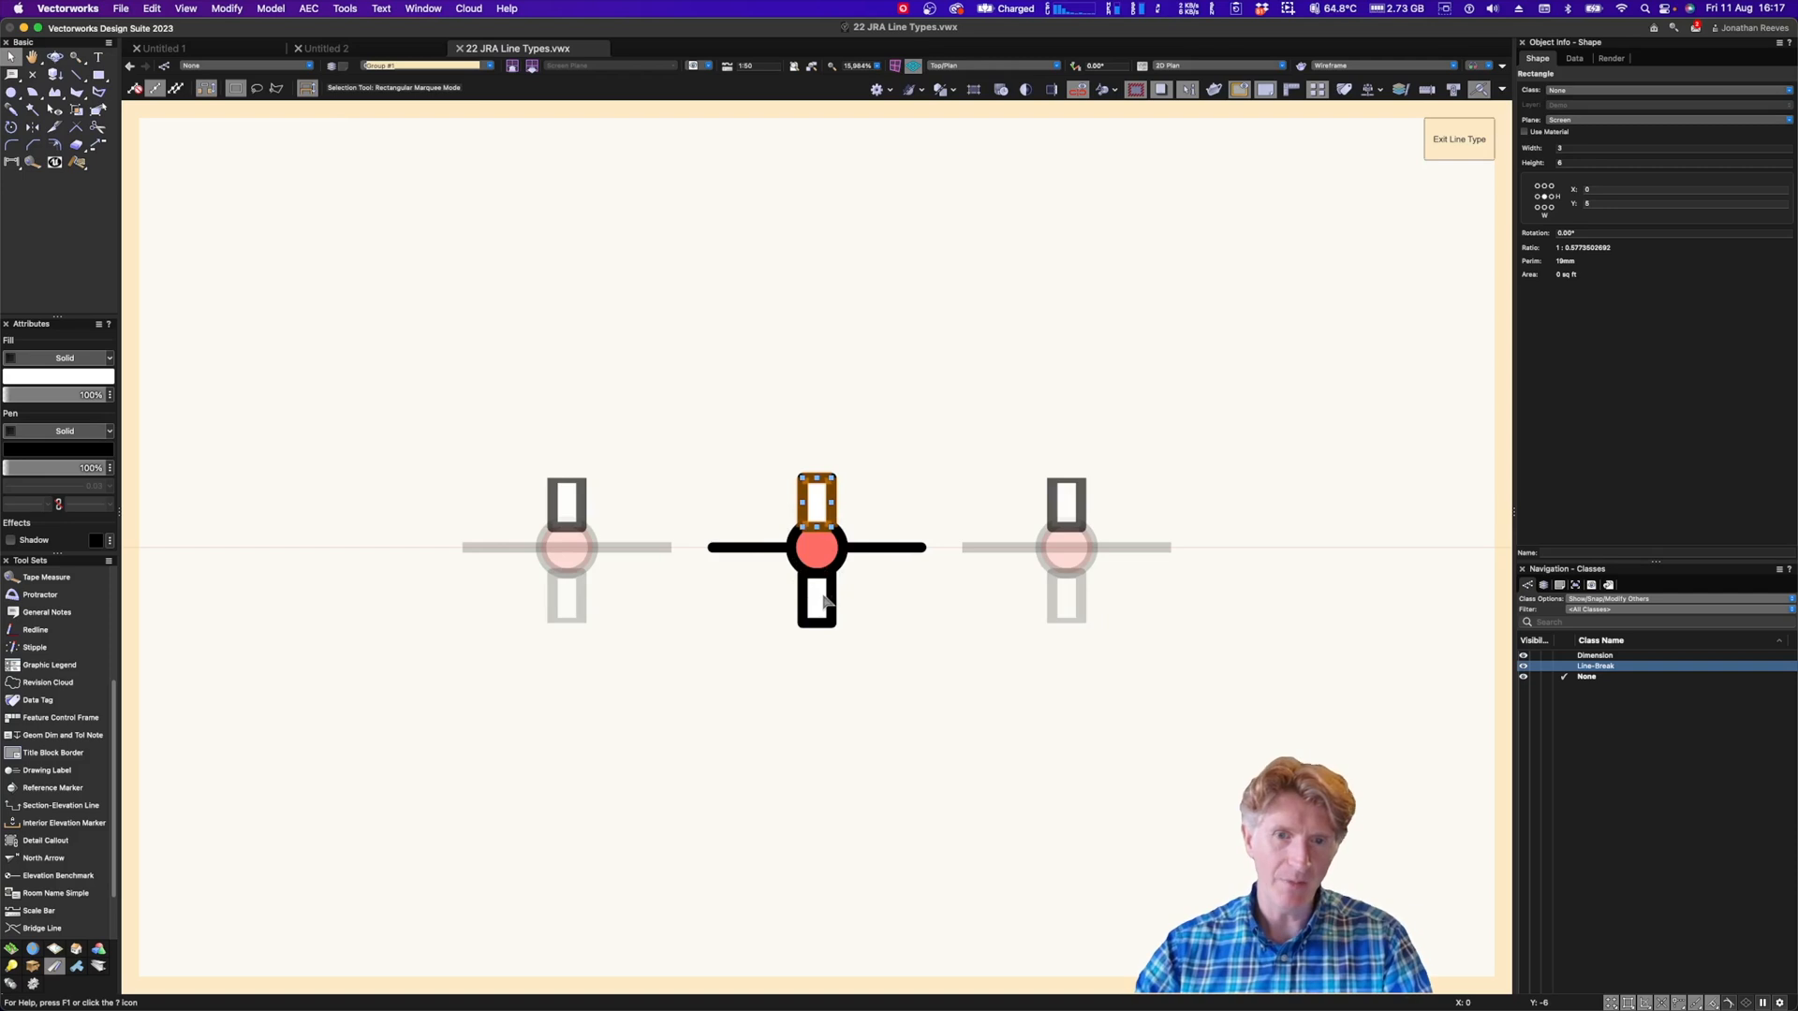
right_click(816, 547)
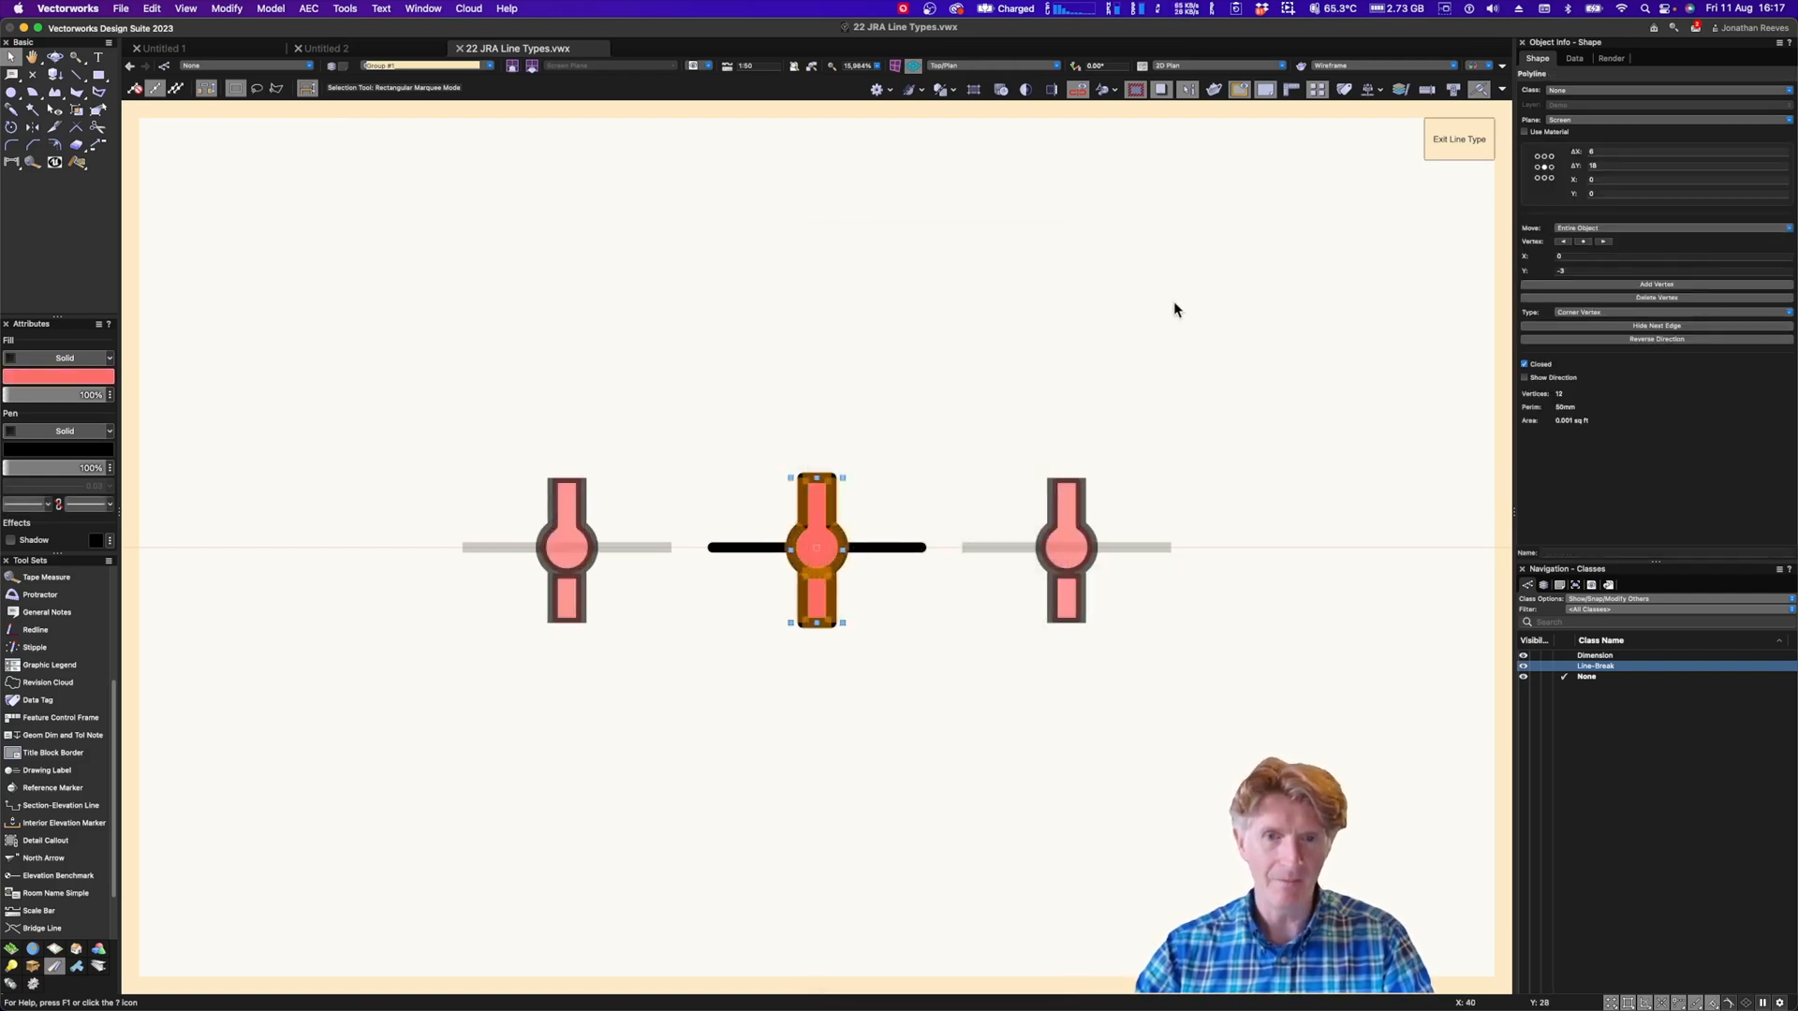
left_click(1459, 137)
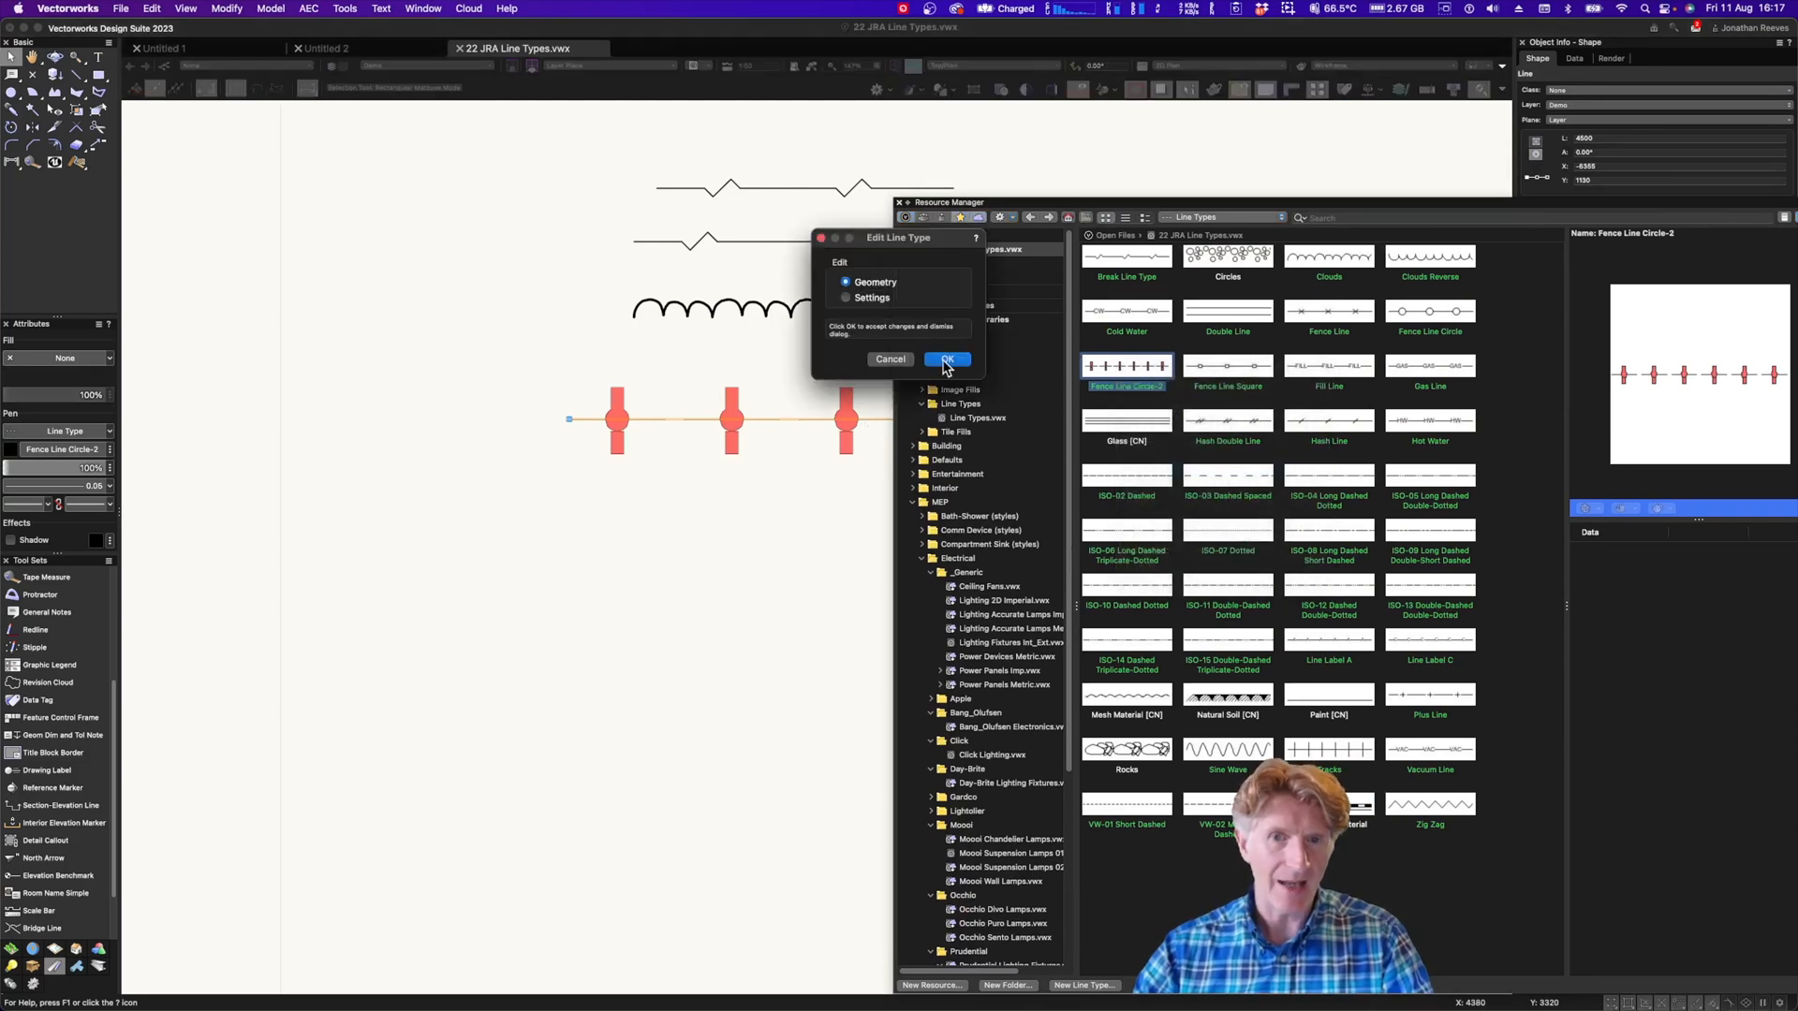
Reopen the Fence Line Circle-2 geometry for editing
left_click(946, 359)
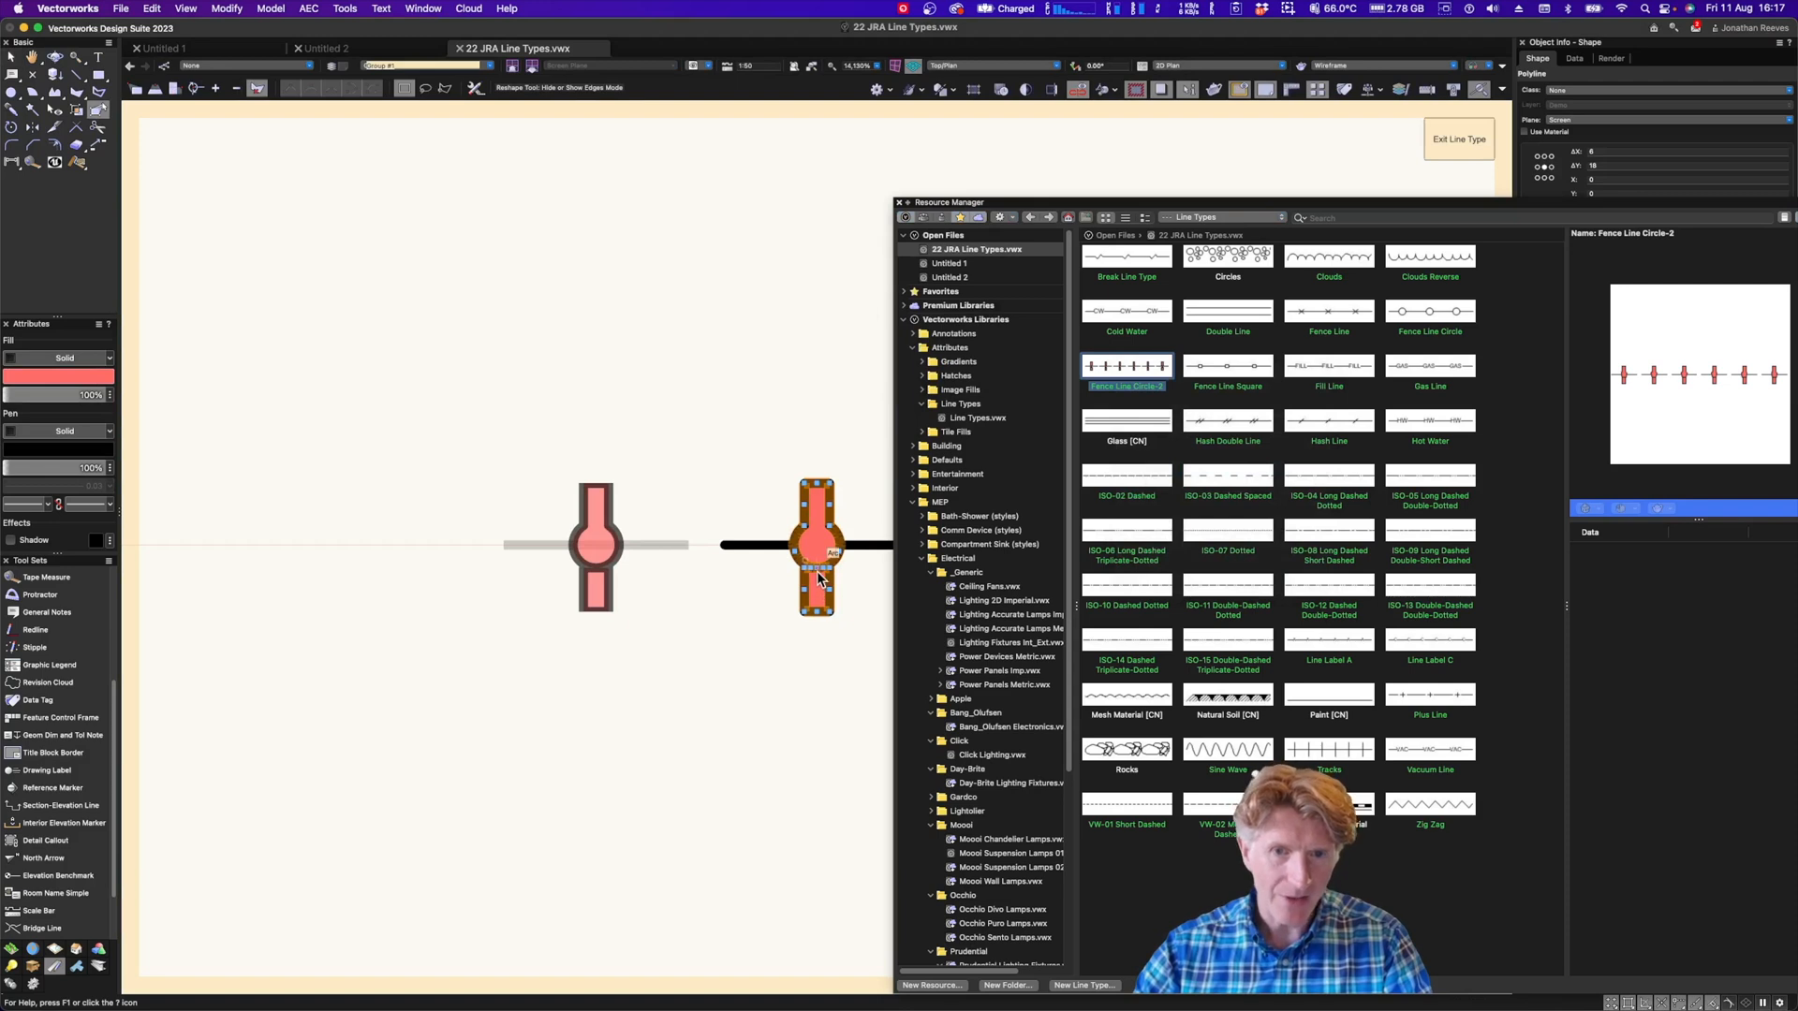
mouse_move(389, 419)
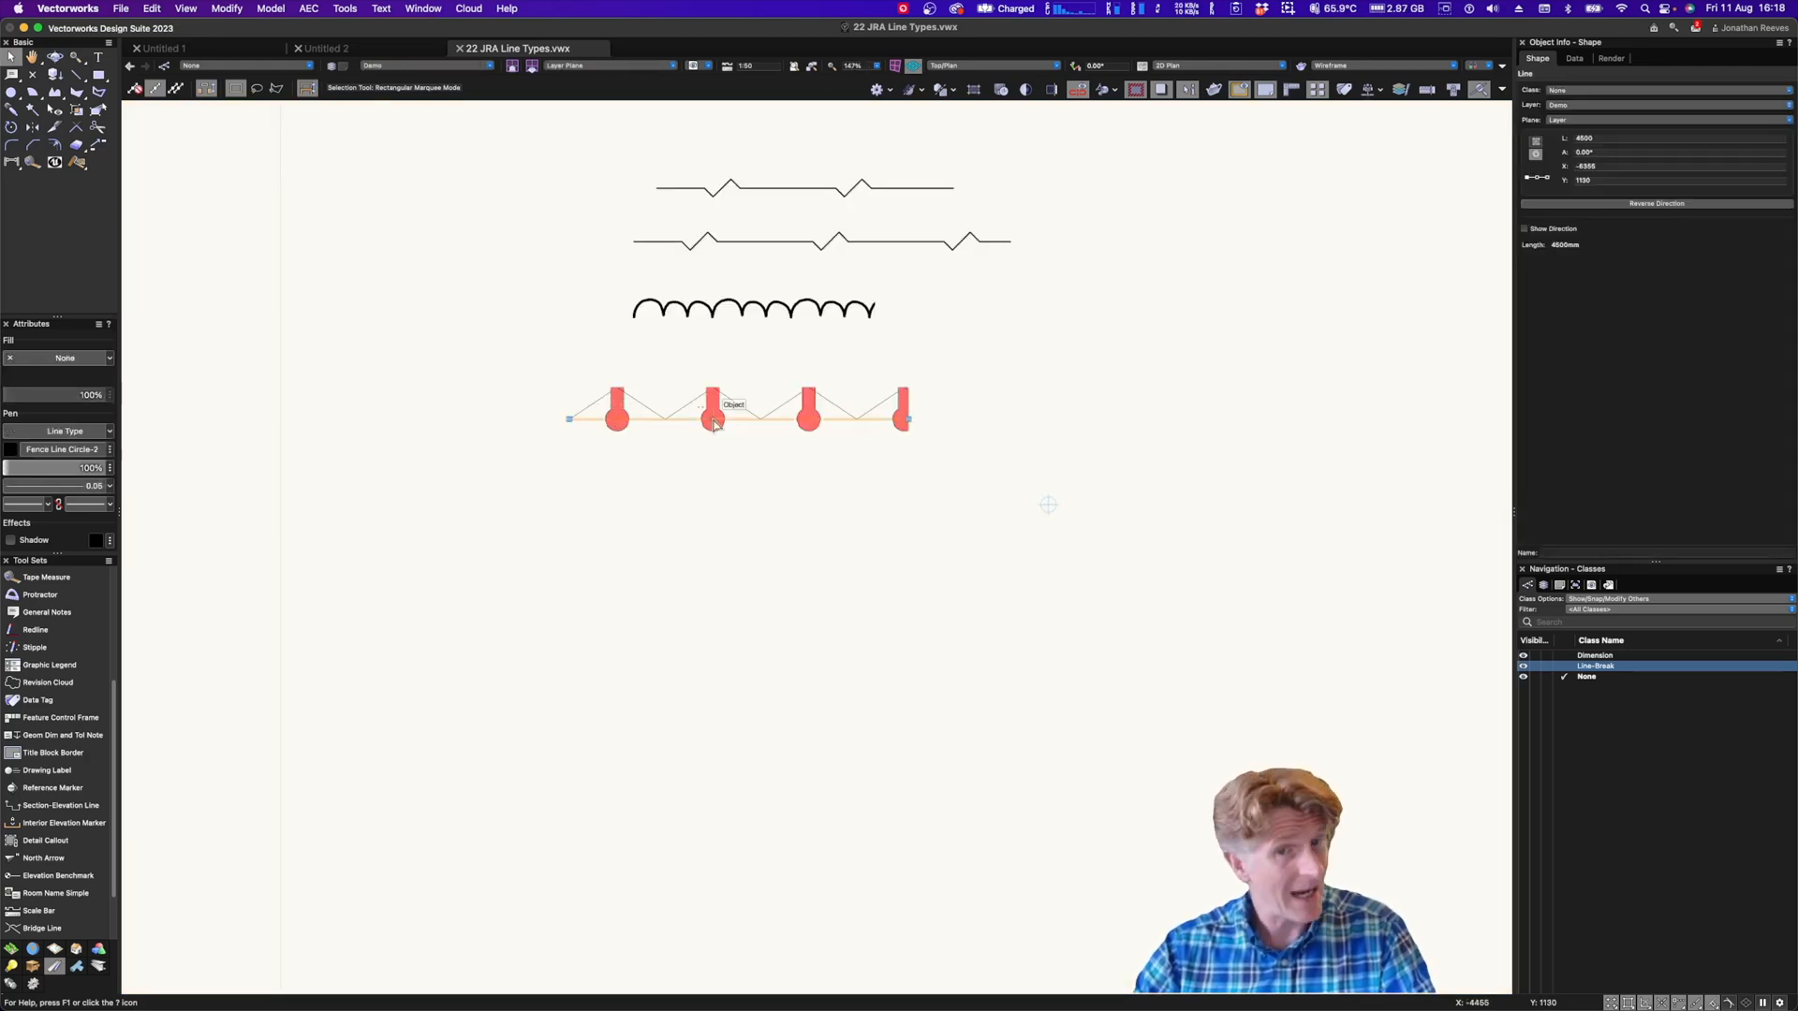
Give the red post fence line a 1.00 pen thickness and bring up the Resource Manager
left_click(57, 469)
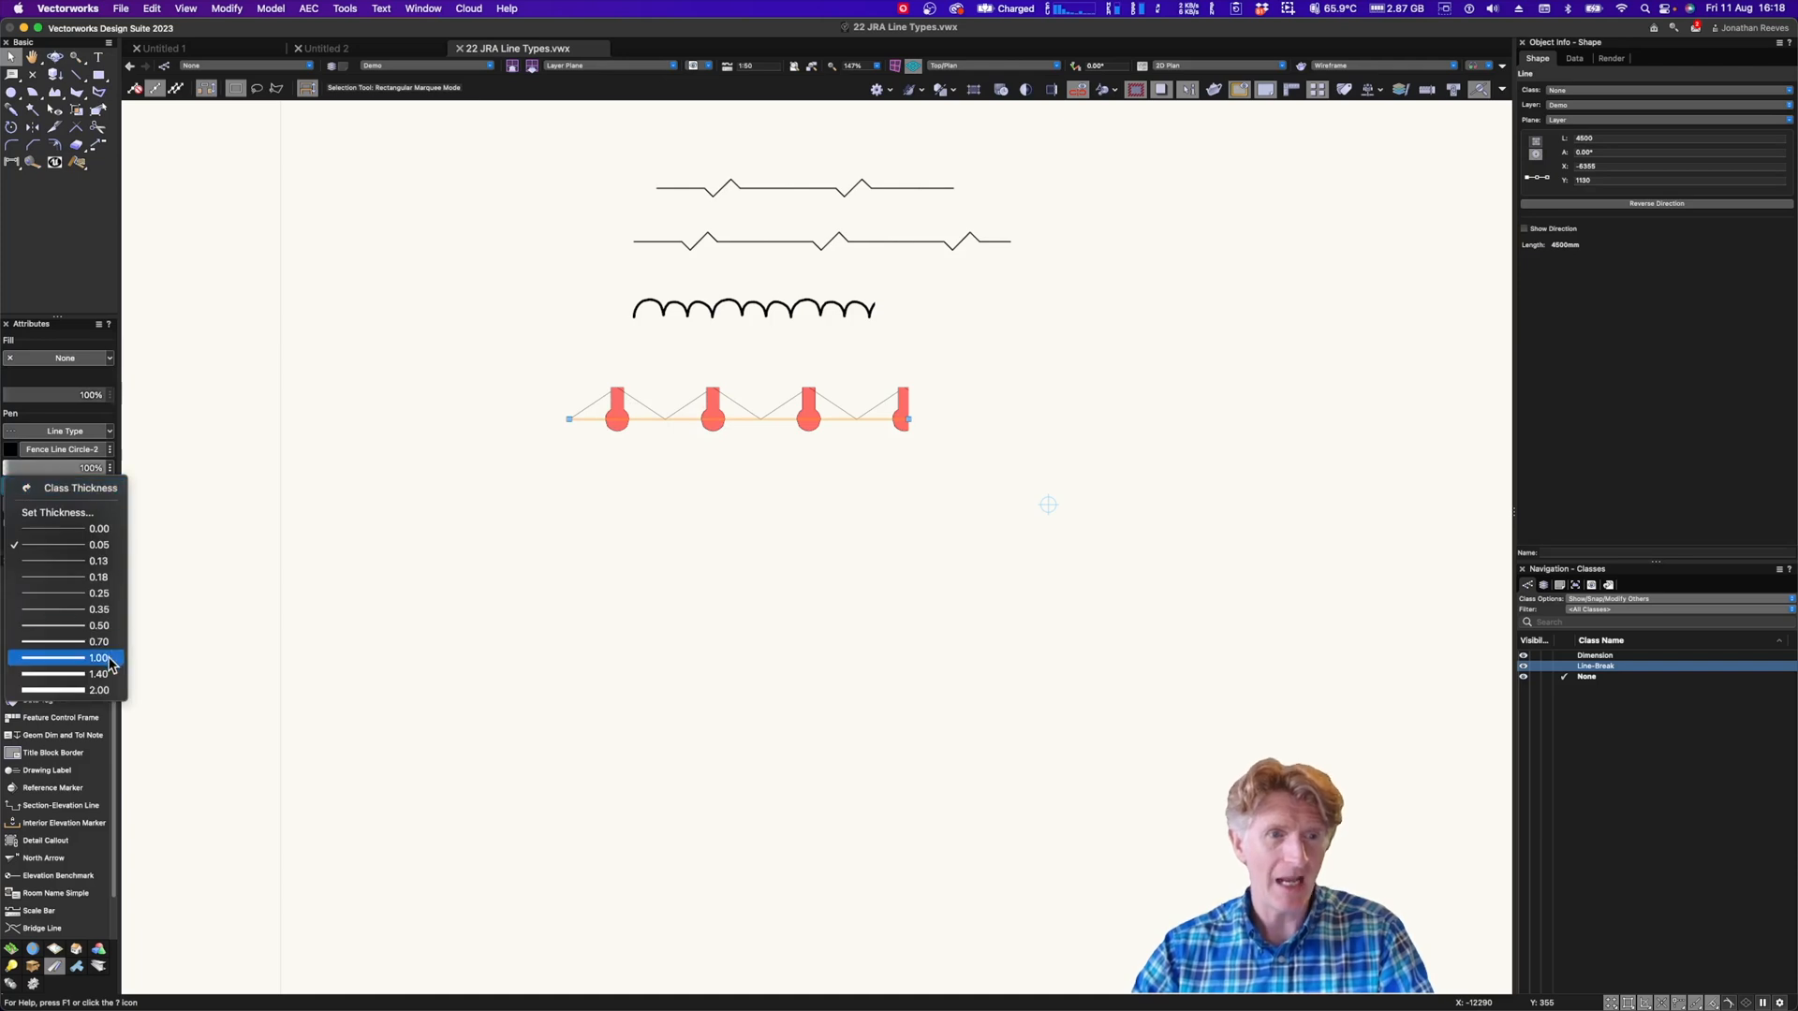
left_click(57, 657)
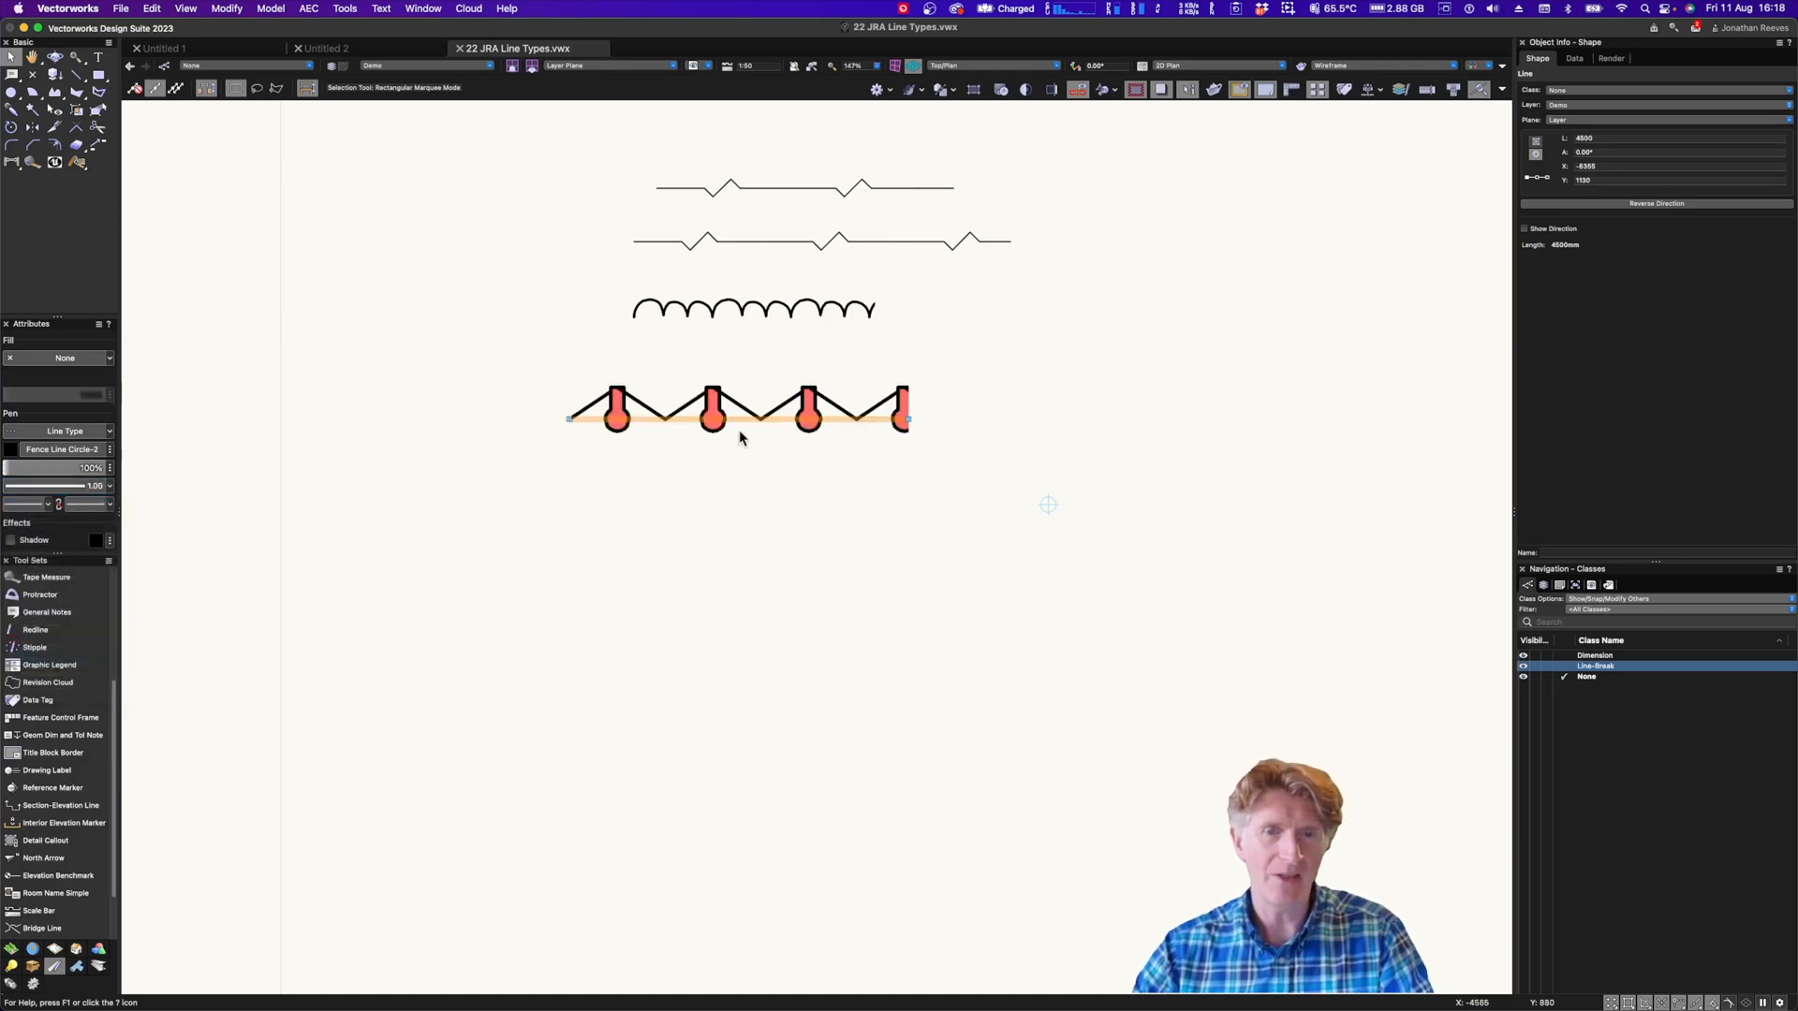
left_click(1048, 505)
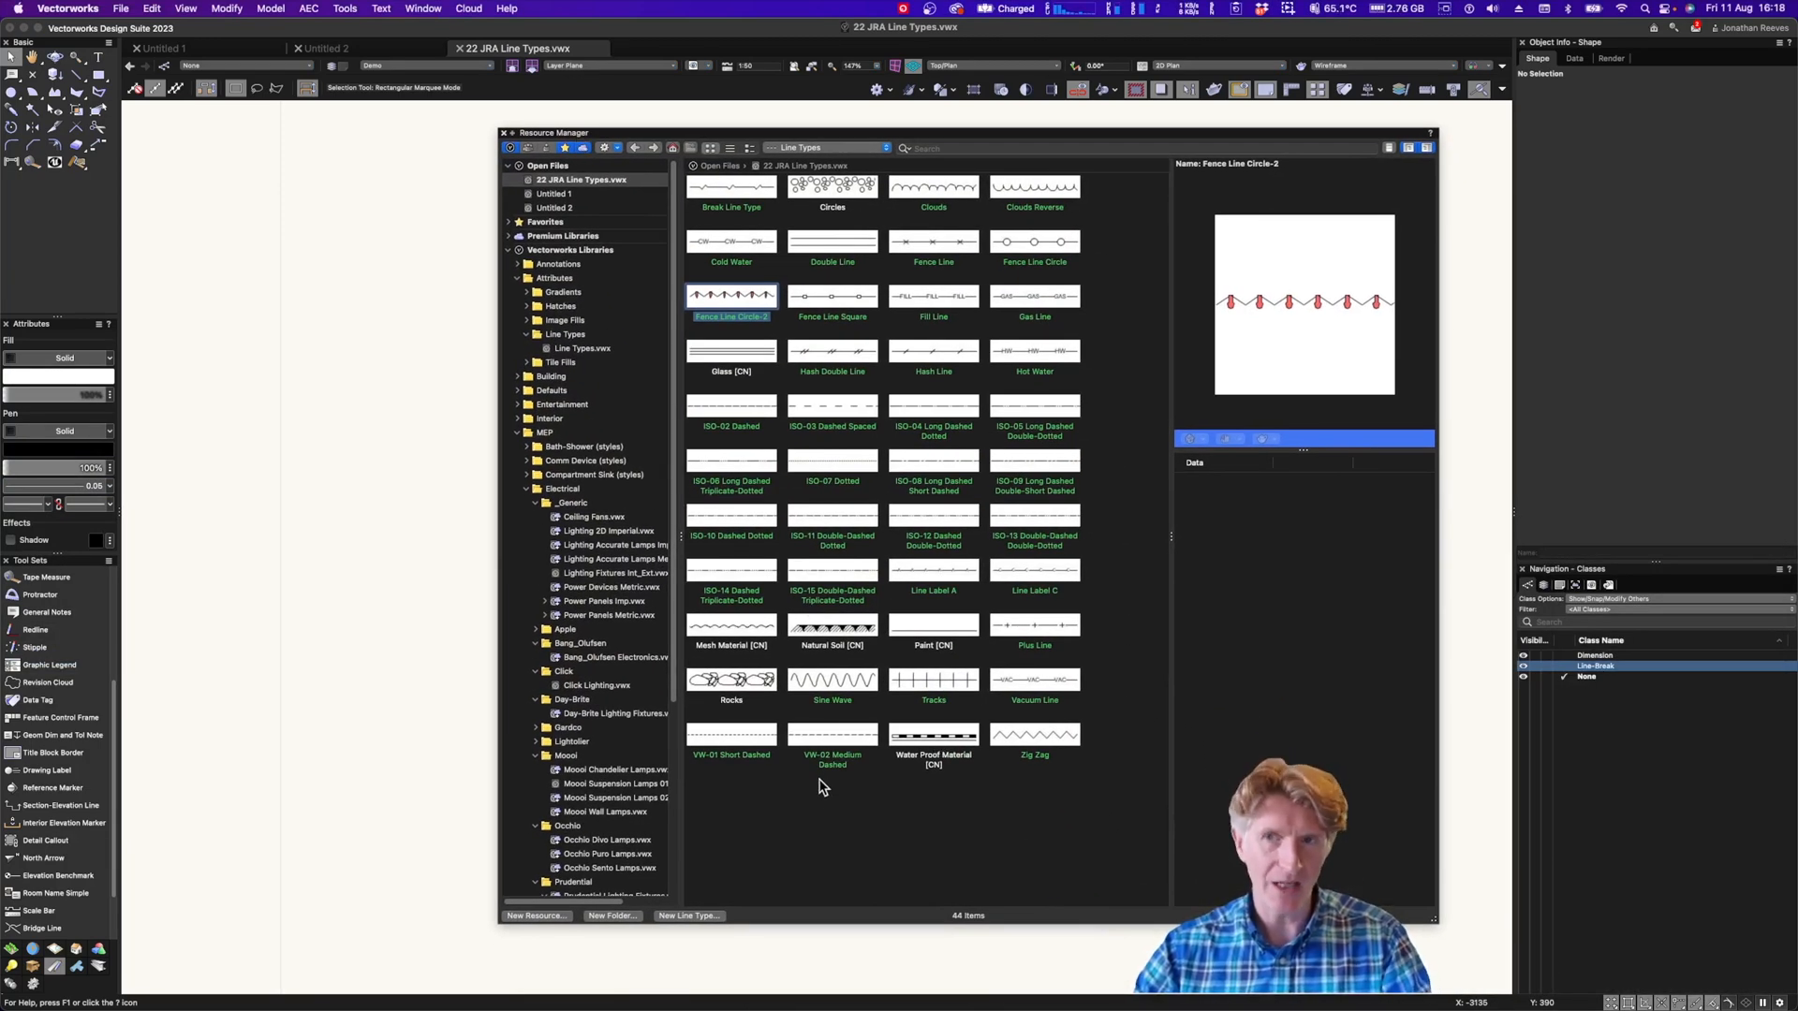
Create simple line type Line Type-1 with a short dash and gap pattern
left_click(536, 915)
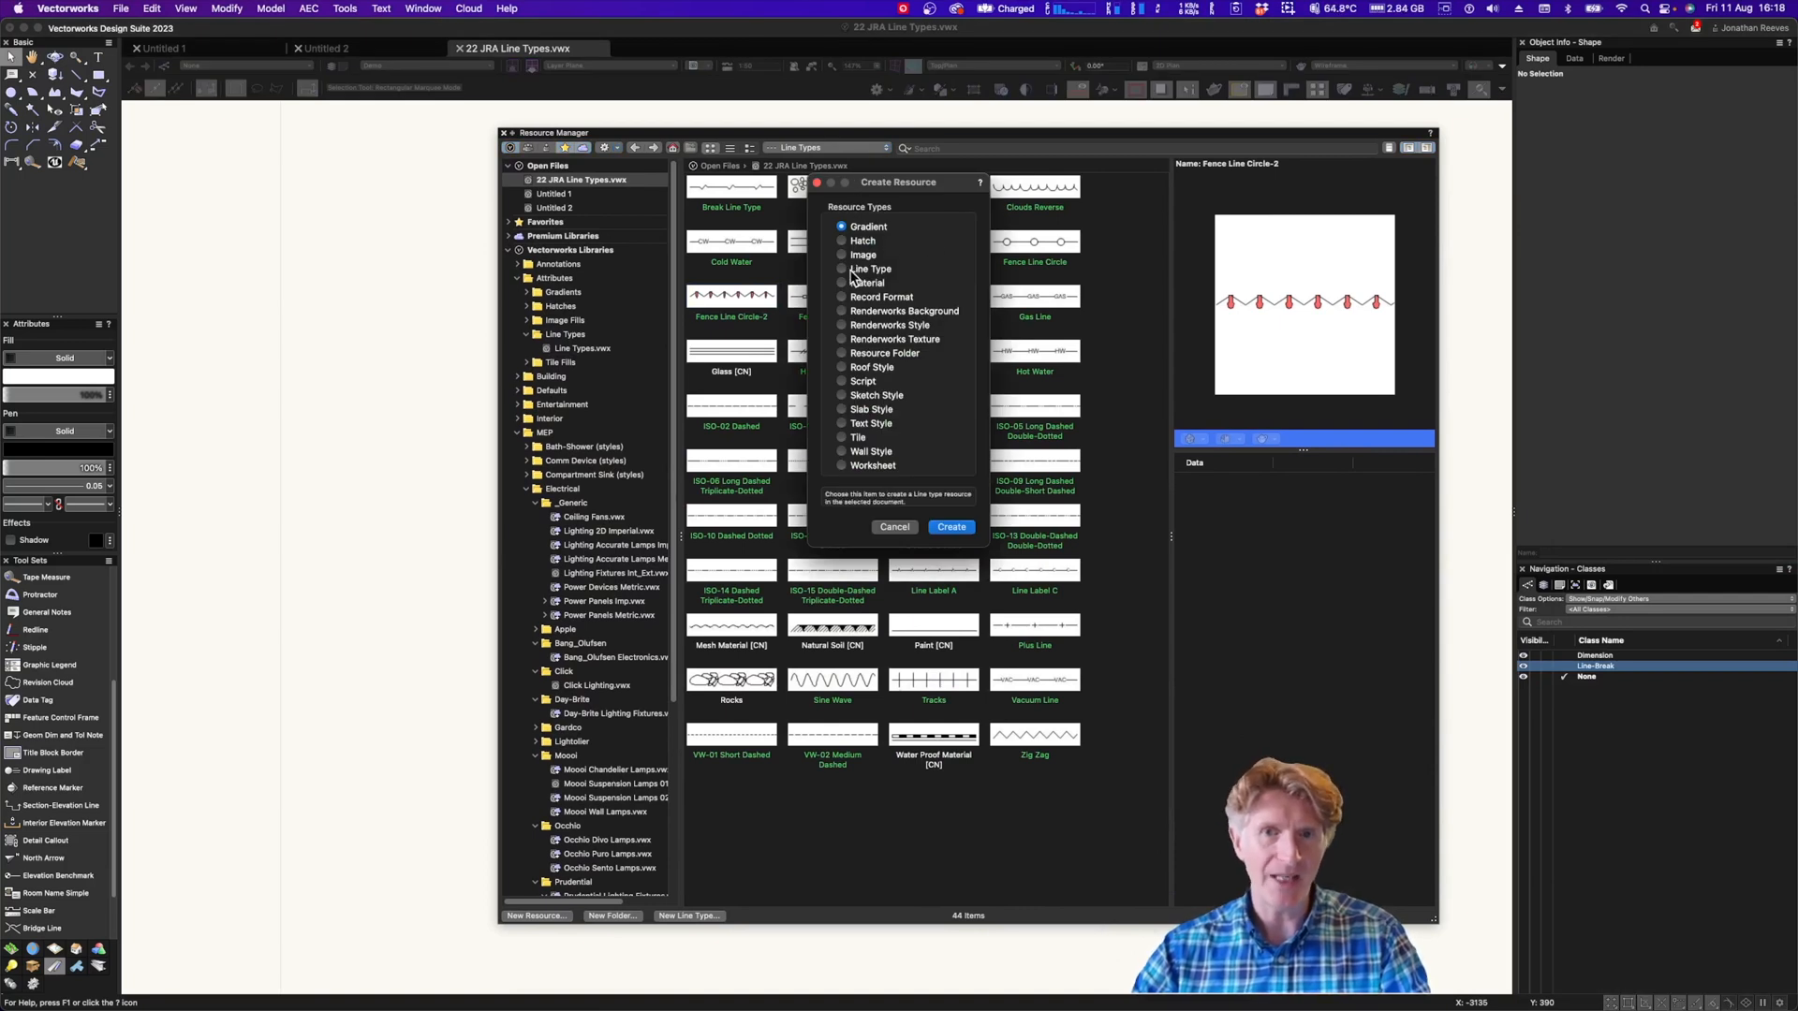
left_click(842, 269)
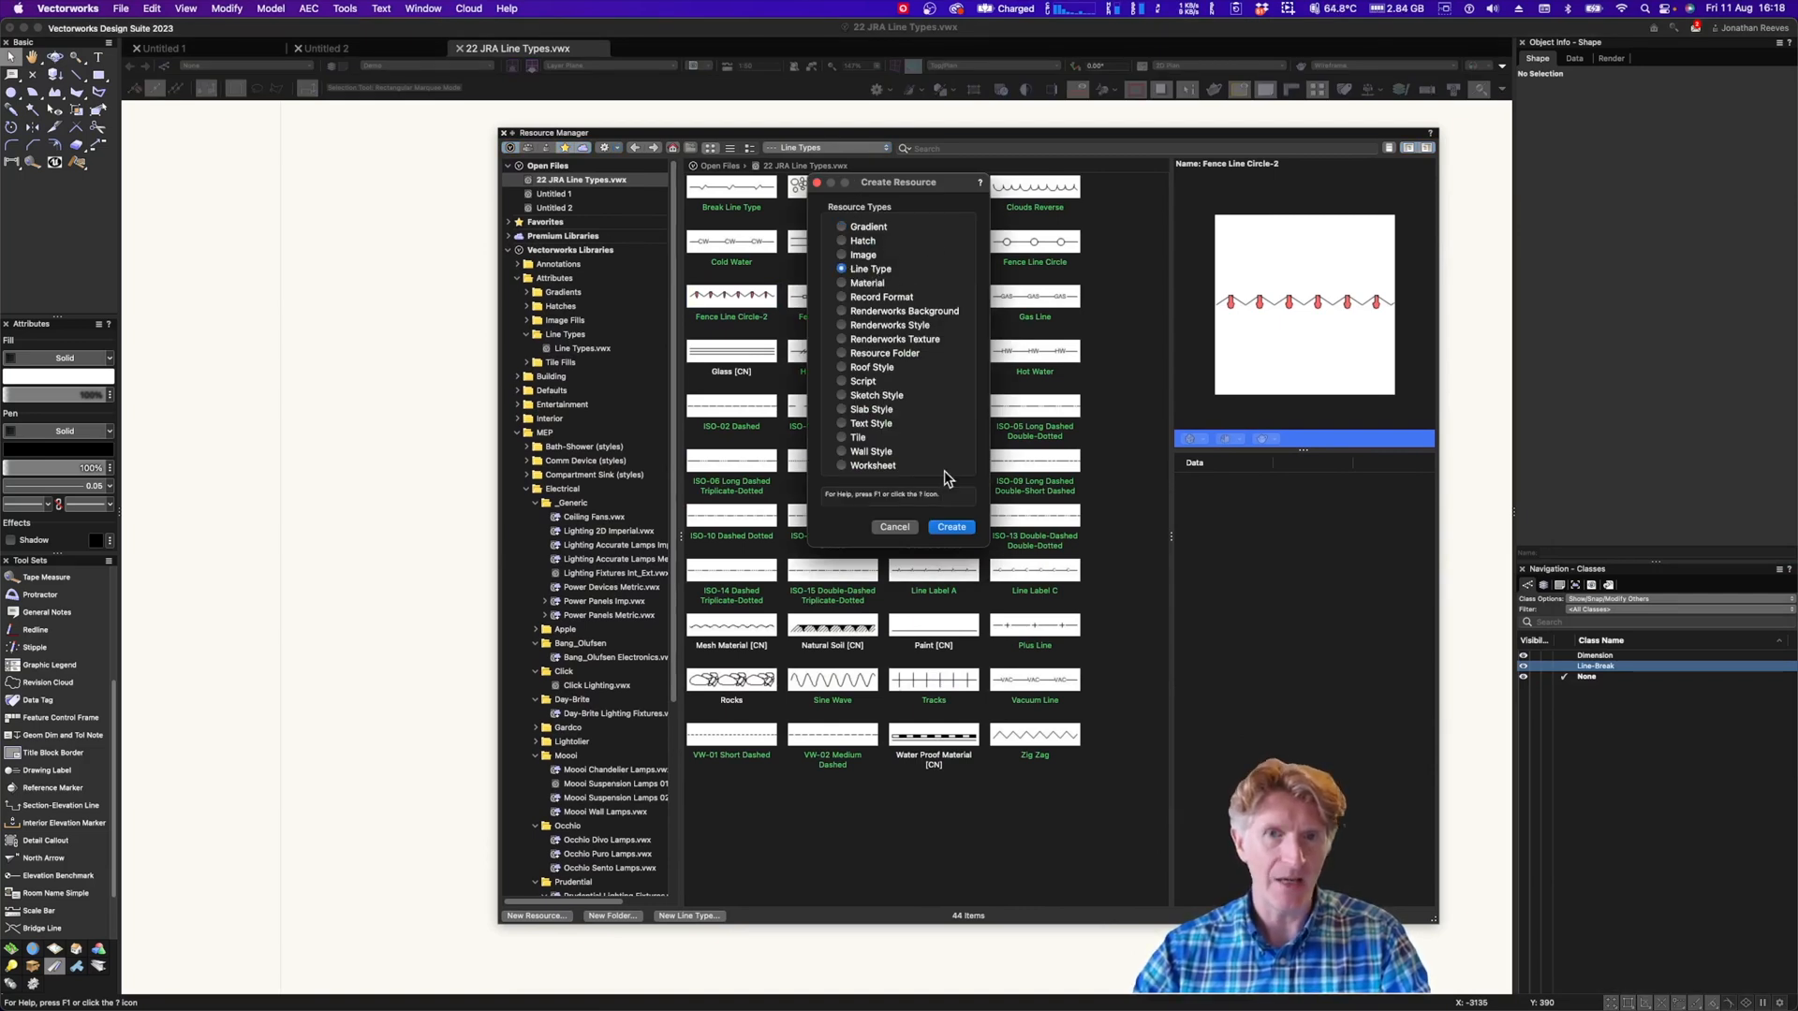
left_click(951, 526)
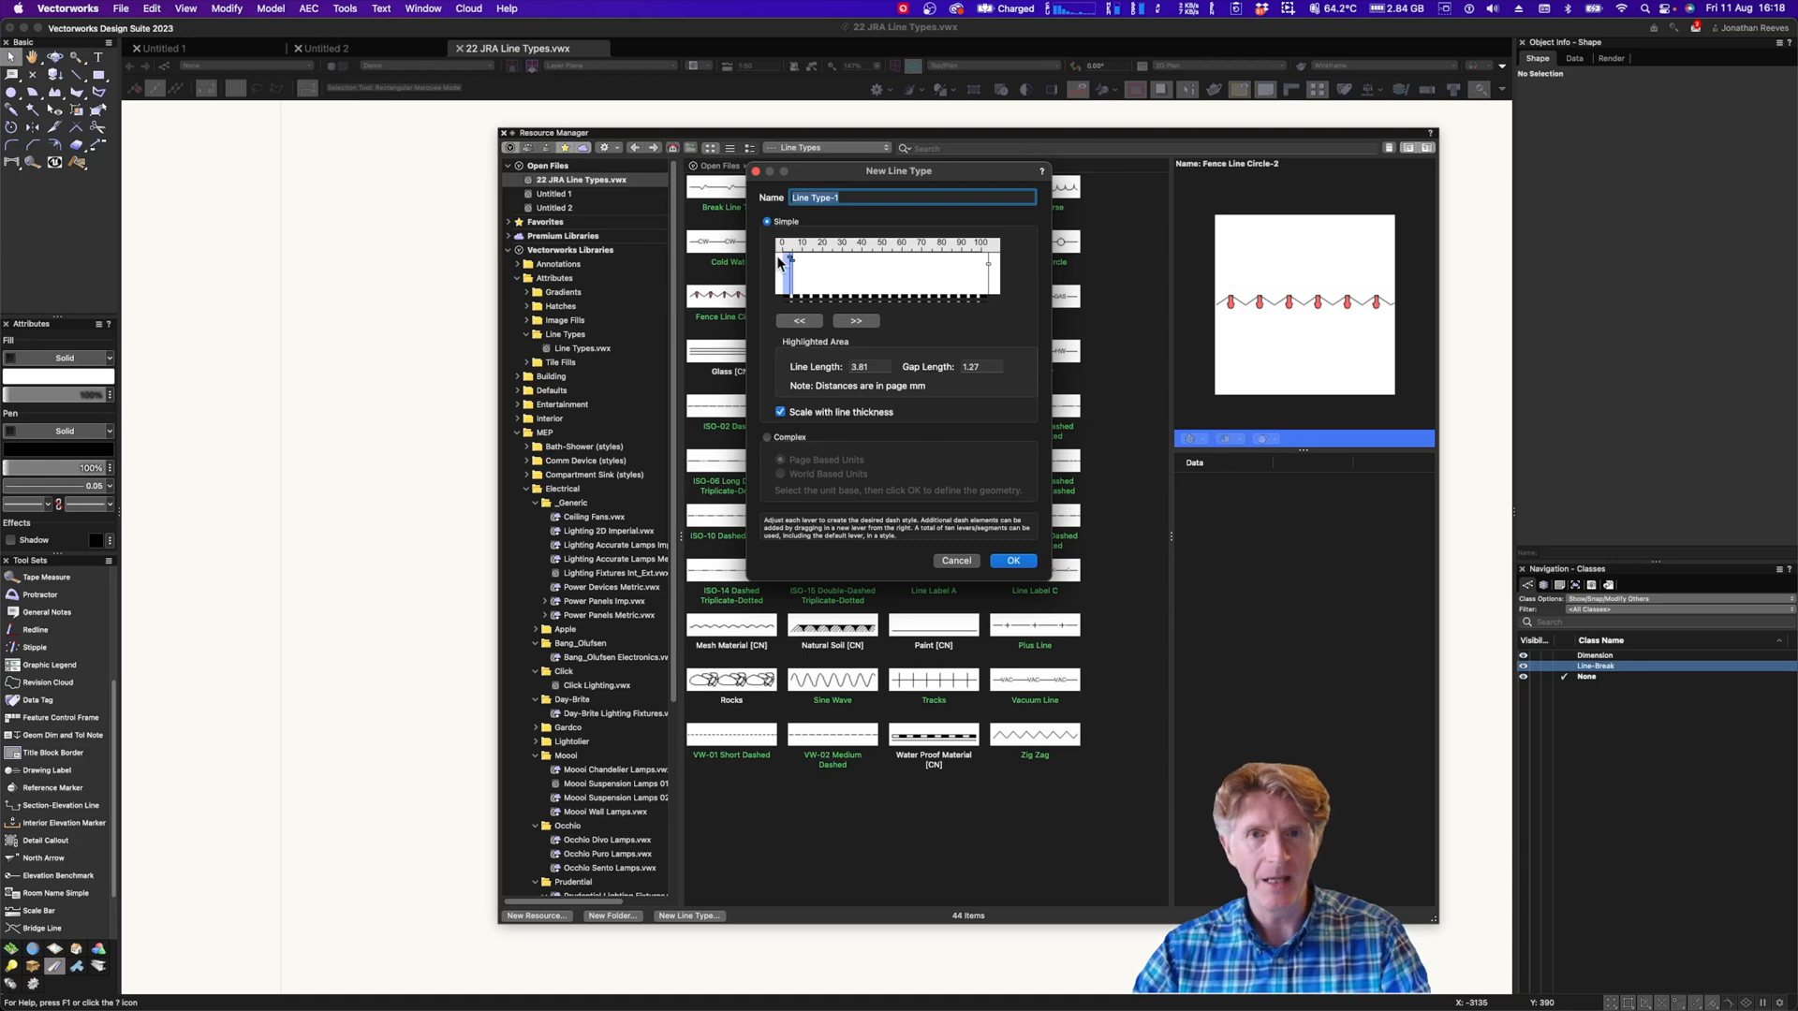
left_click_drag(789, 262, 797, 266)
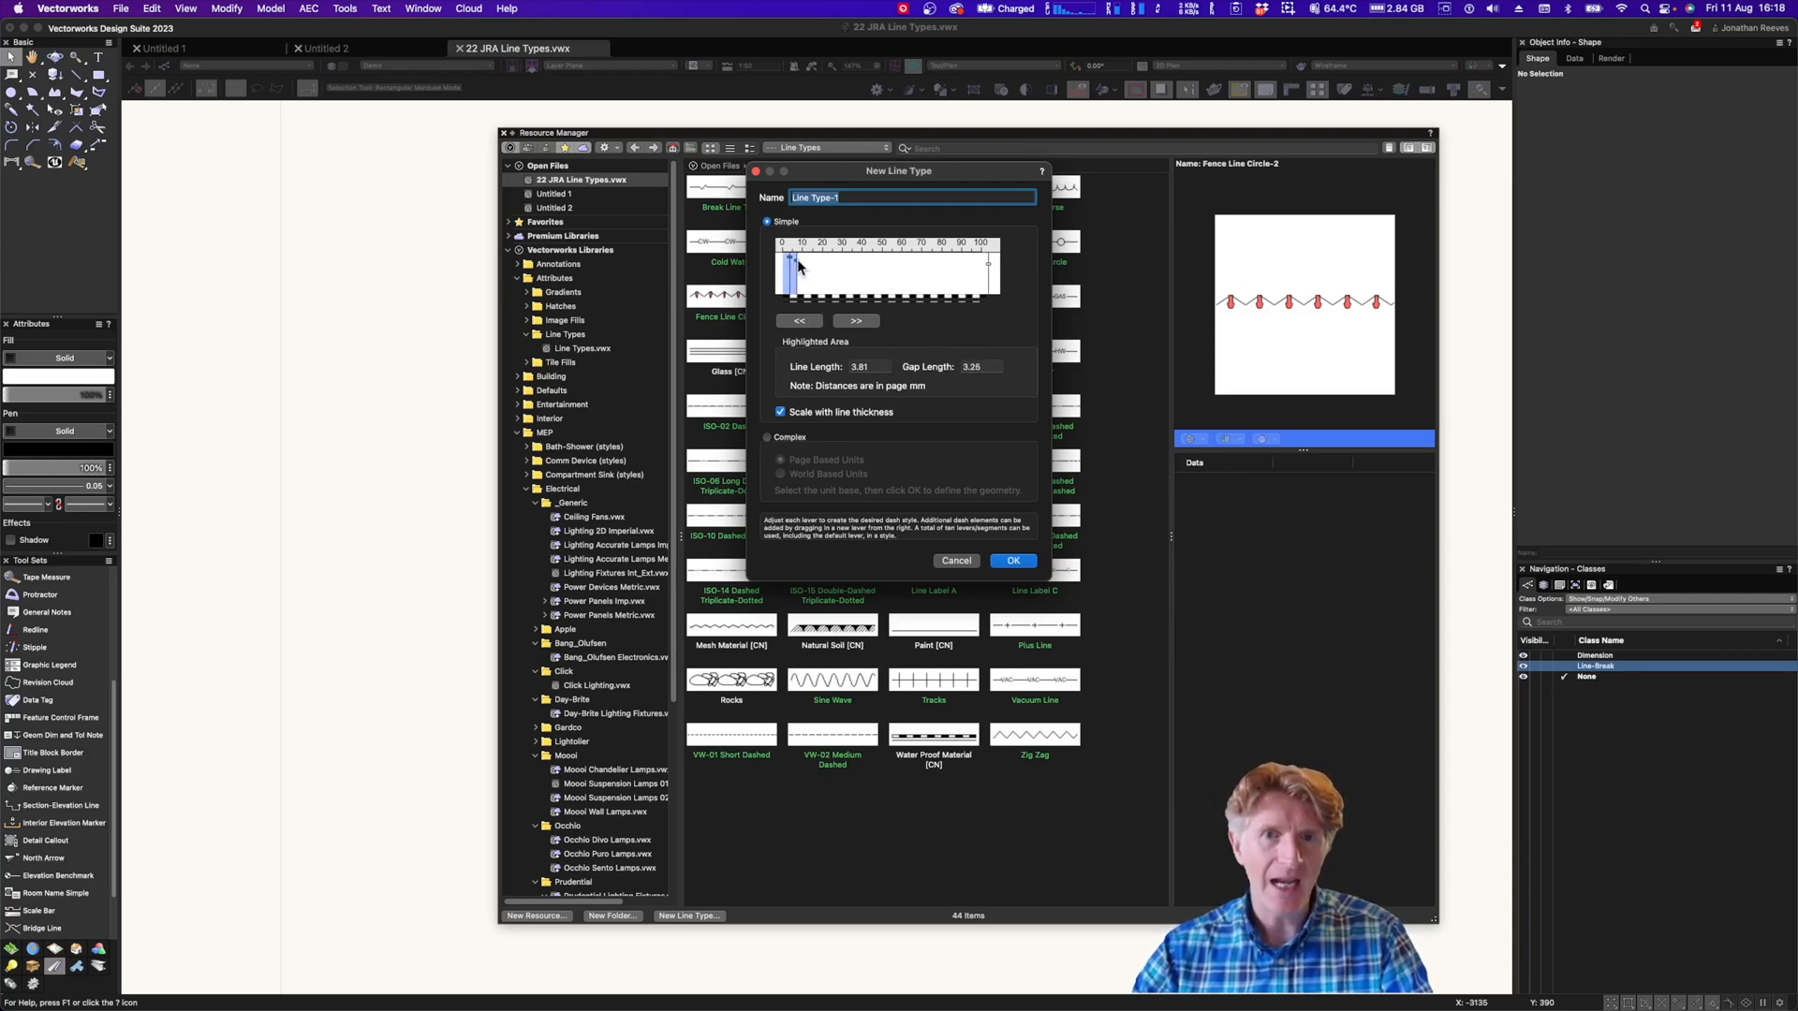
left_click_drag(793, 266, 789, 266)
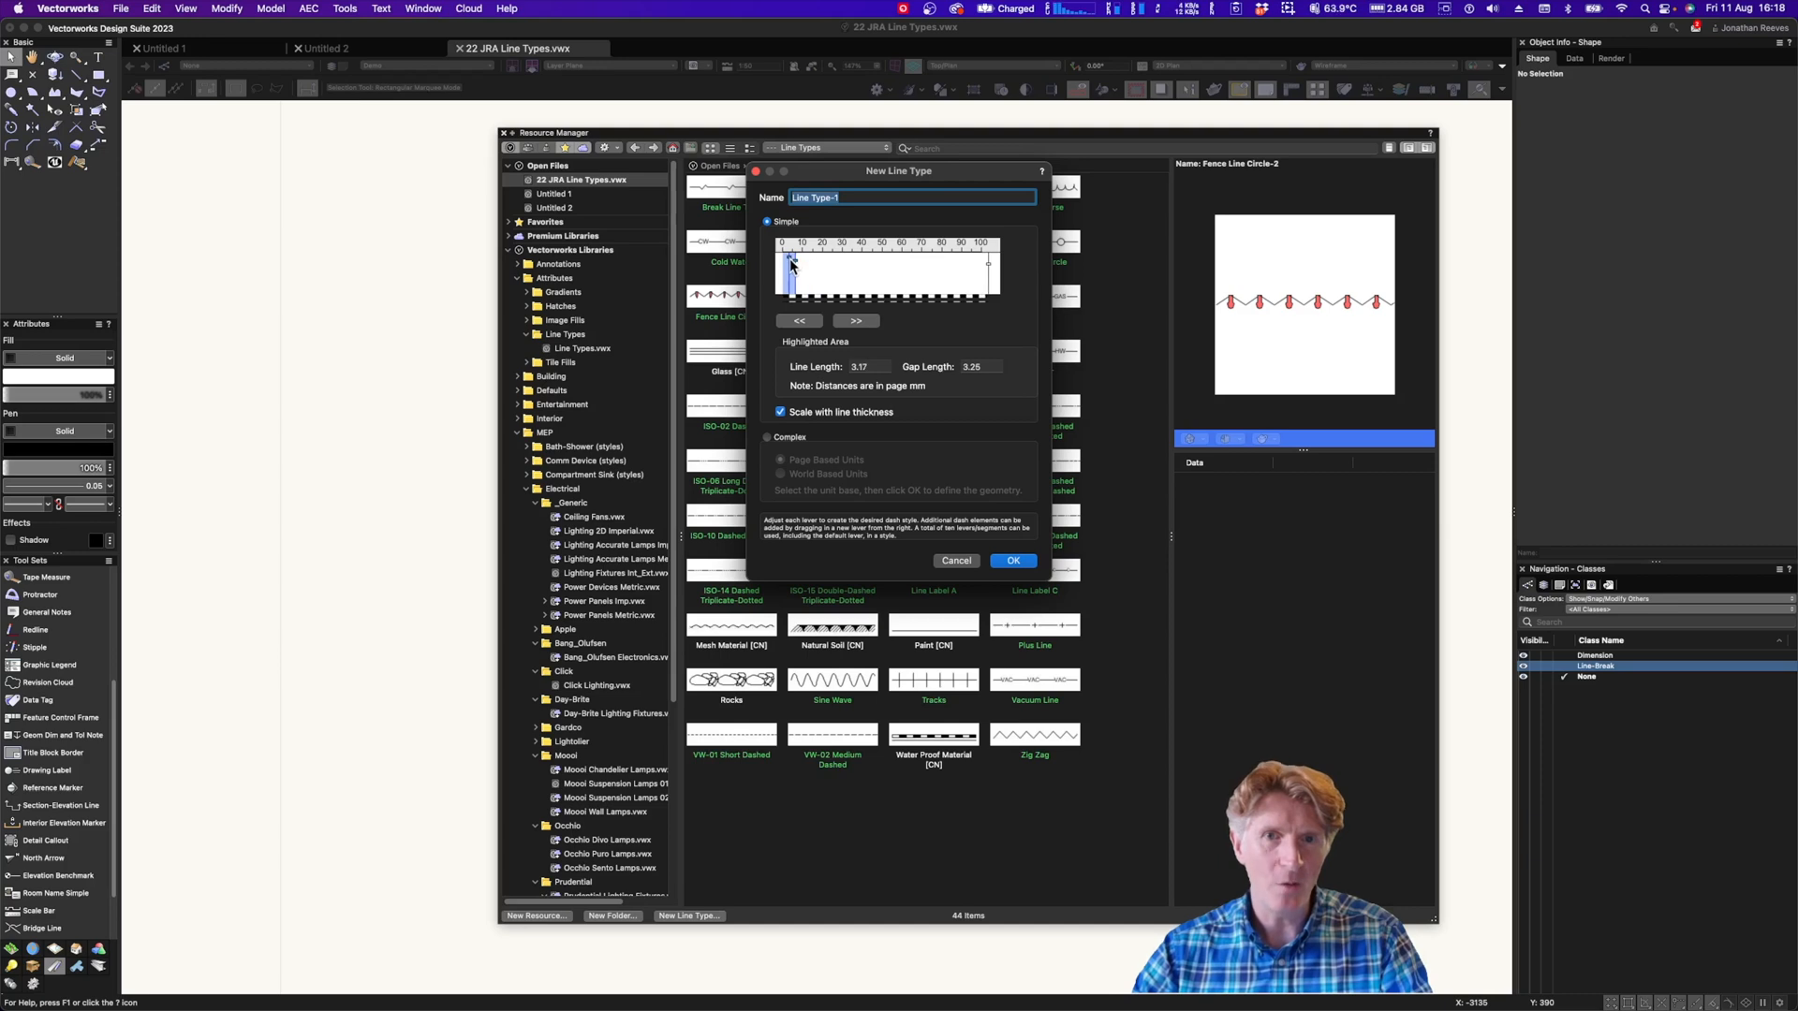
left_click_drag(792, 264, 789, 264)
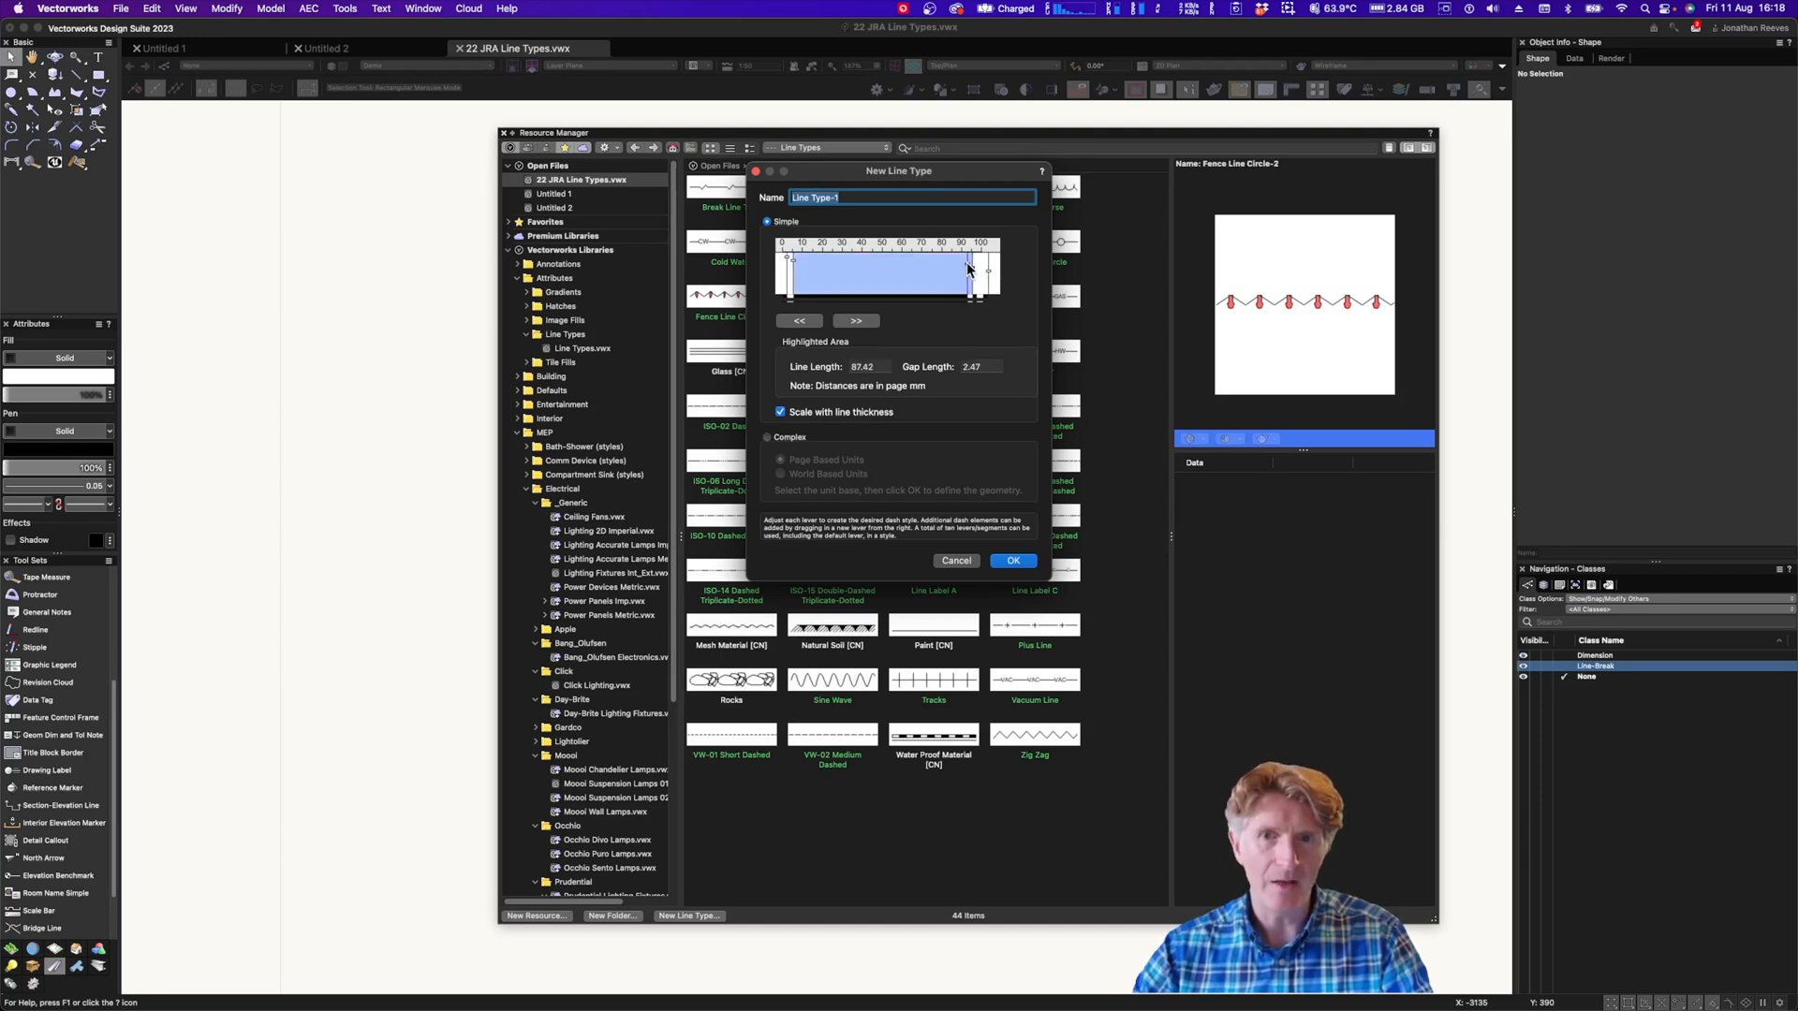
left_click_drag(981, 270, 814, 269)
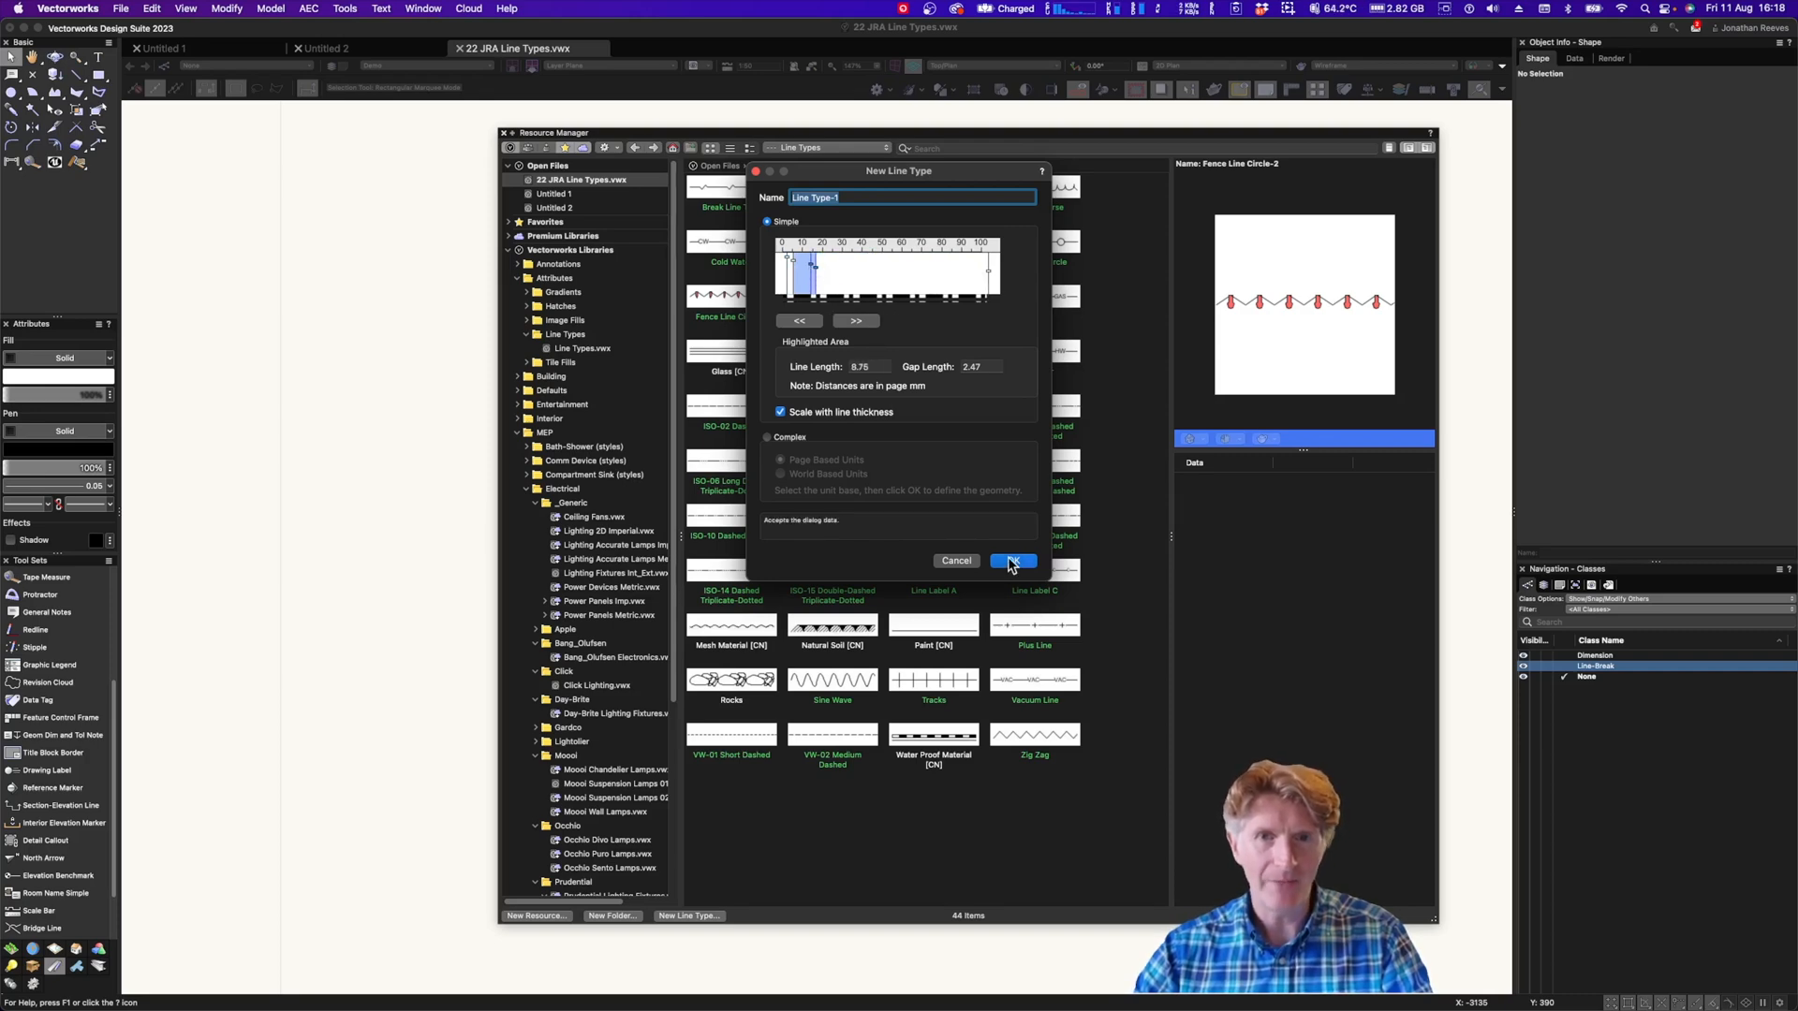
left_click(1011, 561)
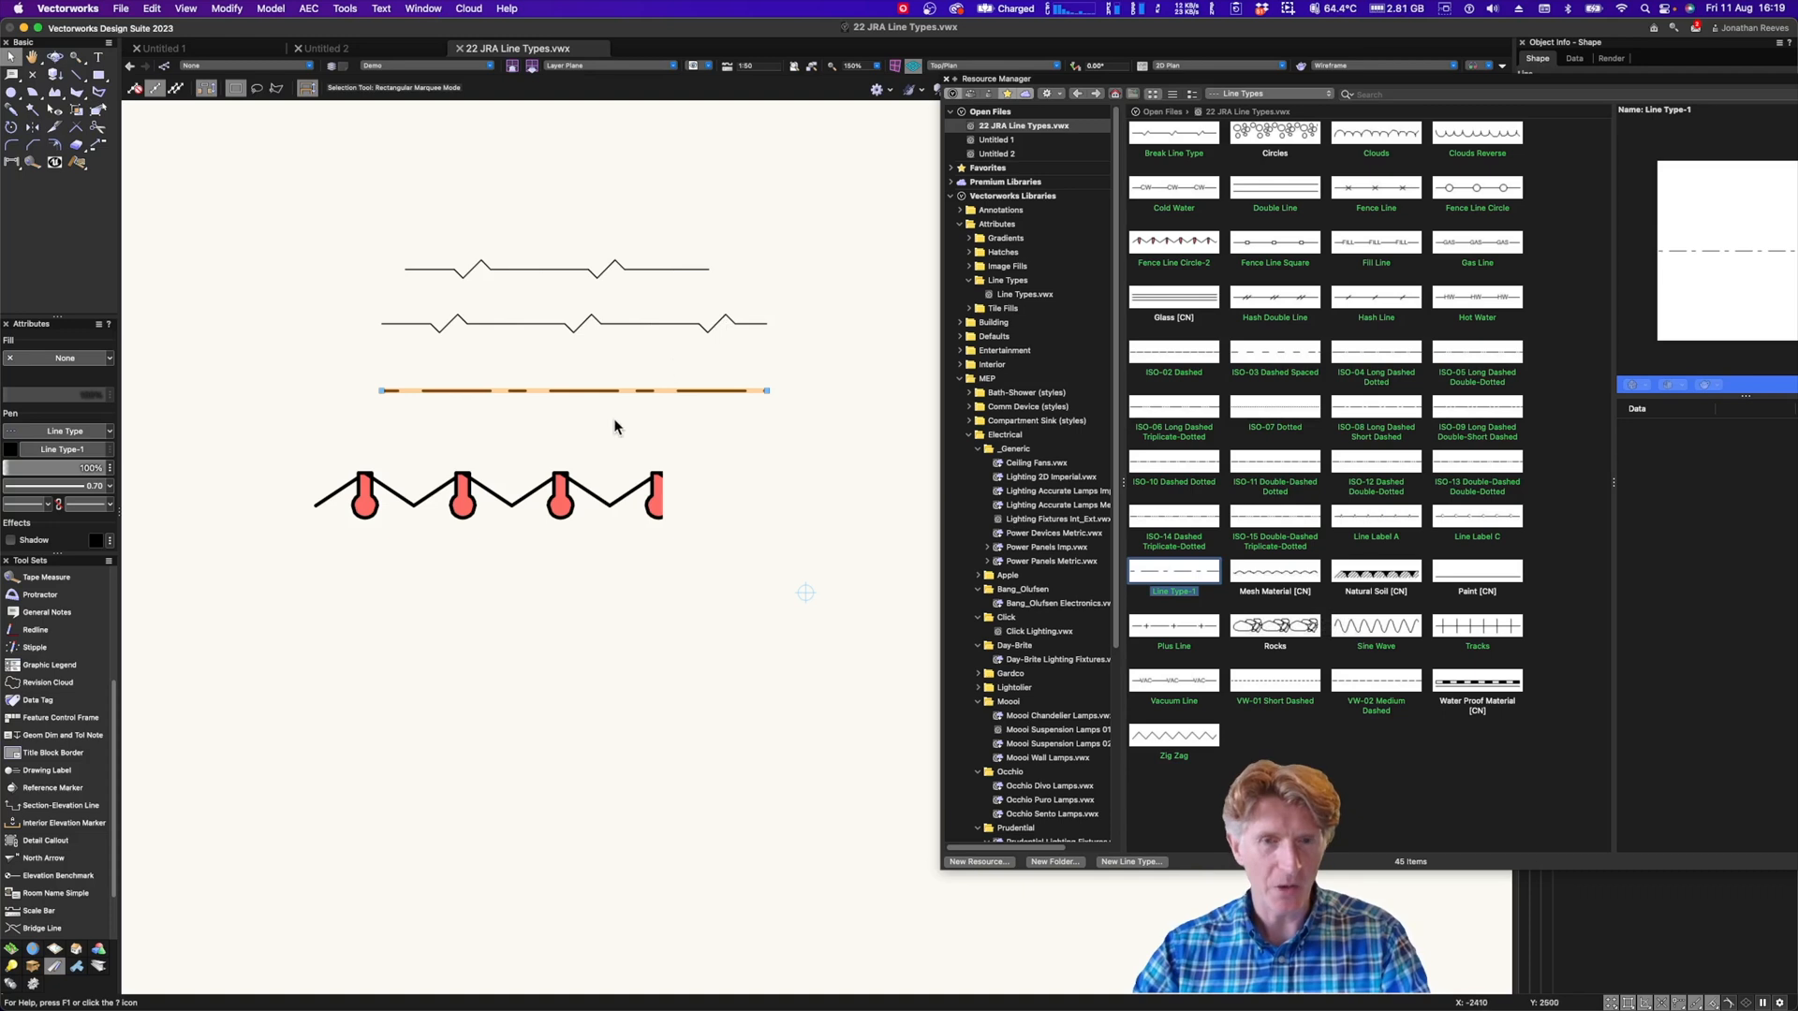
mouse_move(1368, 474)
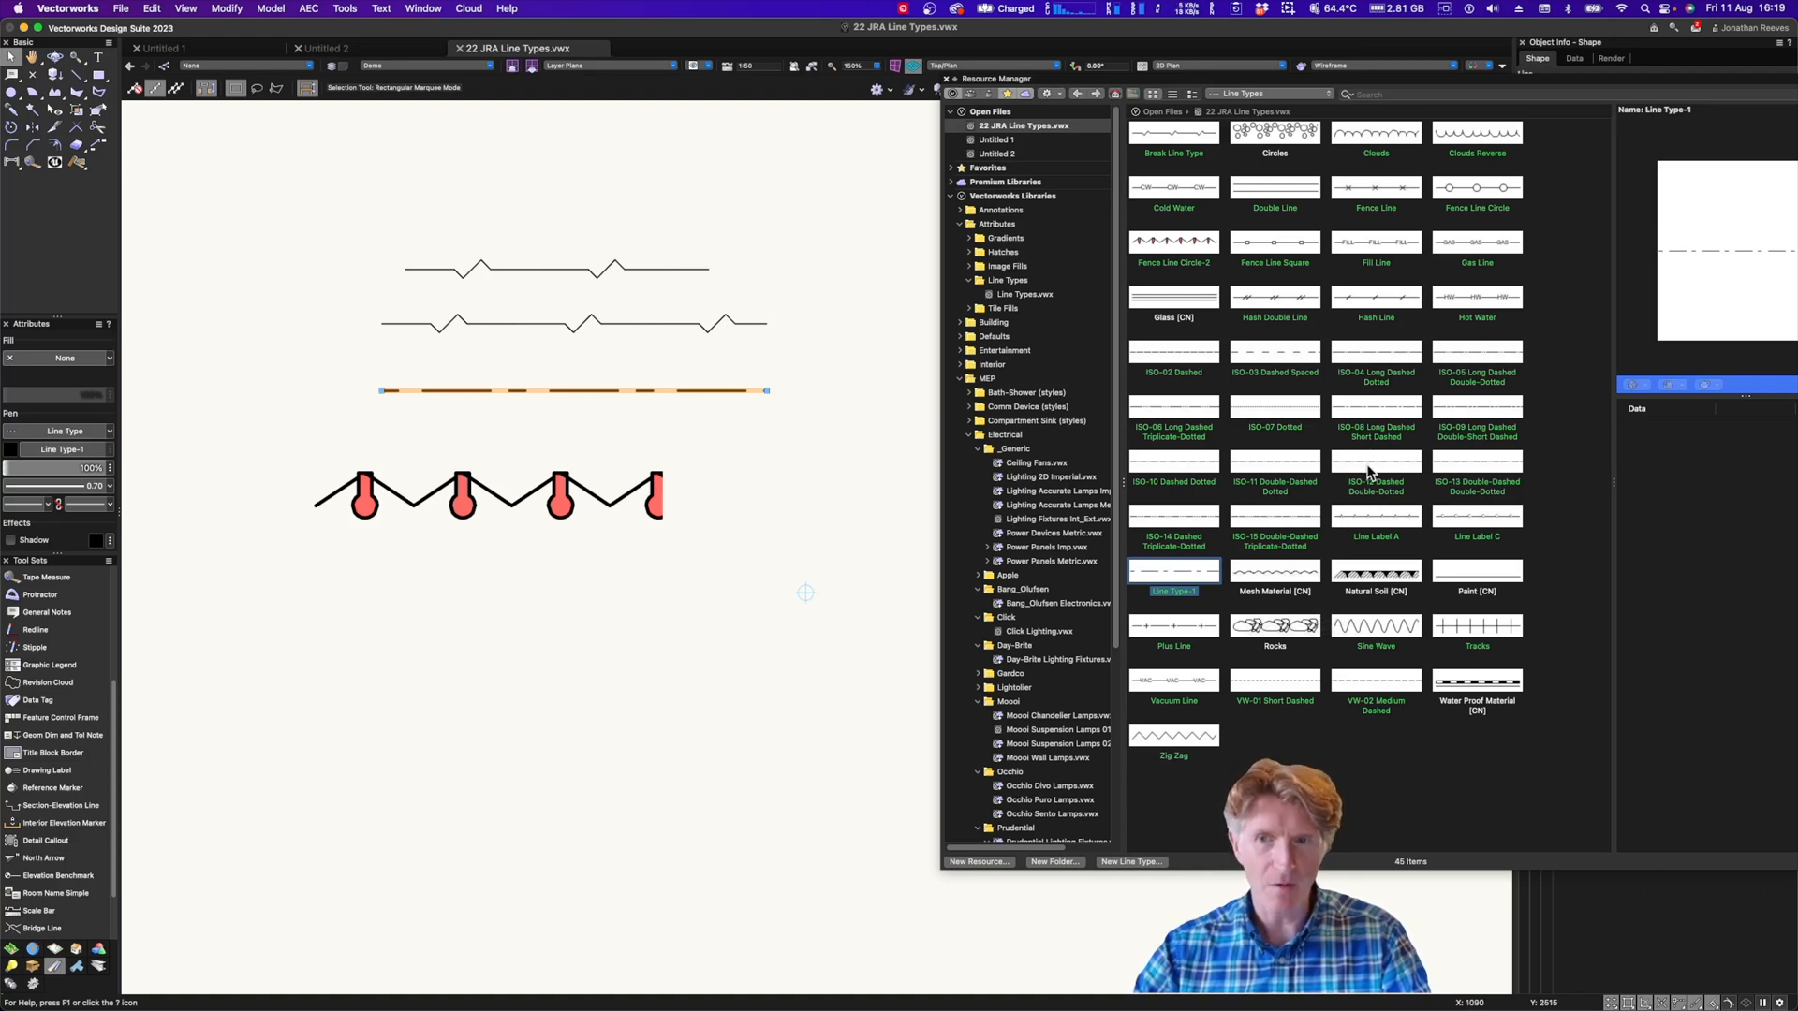
Apply ISO-09 Long Dashed Double-Short Dashed to the selected test line
left_click(1475, 405)
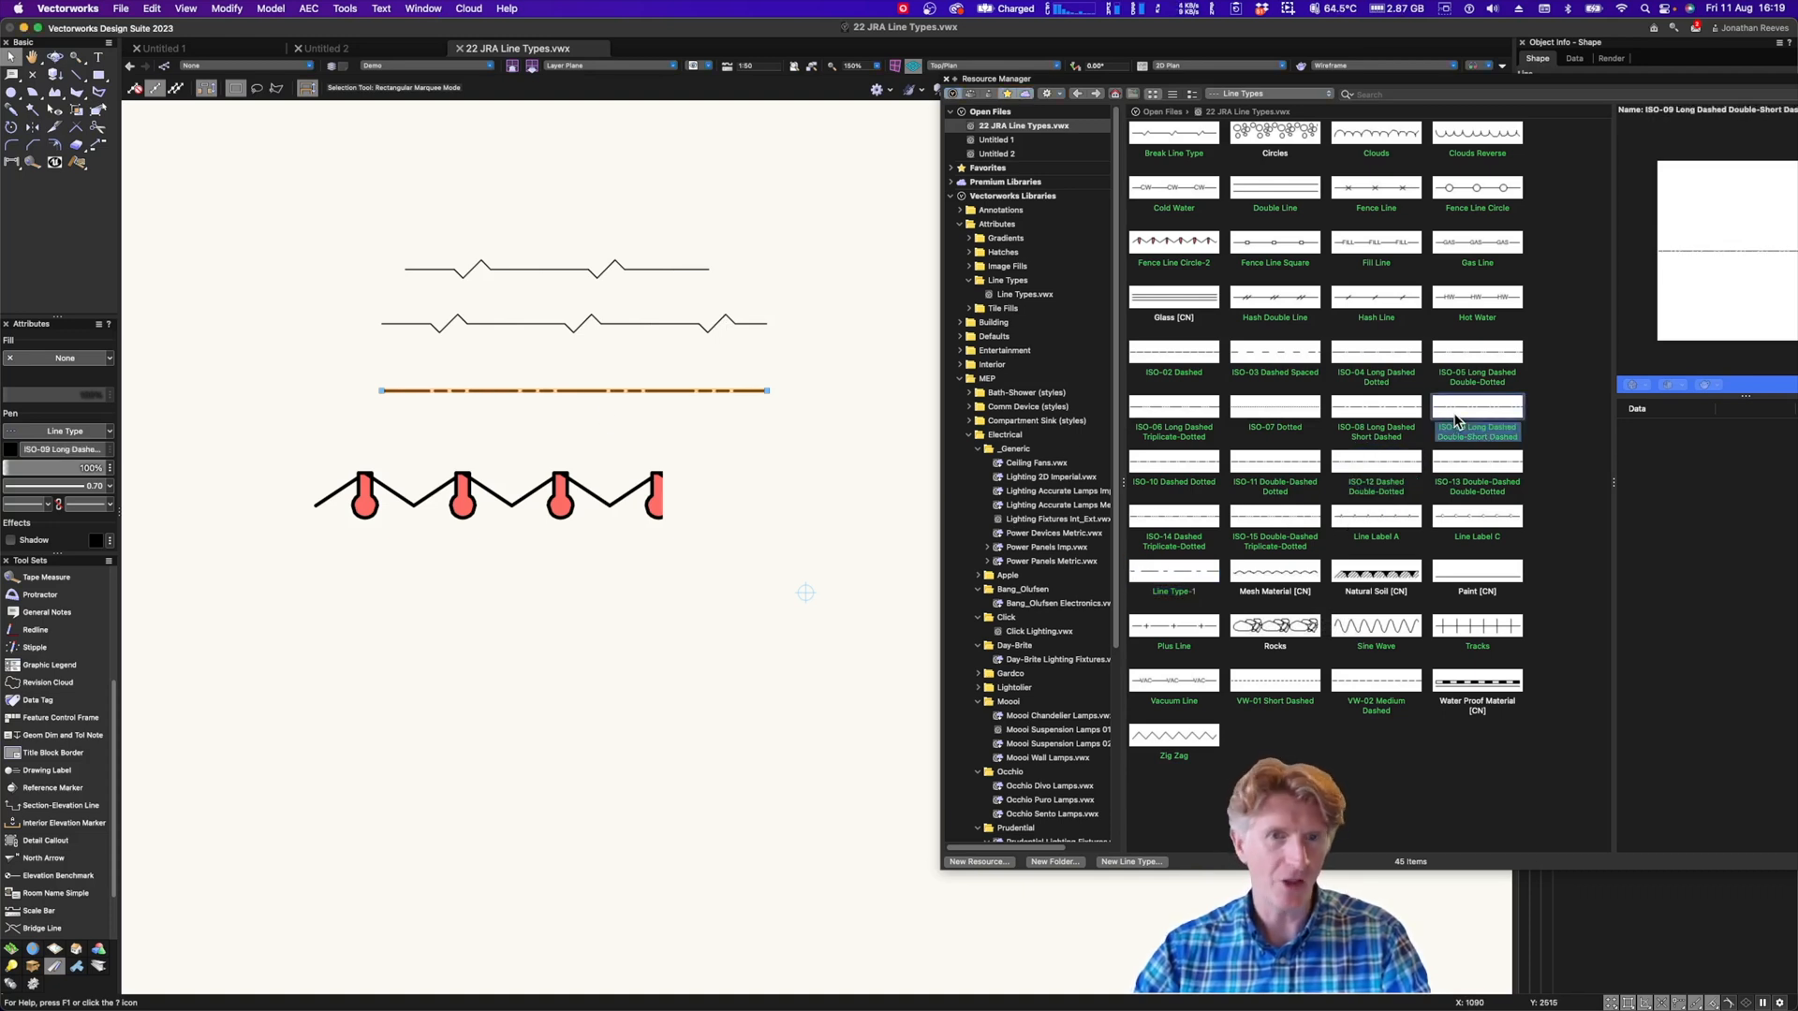
left_click(1376, 413)
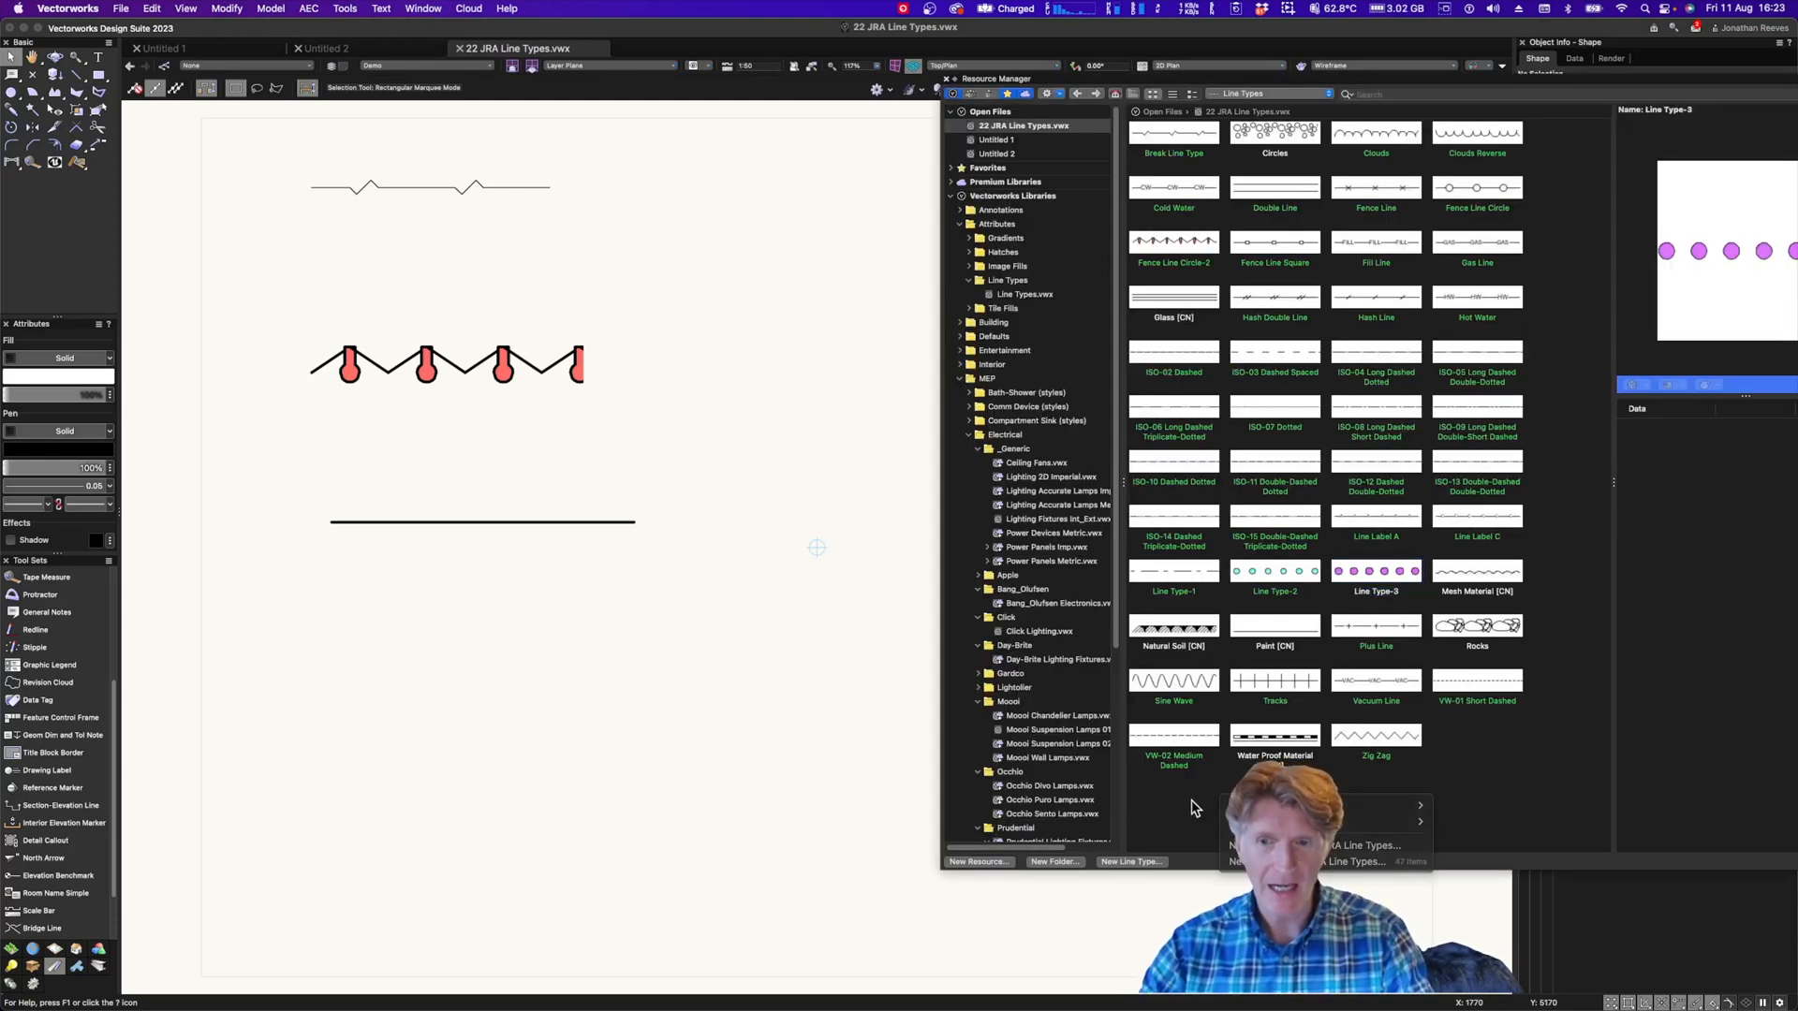
Create complex, world-based Line Type-4 and enter its geometry editing mode
left_click(976, 861)
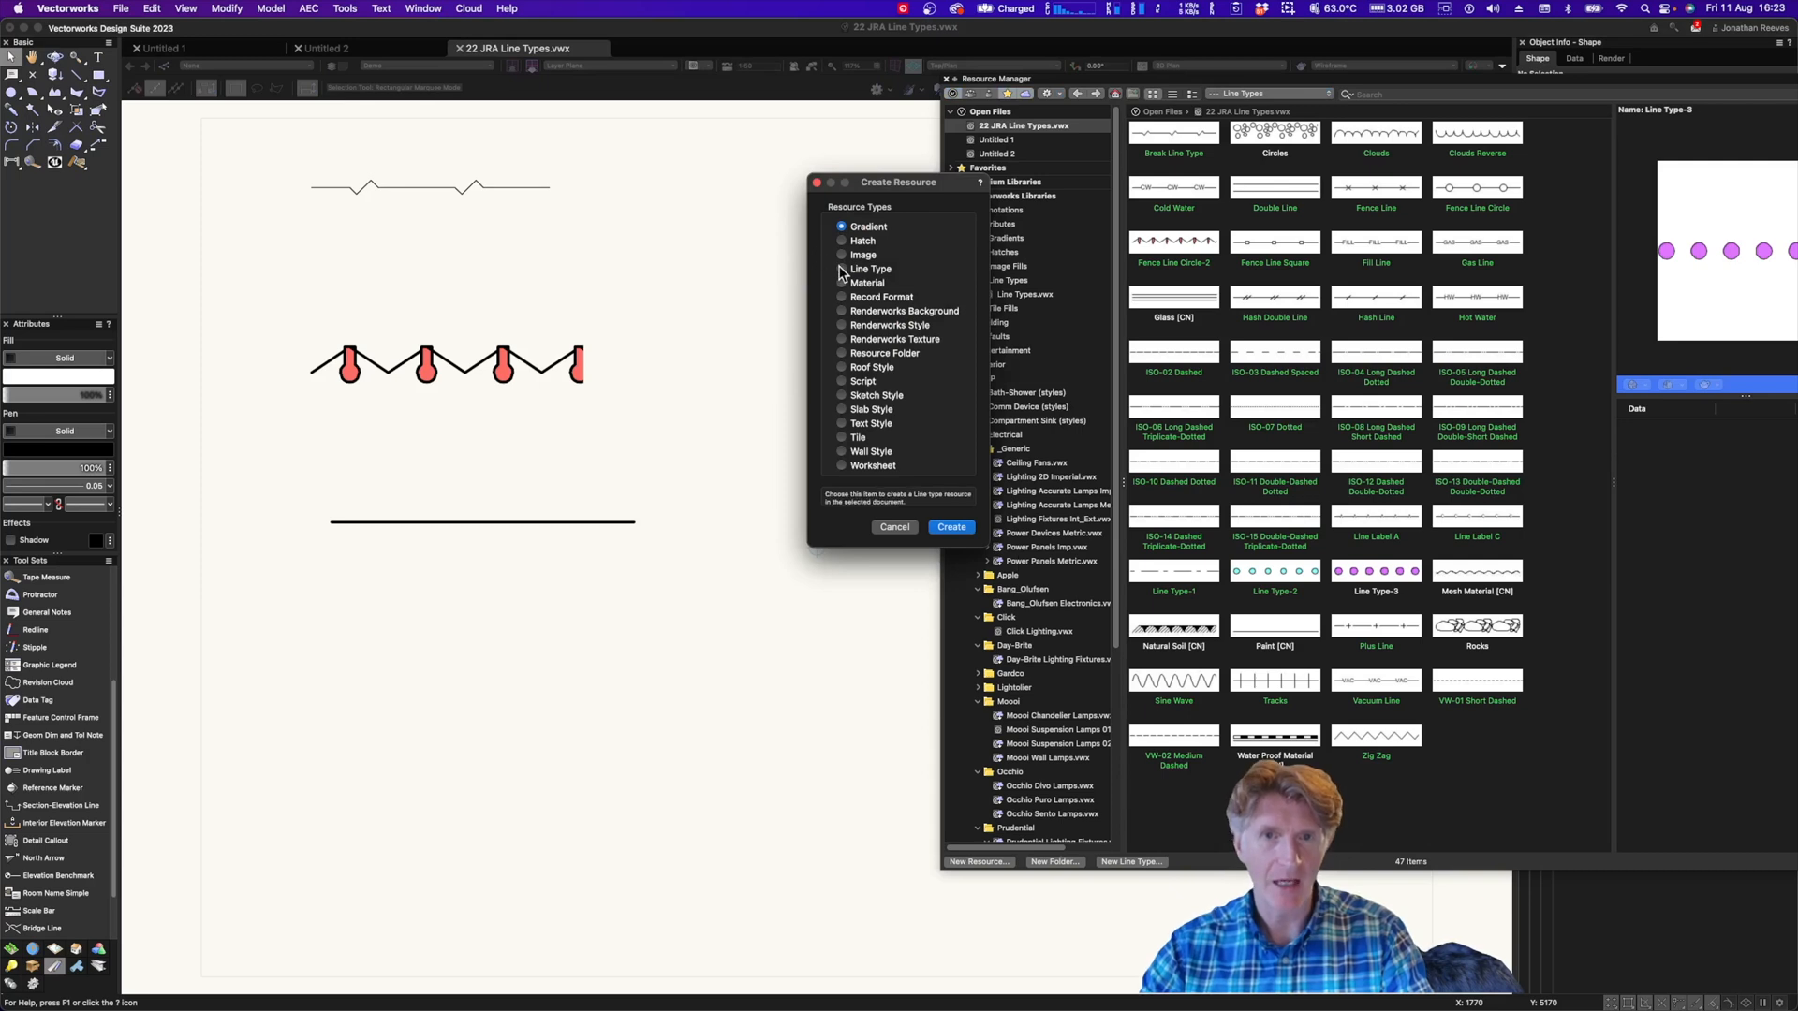
left_click(951, 526)
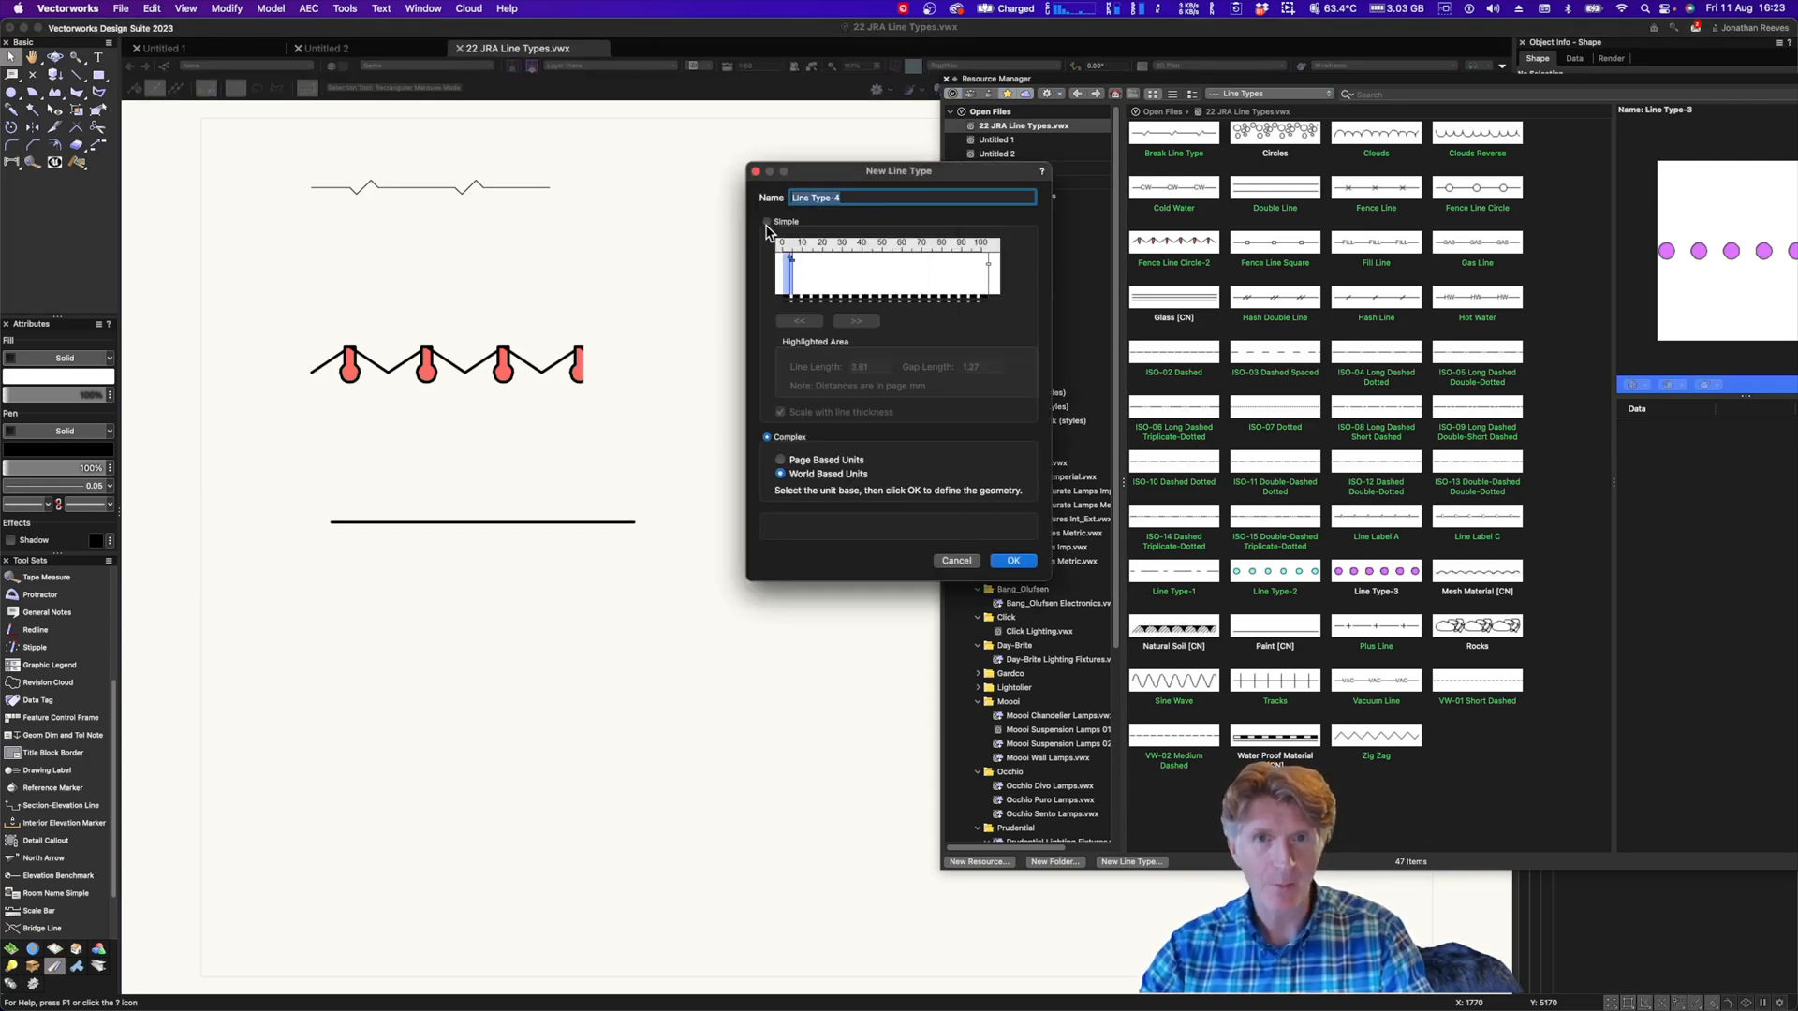
left_click(767, 221)
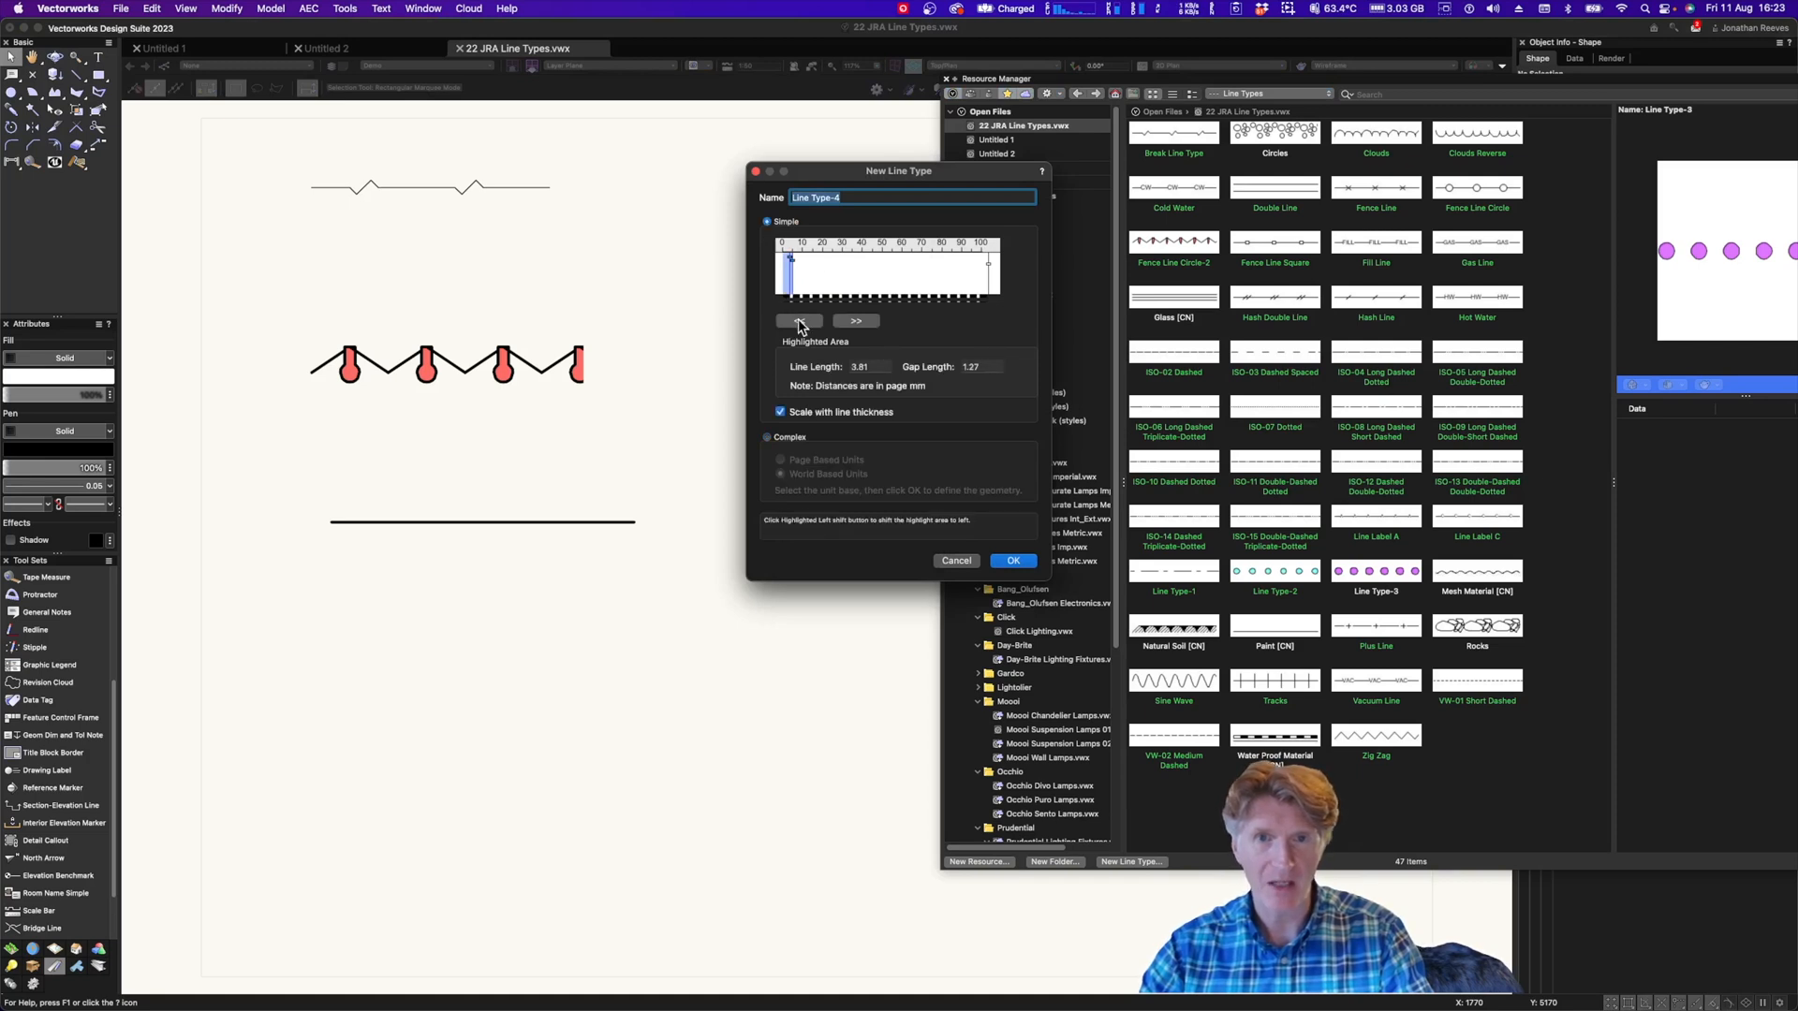
left_click(767, 437)
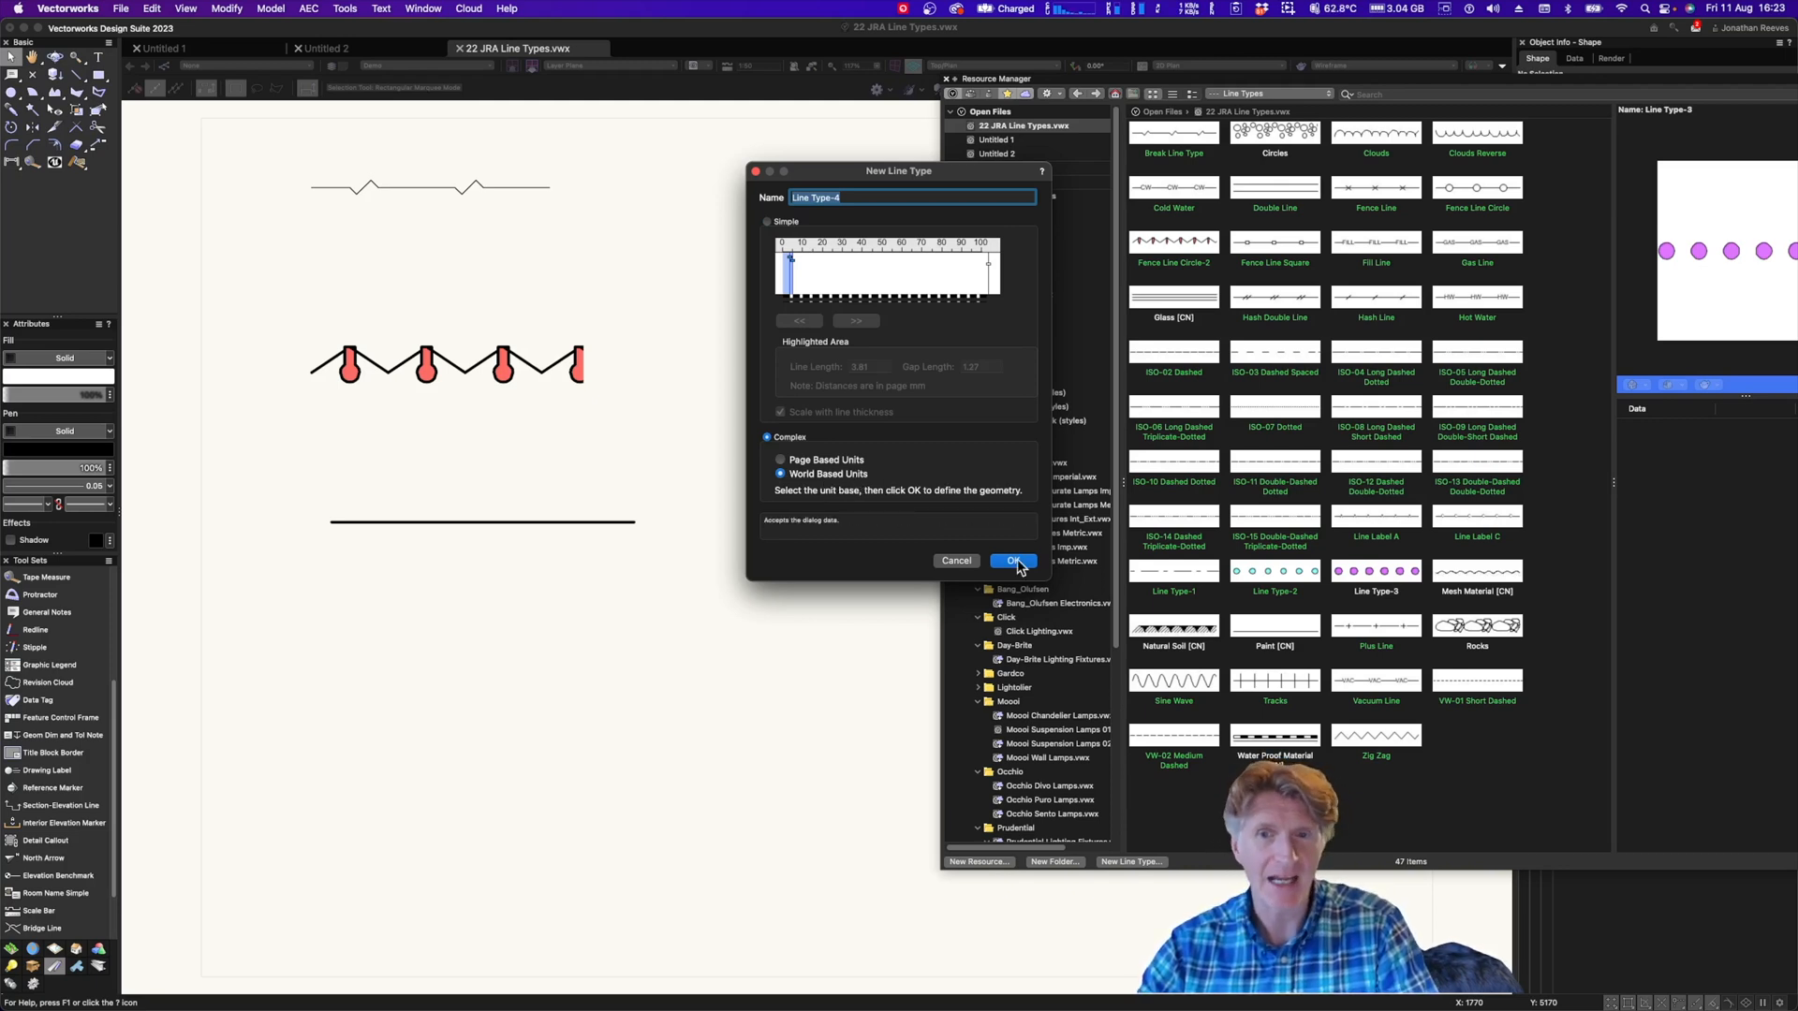
left_click(1012, 561)
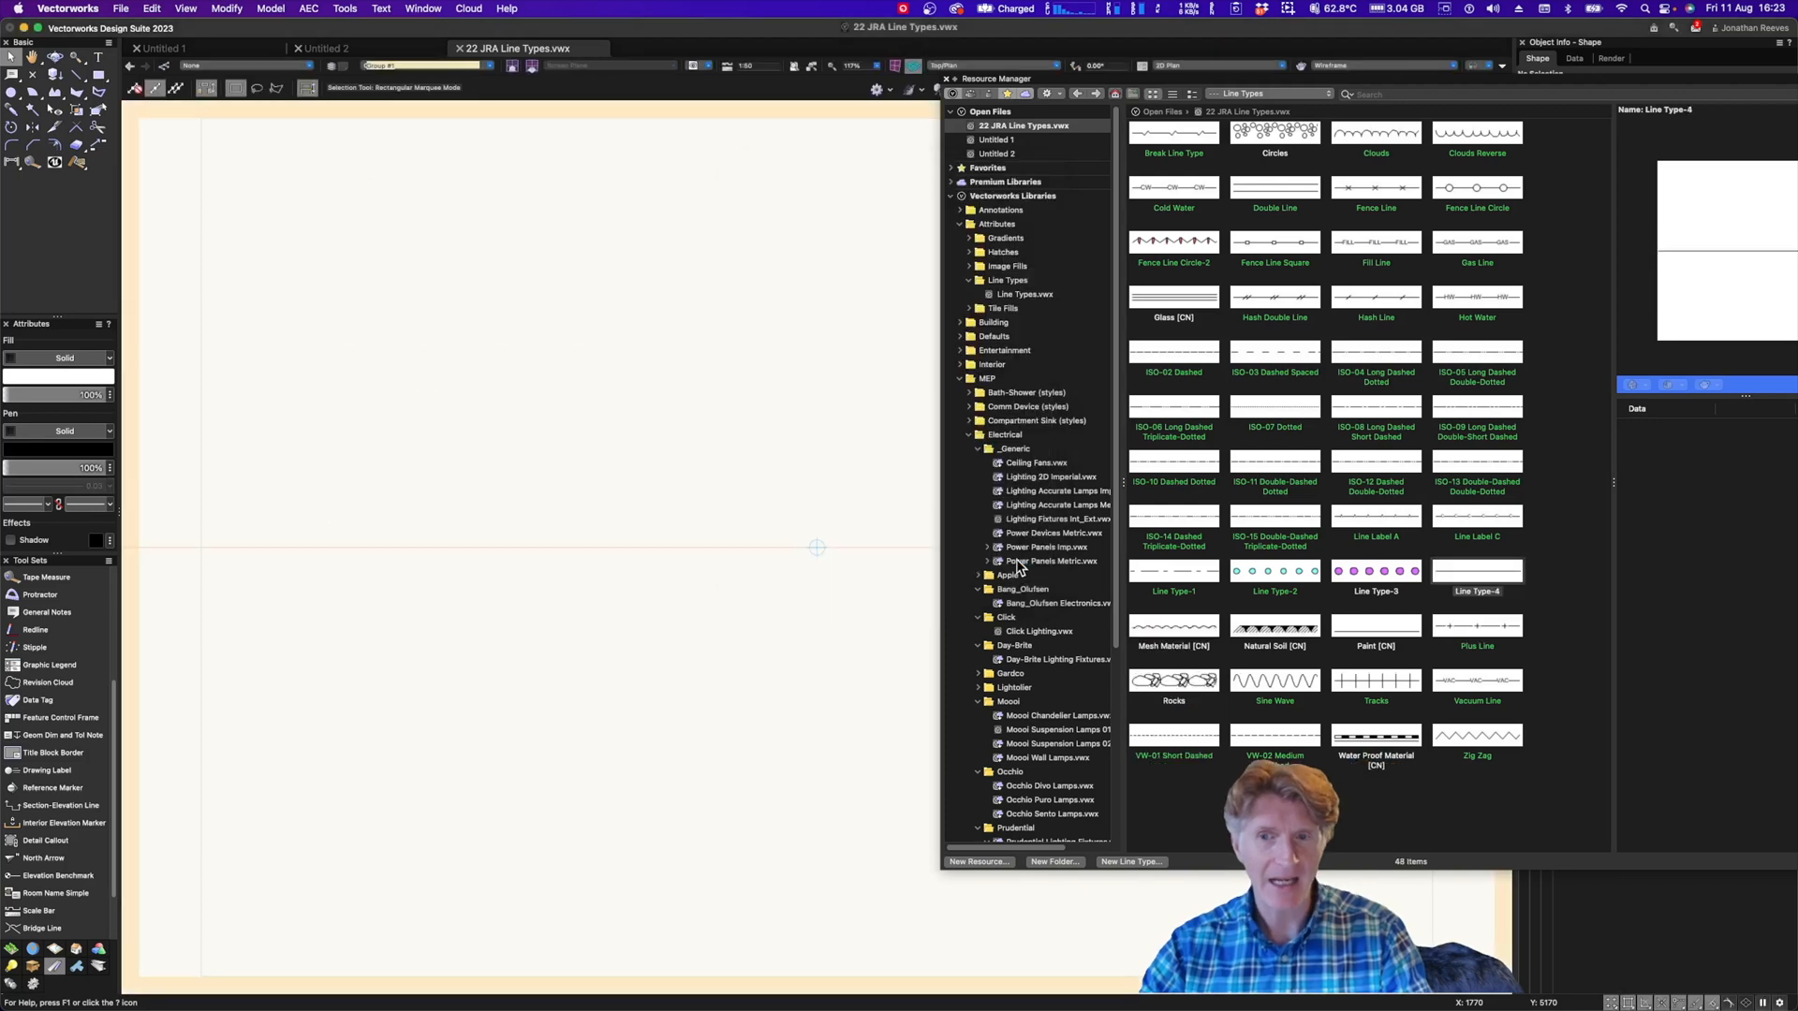
left_click(79, 105)
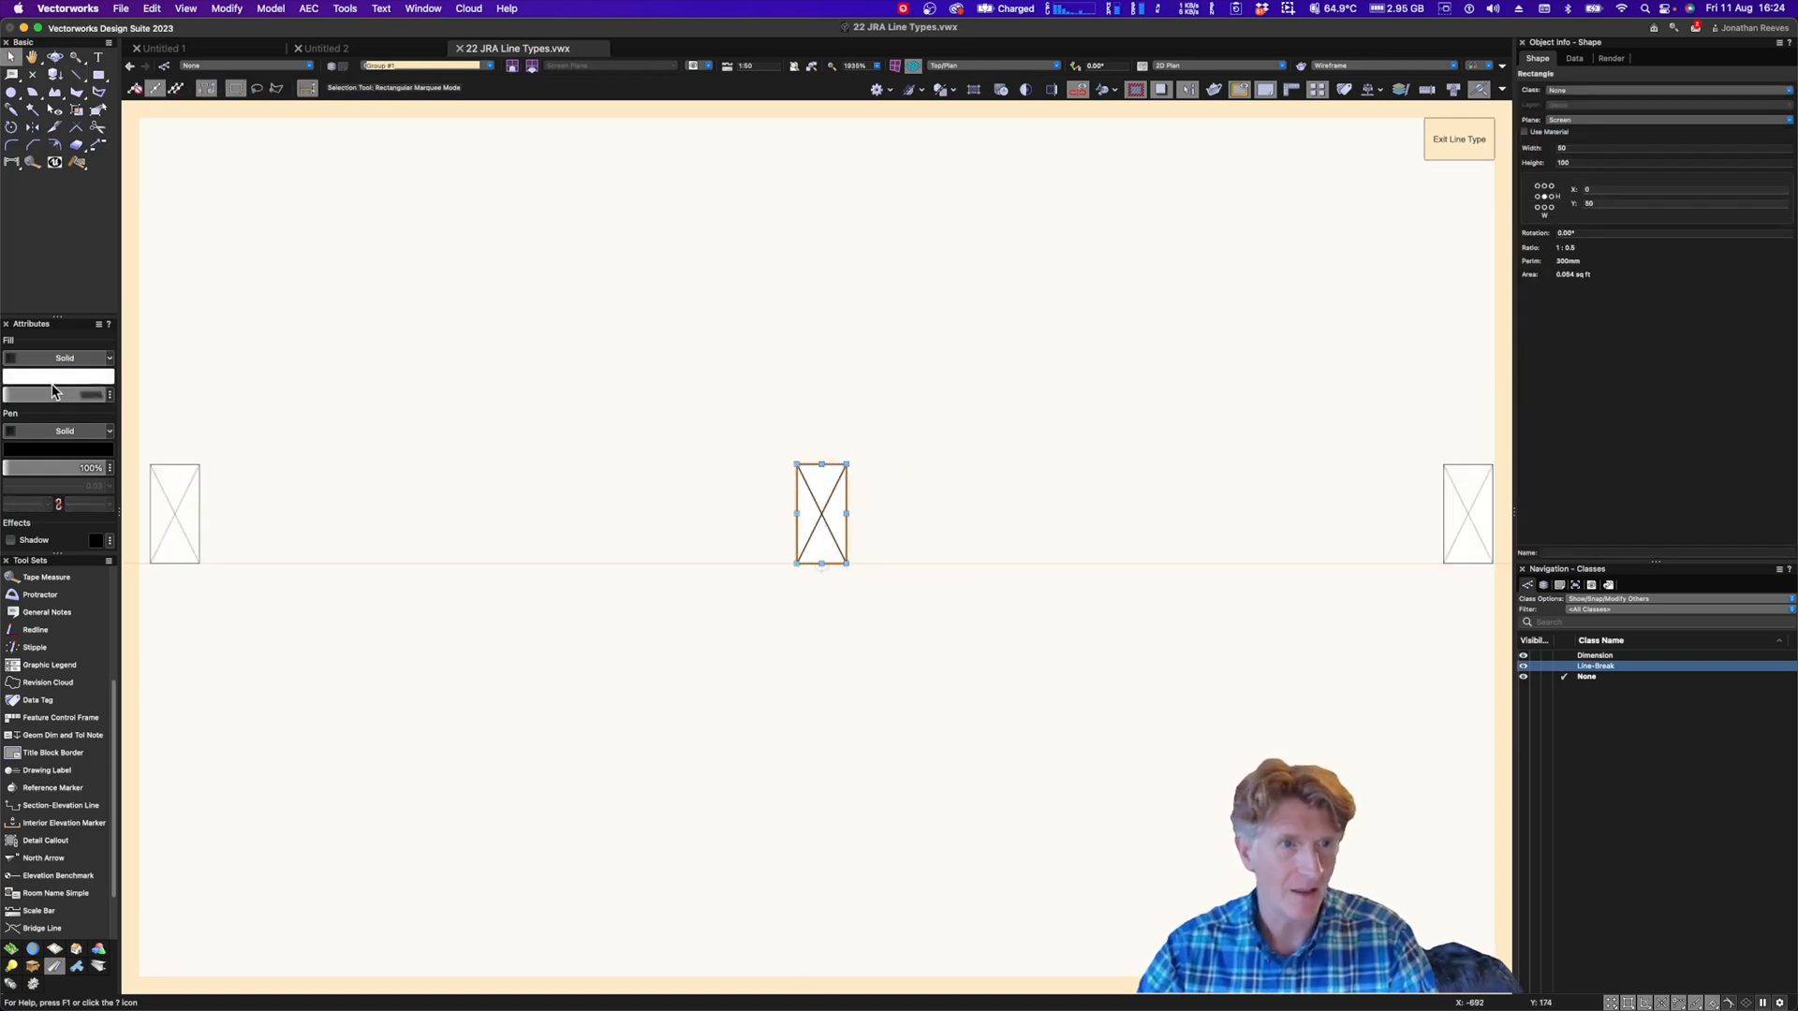
Pick the stud's fill colour from the RAL DESIGN SYSTEM palette
left_click(57, 379)
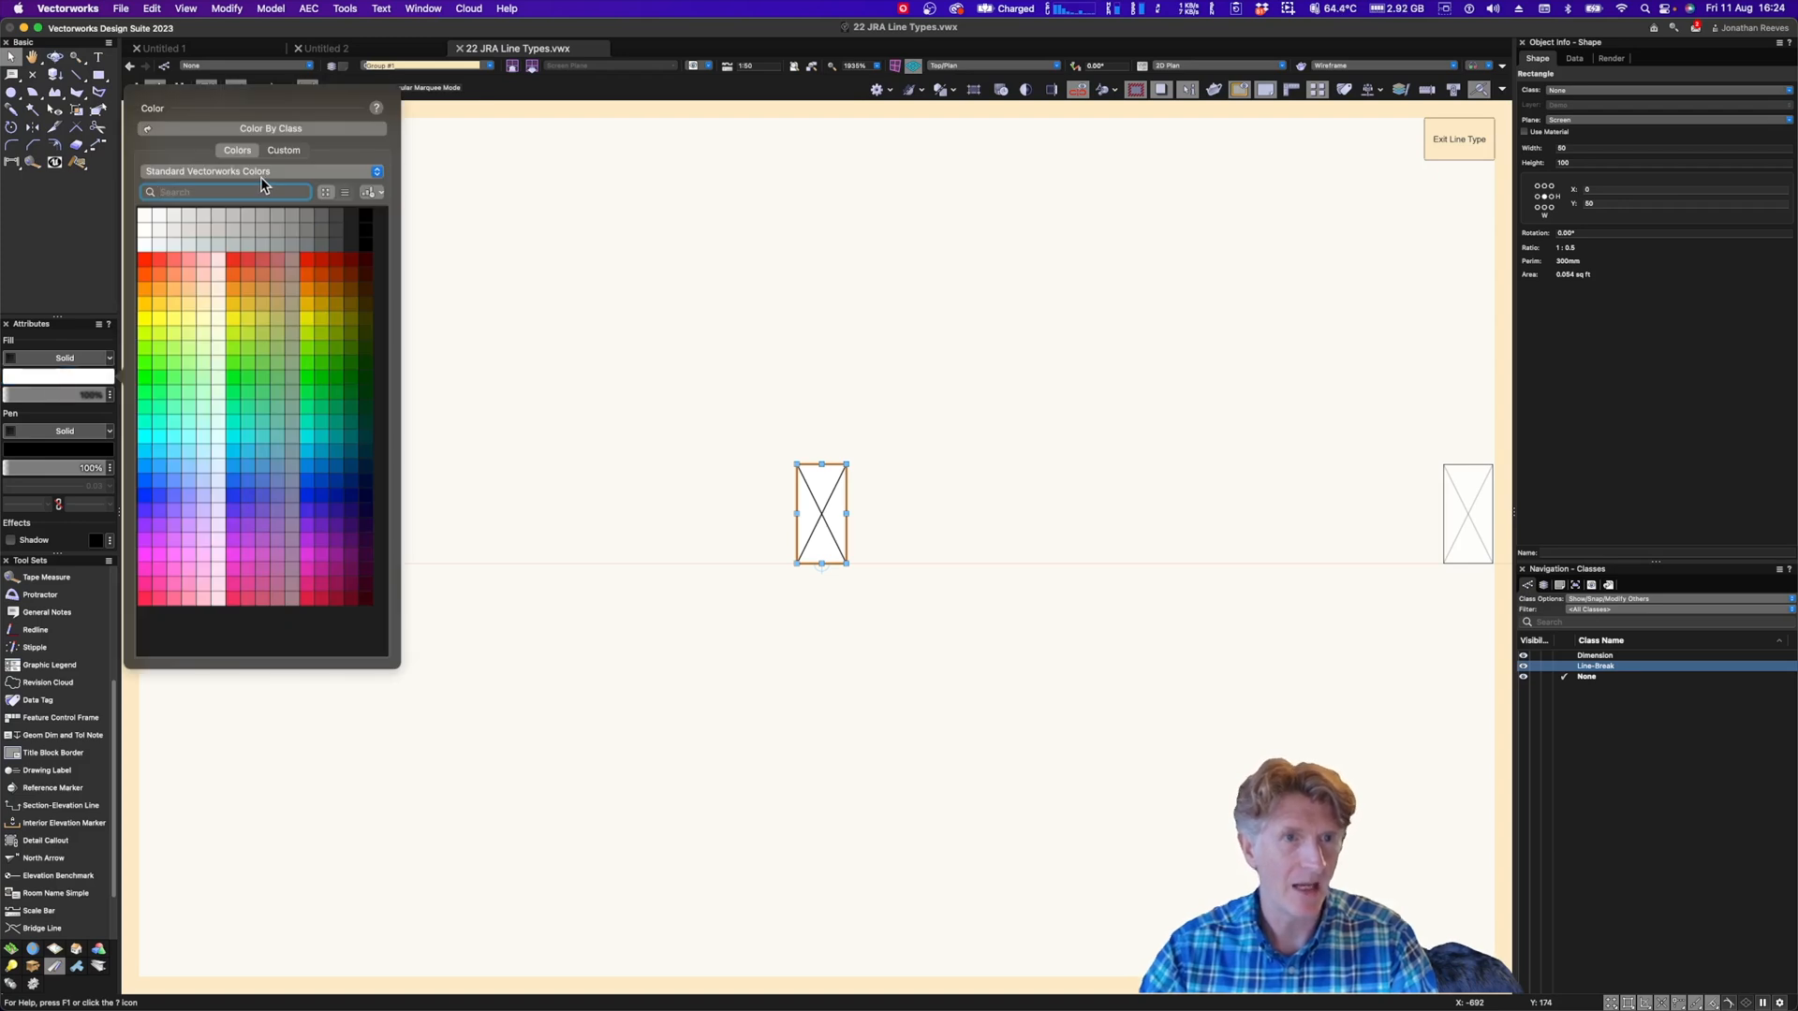
left_click(261, 171)
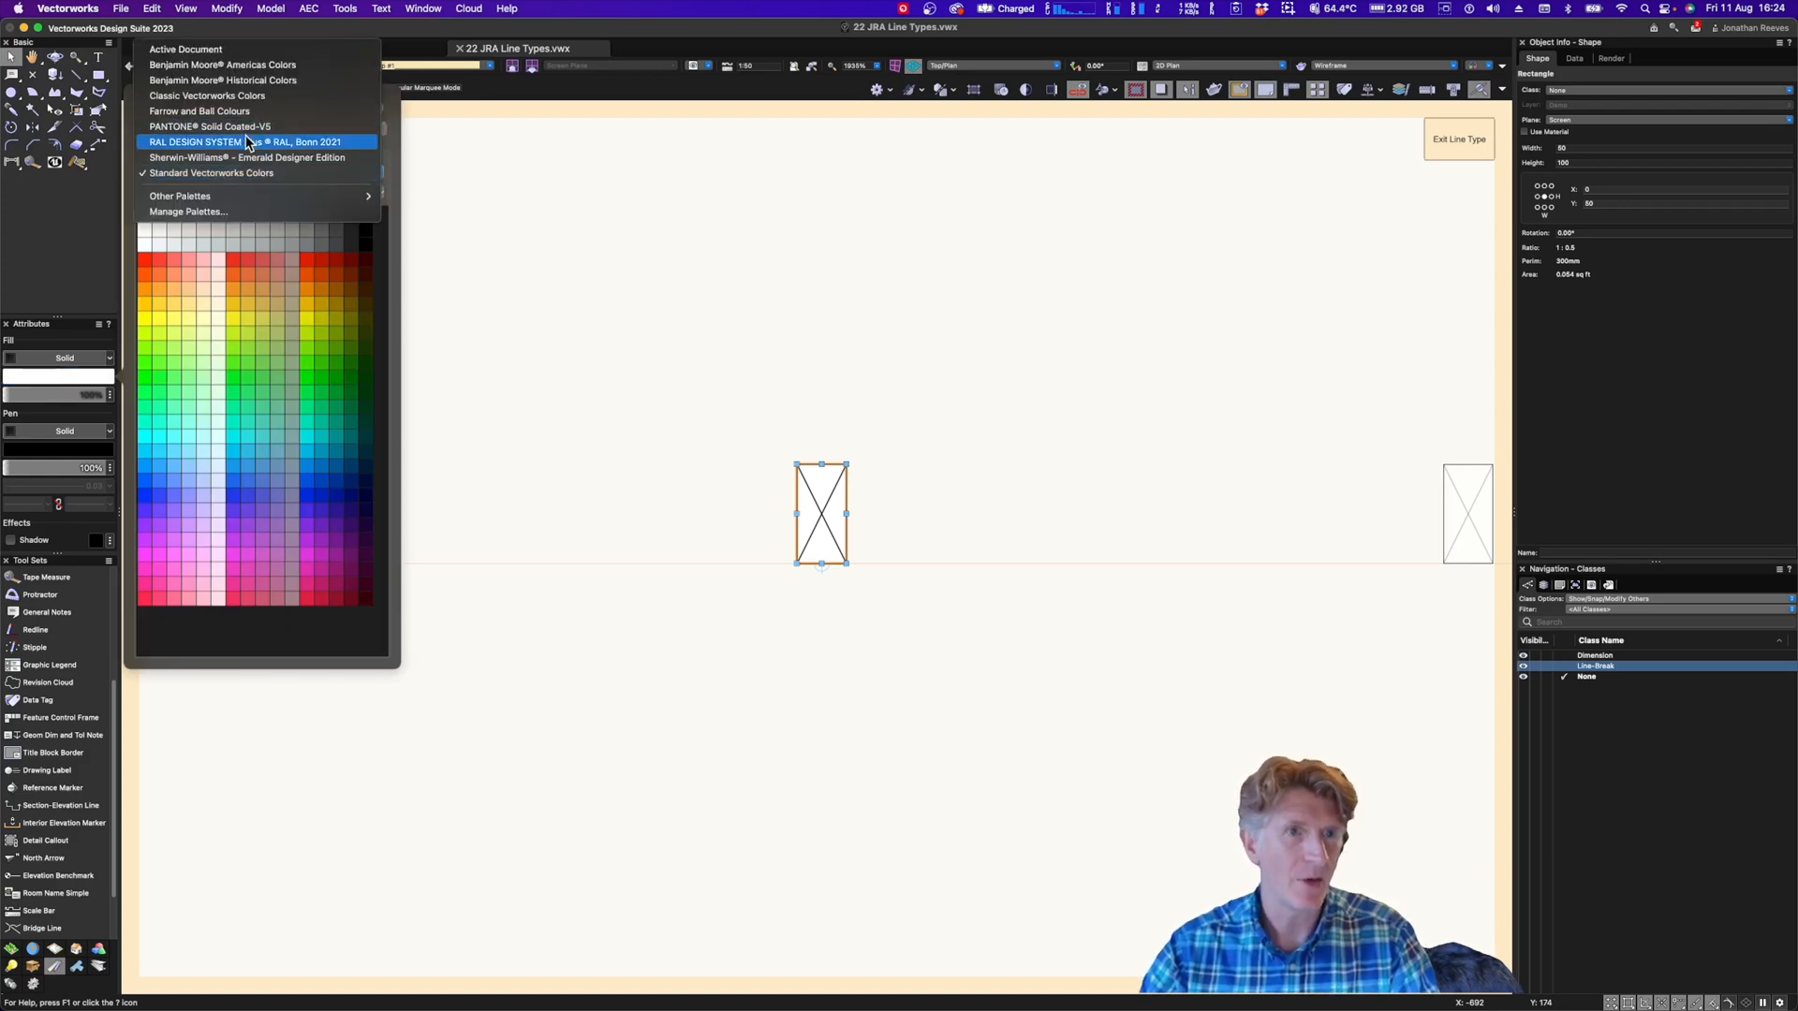
left_click(245, 141)
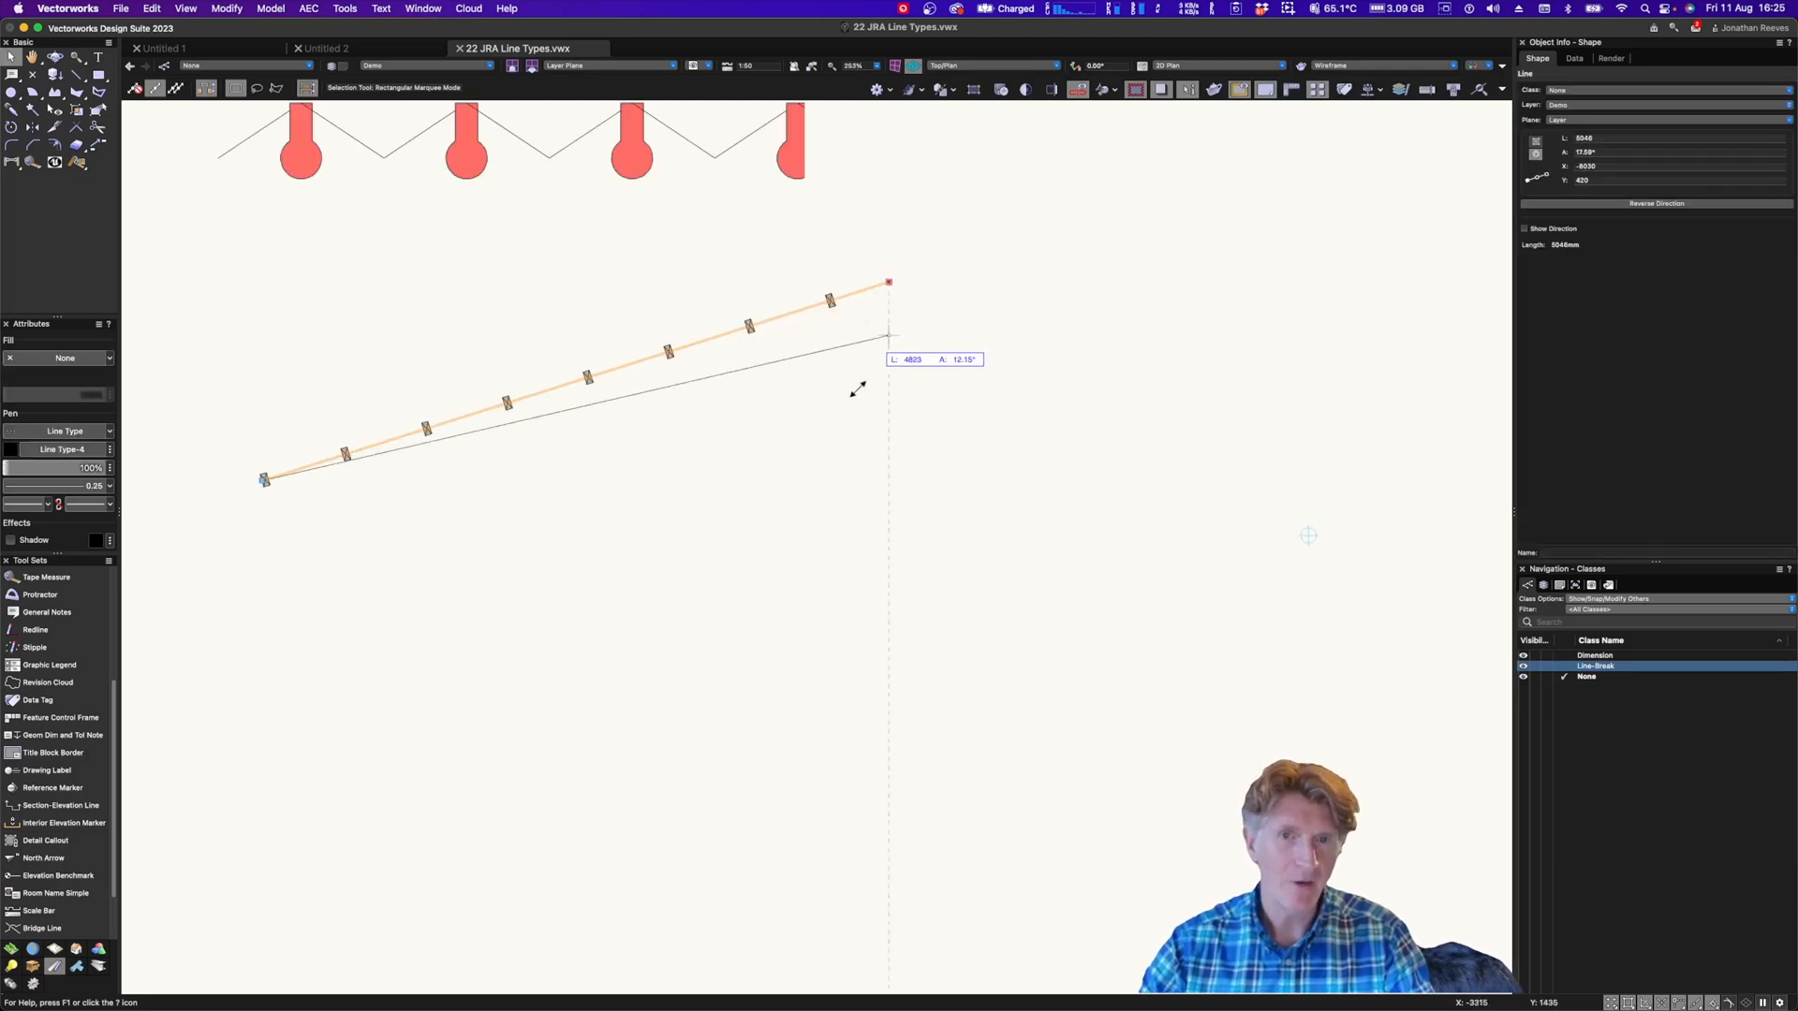
Reshape the stud line into a long horizontal line across the Demo layer
left_click_drag(889, 282, 434, 479)
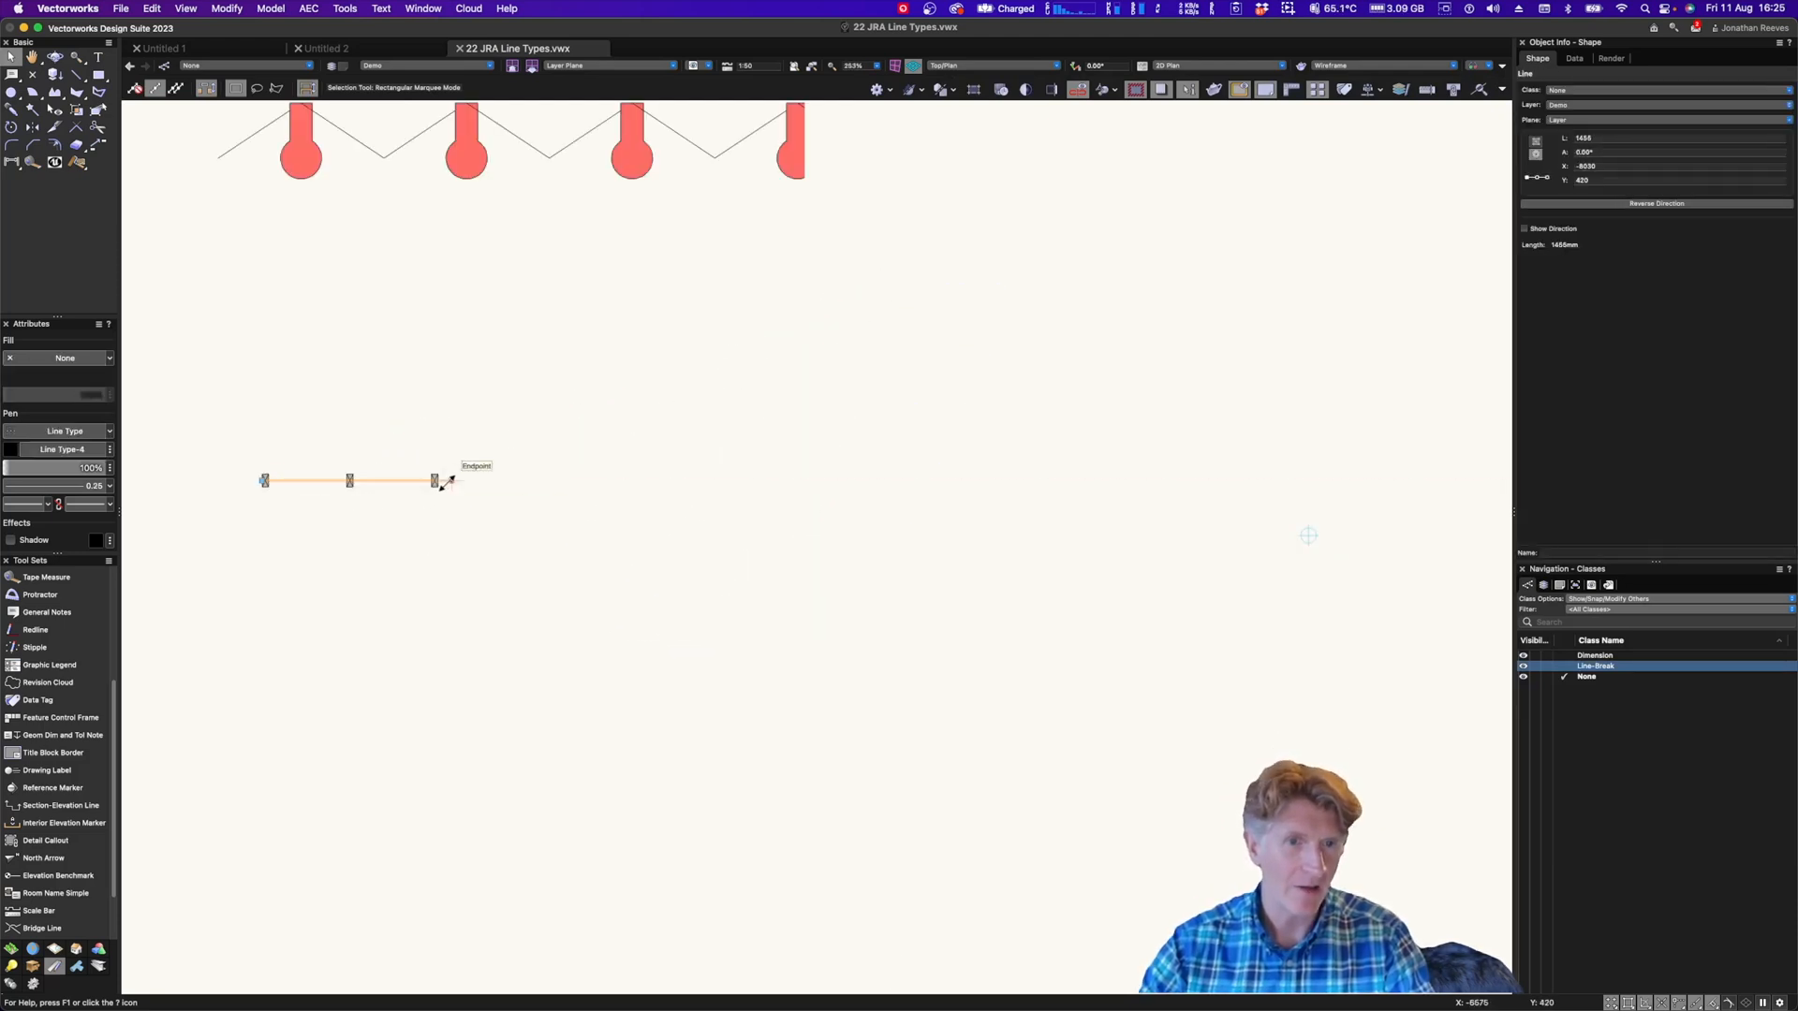
left_click_drag(434, 480, 1026, 480)
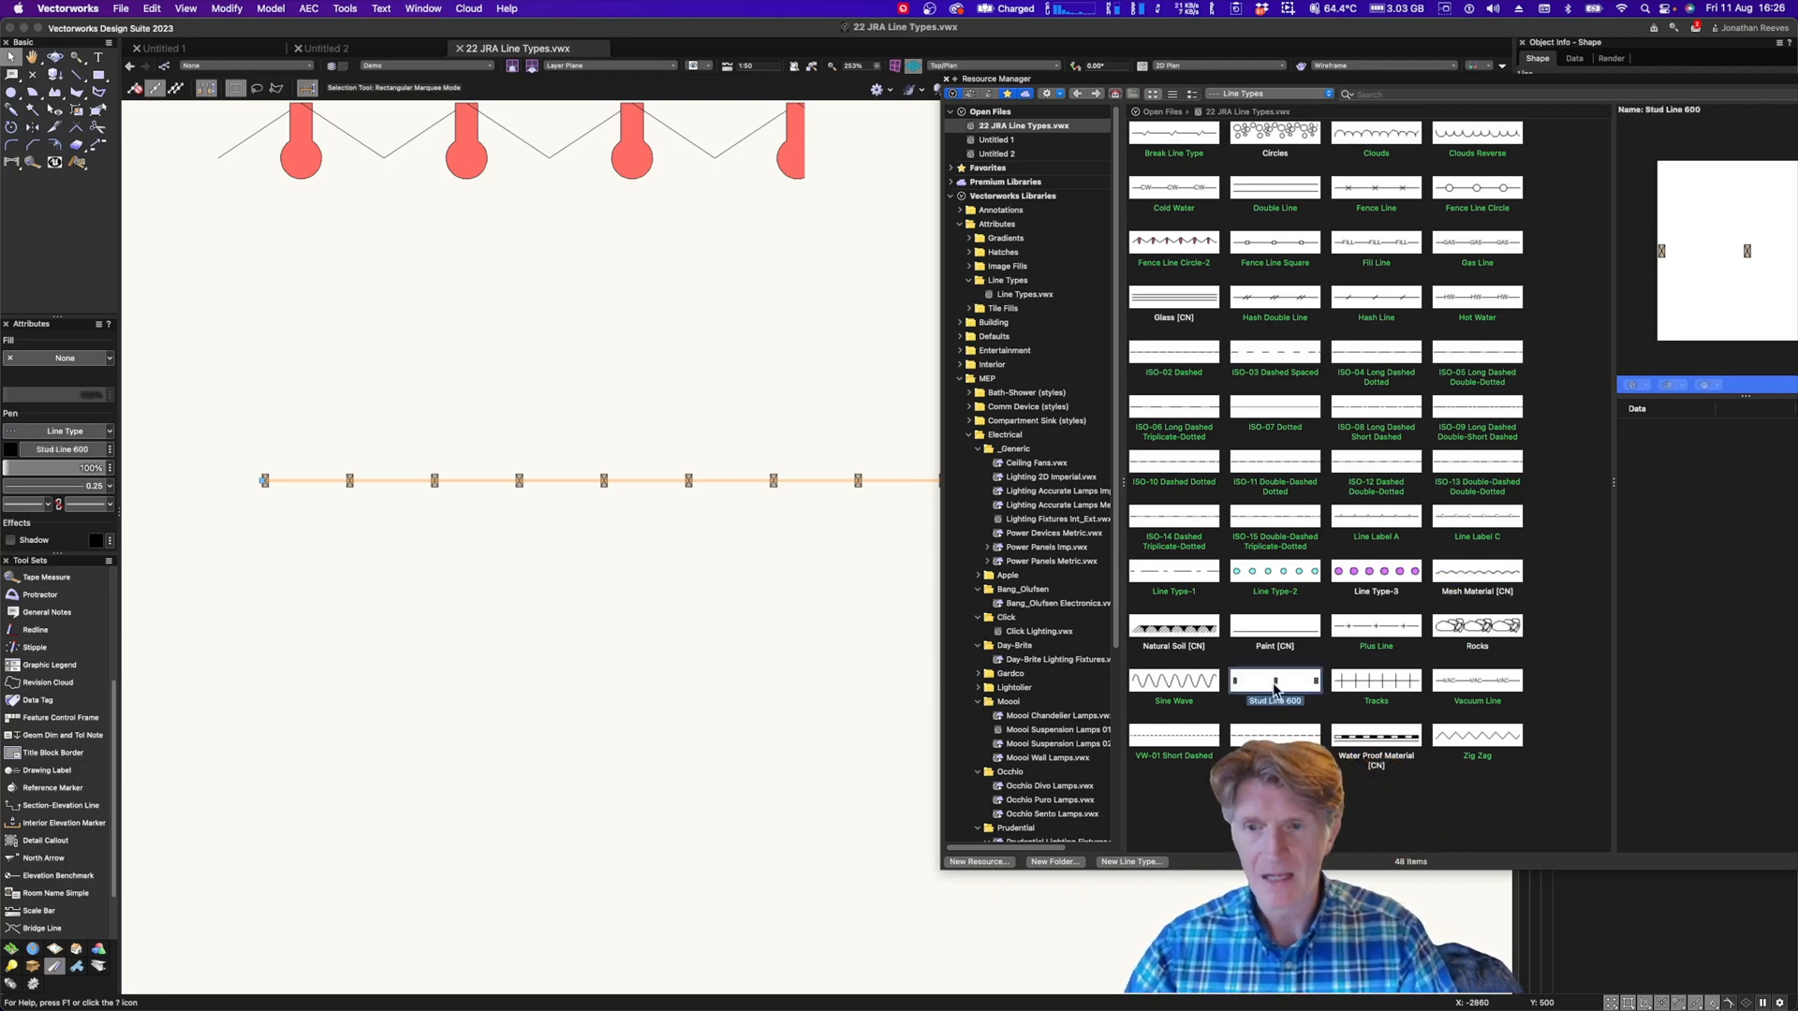
Duplicate Stud Line 600 as Stud Line 400 and edit its geometry for tighter spacing
right_click(1273, 683)
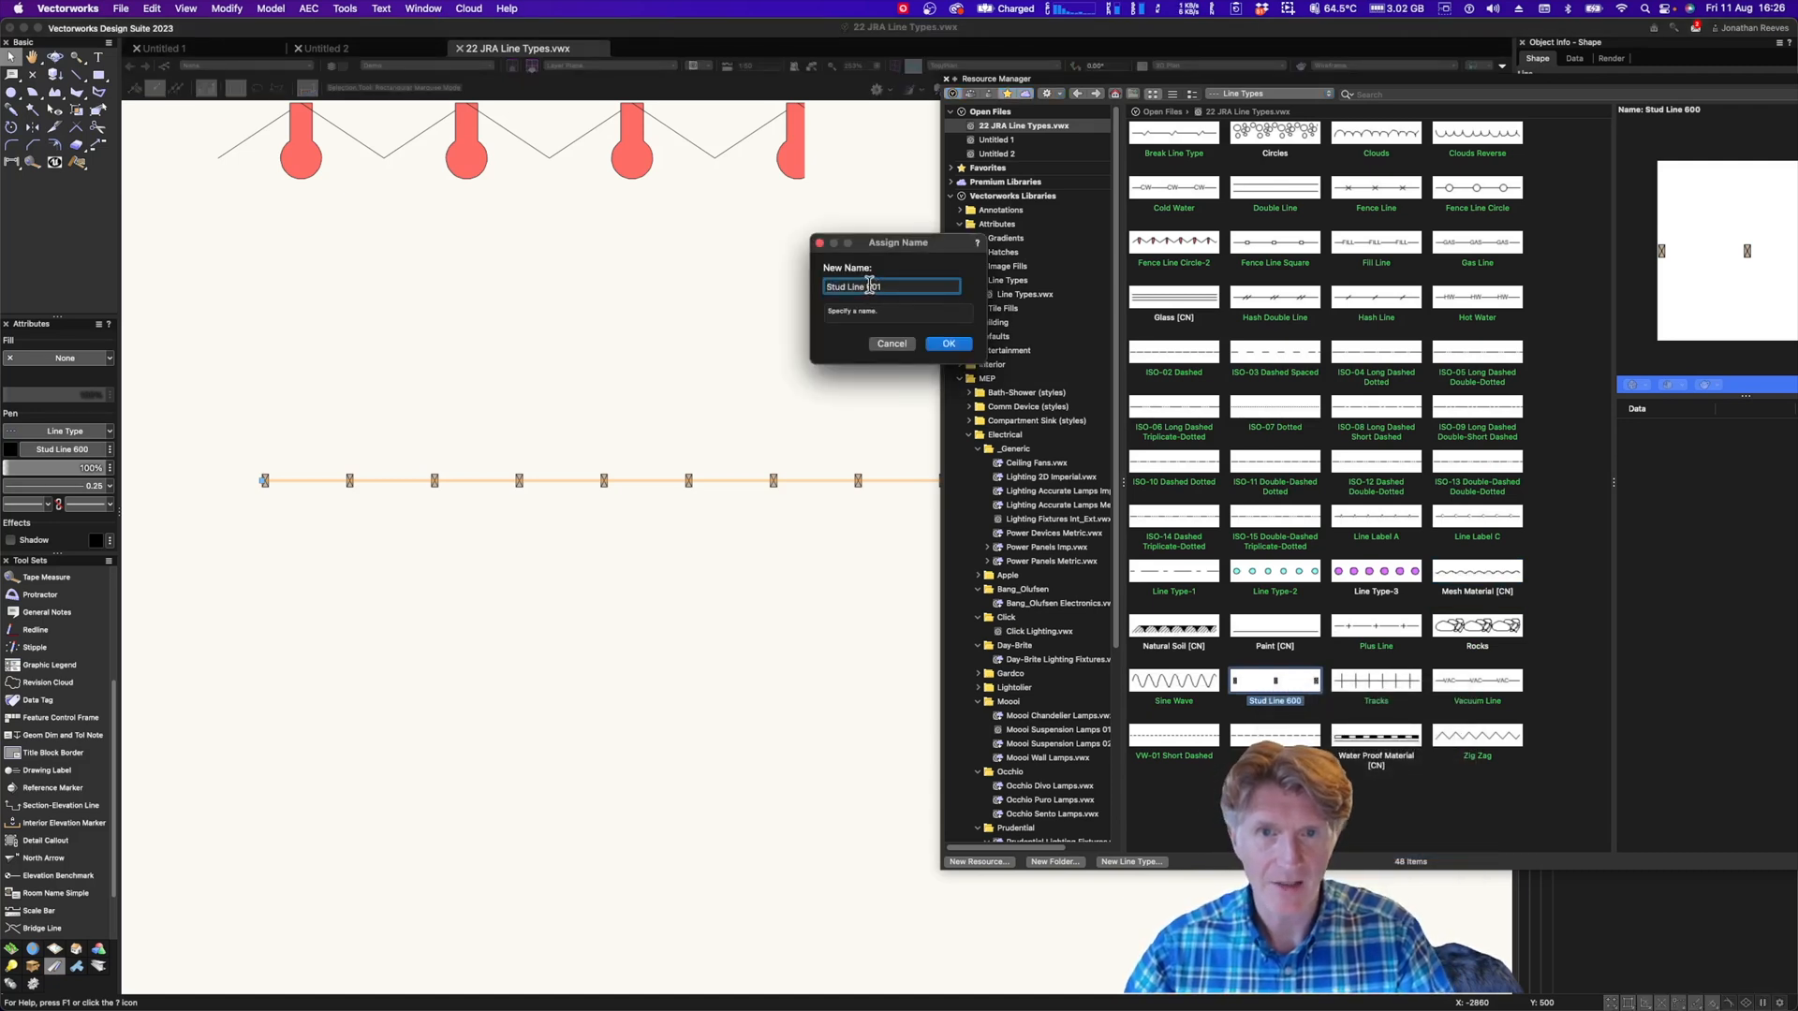
type("Stud Line 400")
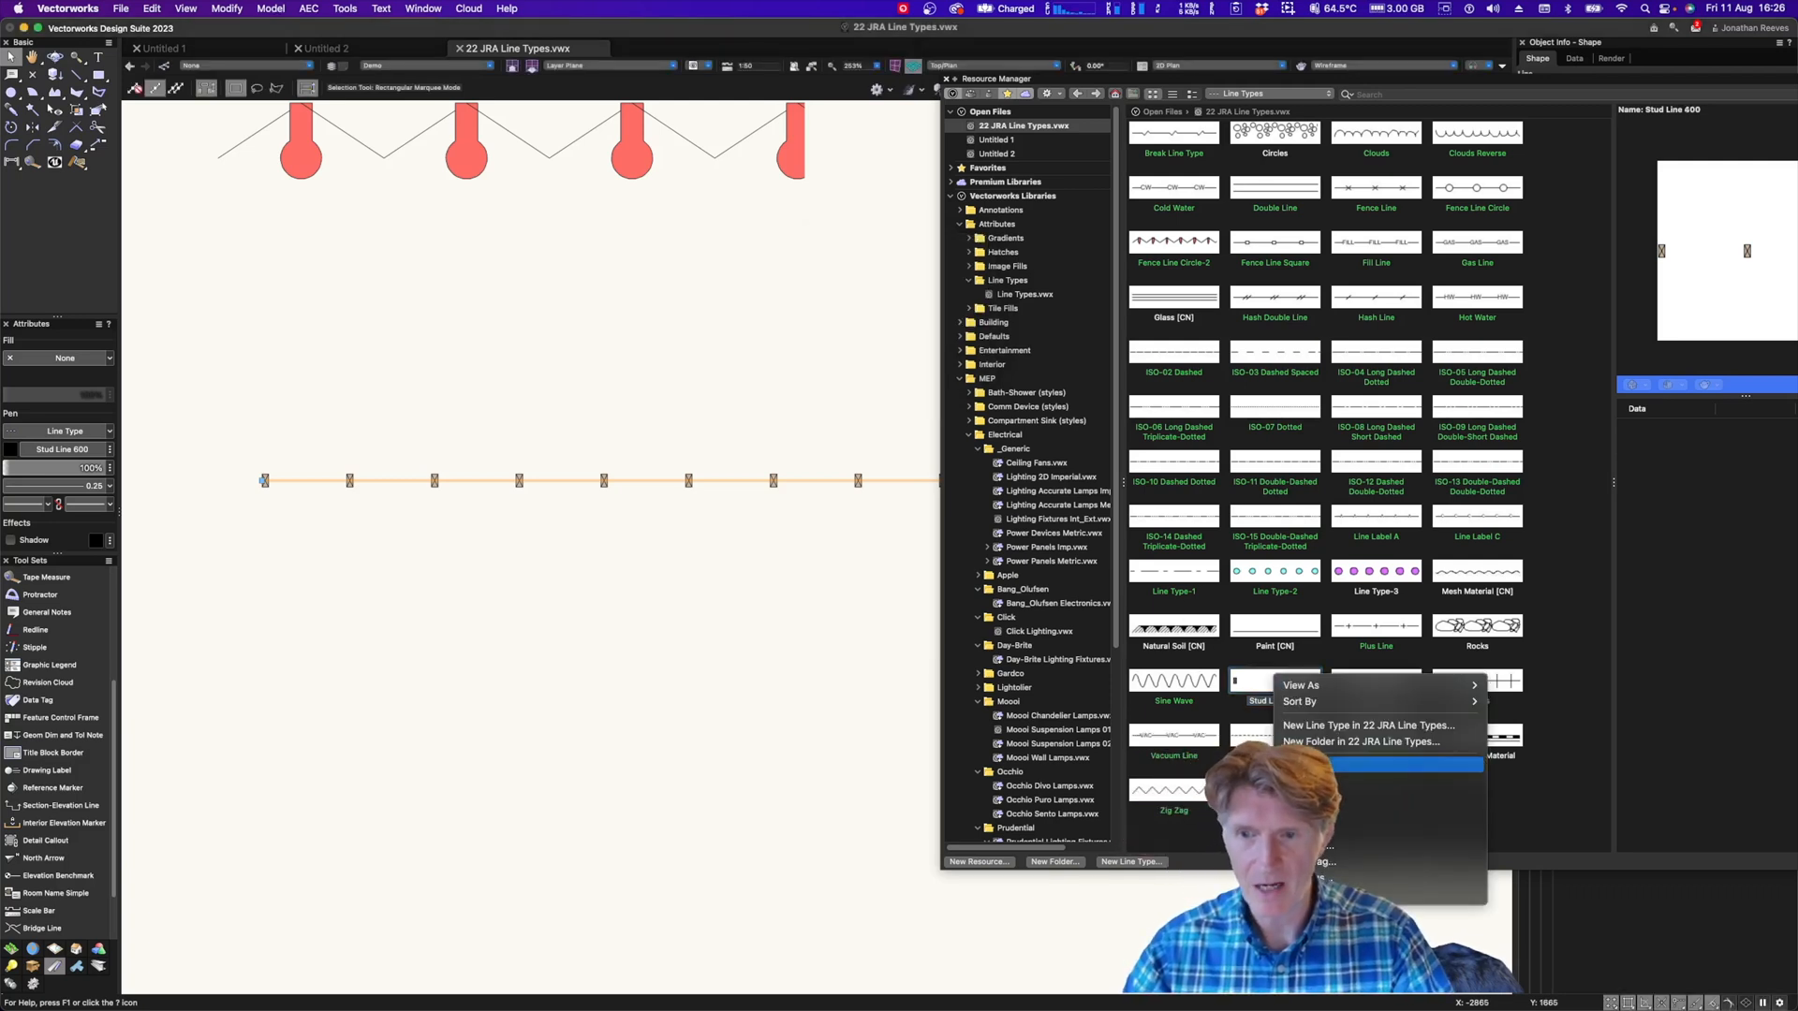
left_click(1365, 725)
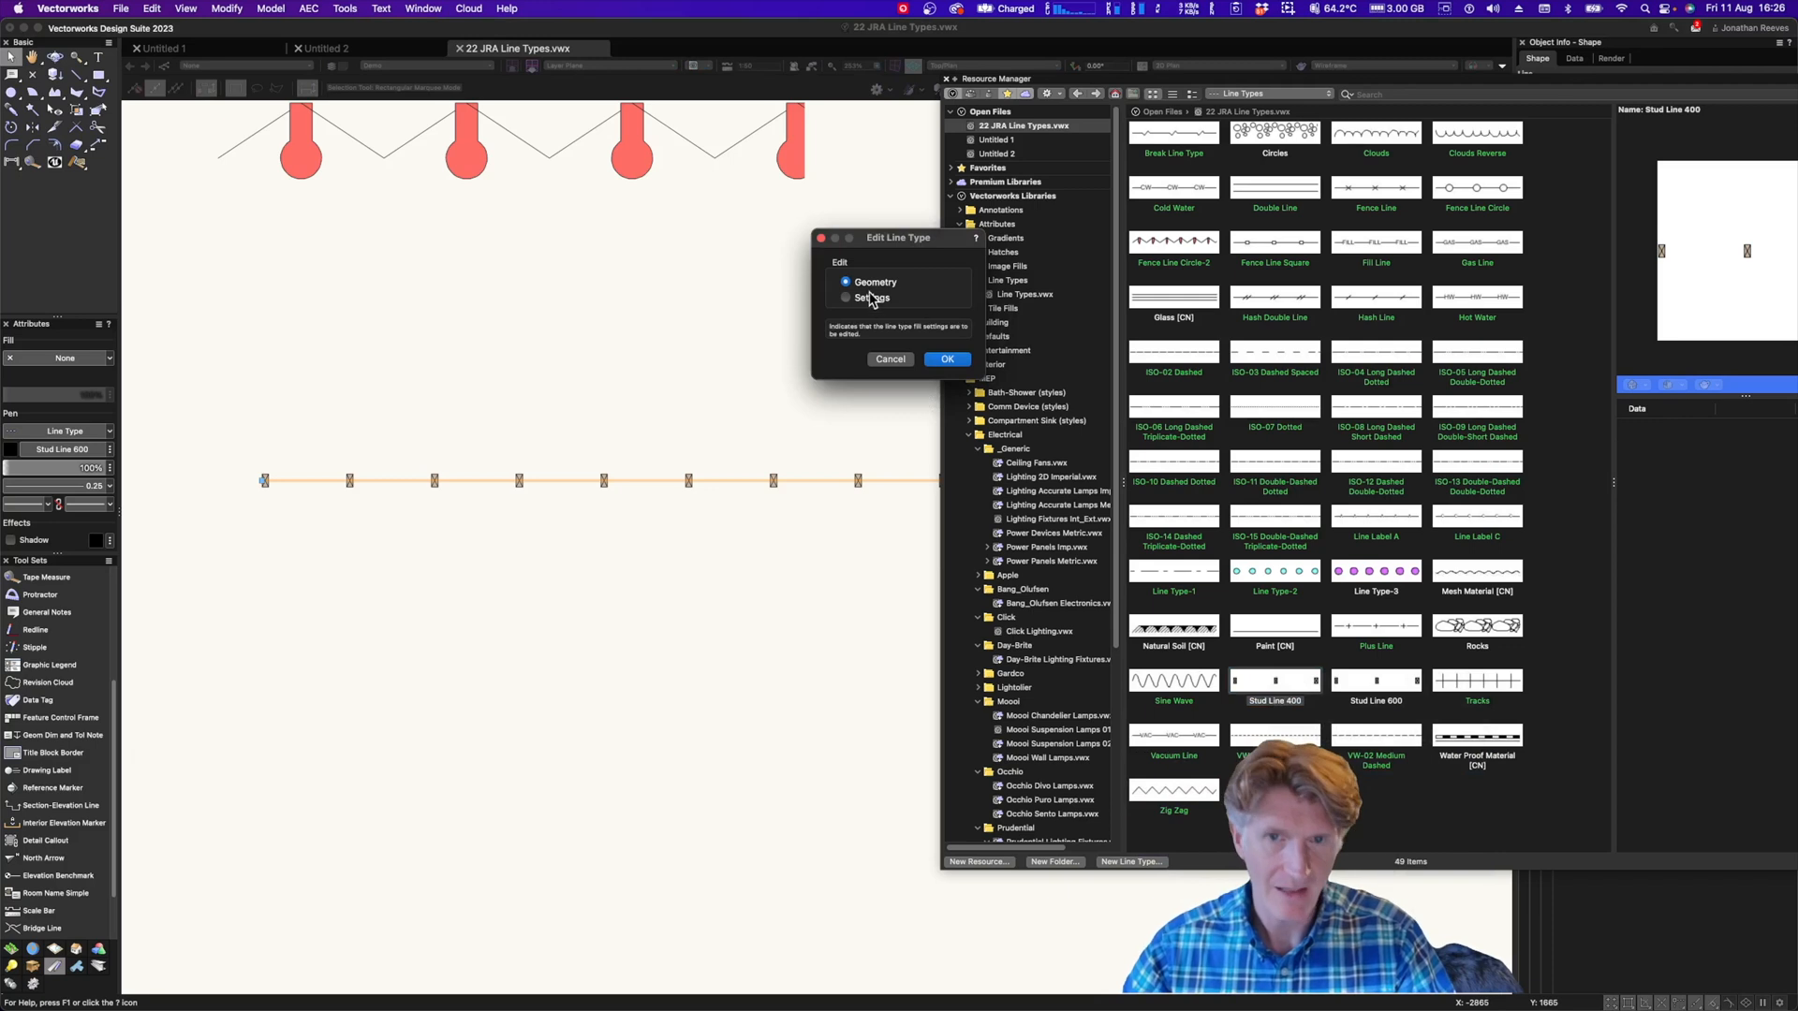
left_click(945, 359)
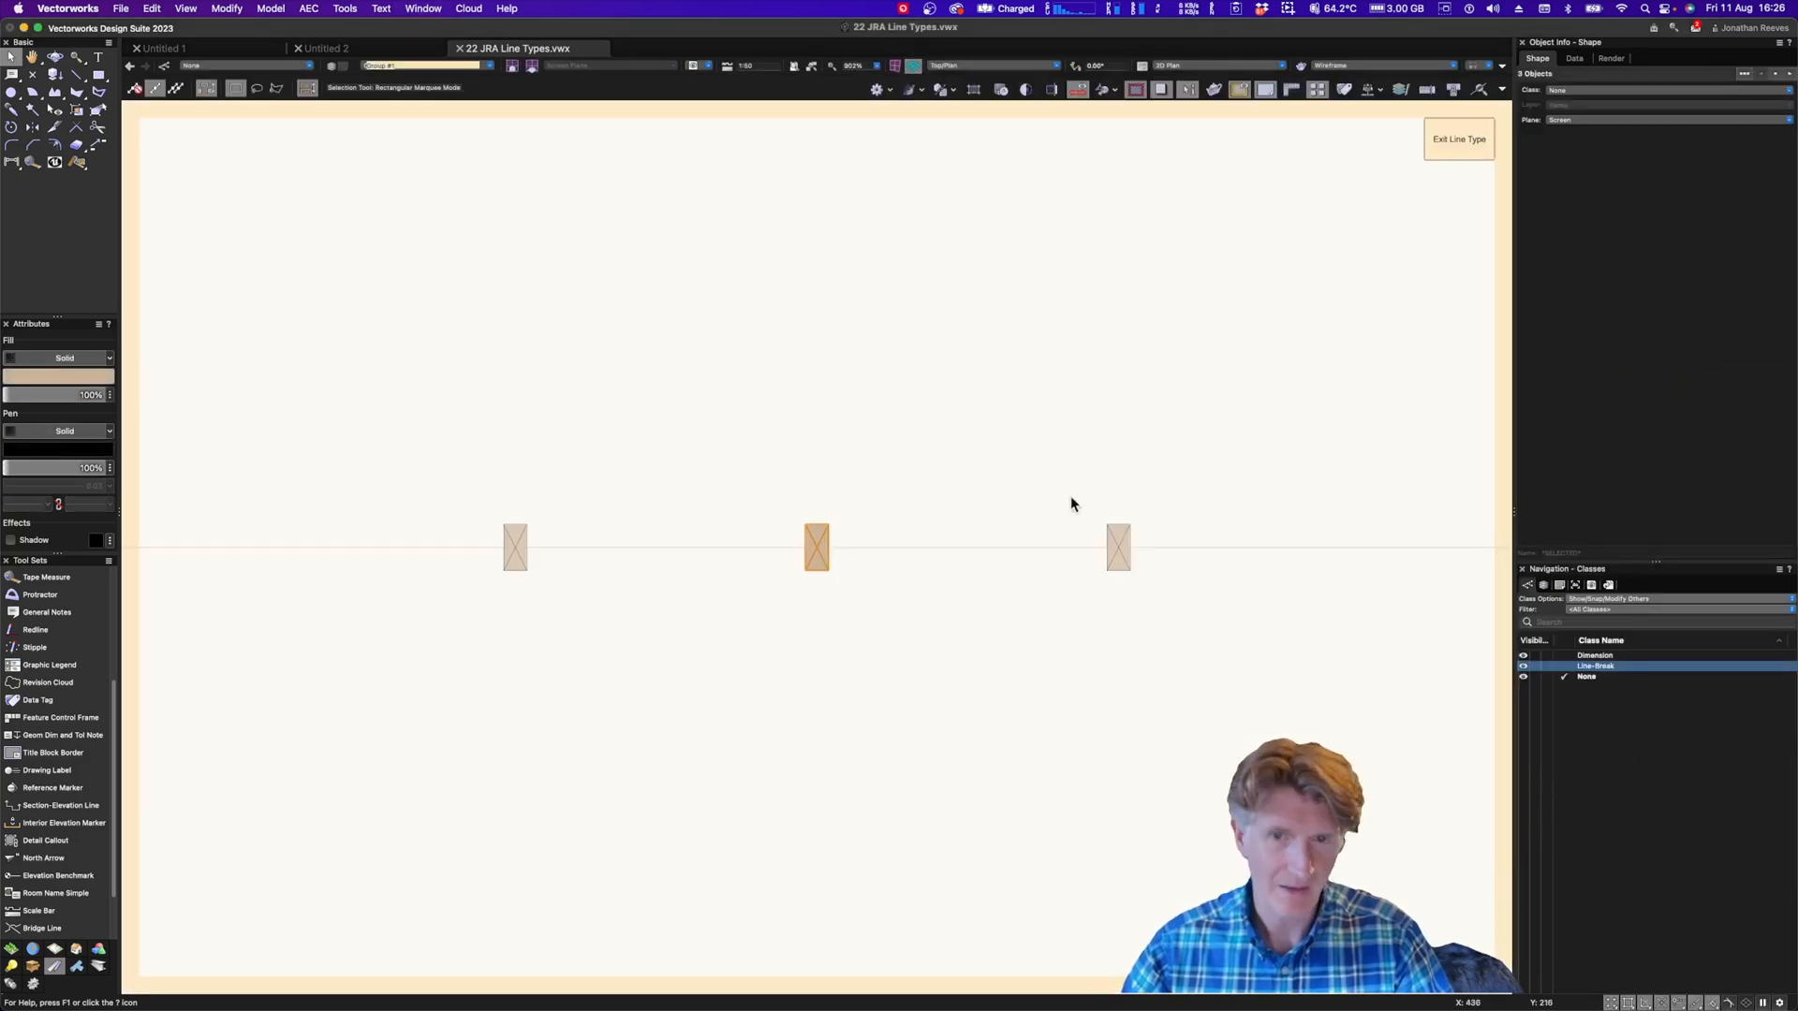
left_click(1117, 547)
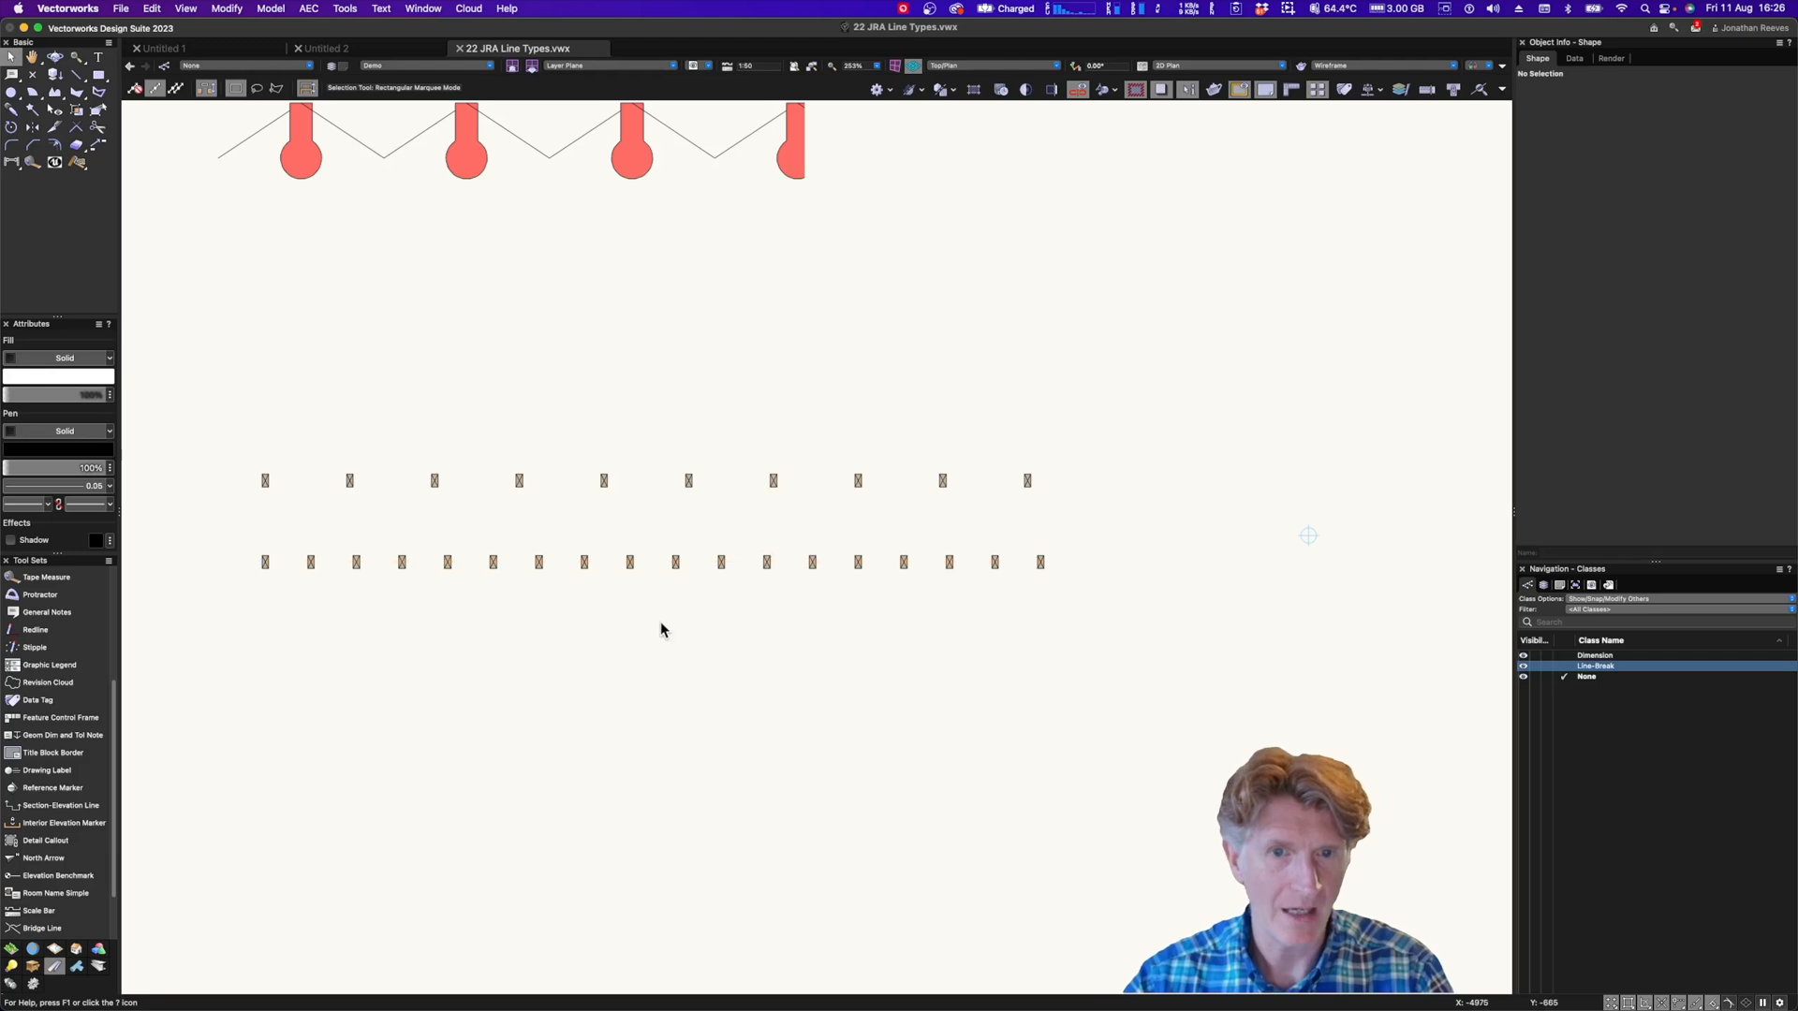
mouse_move(612, 643)
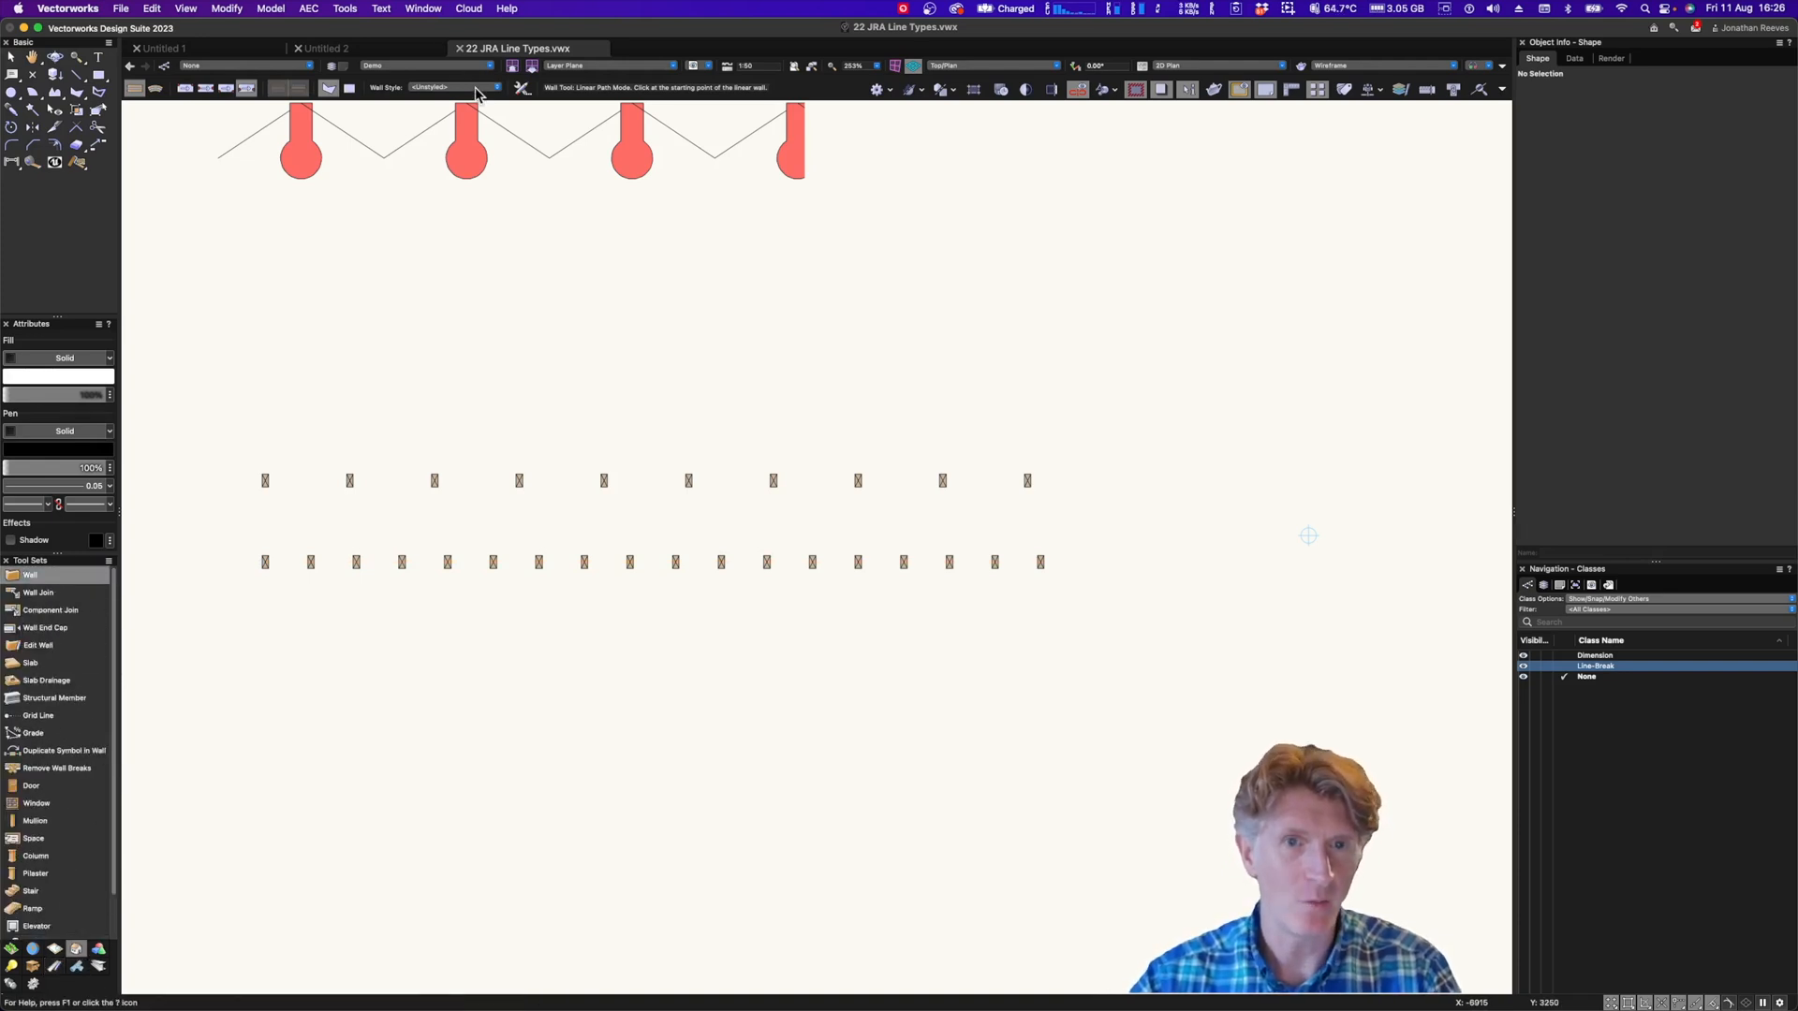
Choose the brick cavity timber frame wall style from 06 JRA UK nbl Walls
left_click(495, 87)
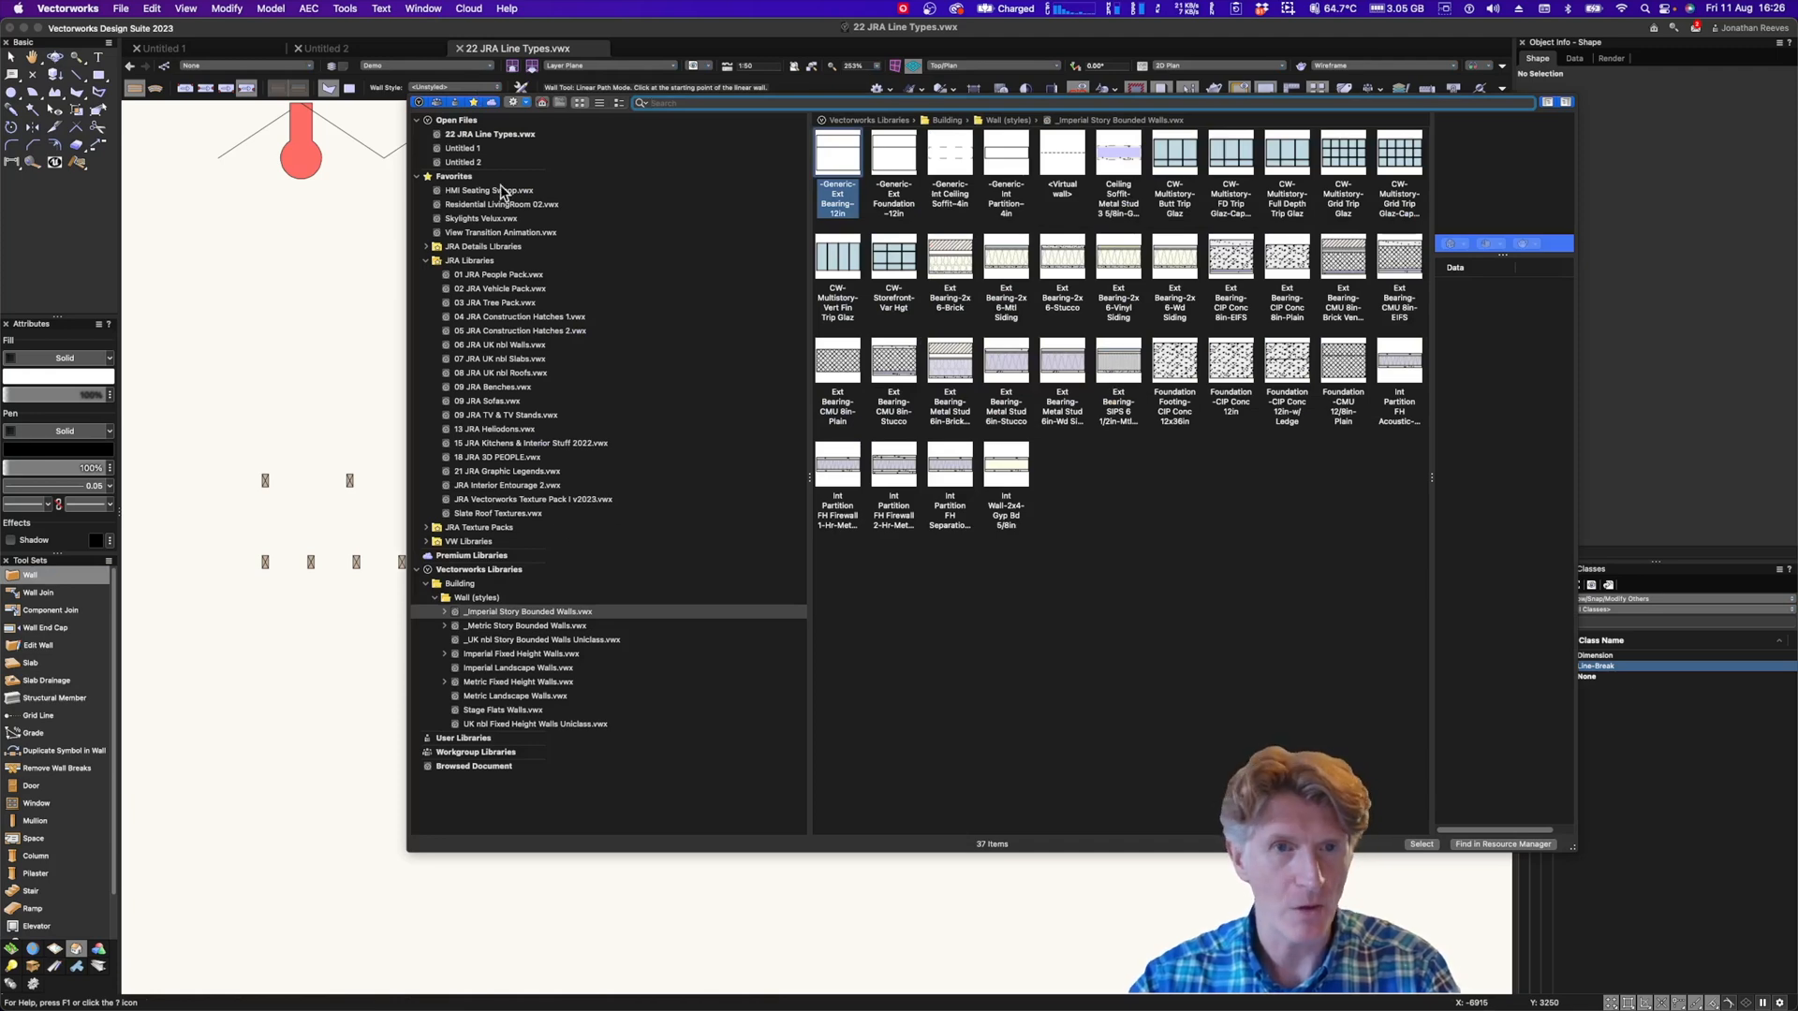
left_click(500, 344)
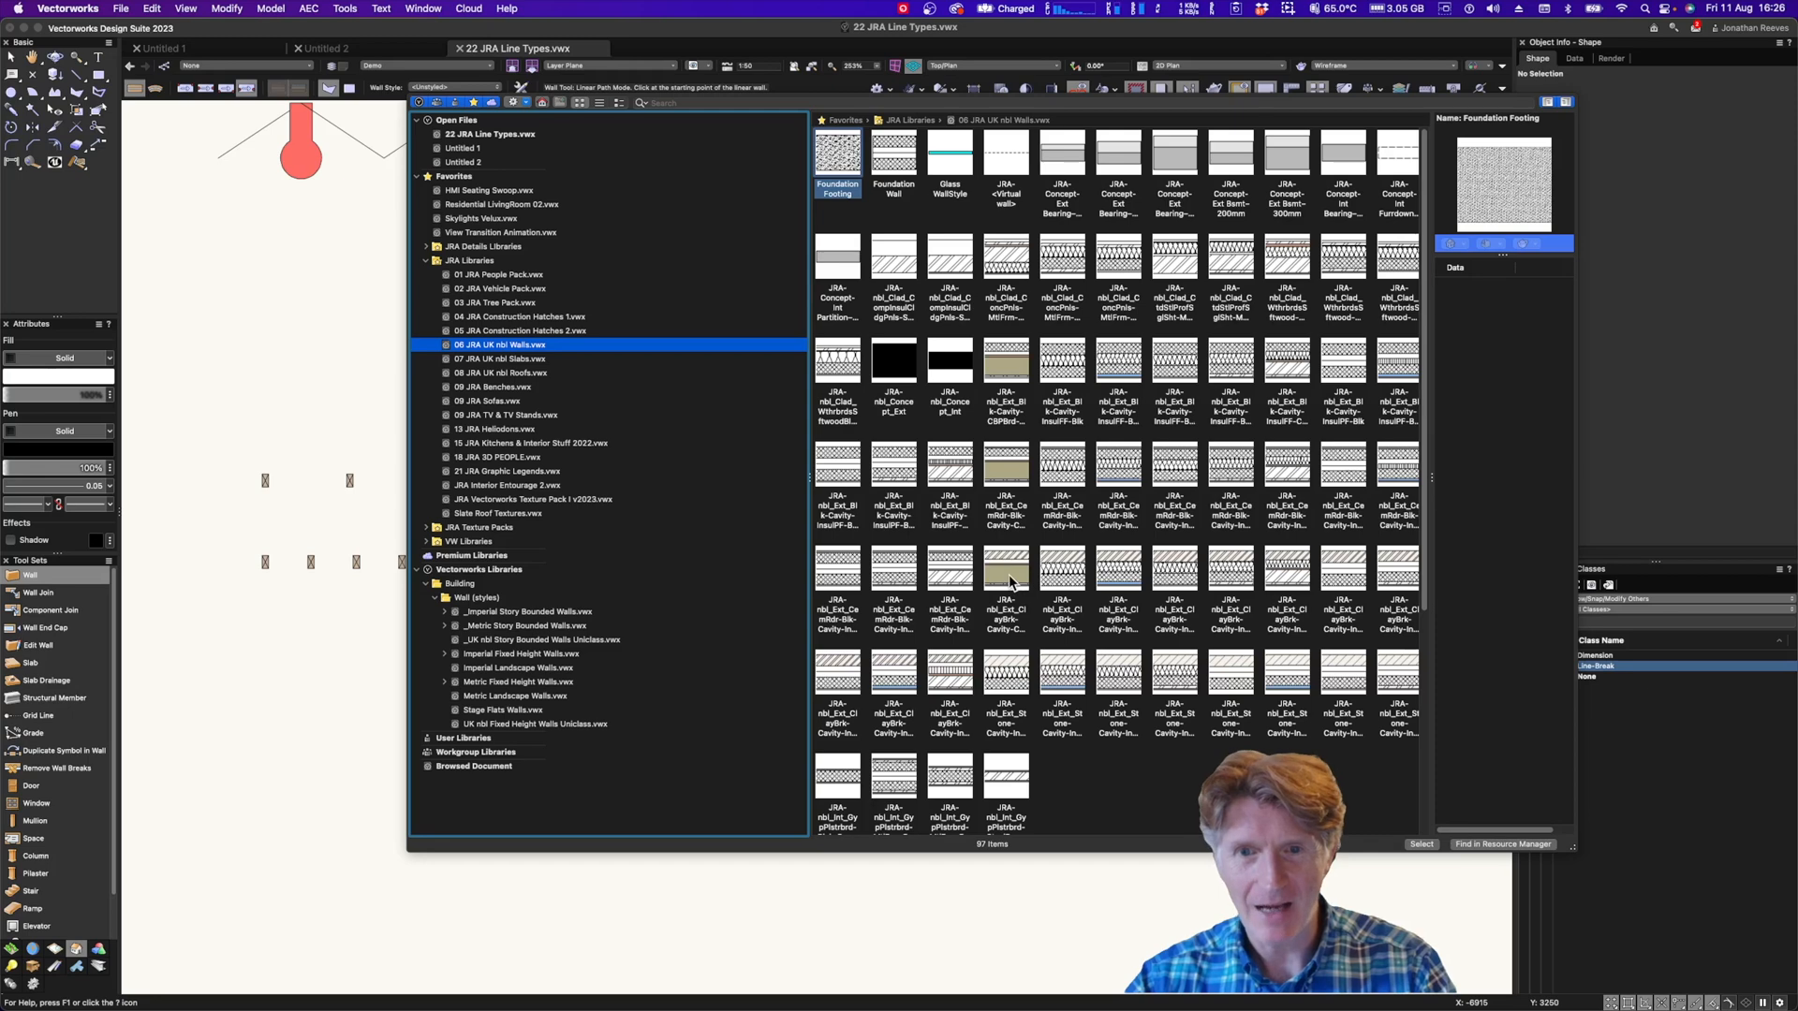
left_click(1005, 578)
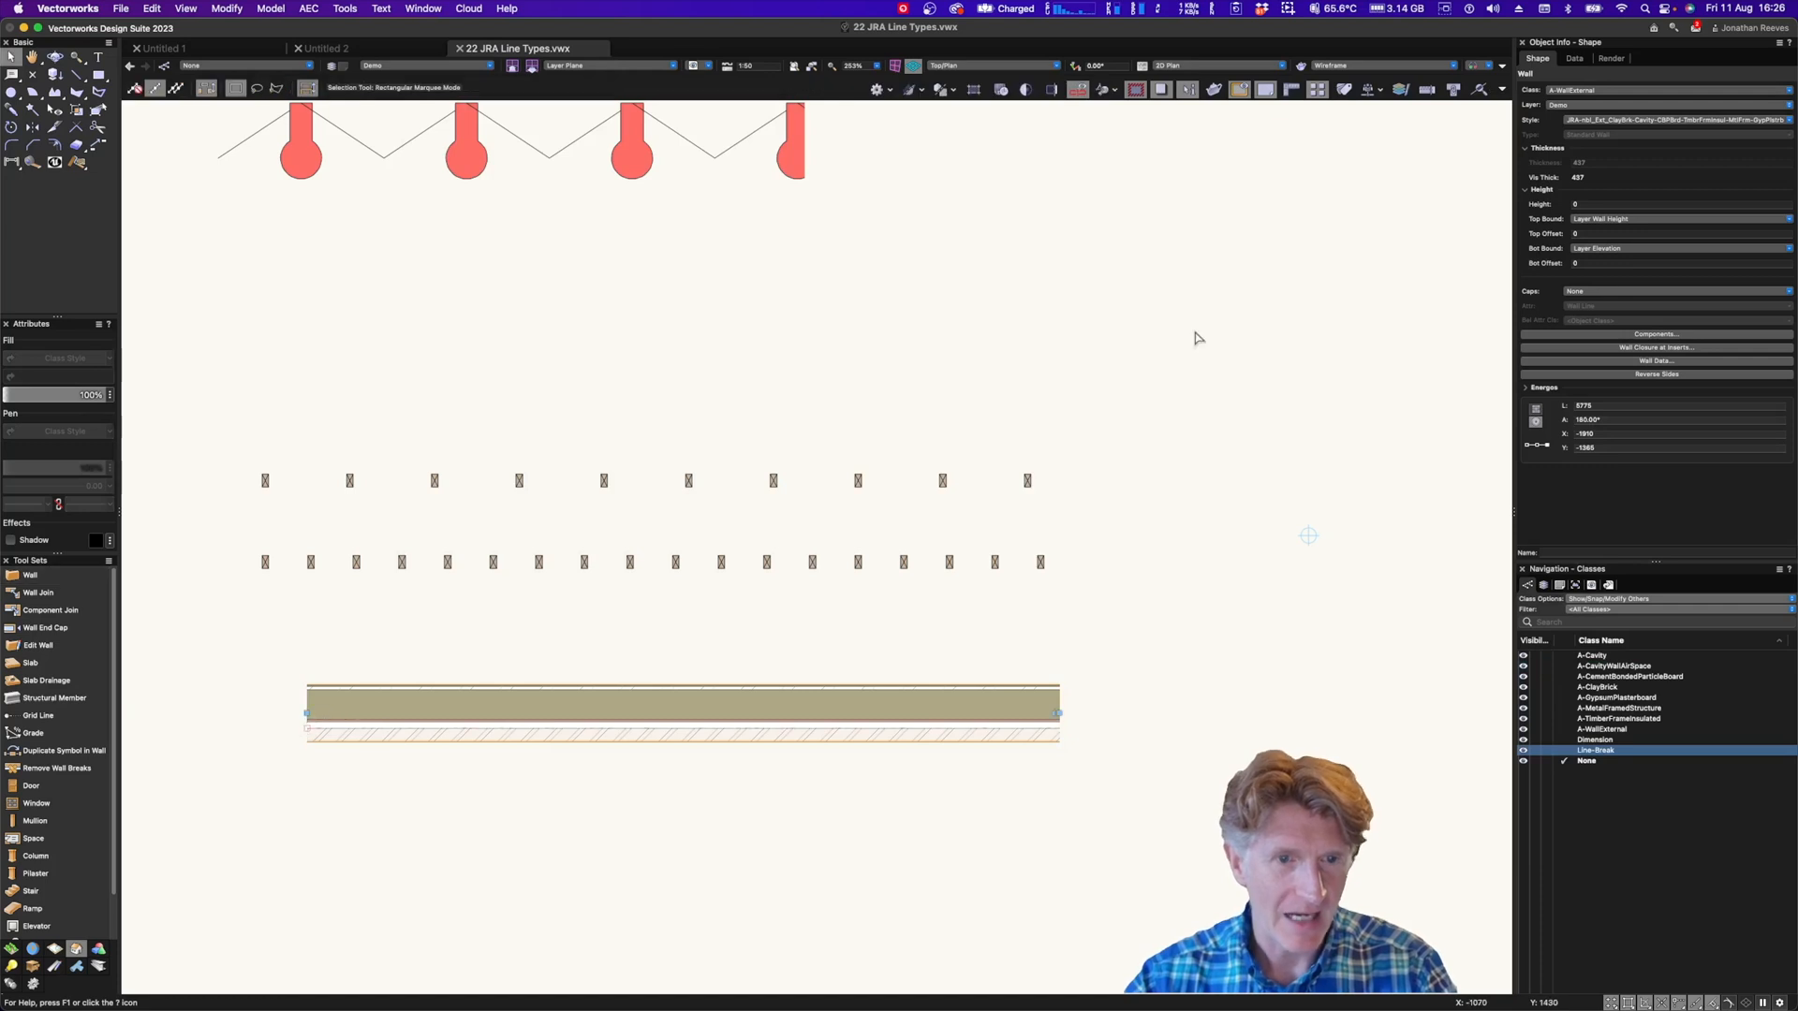
left_click(1672, 119)
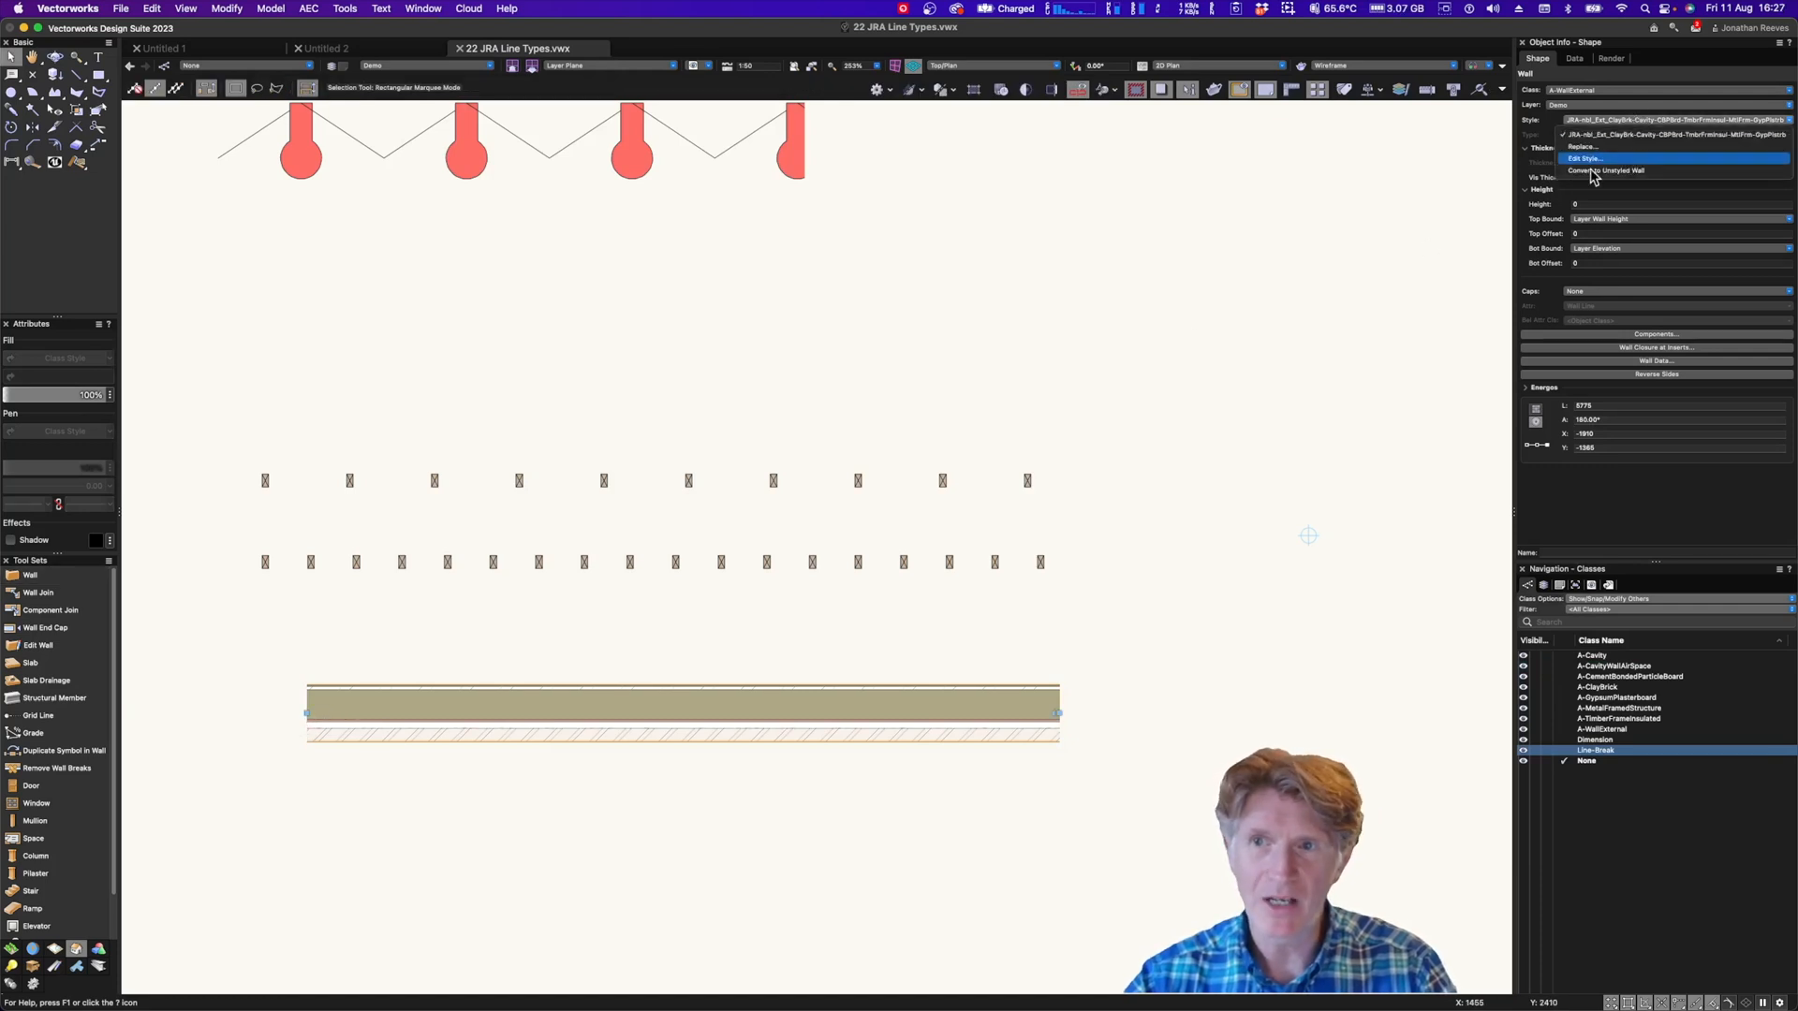
Edit the style's TimberFrameInsulated component and update the existing wall to the revised style
left_click(1585, 159)
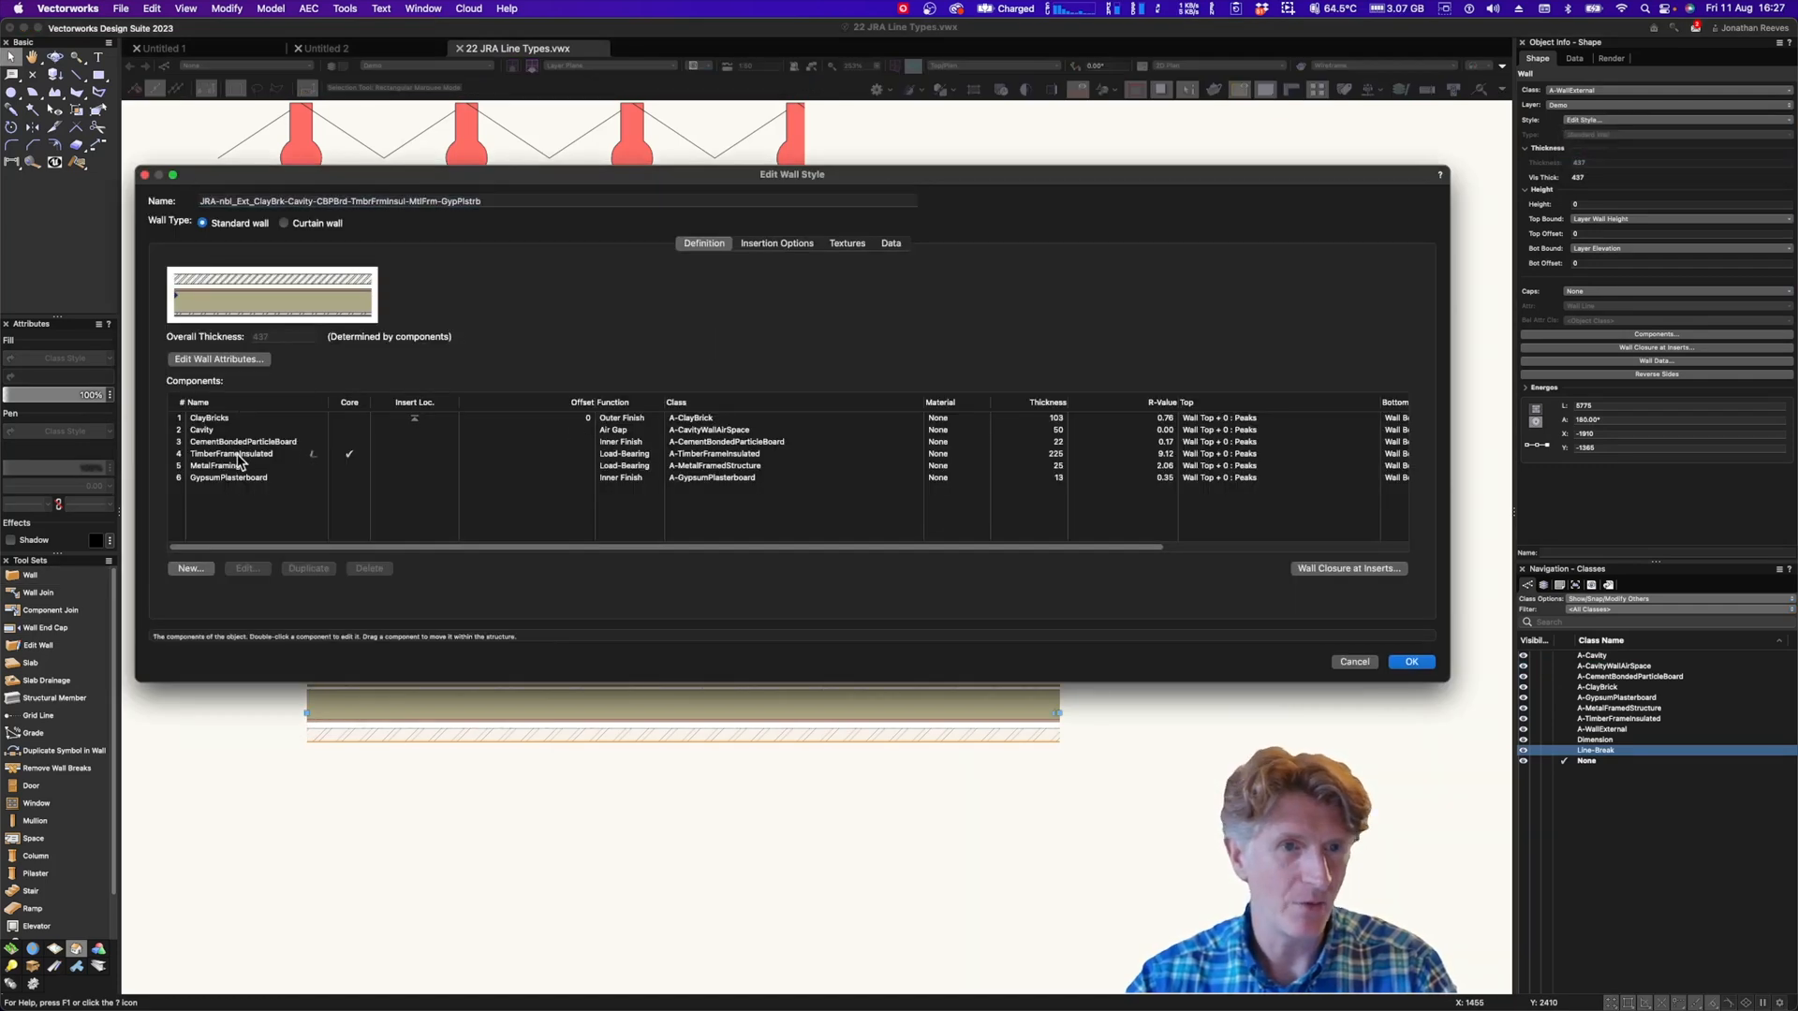
left_click(232, 453)
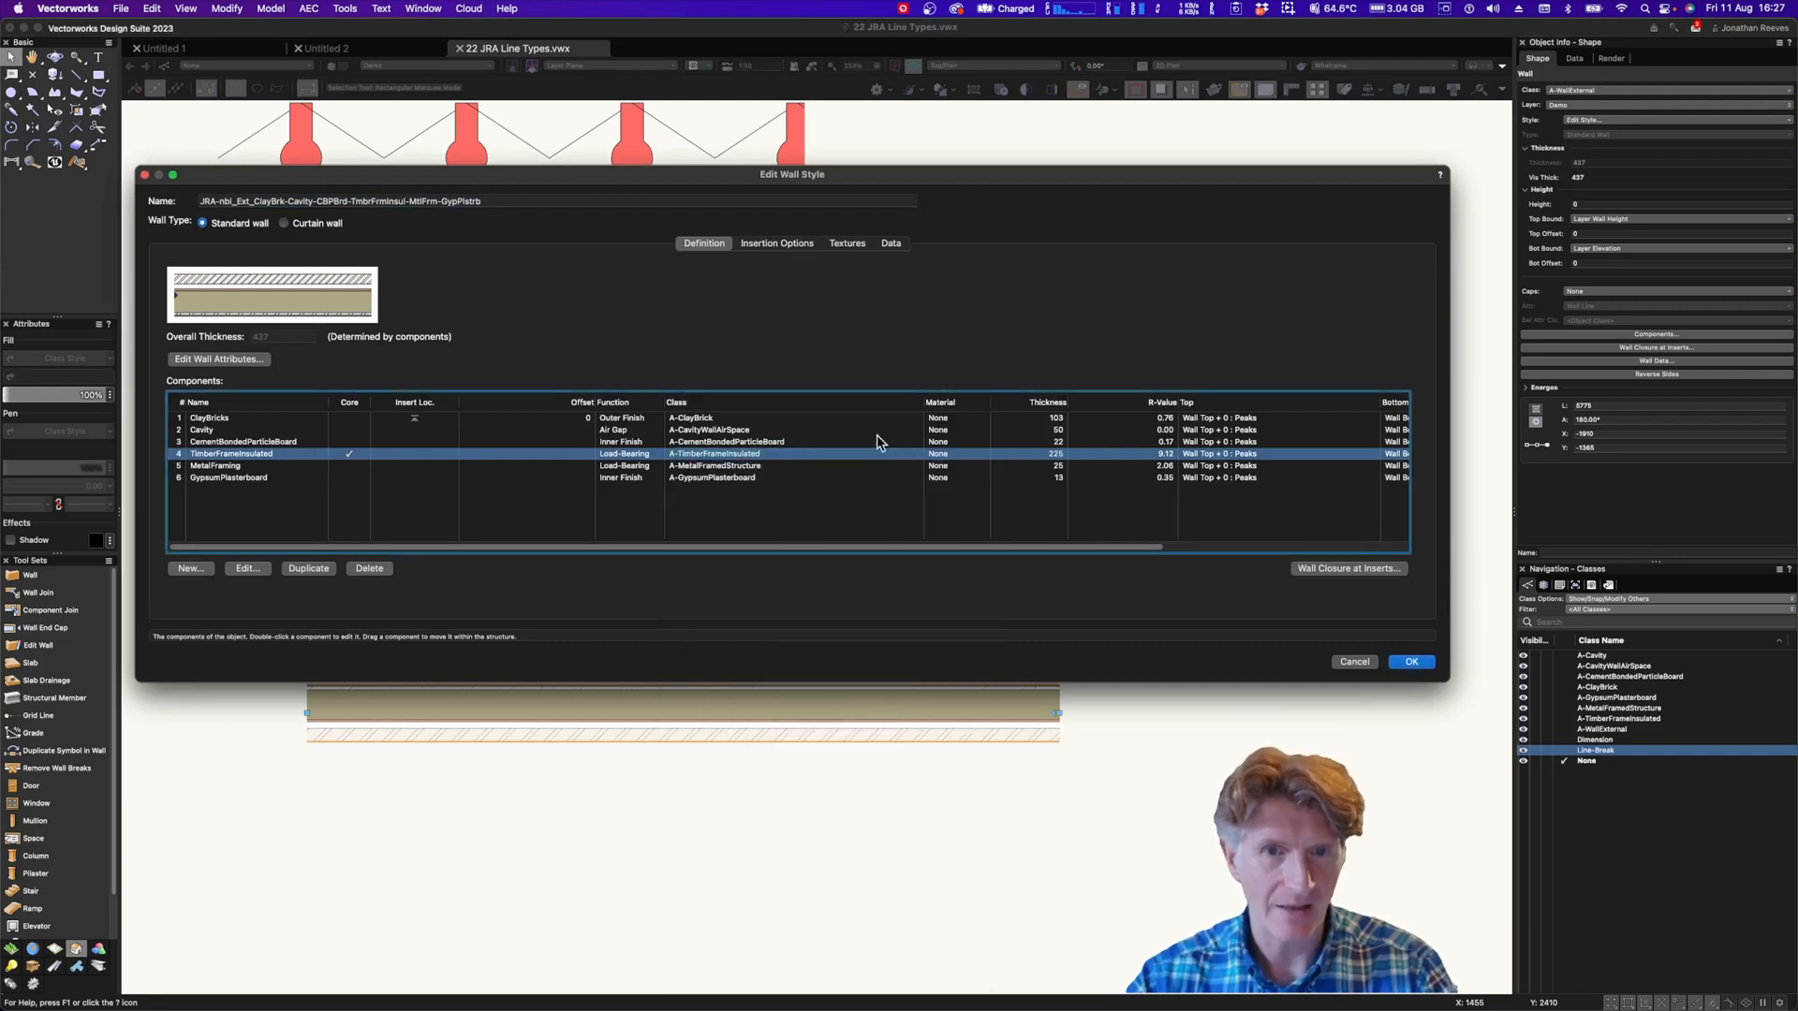
double_click(1028, 453)
type("100")
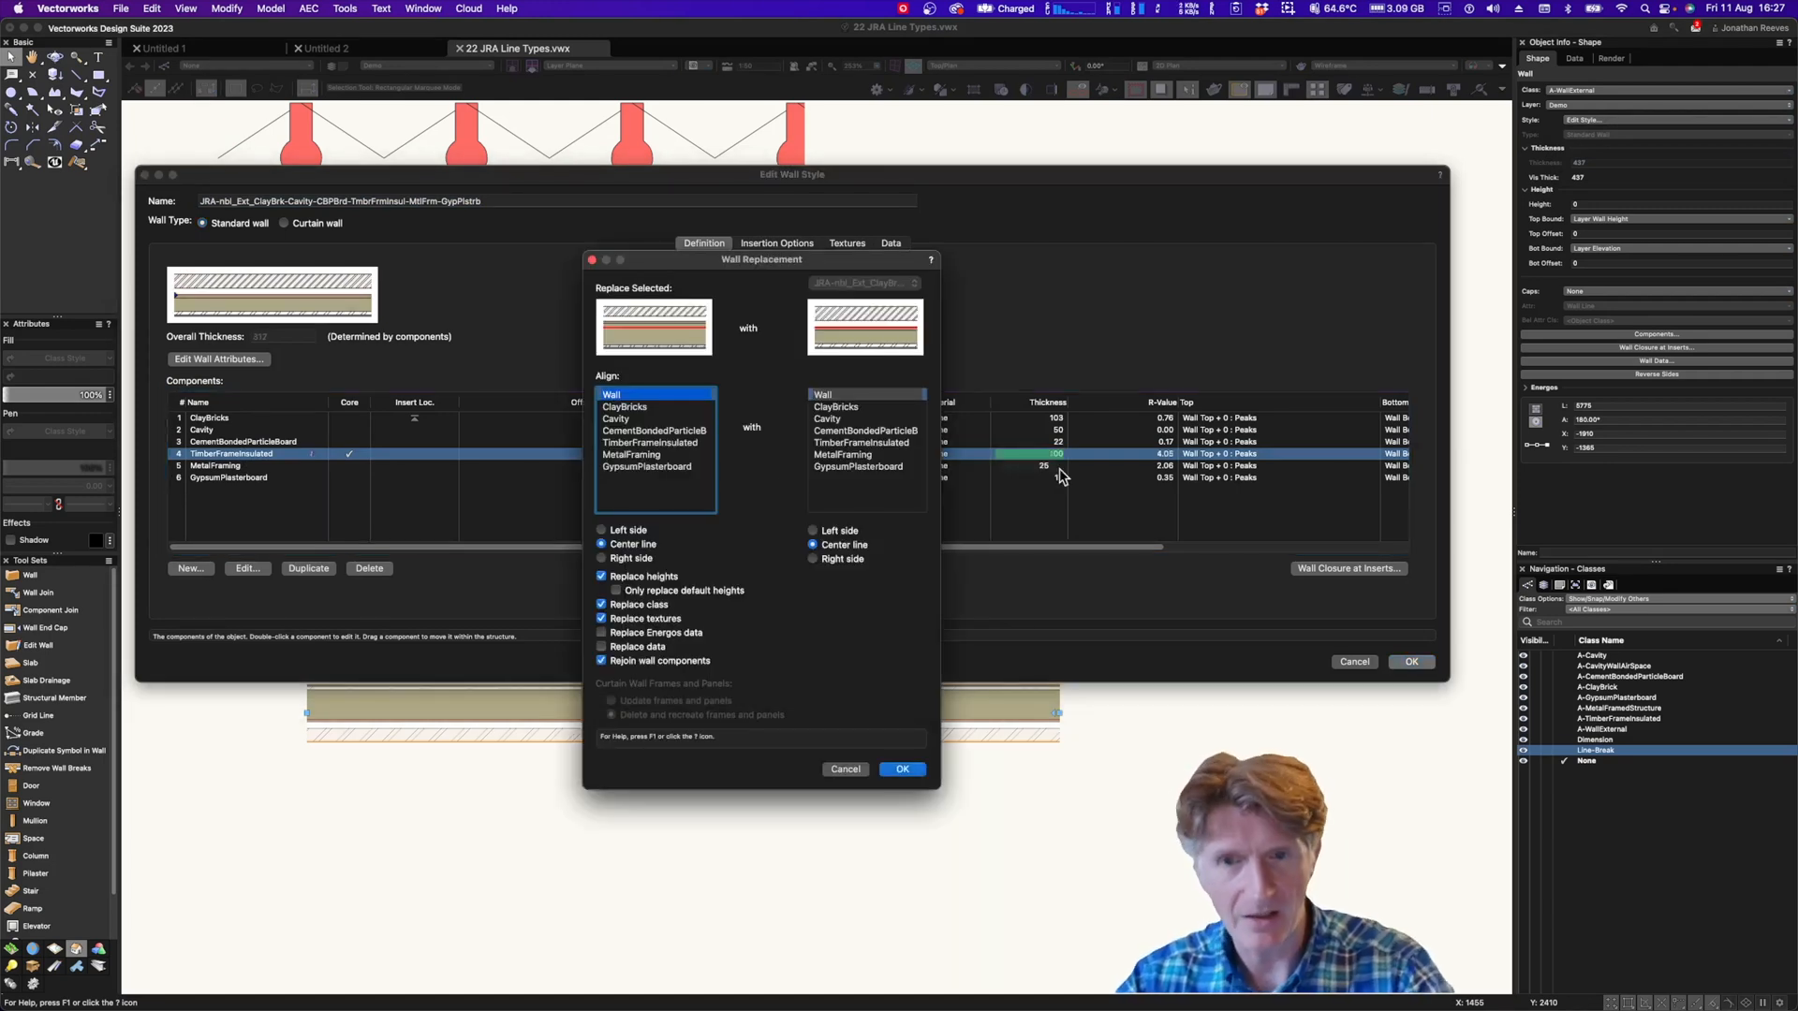
left_click(901, 768)
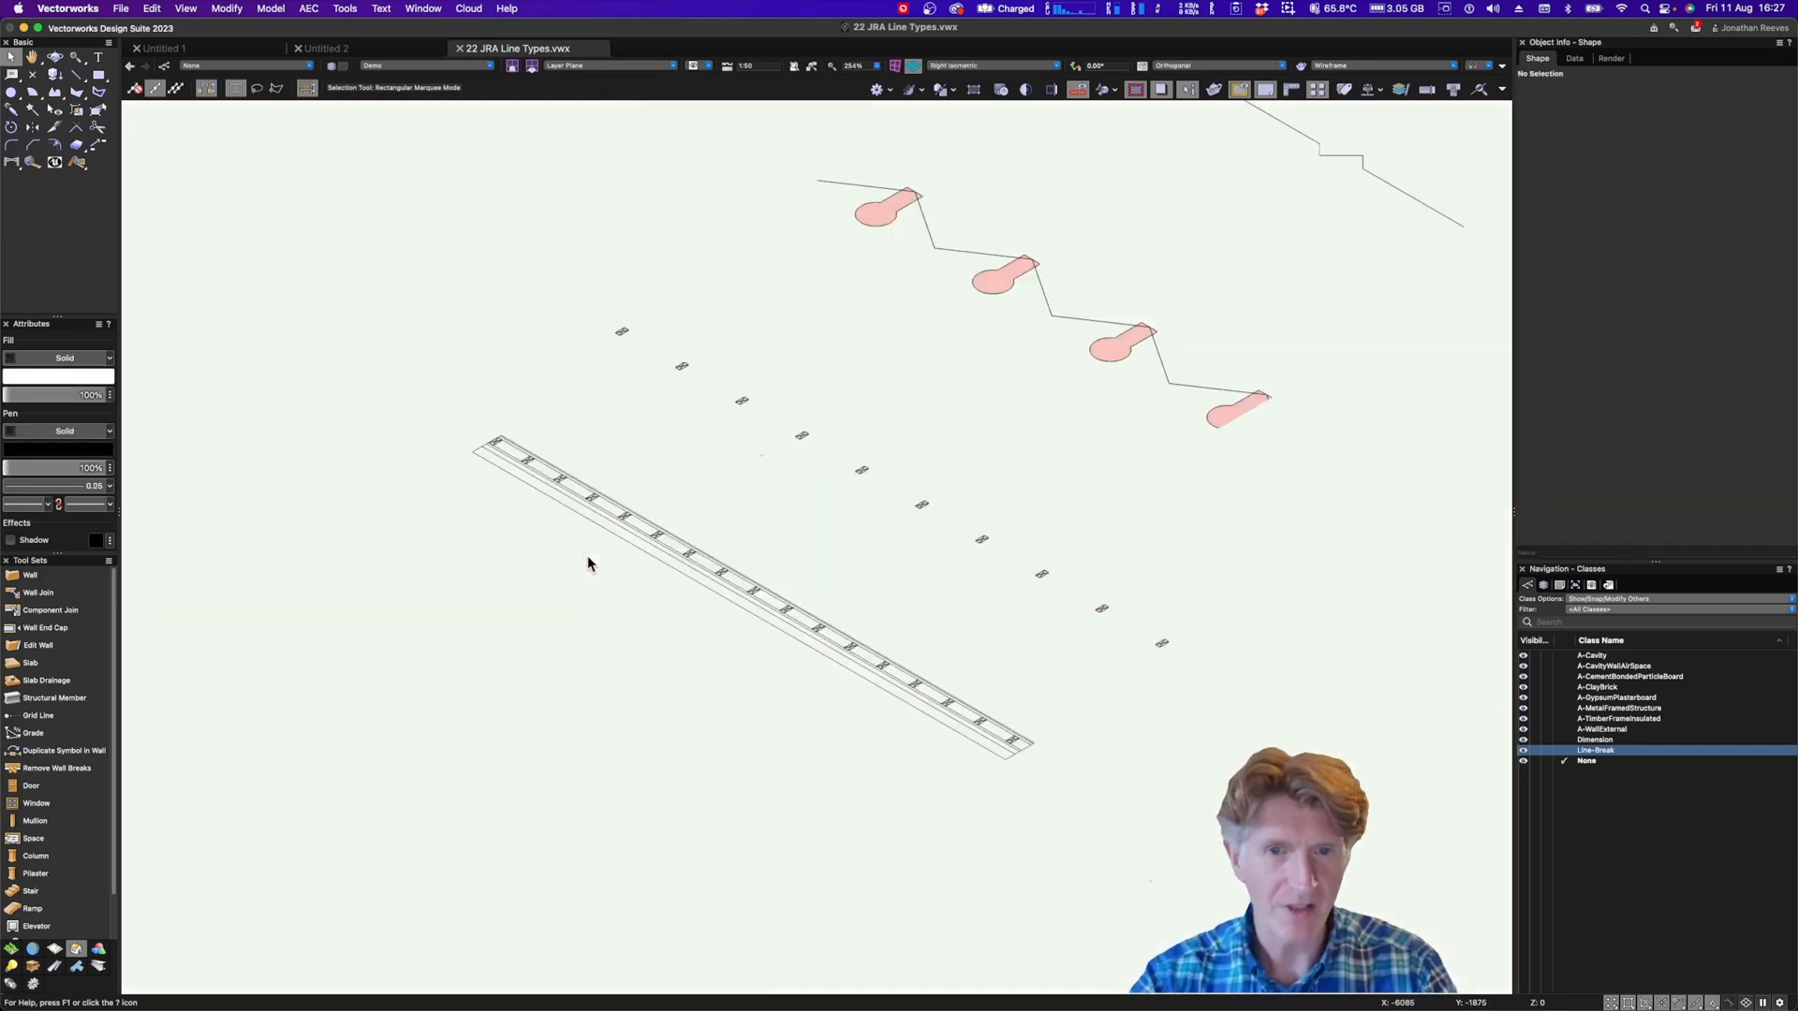
mouse_move(637, 549)
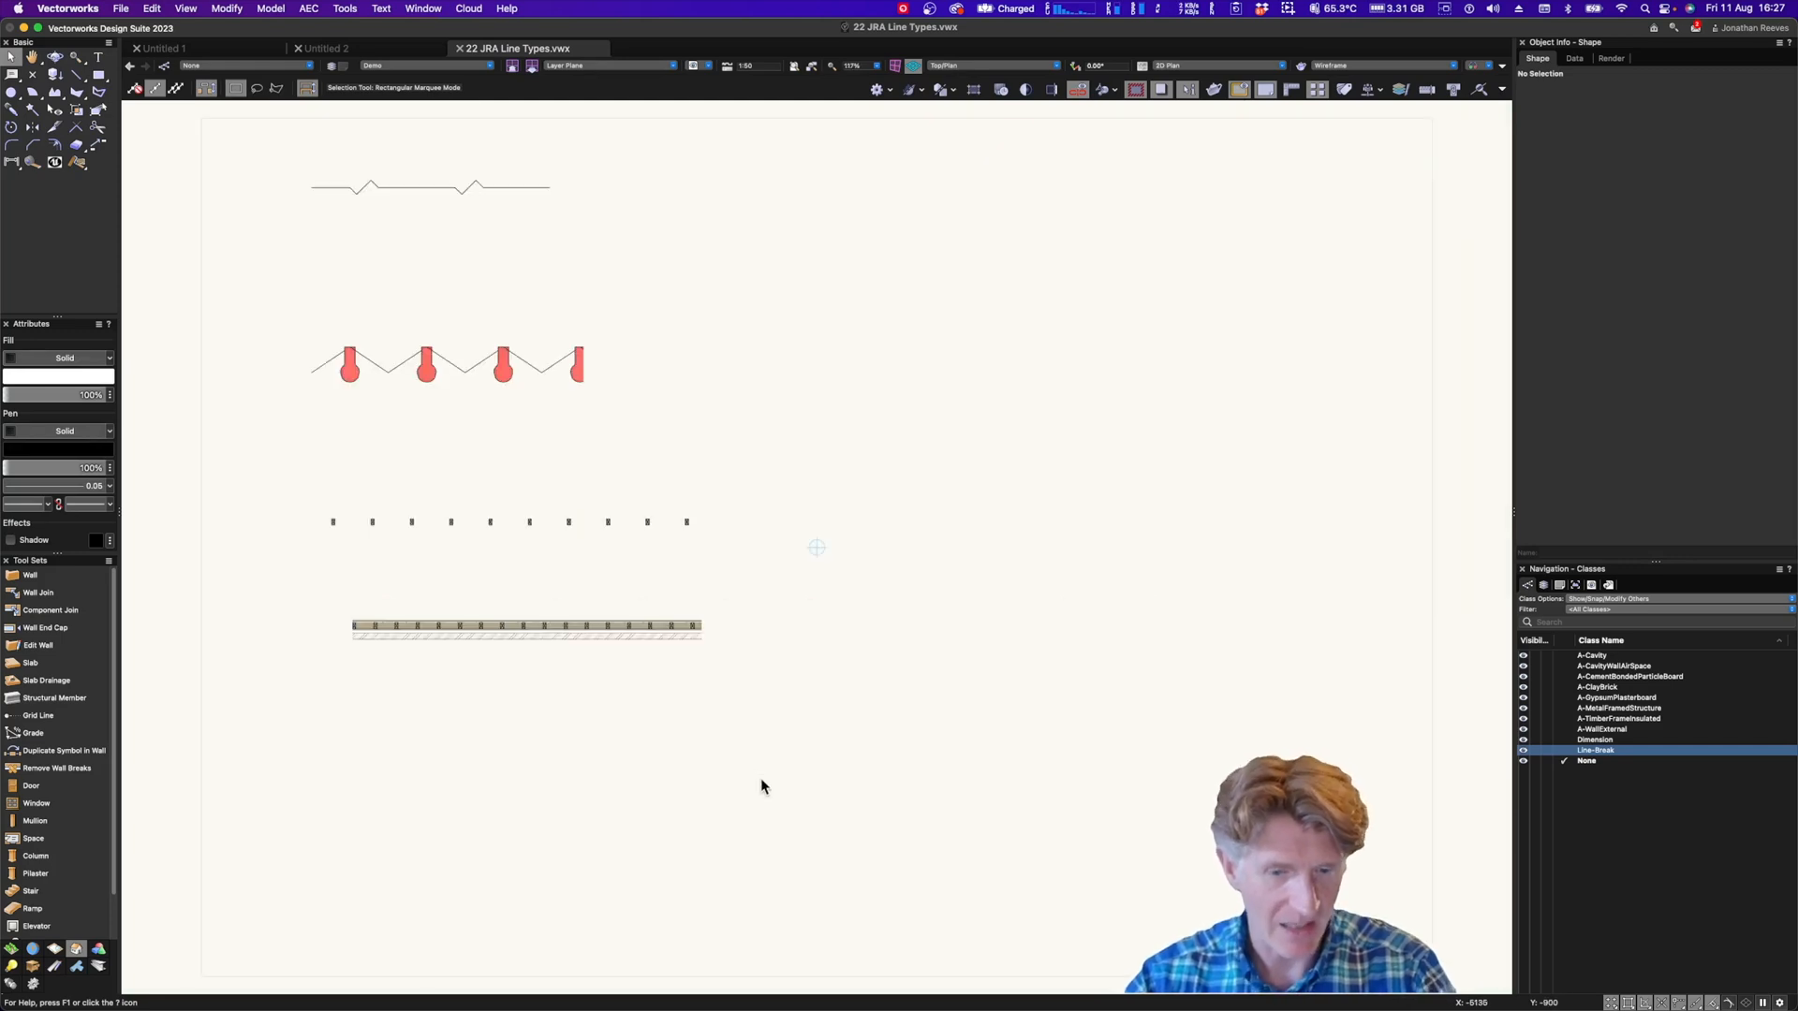
Switch the Navigation palette to the Design Layers list showing Demo and JRA Line Styles
left_click(1544, 584)
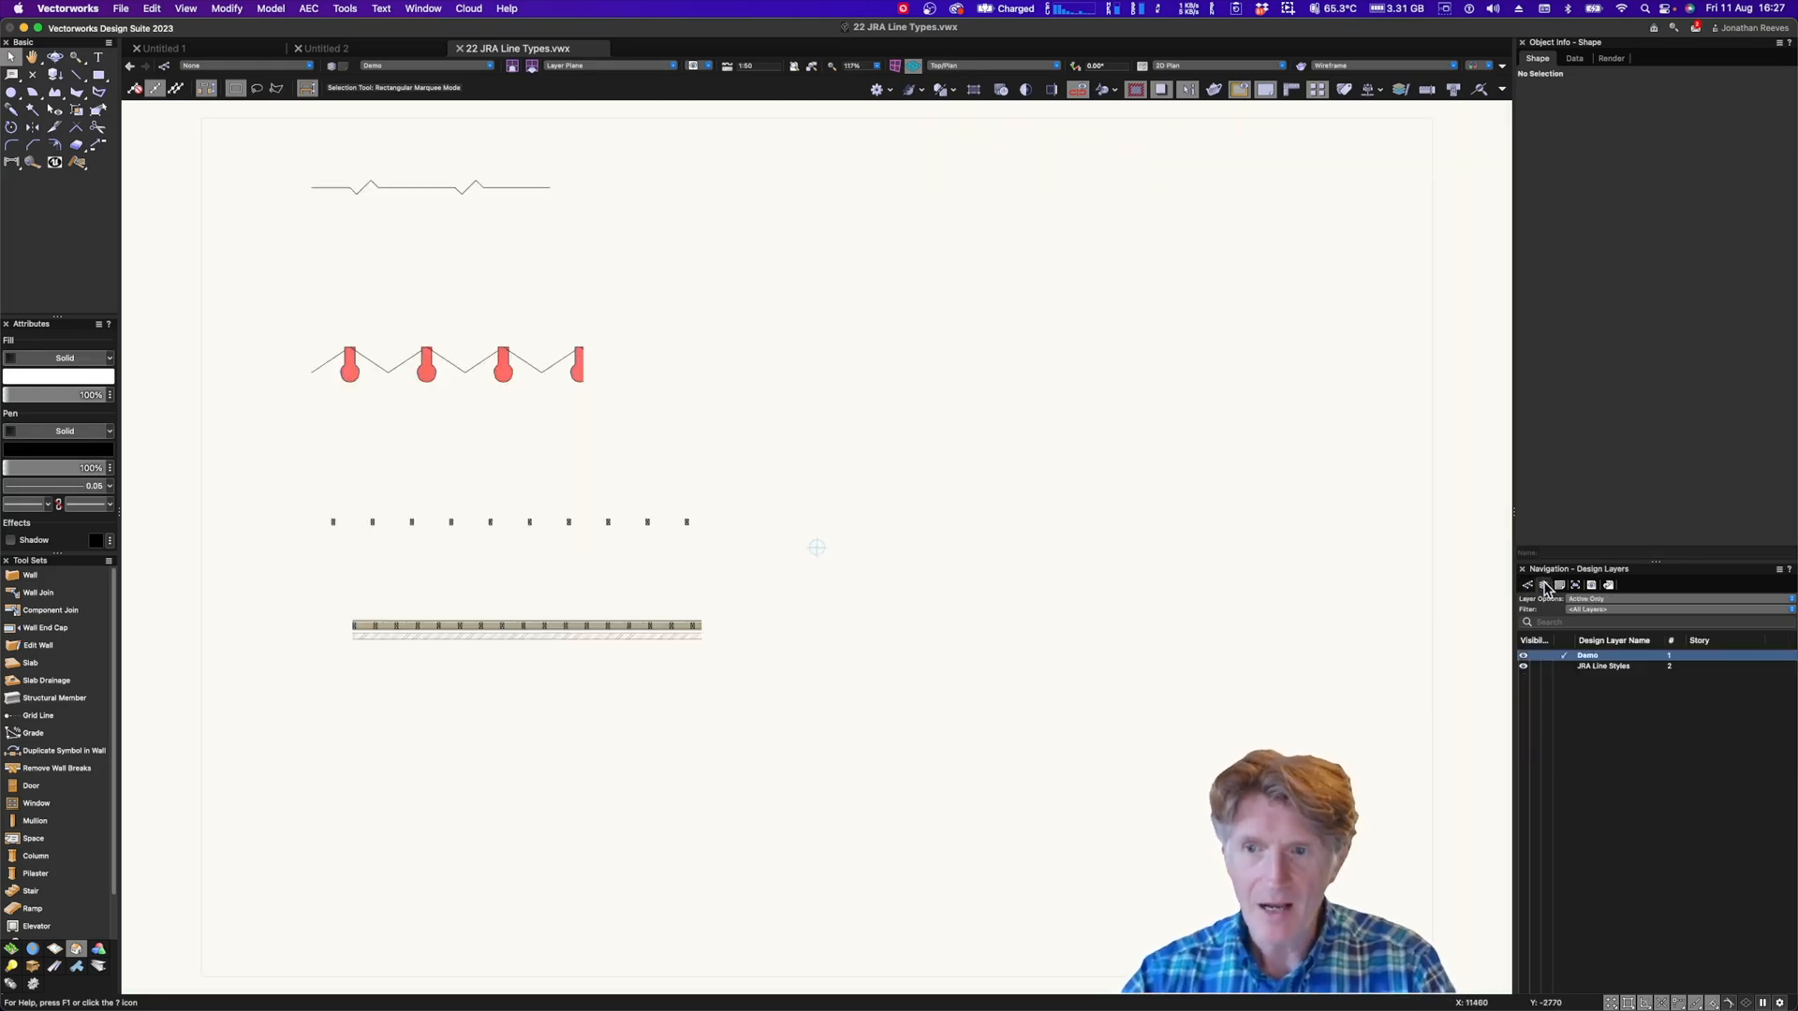